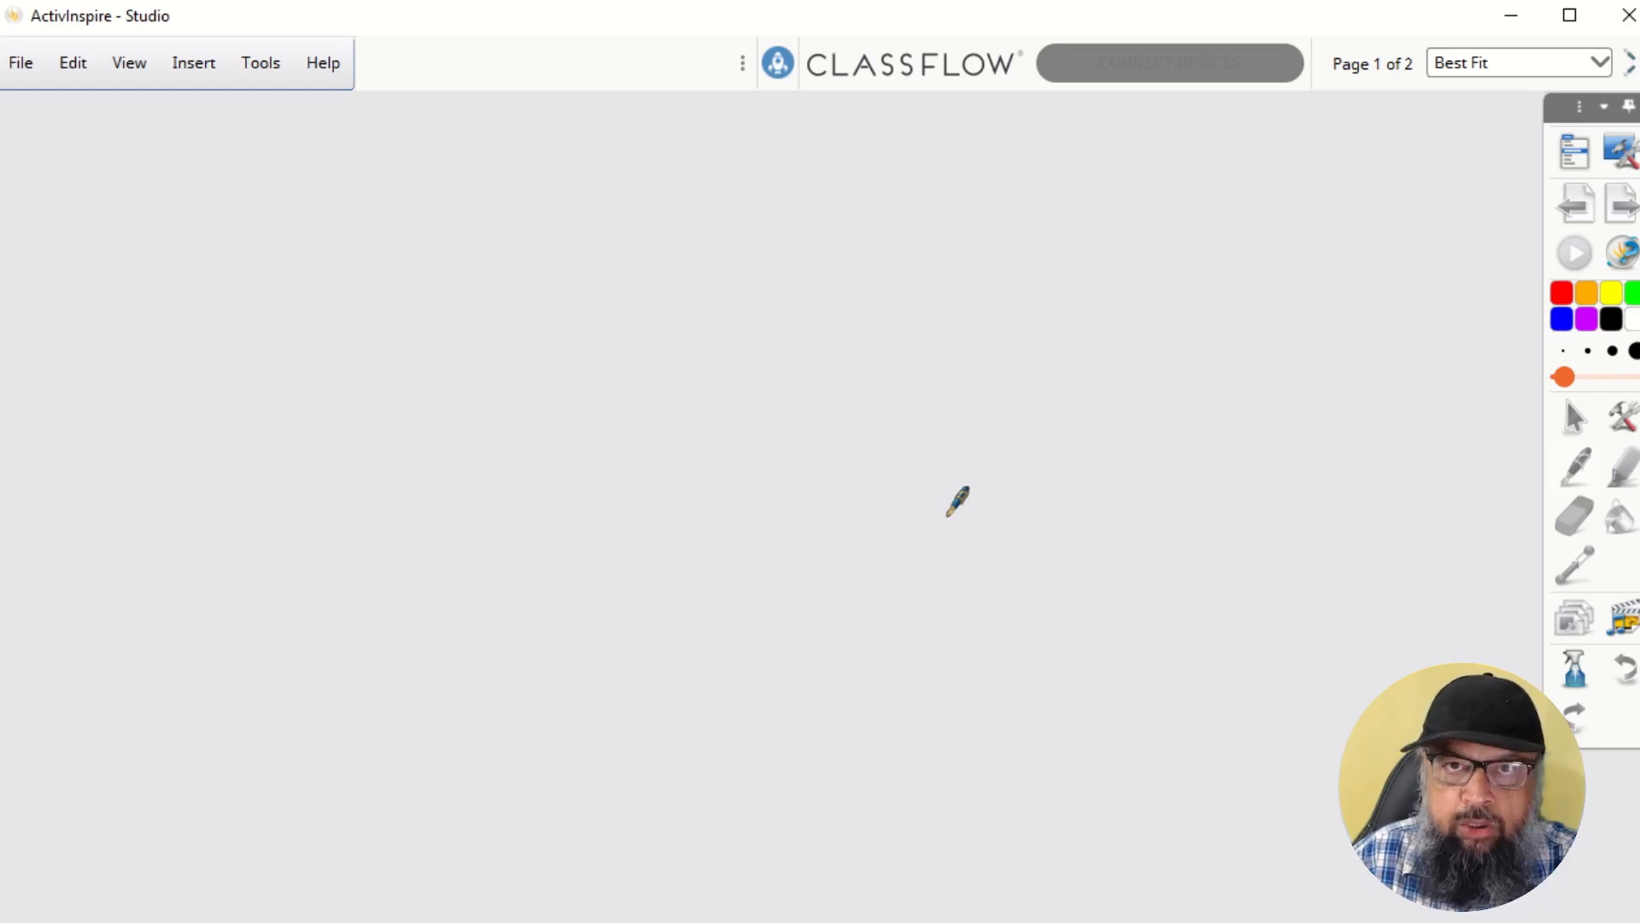
{"action": "mouse_move", "coordinate": [217, 164]}
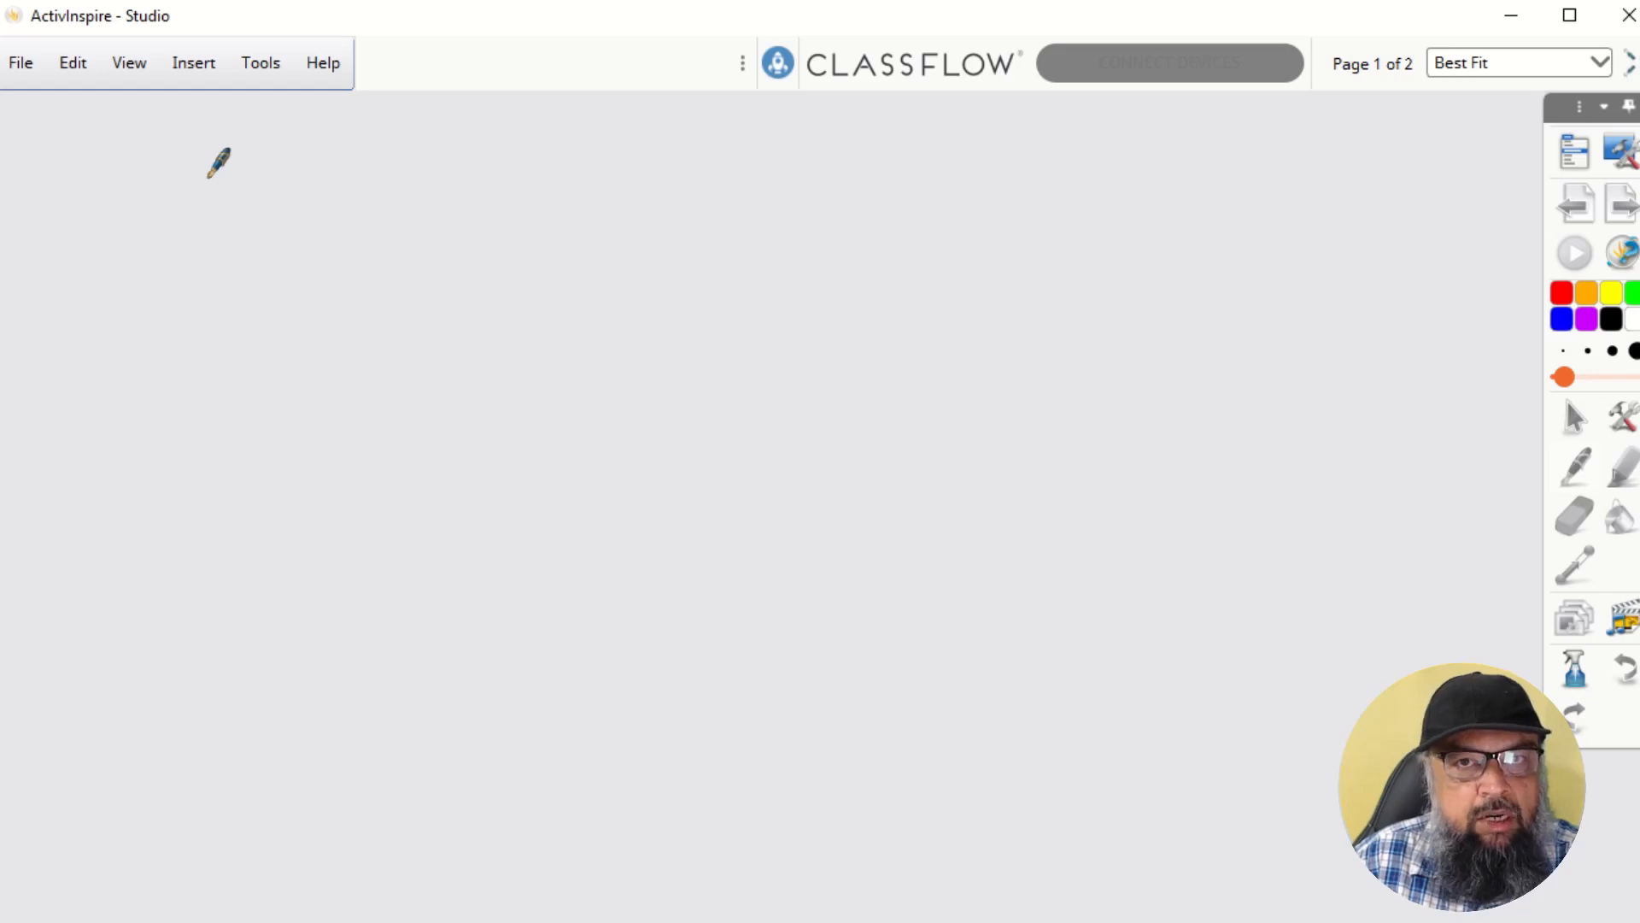
{"action": "mouse_move", "coordinate": [1042, 417]}
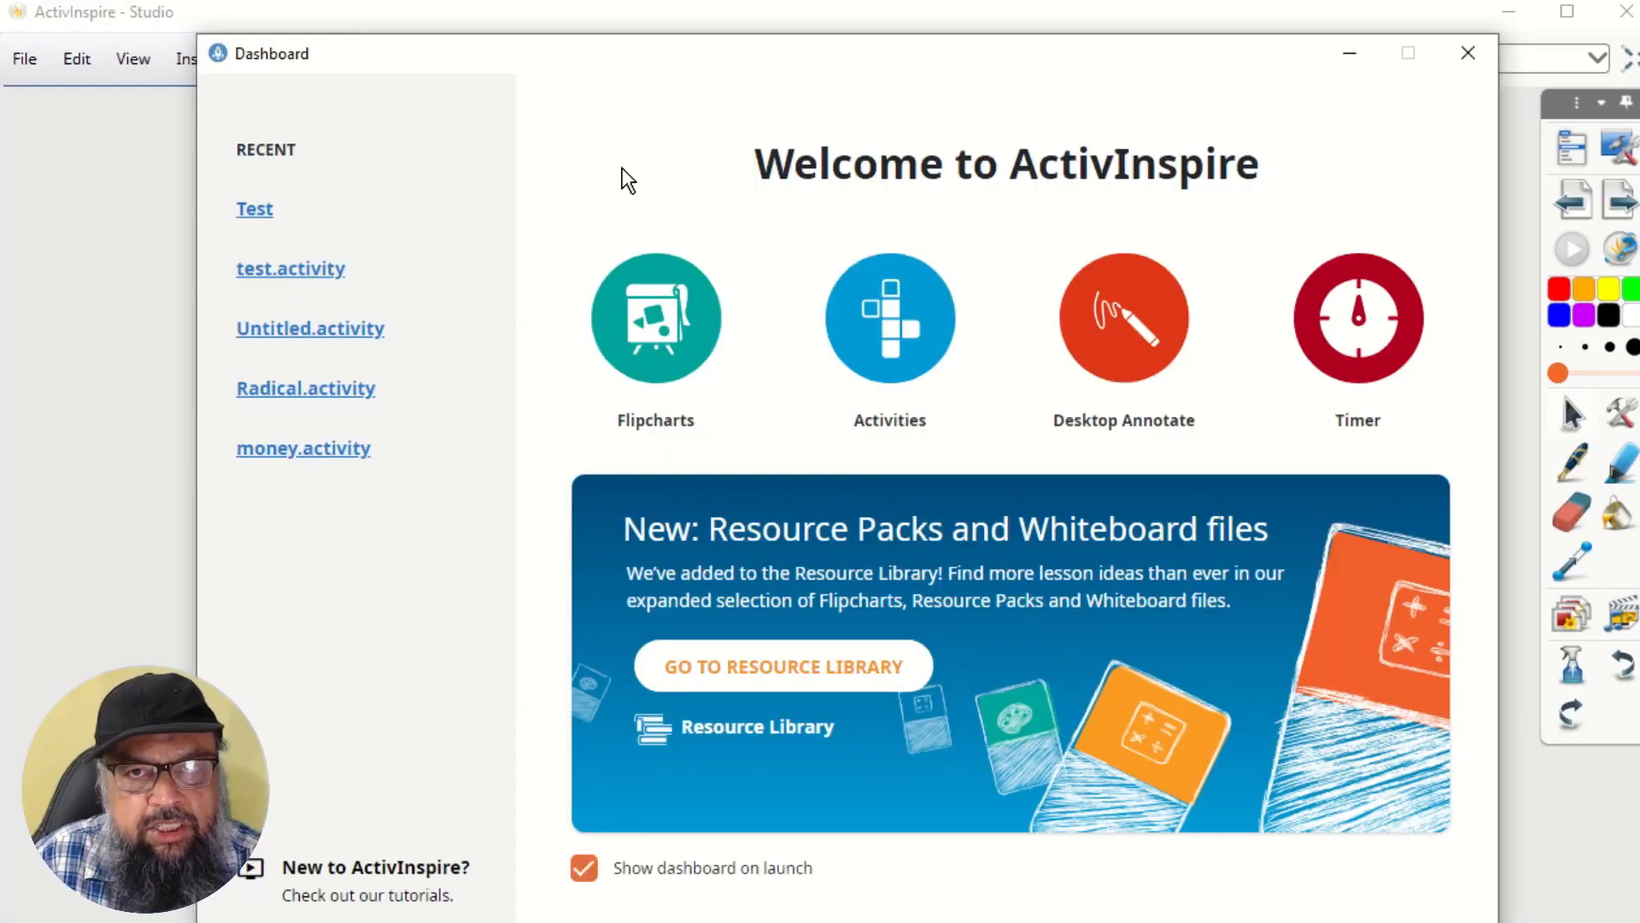
{"action": "mouse_move", "coordinate": [934, 115]}
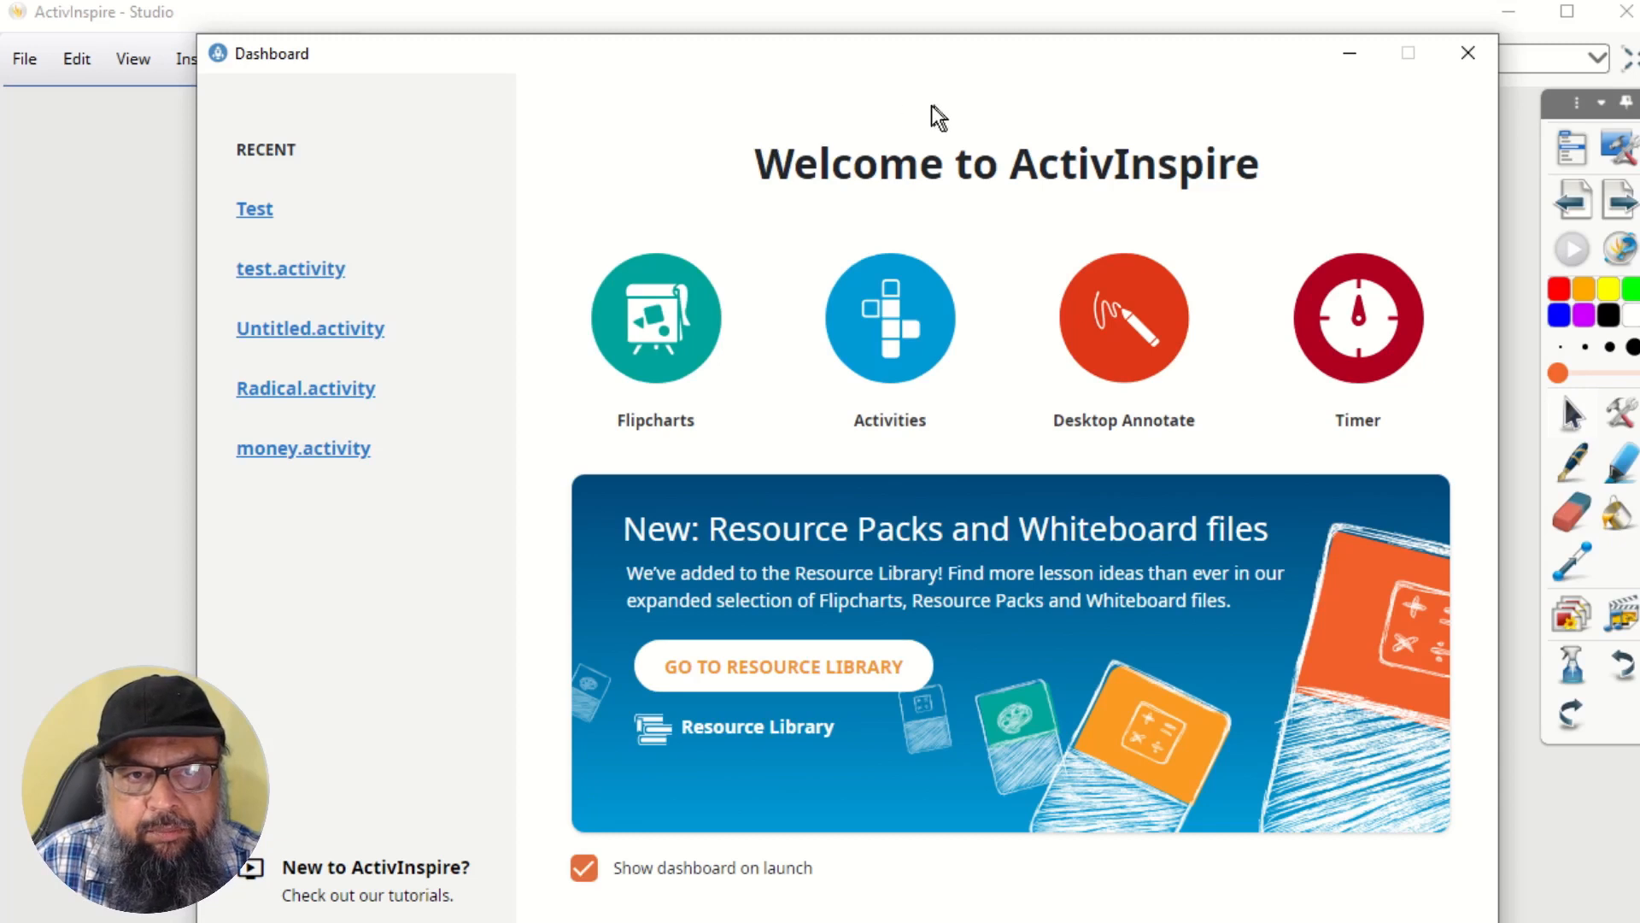
{"action": "mouse_move", "coordinate": [984, 482]}
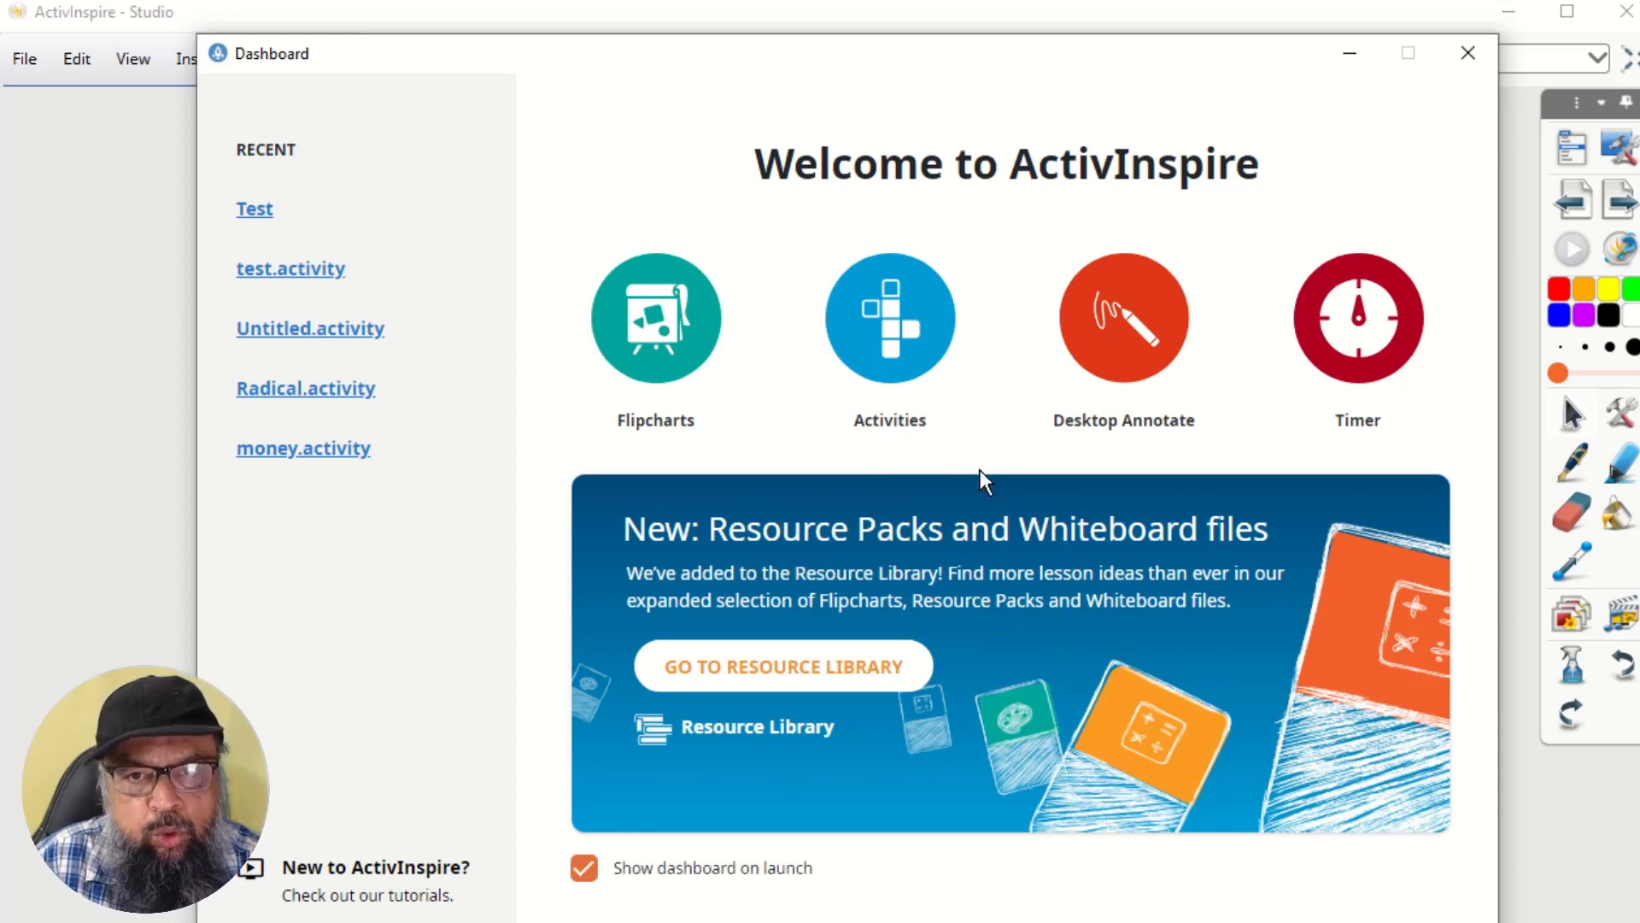
{"action": "mouse_move", "coordinate": [1357, 318]}
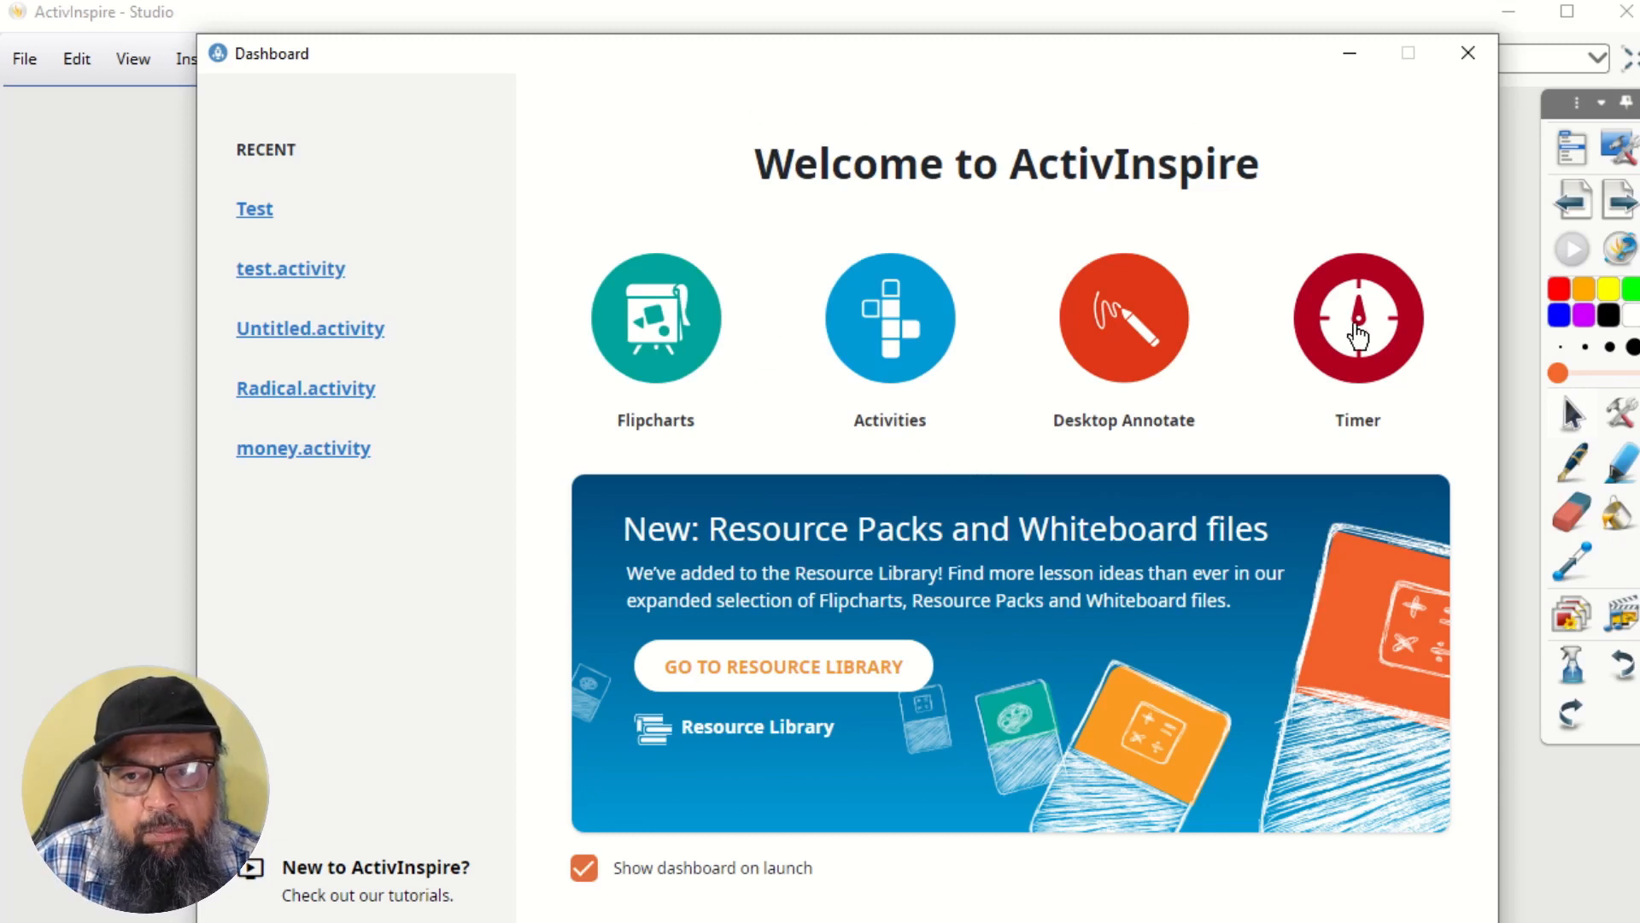
{"action": "mouse_move", "coordinate": [665, 335]}
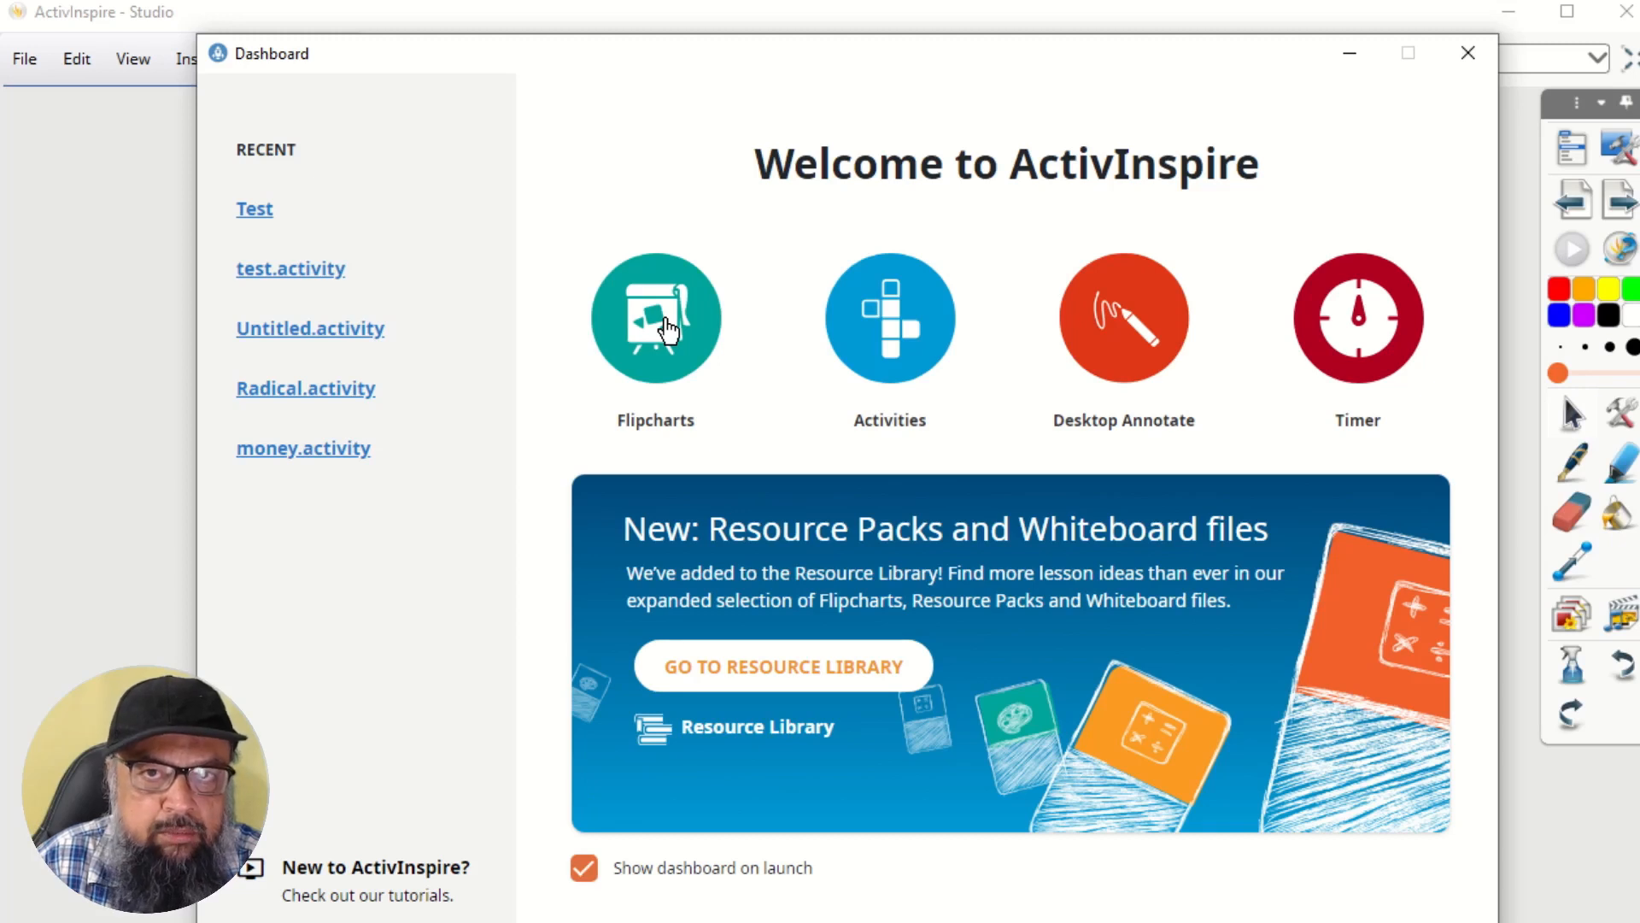
{"action": "mouse_move", "coordinate": [889, 333]}
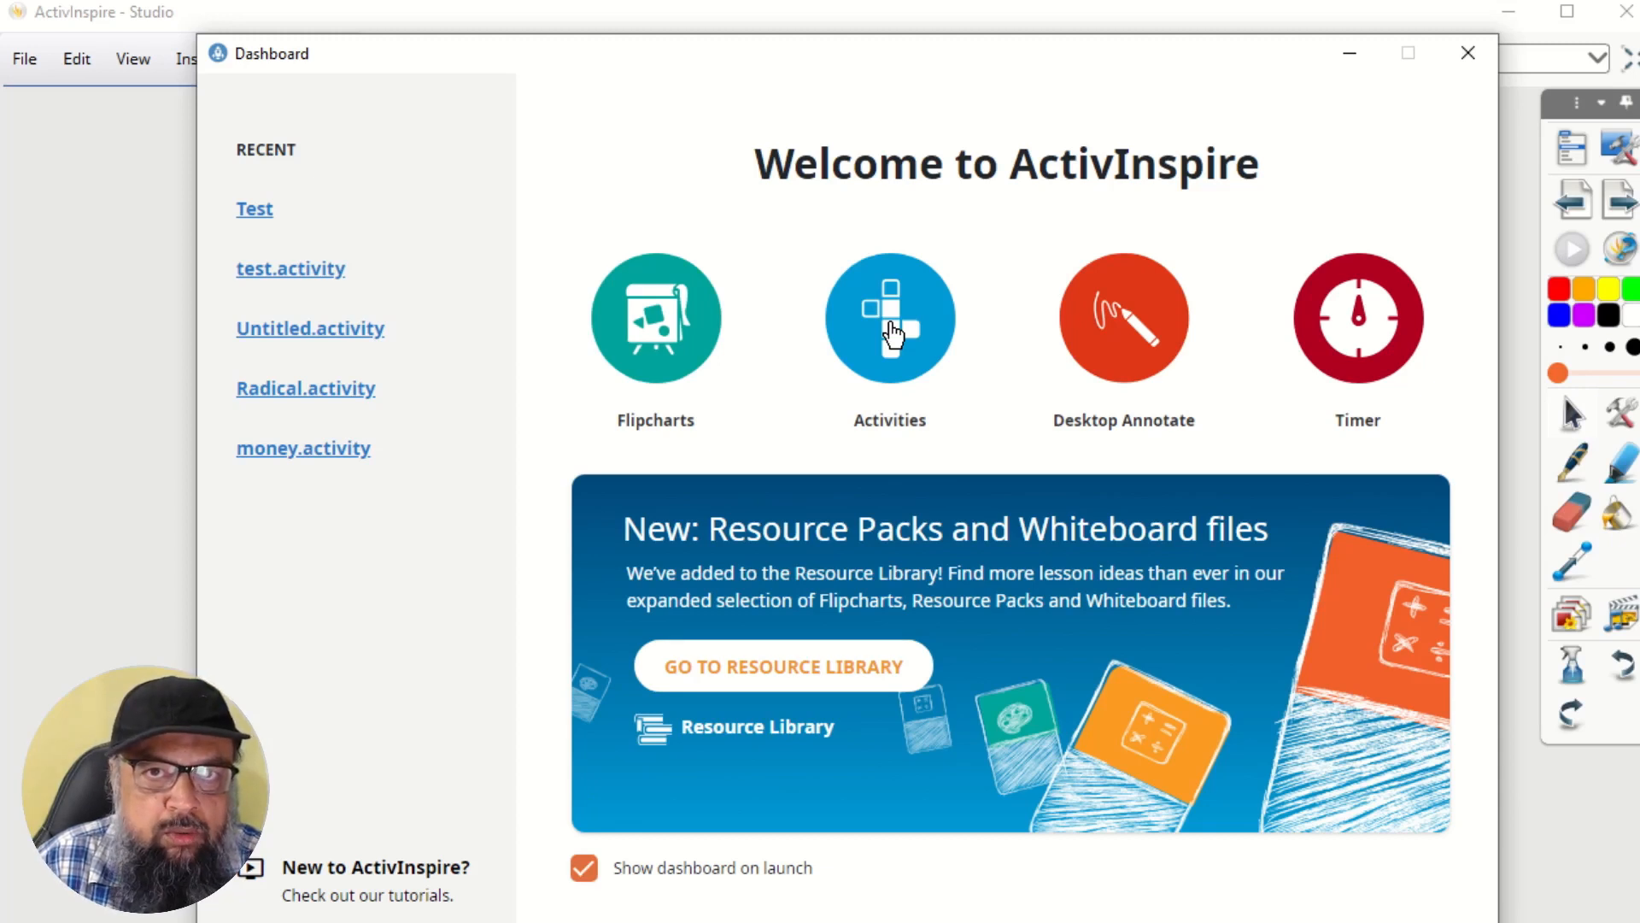
{"action": "mouse_move", "coordinate": [1119, 345]}
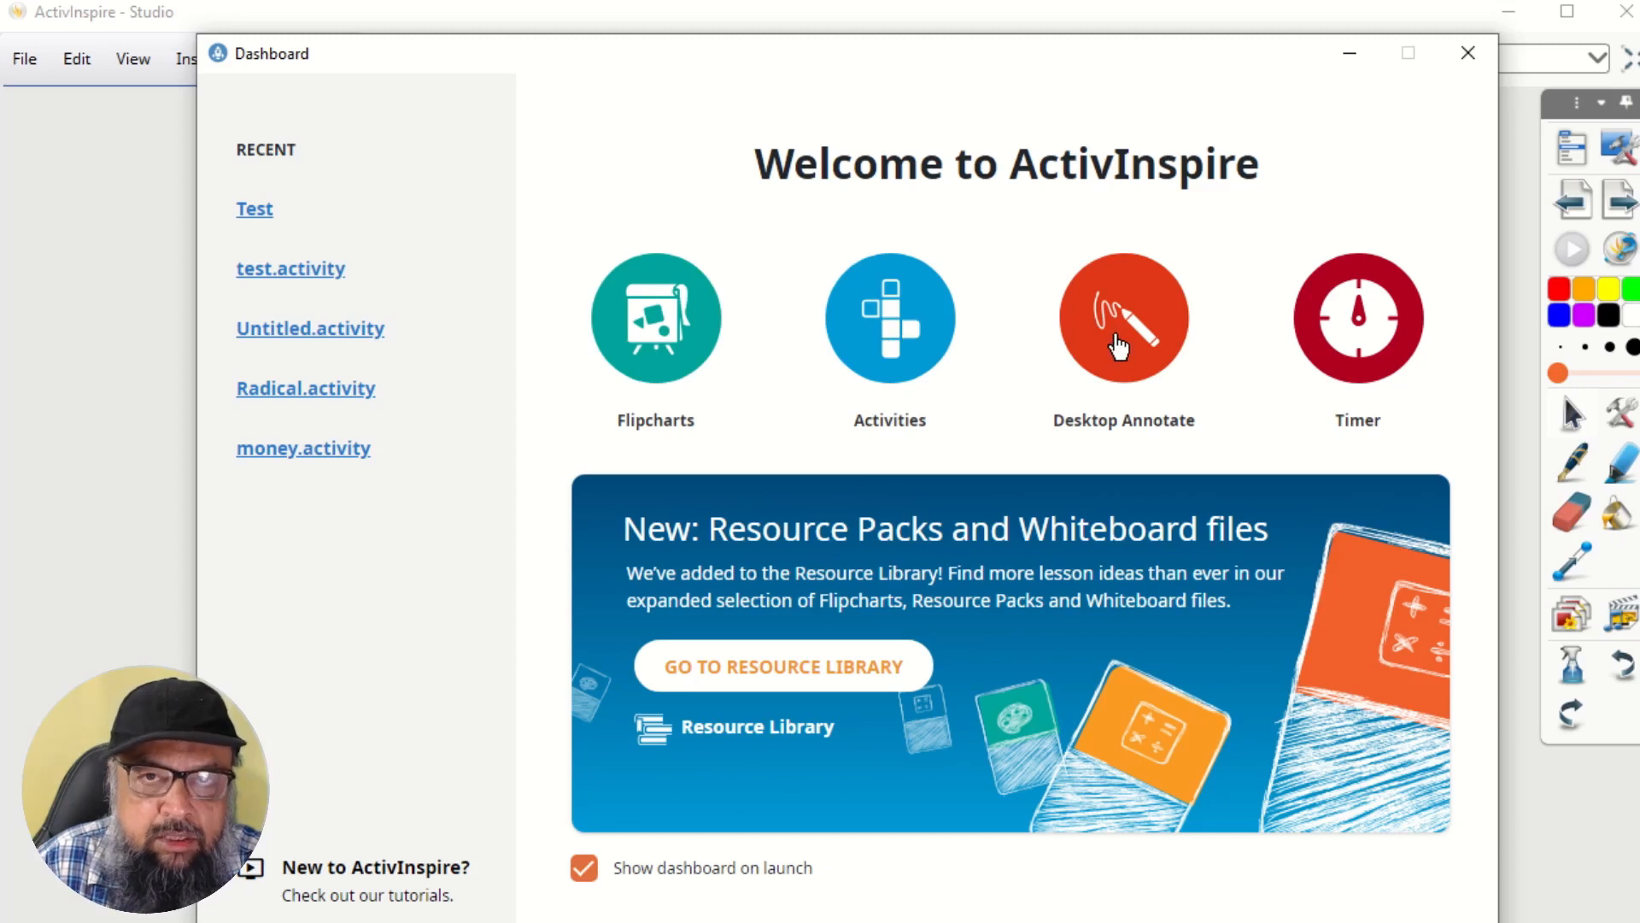
{"action": "mouse_move", "coordinate": [1119, 343]}
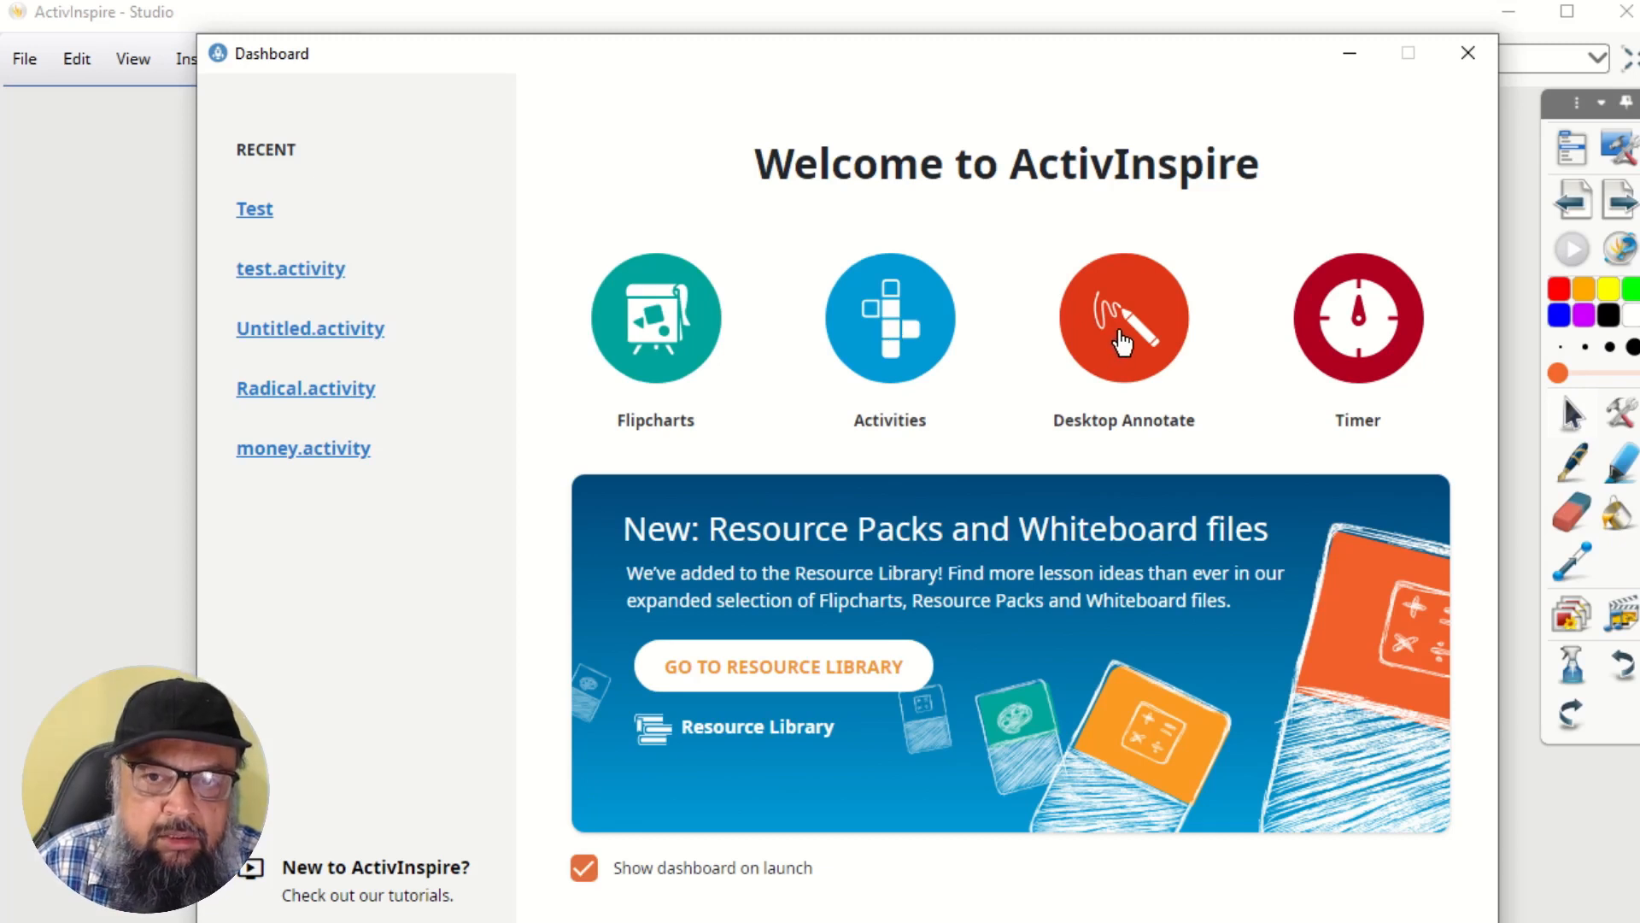
{"action": "mouse_move", "coordinate": [1119, 335]}
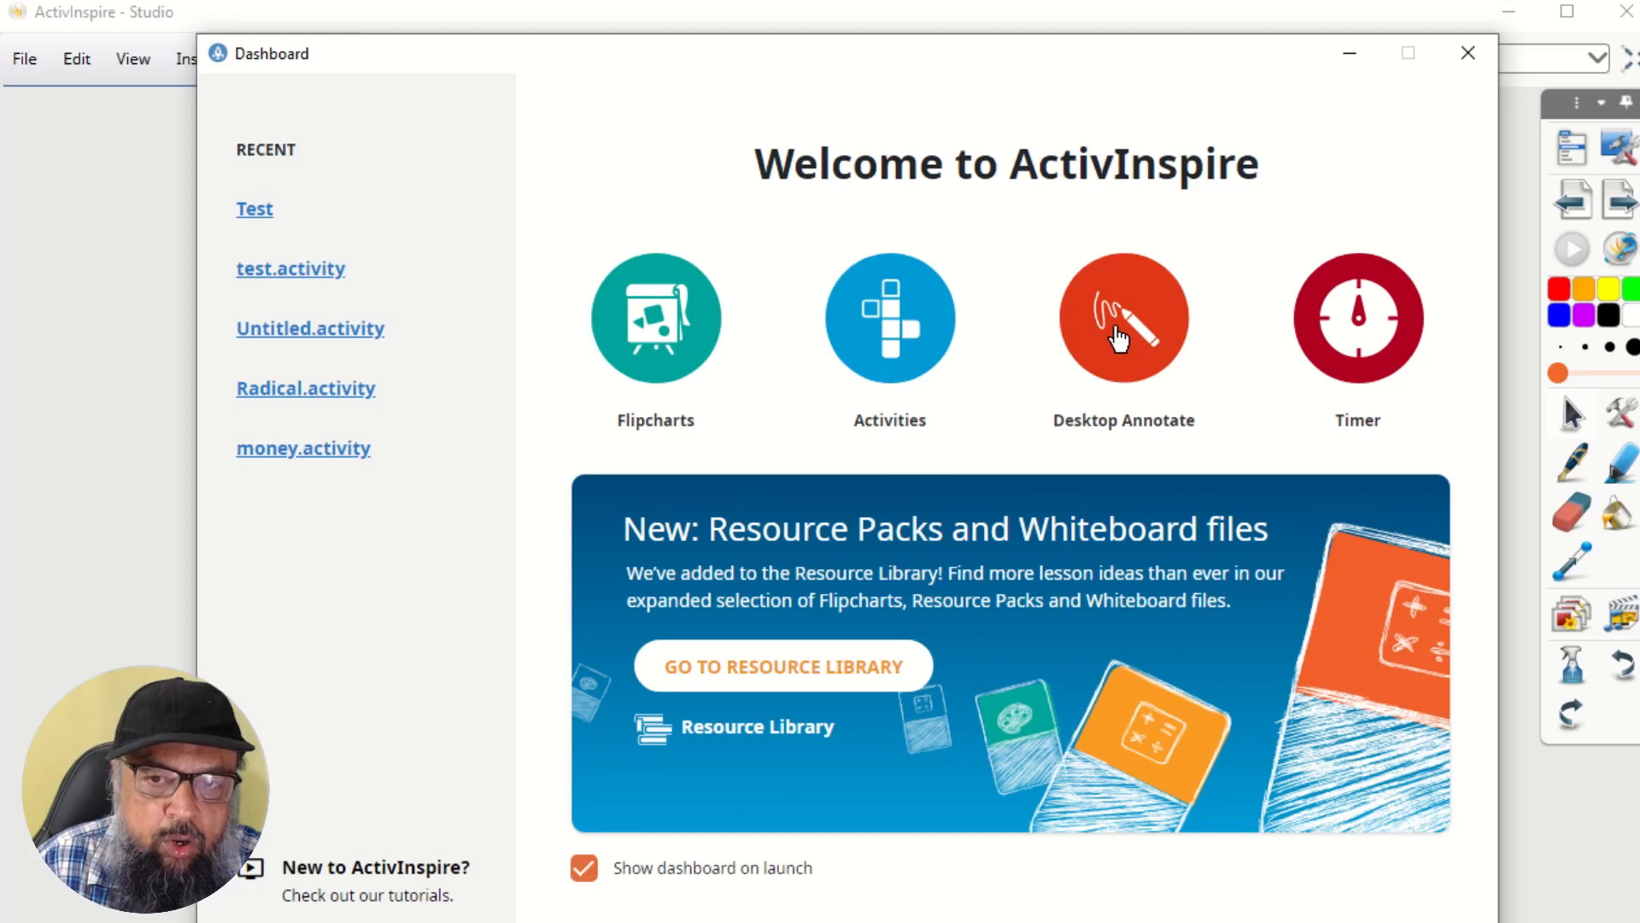
{"action": "mouse_move", "coordinate": [1114, 335]}
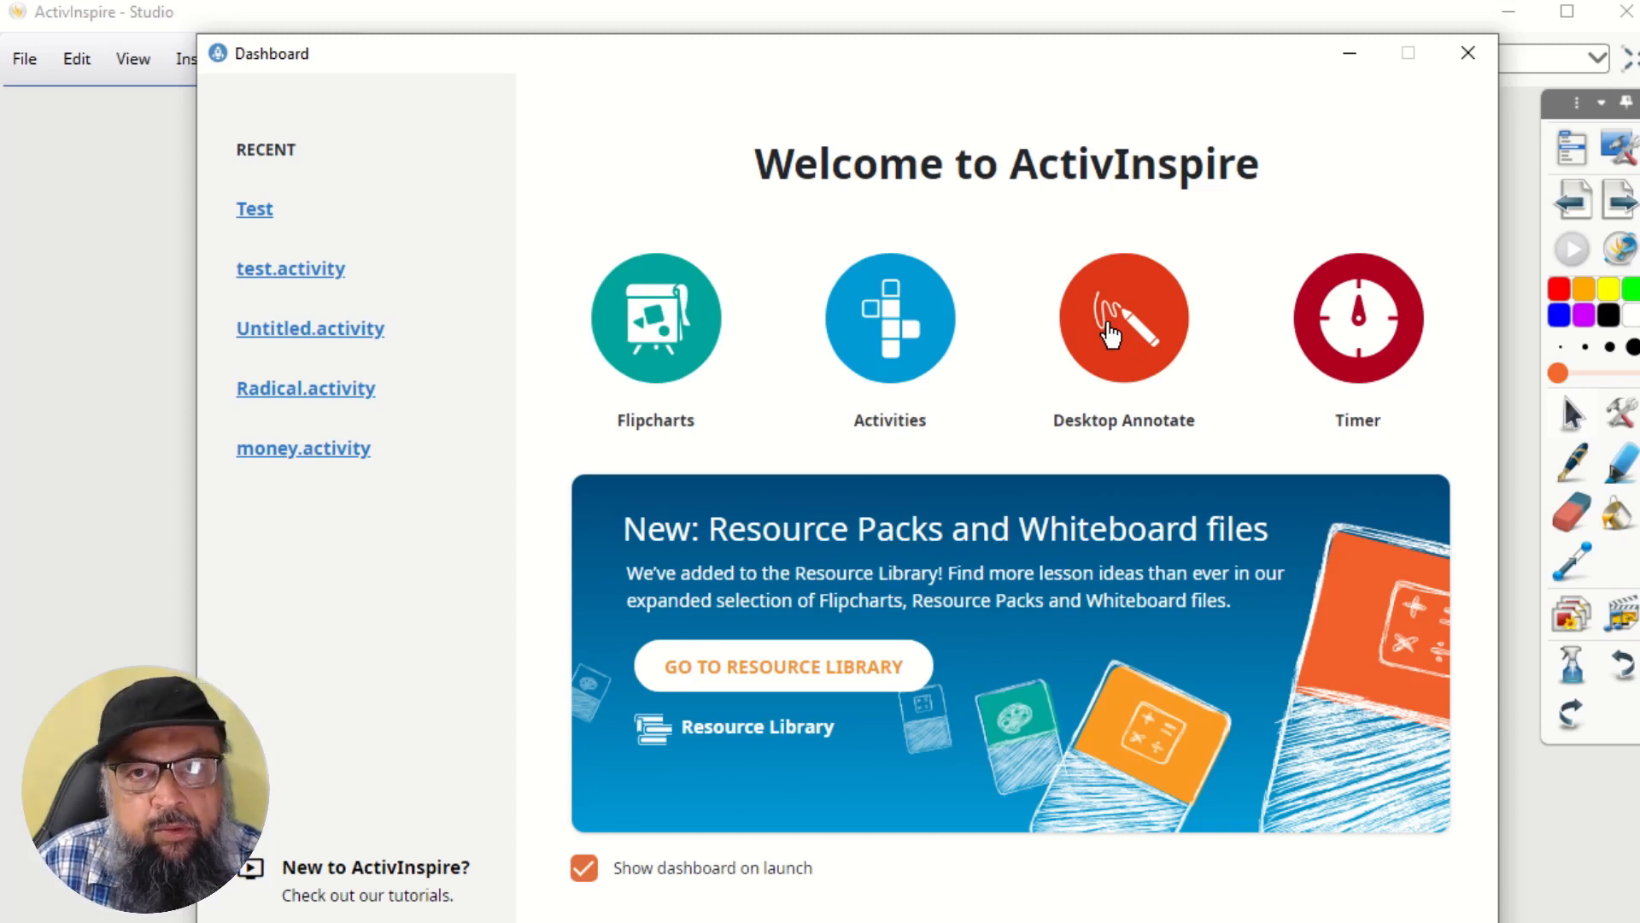
{"action": "mouse_move", "coordinate": [1114, 329]}
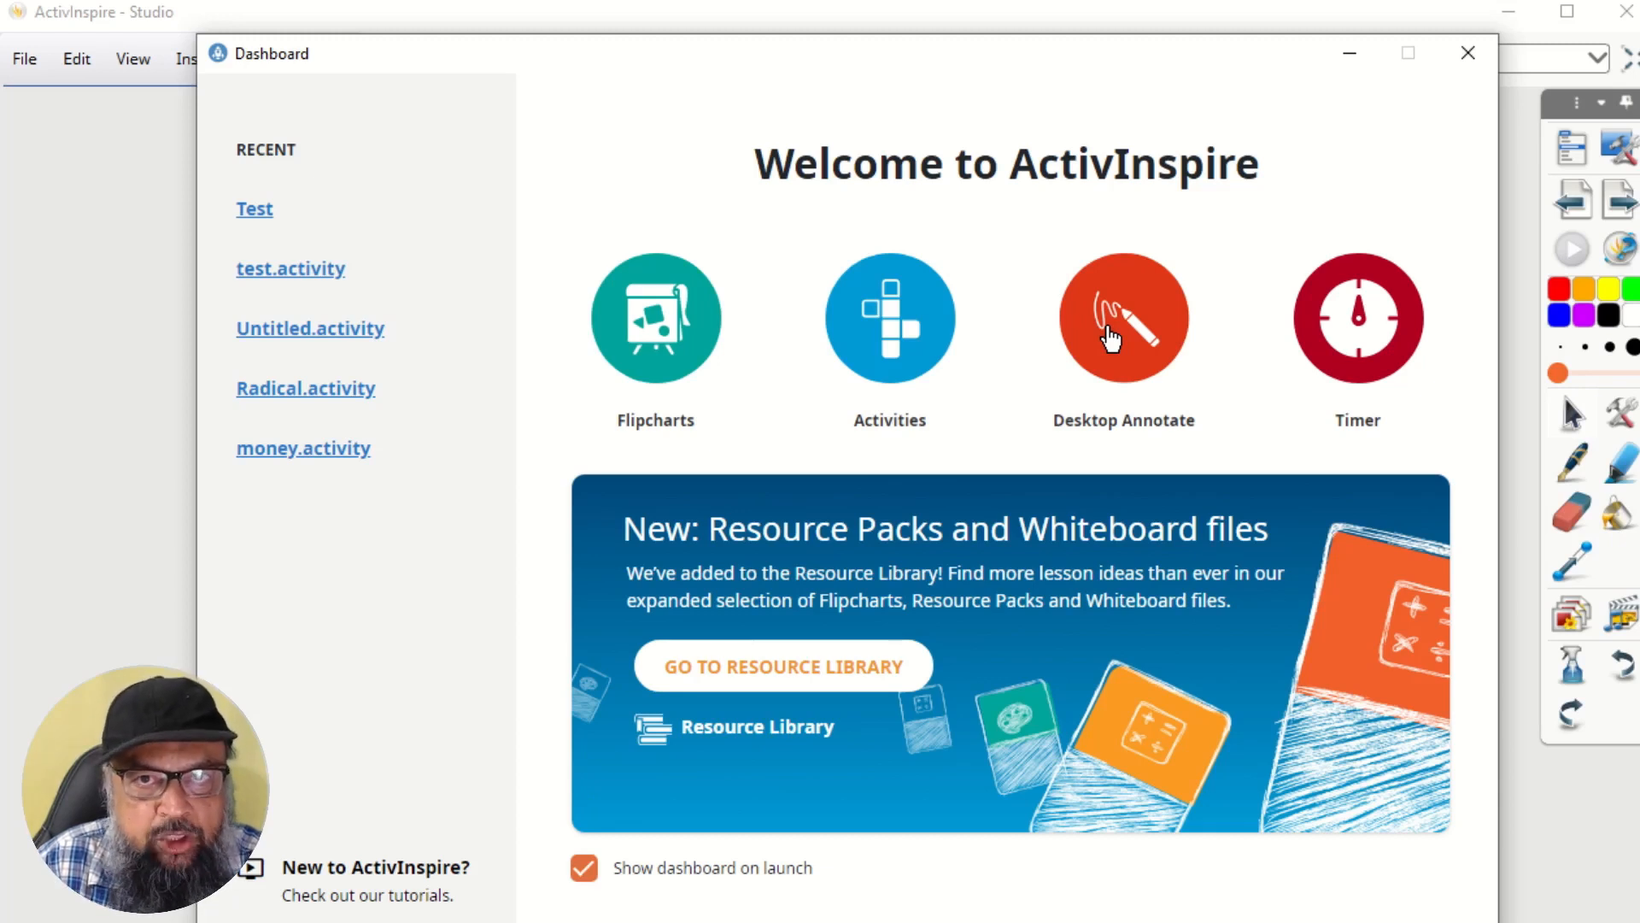
{"action": "mouse_move", "coordinate": [1117, 355]}
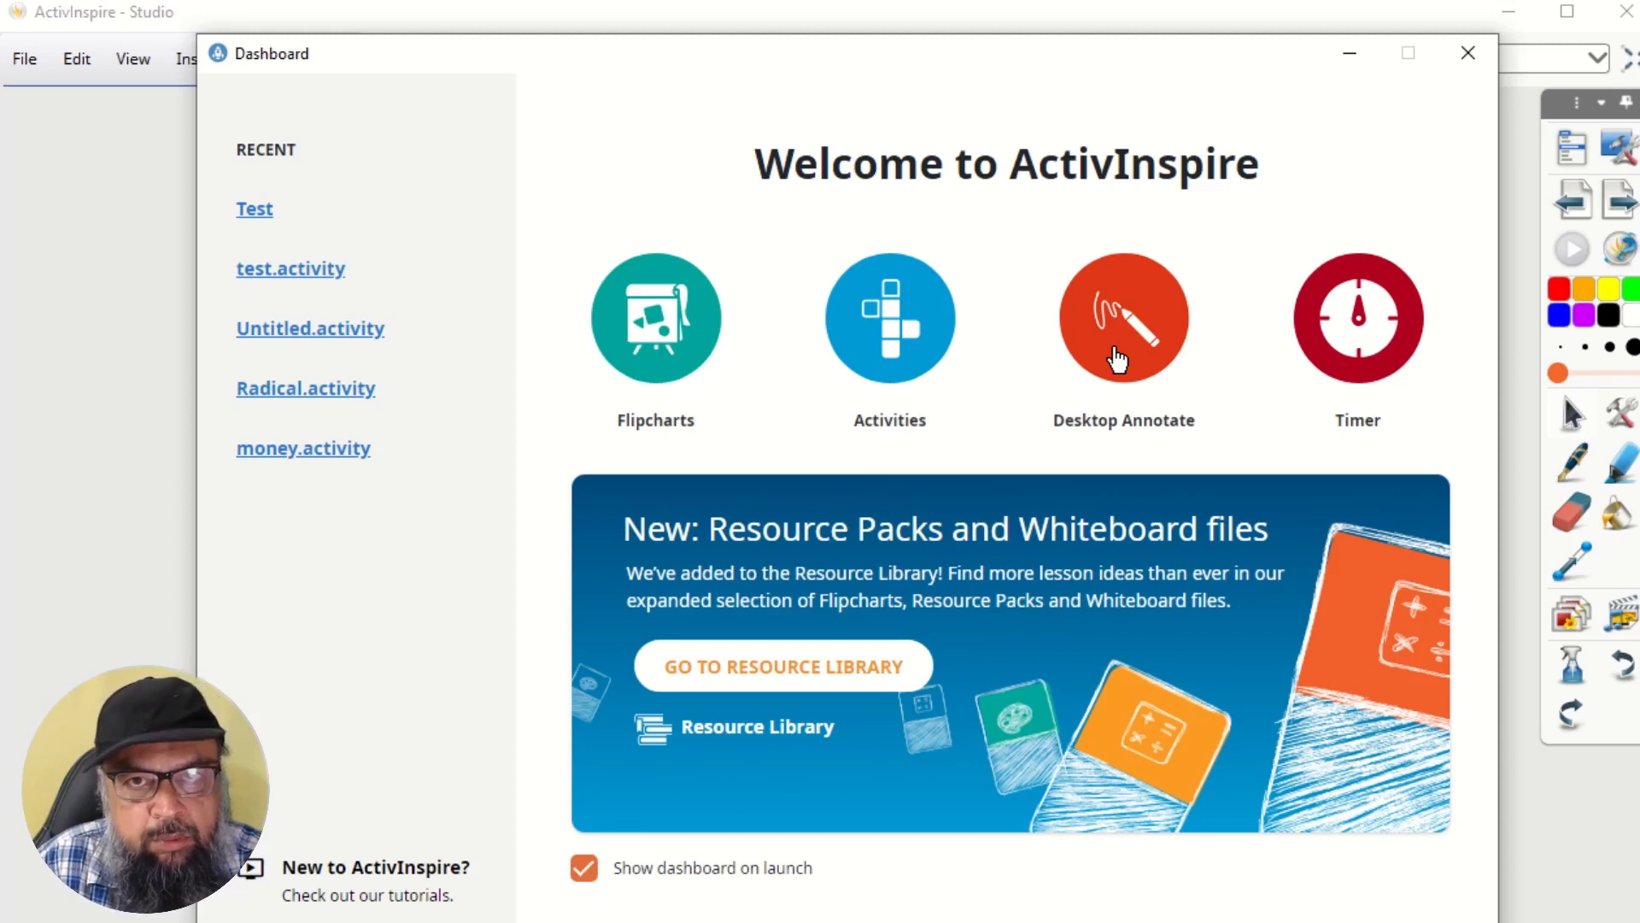
{"action": "mouse_move", "coordinate": [1134, 330]}
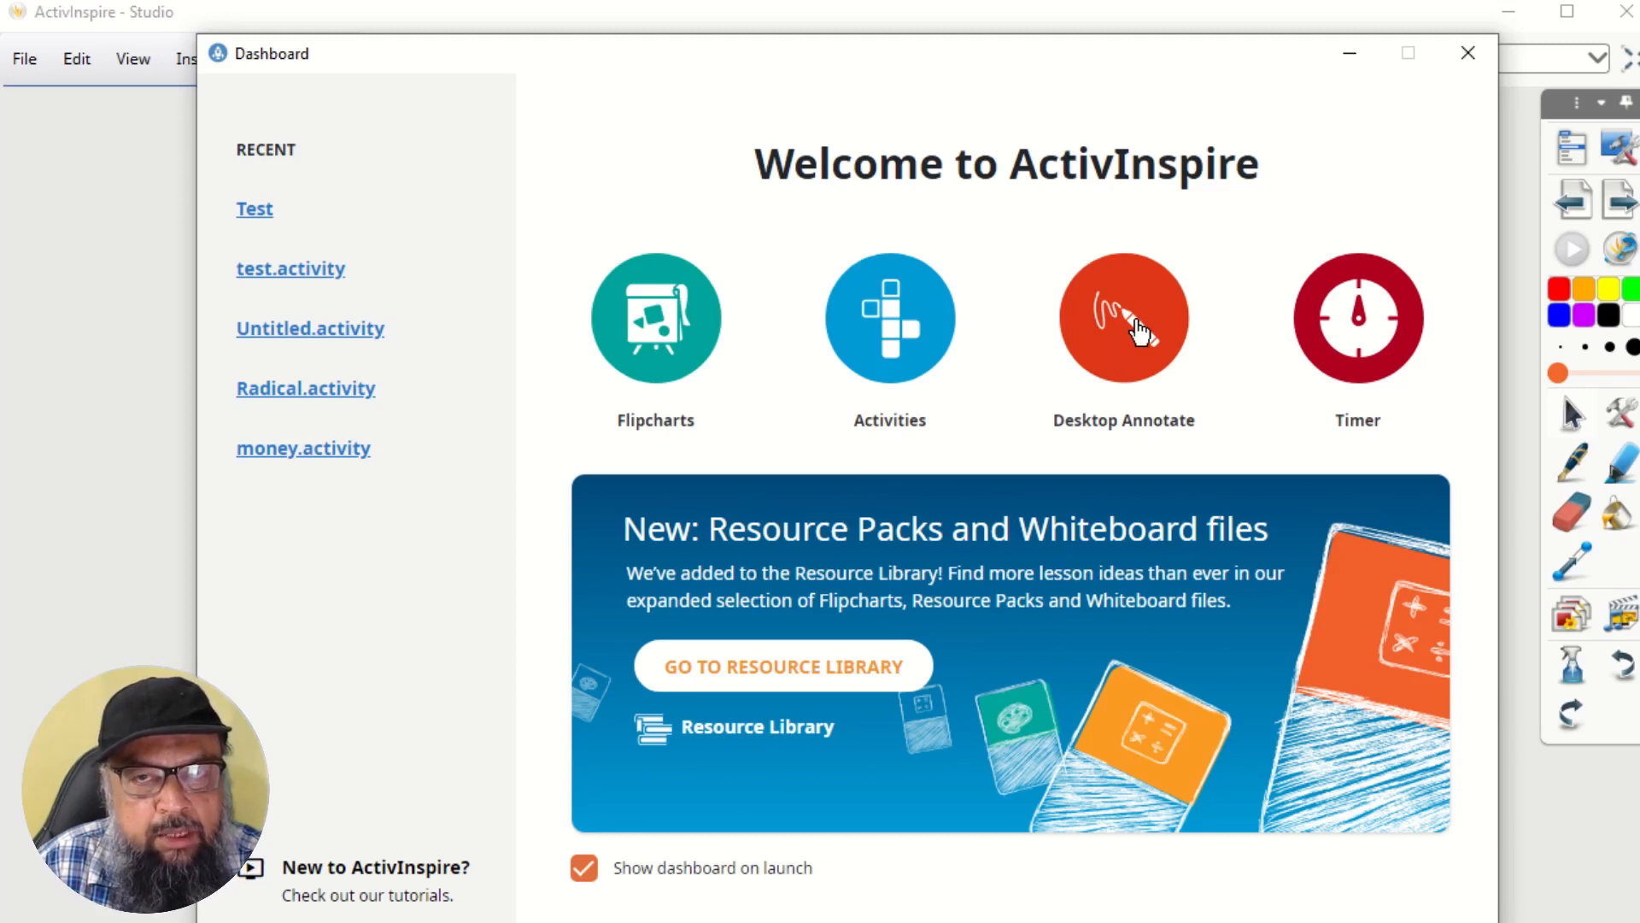
{"action": "mouse_move", "coordinate": [1028, 304]}
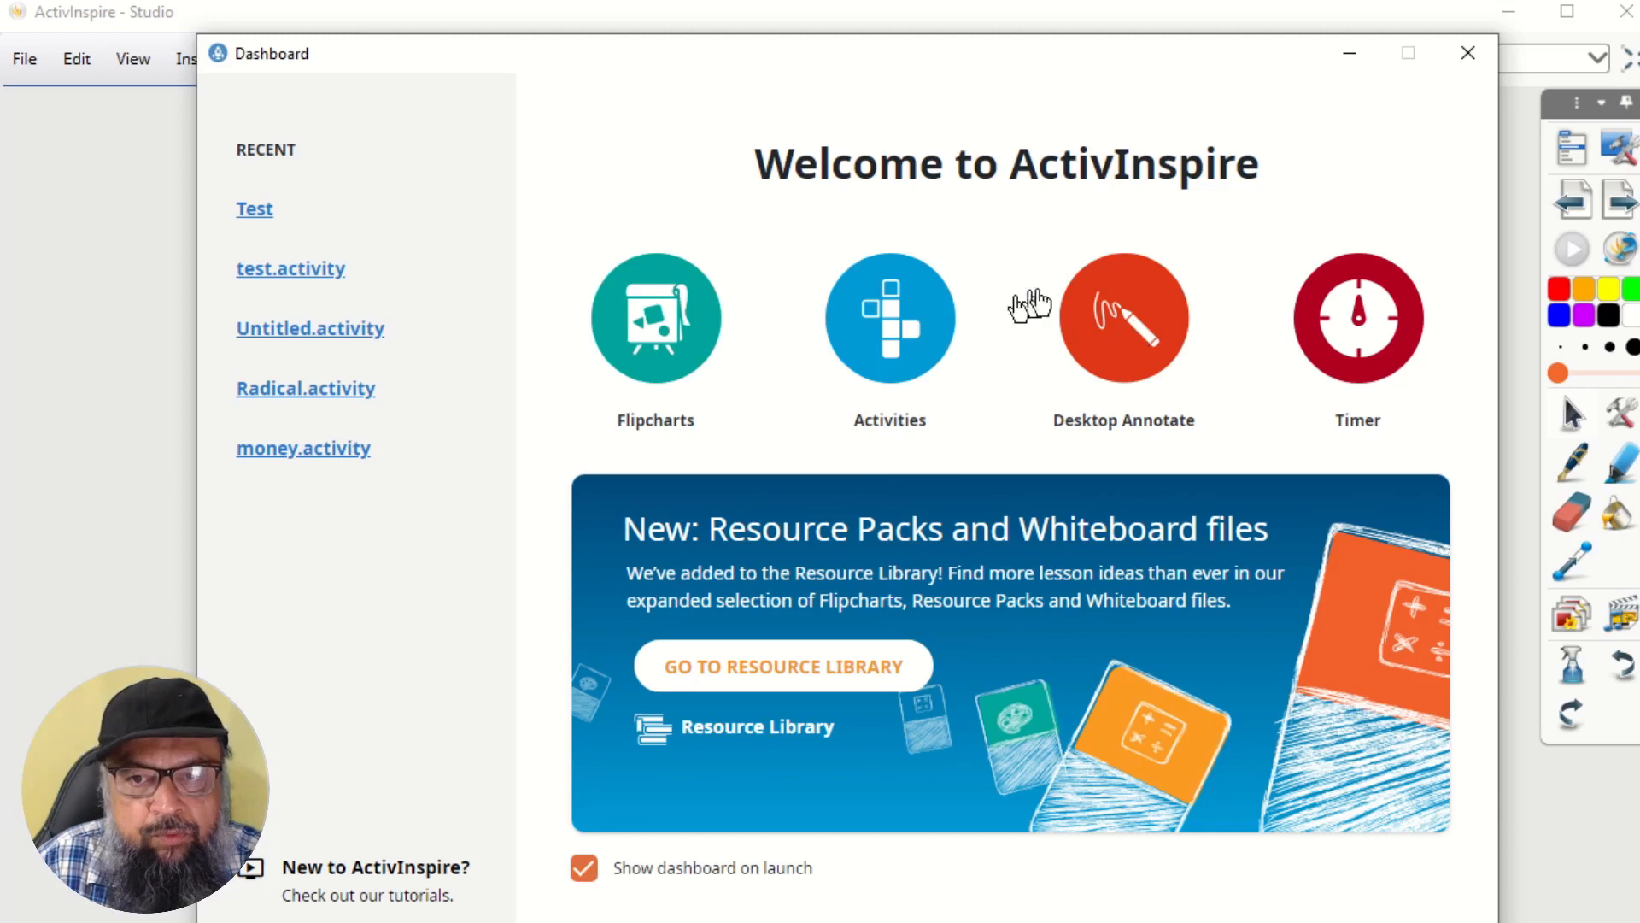
{"action": "mouse_move", "coordinate": [1144, 335]}
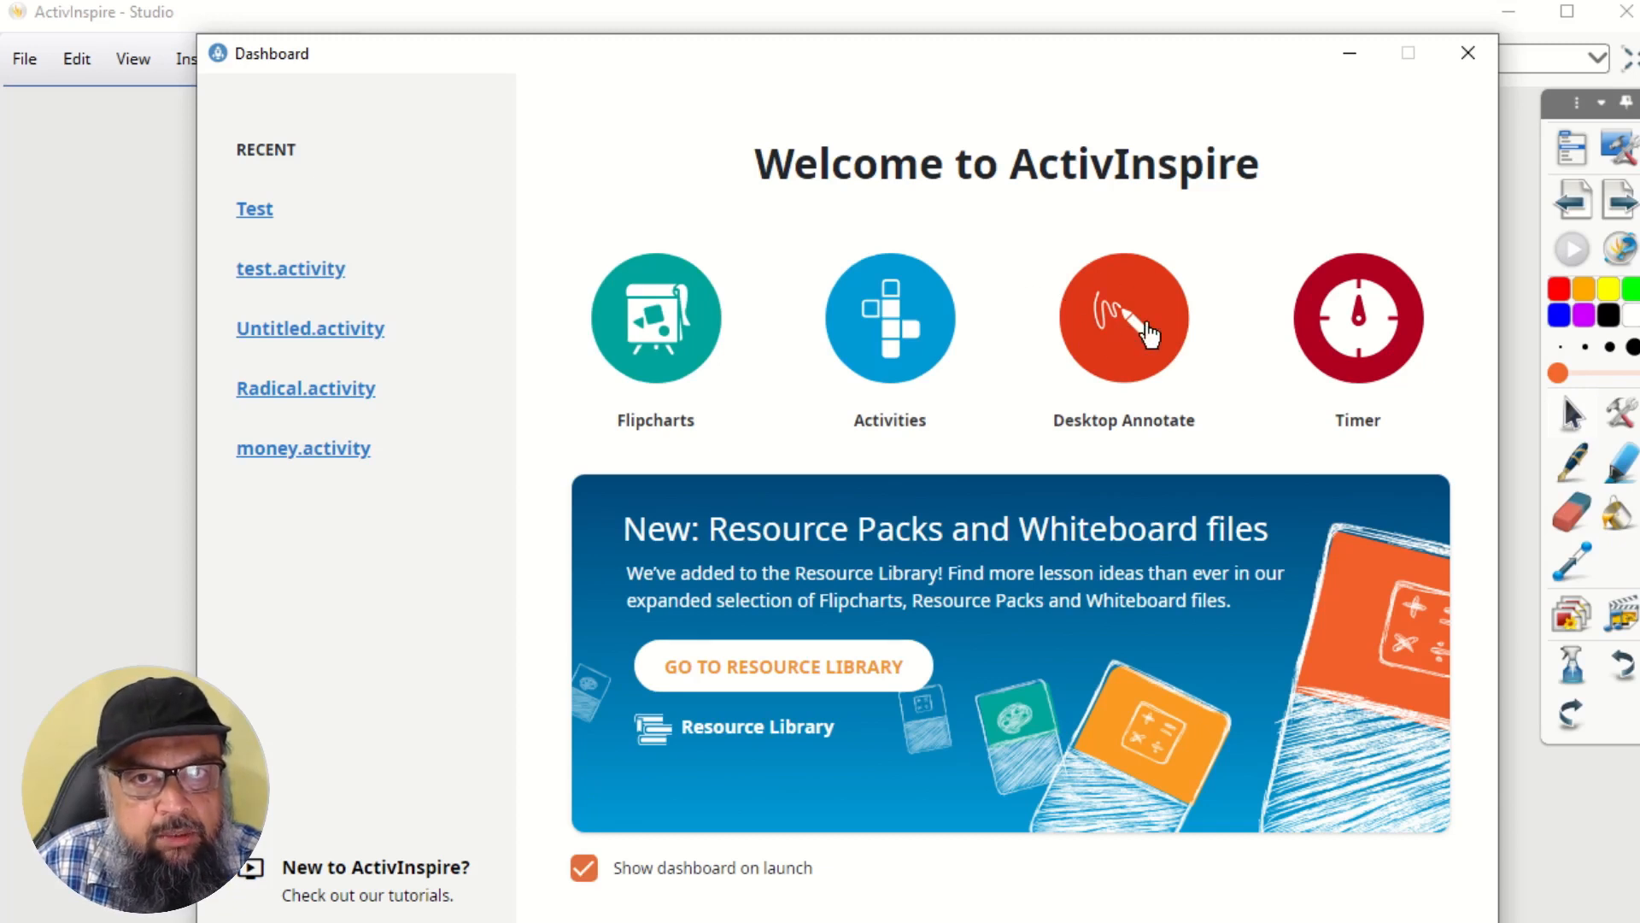
{"action": "mouse_move", "coordinate": [1135, 339]}
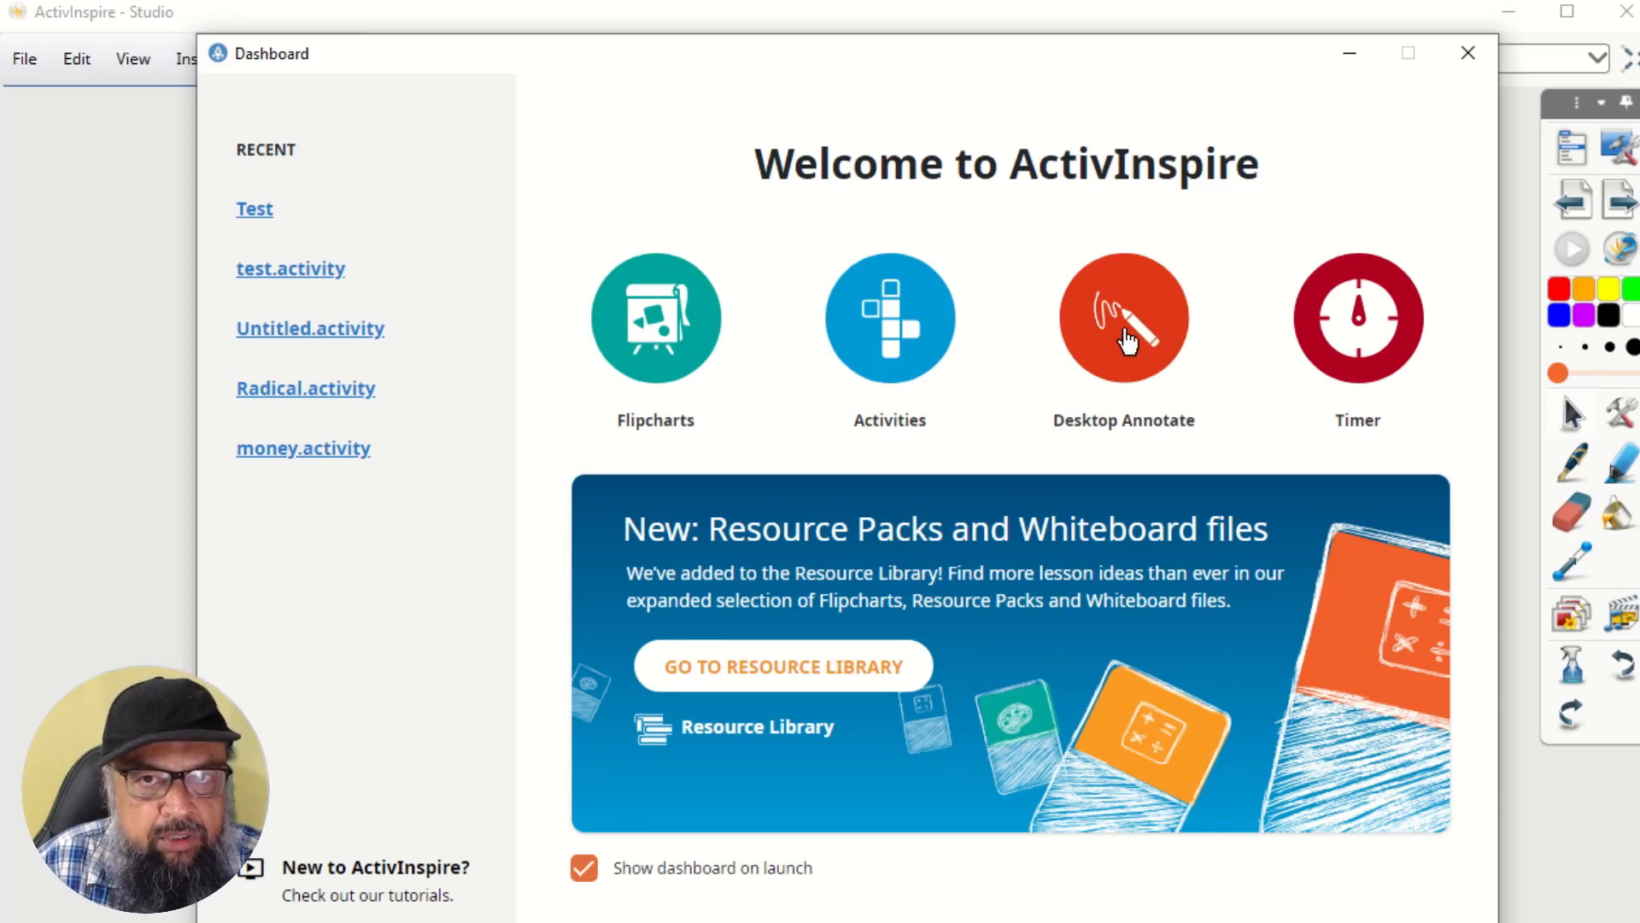
{"action": "mouse_move", "coordinate": [1355, 349]}
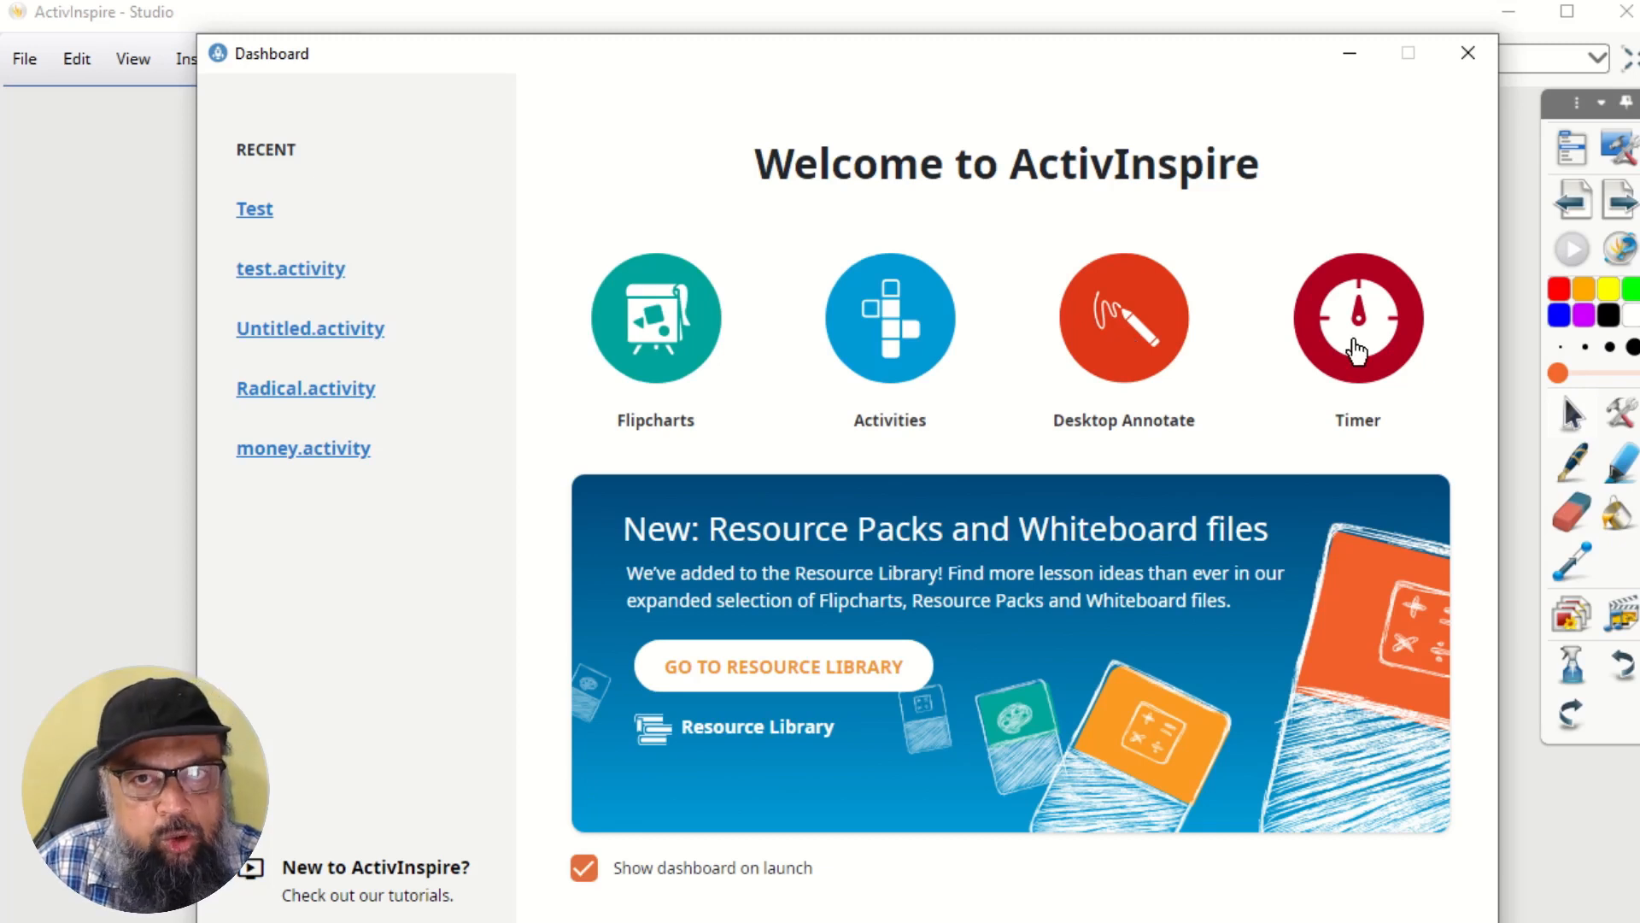
{"action": "mouse_move", "coordinate": [881, 334]}
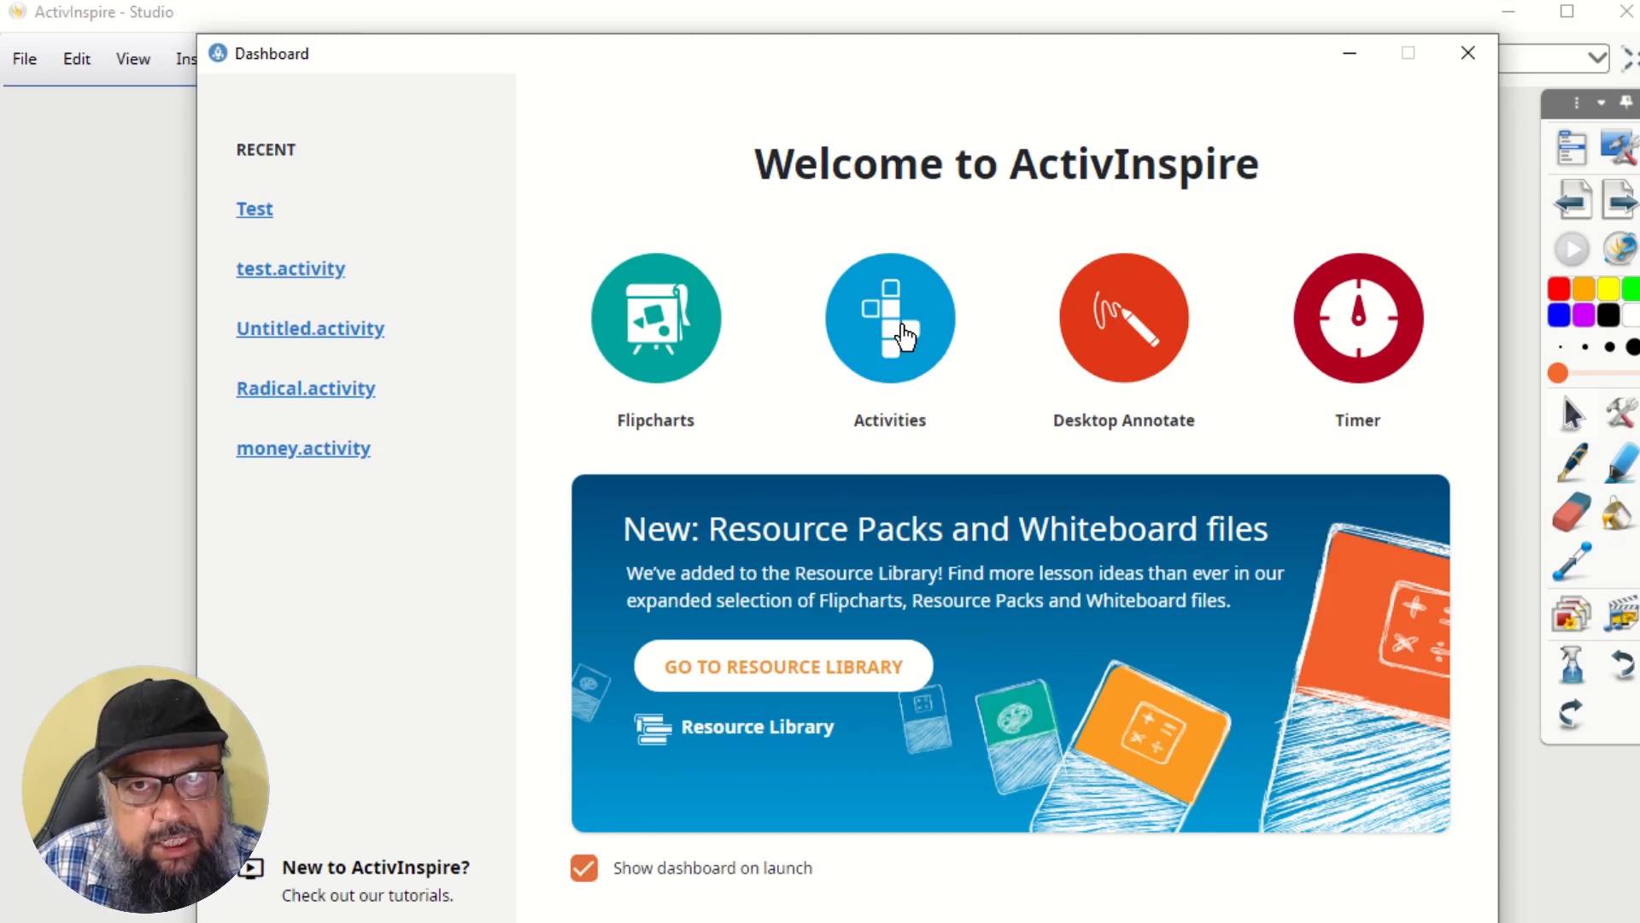
Step: Show the Activities catalogue of templates, from Categorize to Word Search, on the Dashboard
{"action": "left_click", "coordinate": [889, 318]}
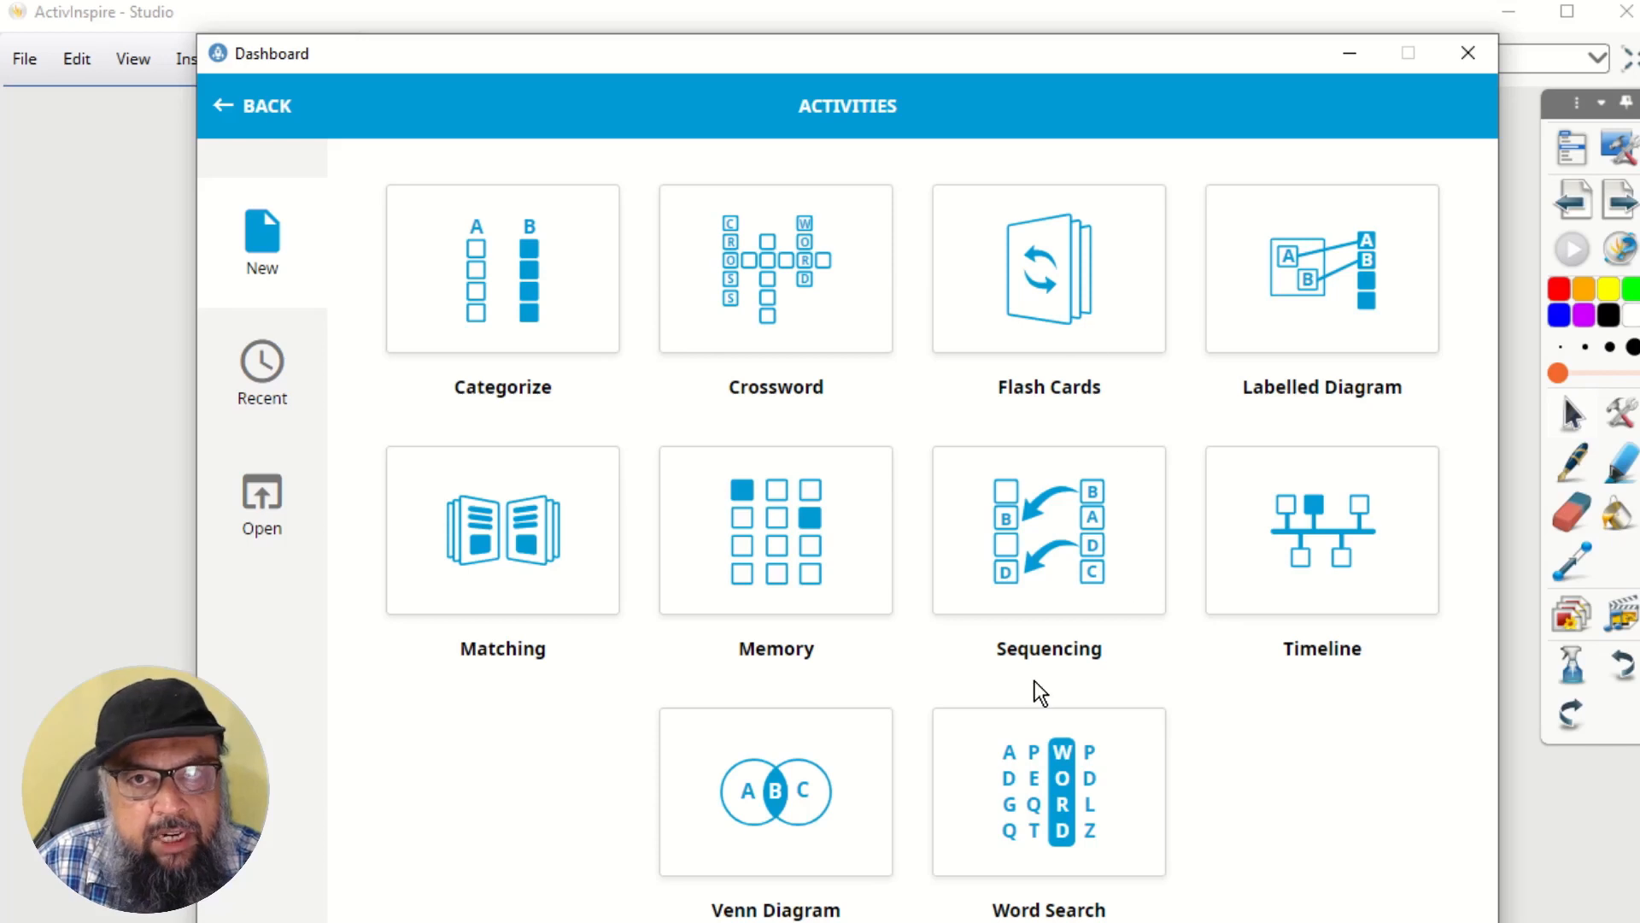
{"action": "mouse_move", "coordinate": [1040, 617]}
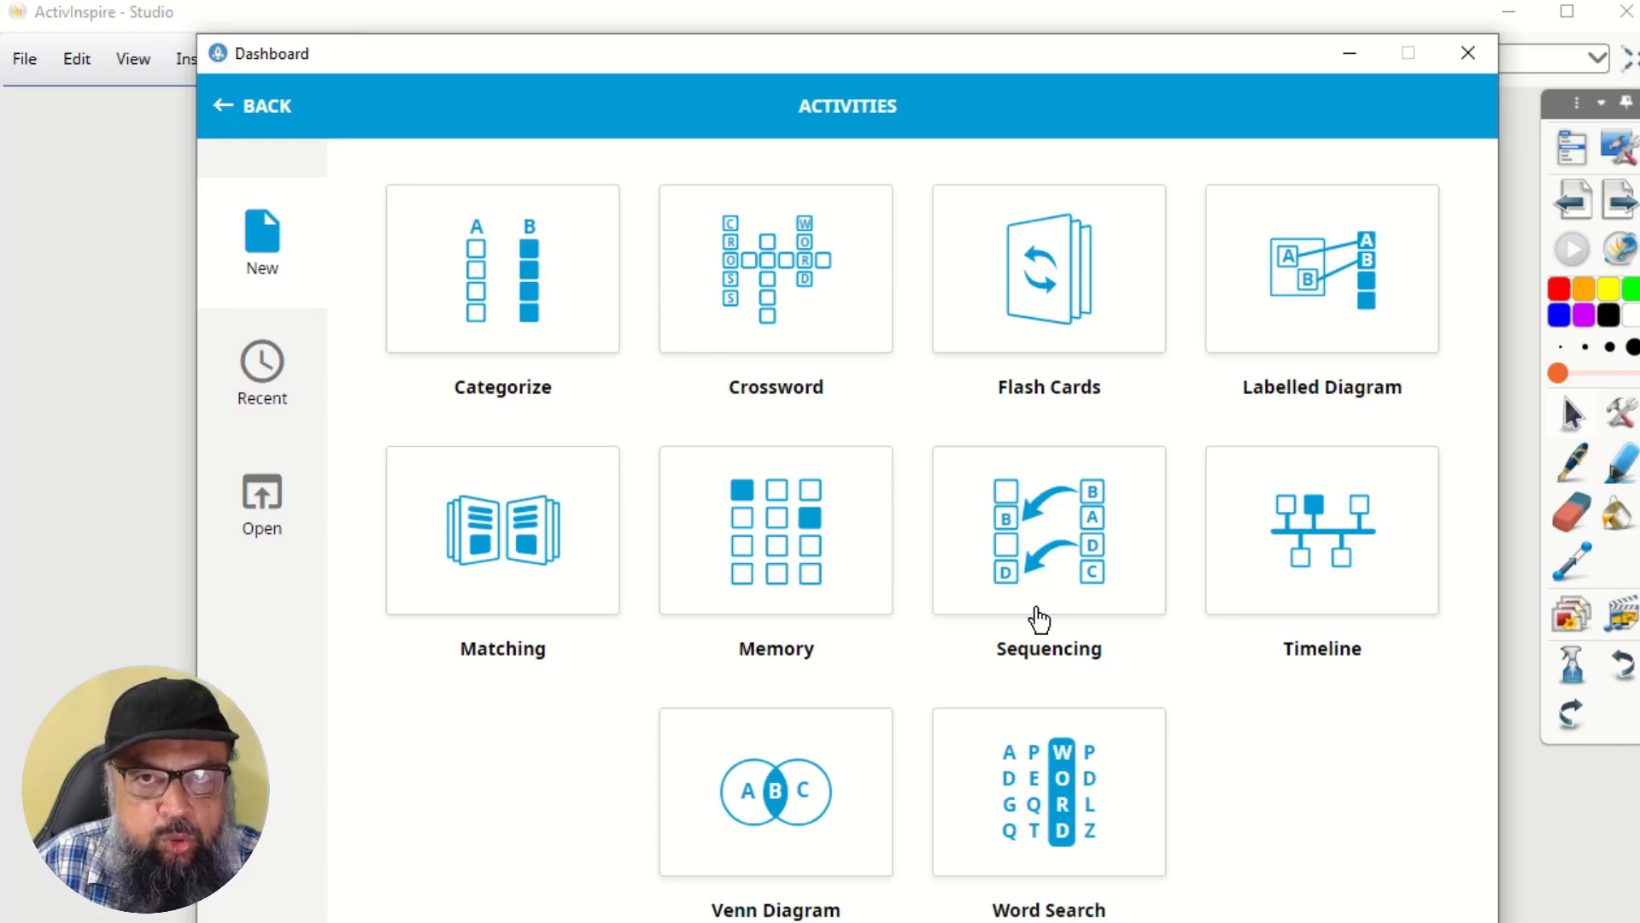
{"action": "mouse_move", "coordinate": [518, 521]}
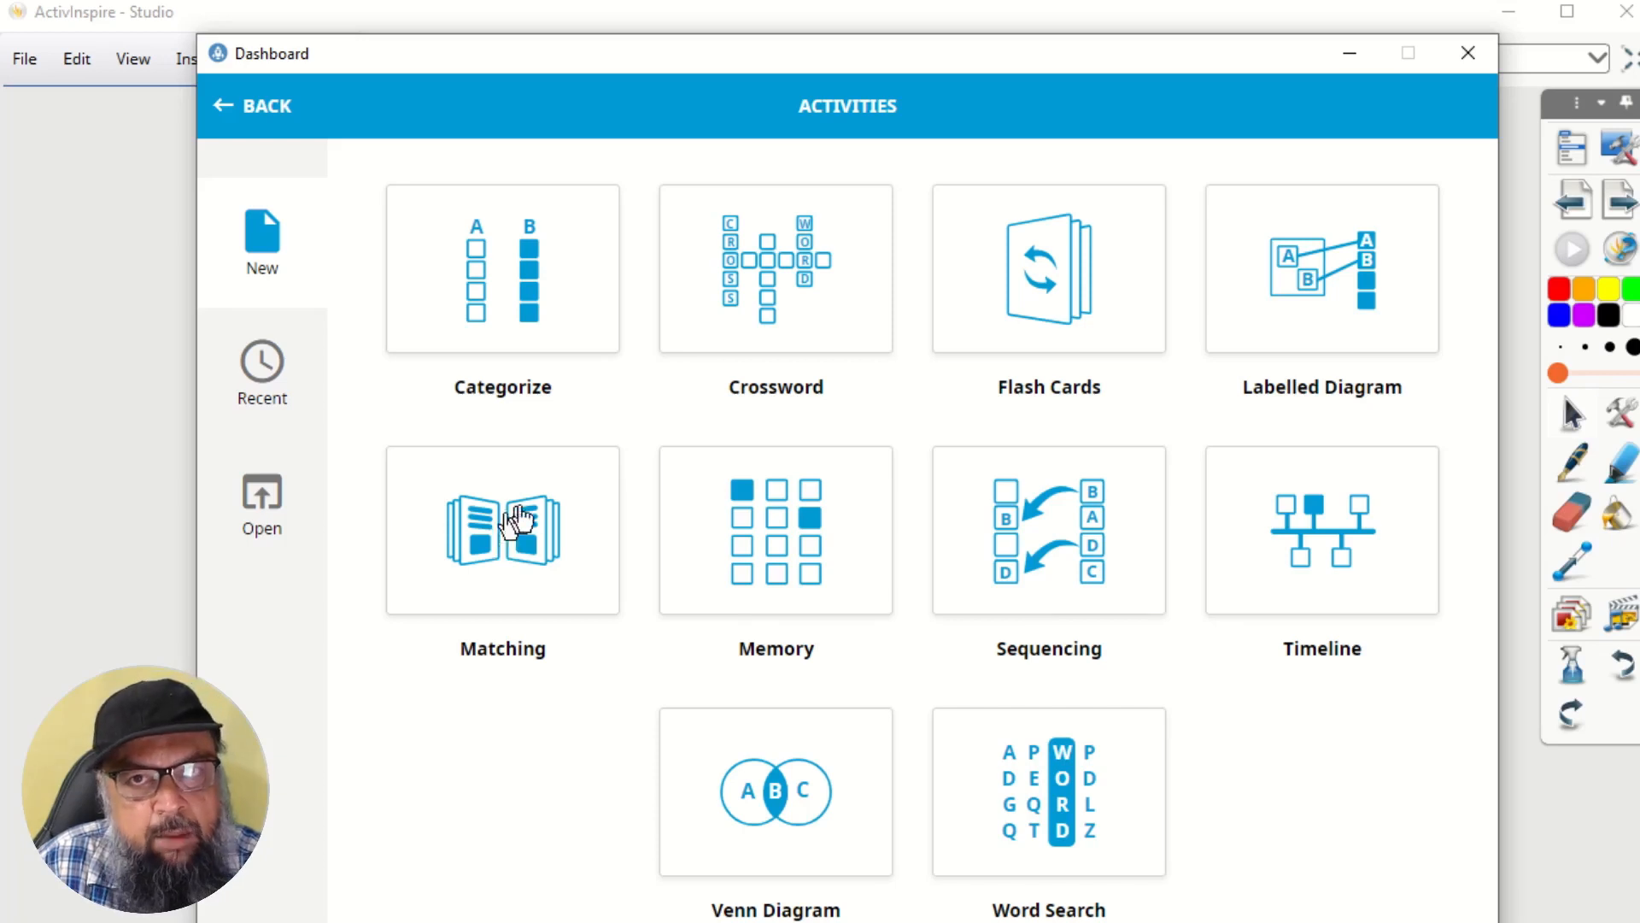
{"action": "mouse_move", "coordinate": [1078, 799]}
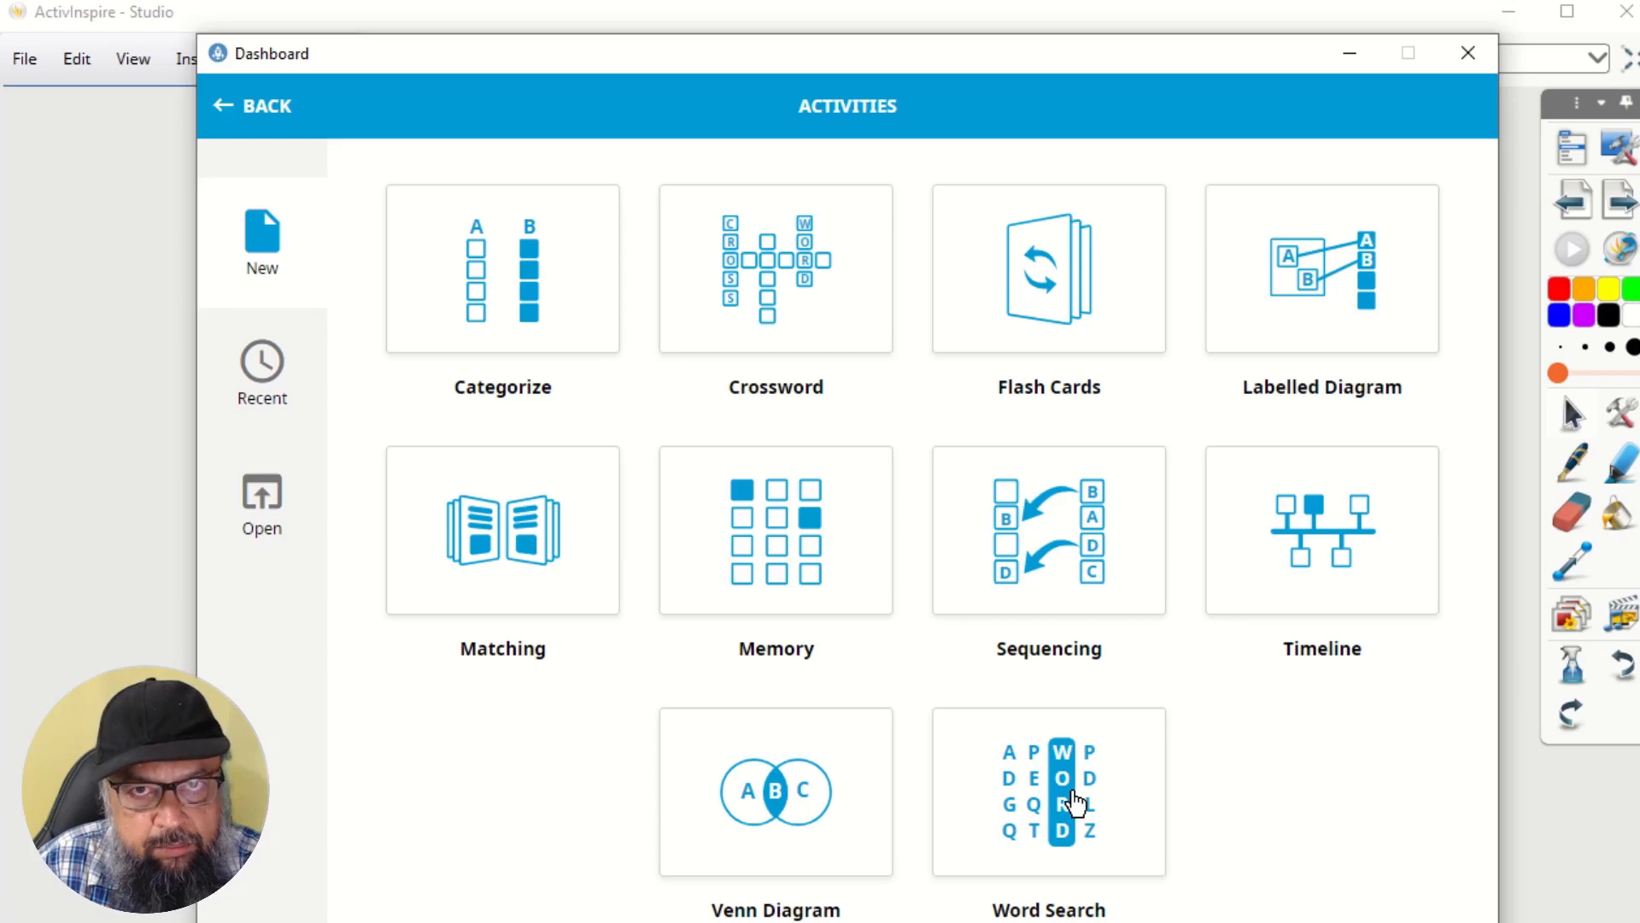
{"action": "mouse_move", "coordinate": [494, 552]}
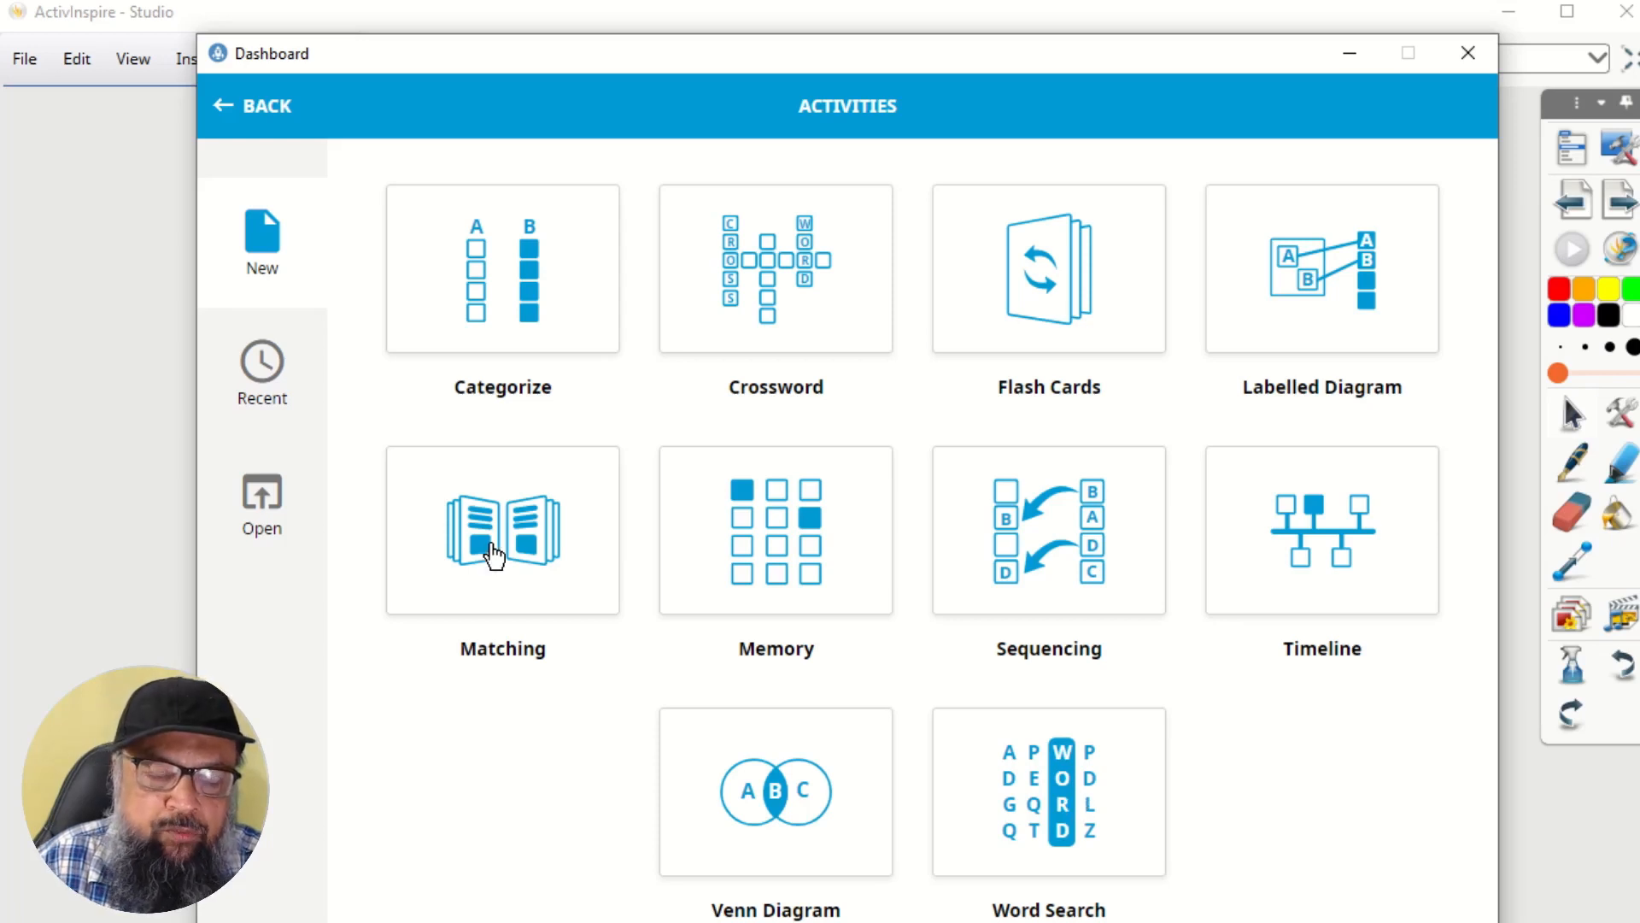
{"action": "mouse_move", "coordinate": [1059, 804]}
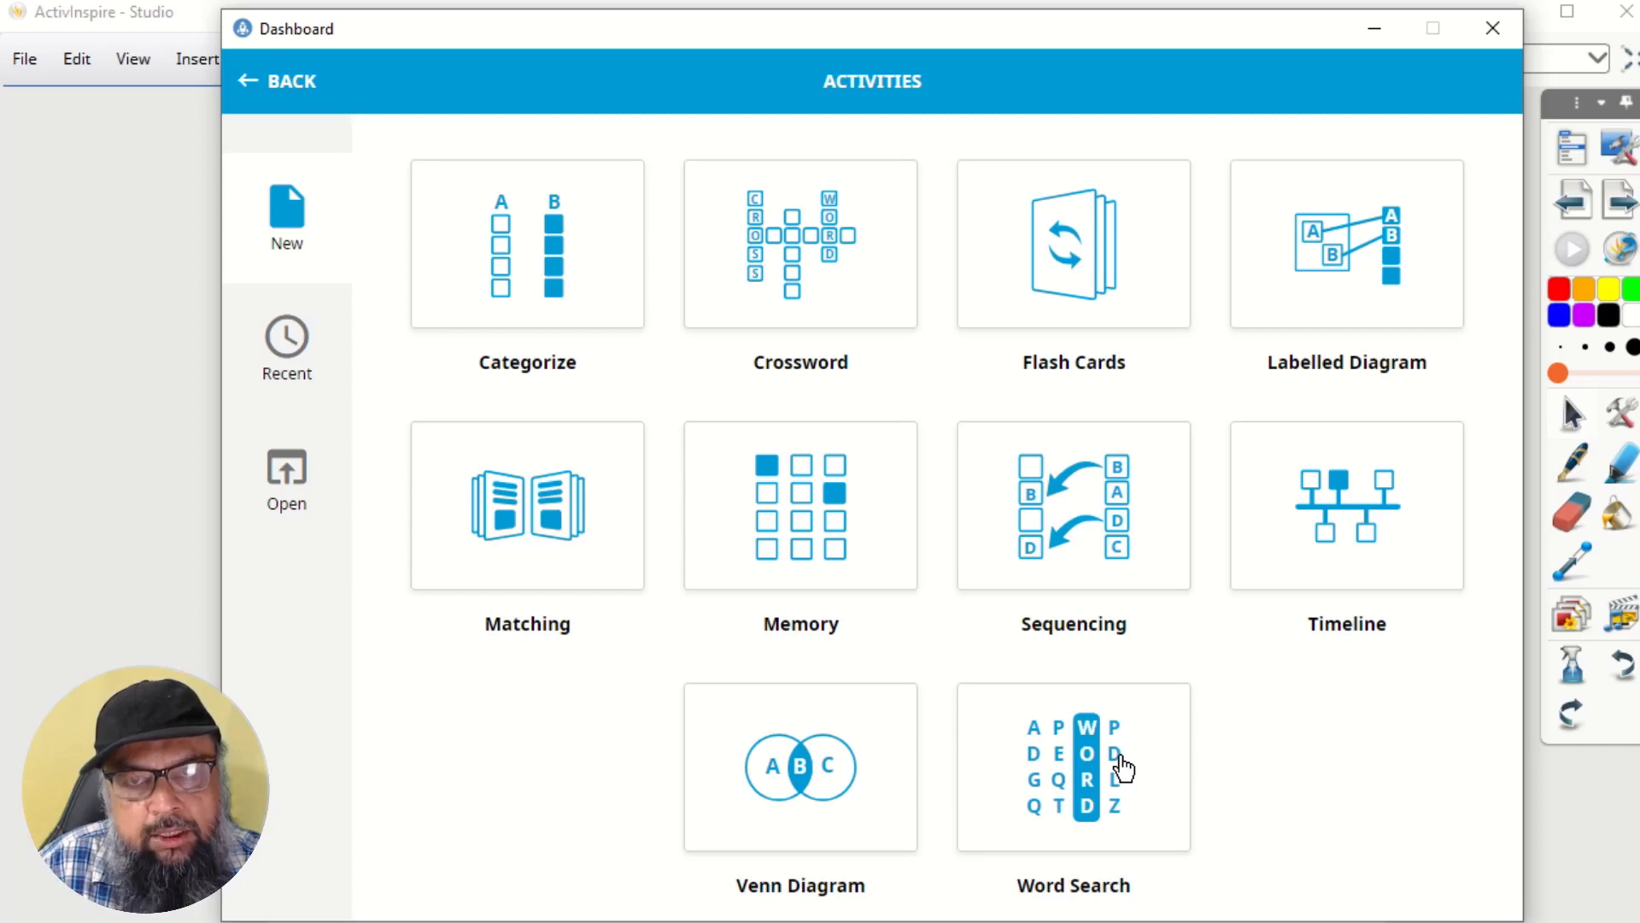
Step: Start a new Word Search activity and browse the puzzle book PDF to the answers for Puzzles 33–40
{"action": "left_click", "coordinate": [1073, 765]}
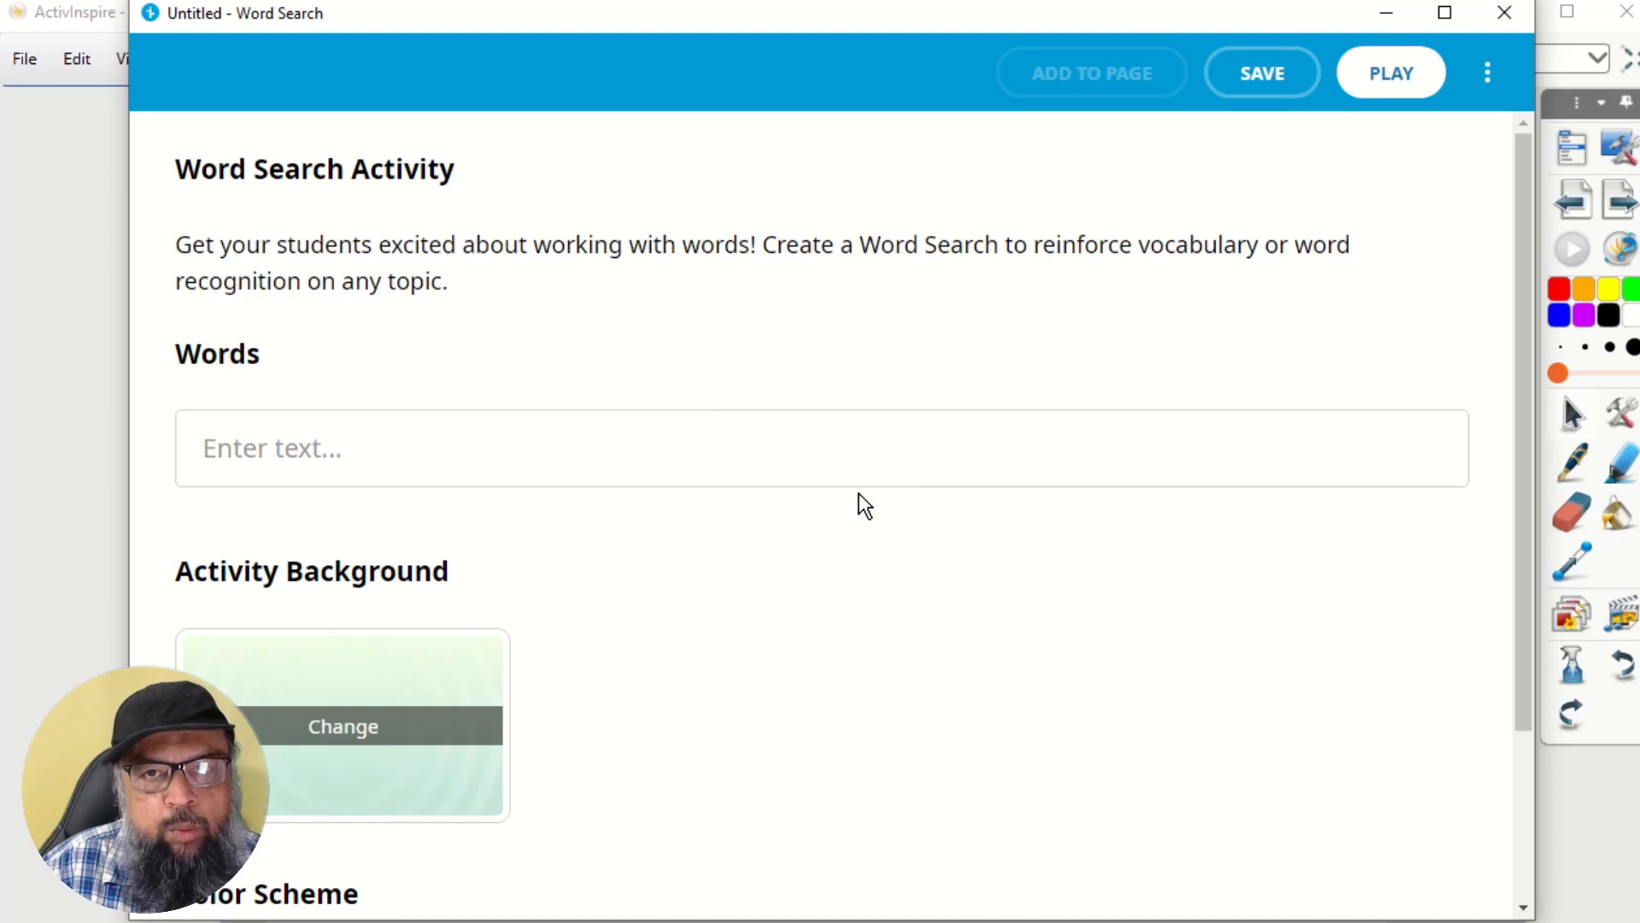
{"action": "mouse_move", "coordinate": [594, 813]}
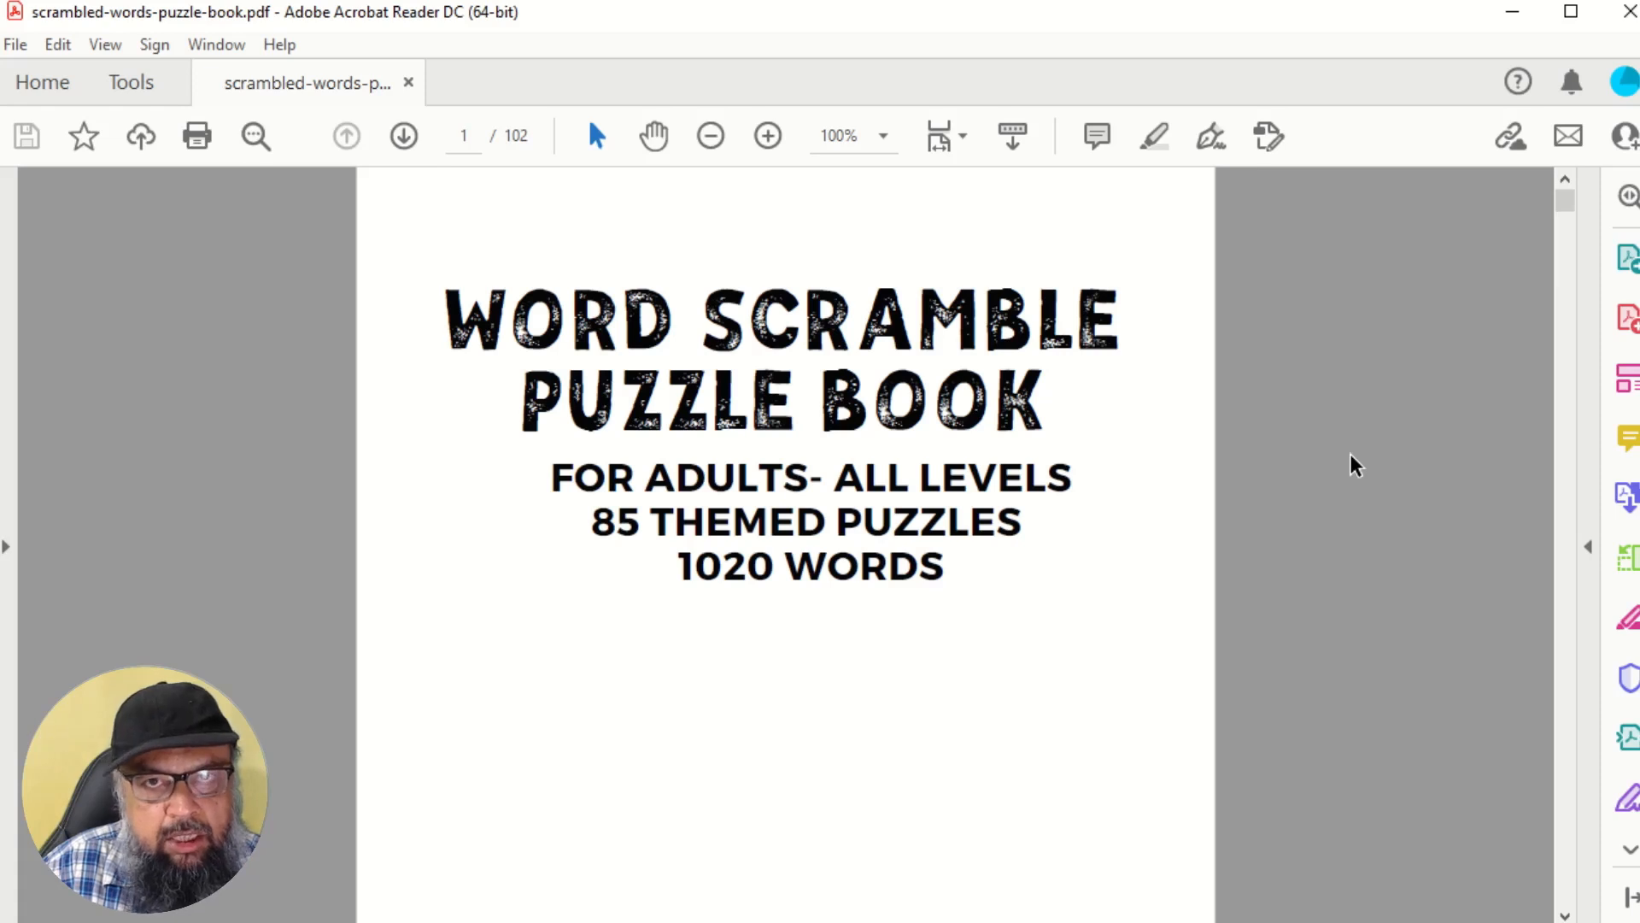
{"action": "scroll", "scroll_direction": "down", "scroll_amount": 3}
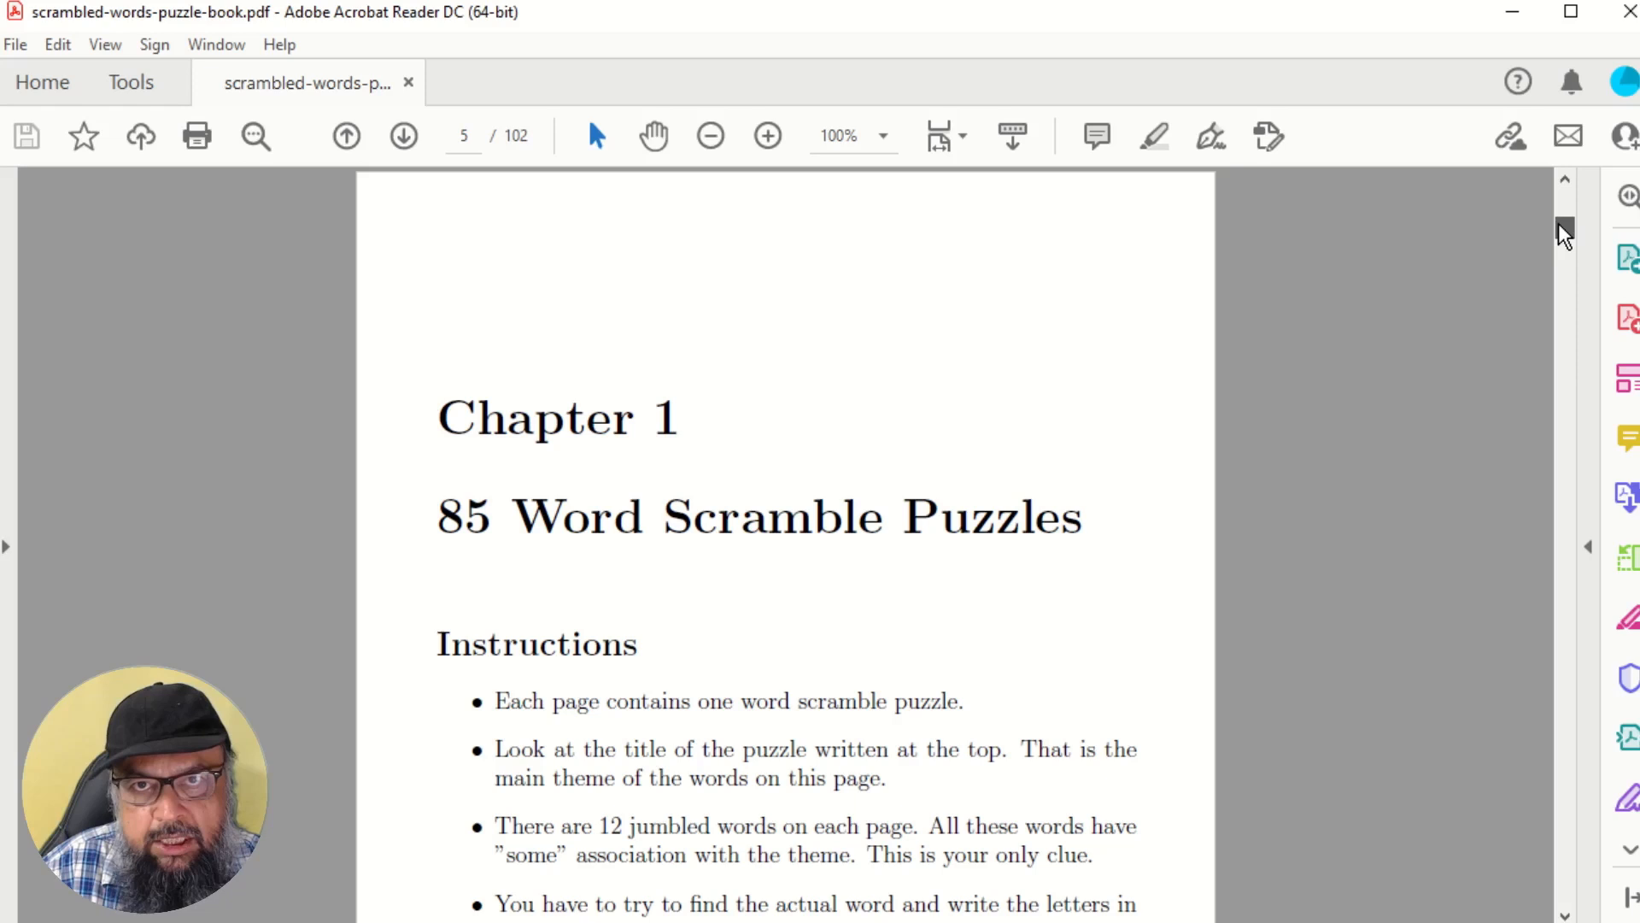
{"action": "scroll", "scroll_direction": "down", "scroll_amount": 3}
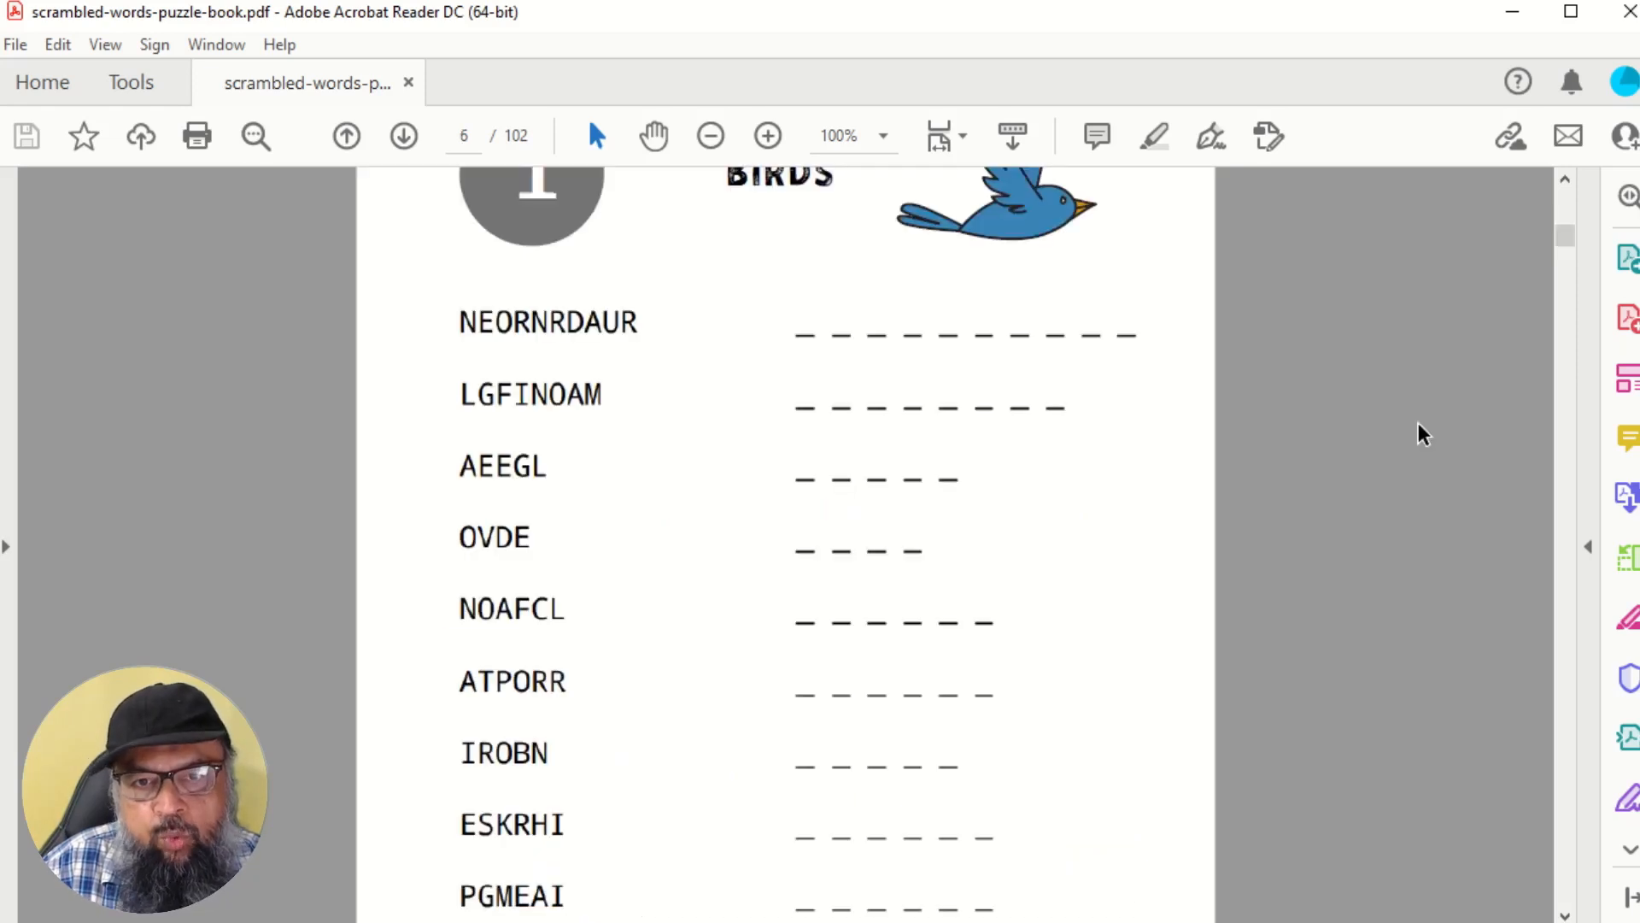
{"action": "scroll", "scroll_direction": "up", "scroll_amount": 3}
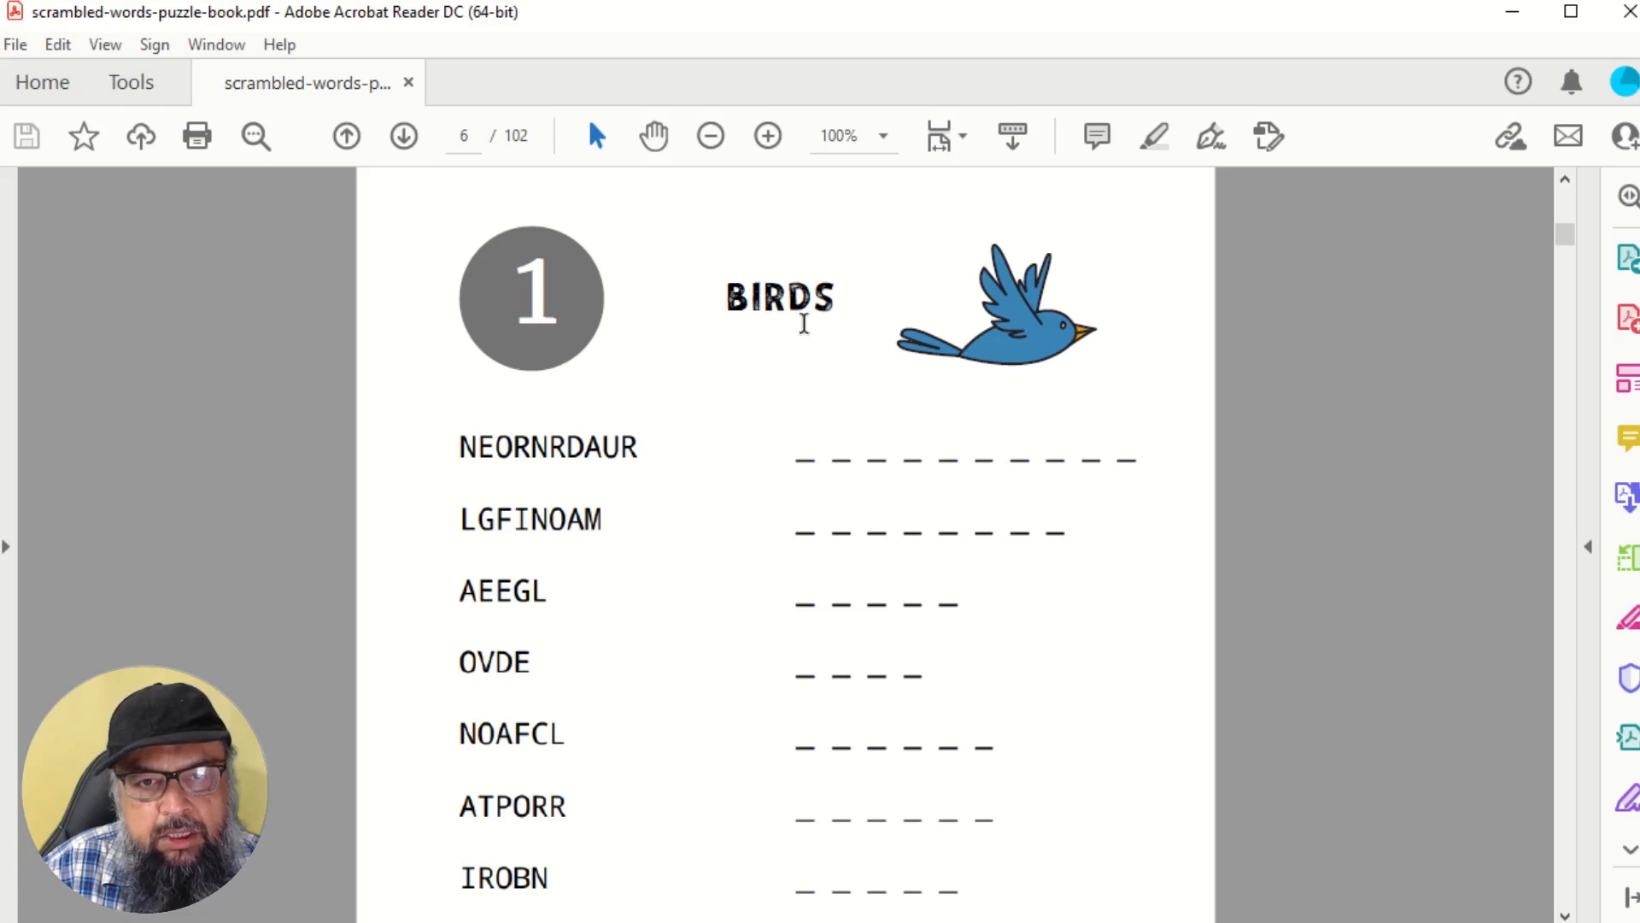
{"action": "mouse_move", "coordinate": [516, 663]}
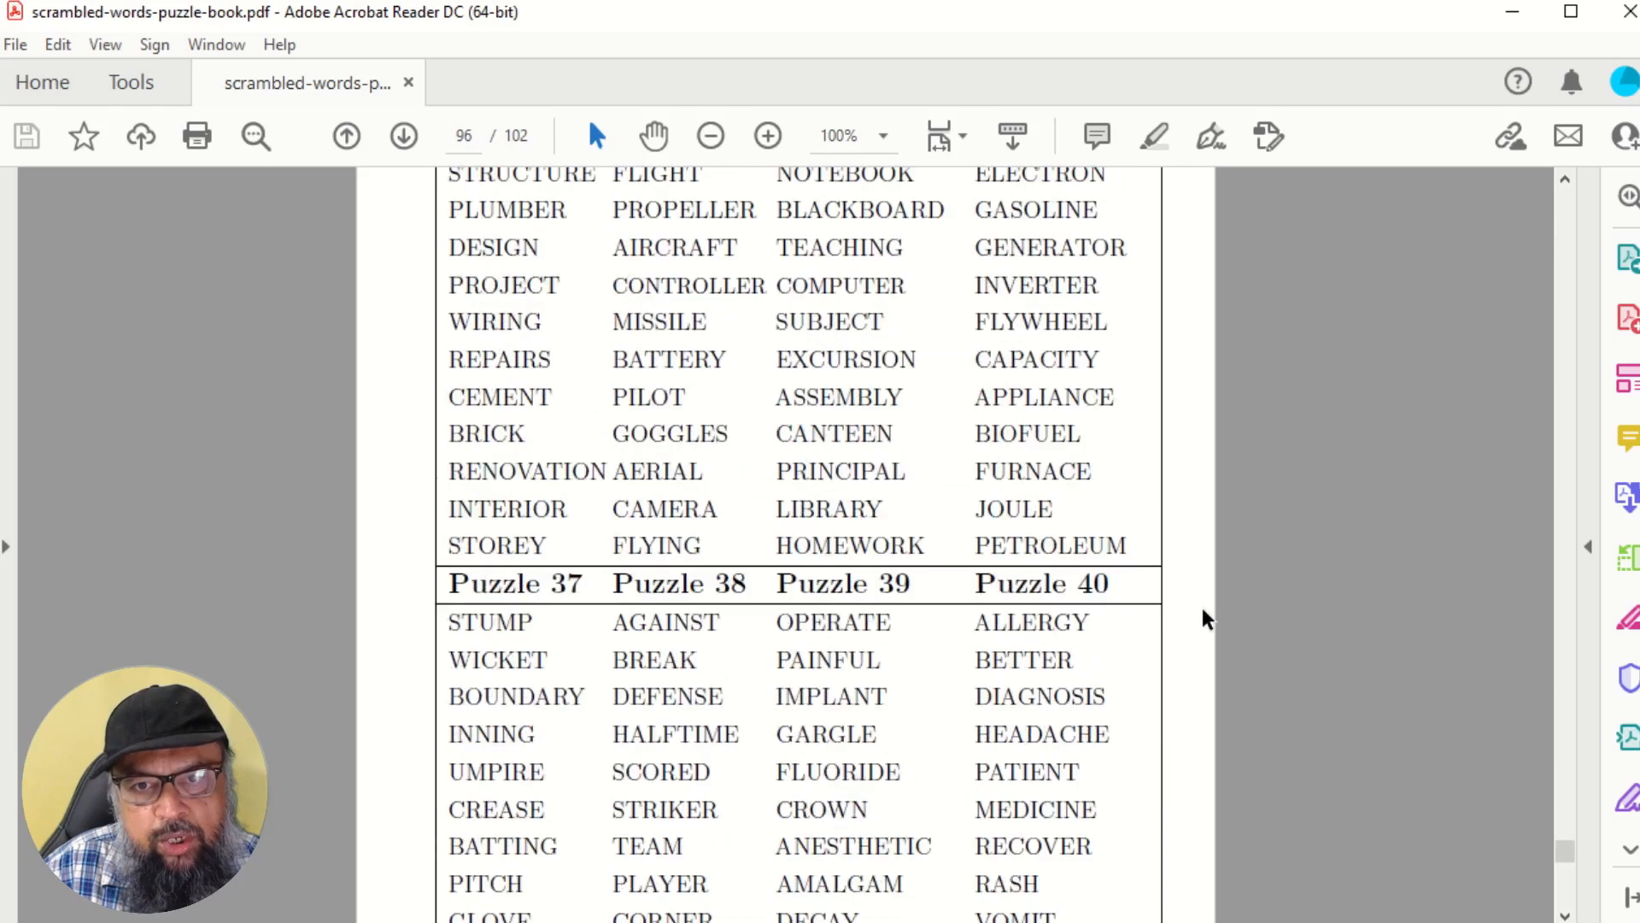
{"action": "scroll", "scroll_direction": "up", "scroll_amount": 3}
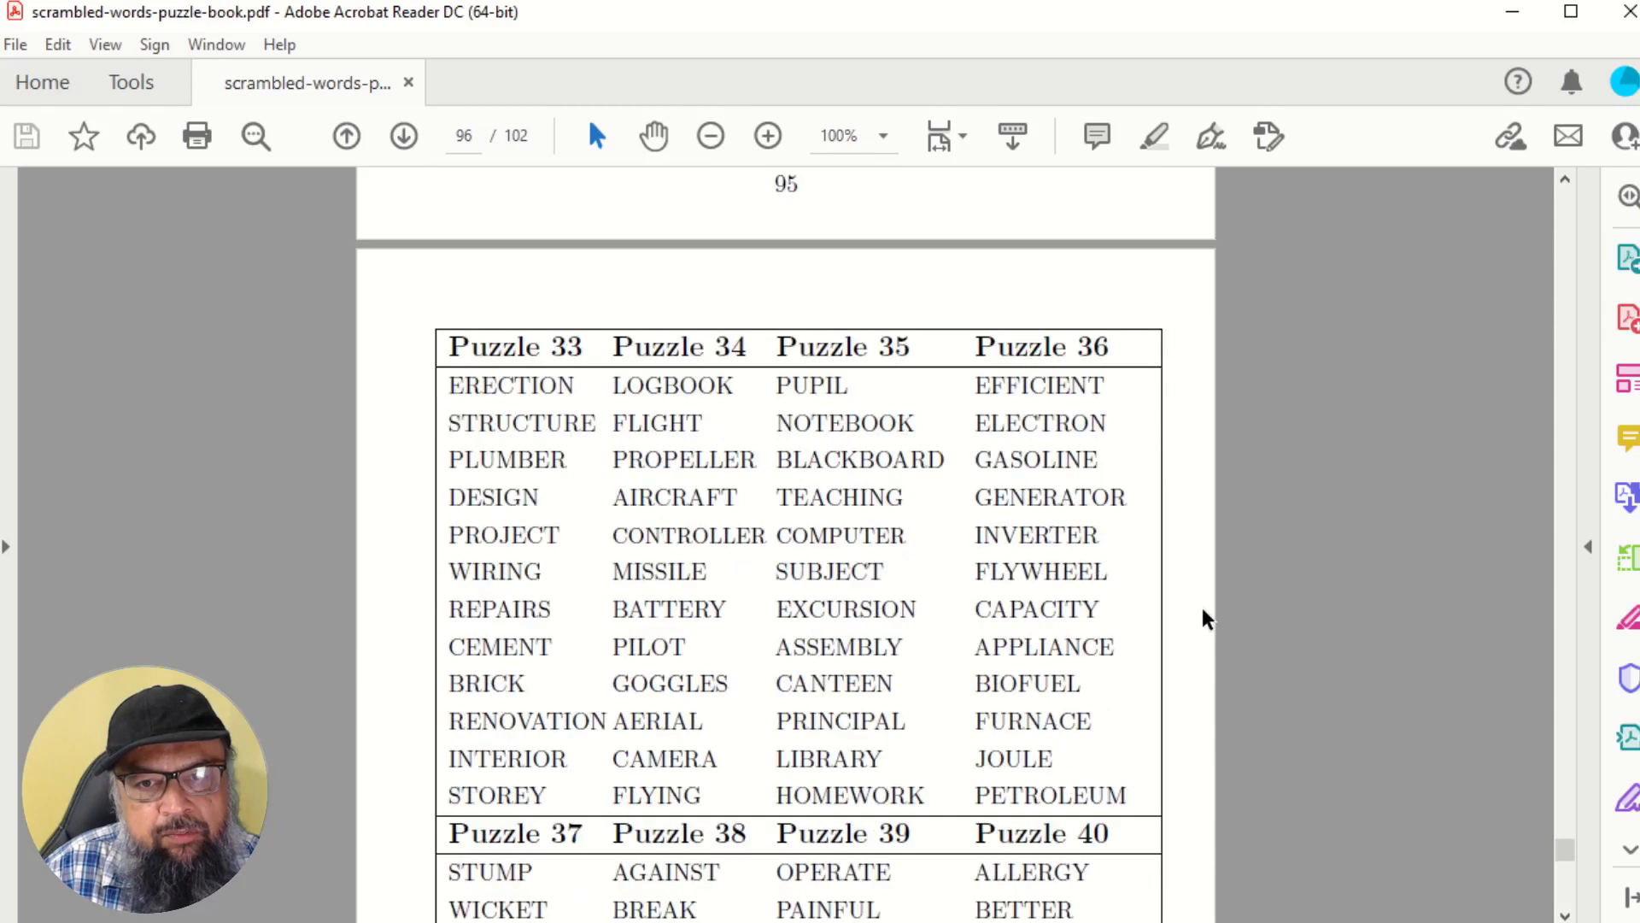
{"action": "mouse_move", "coordinate": [849, 400]}
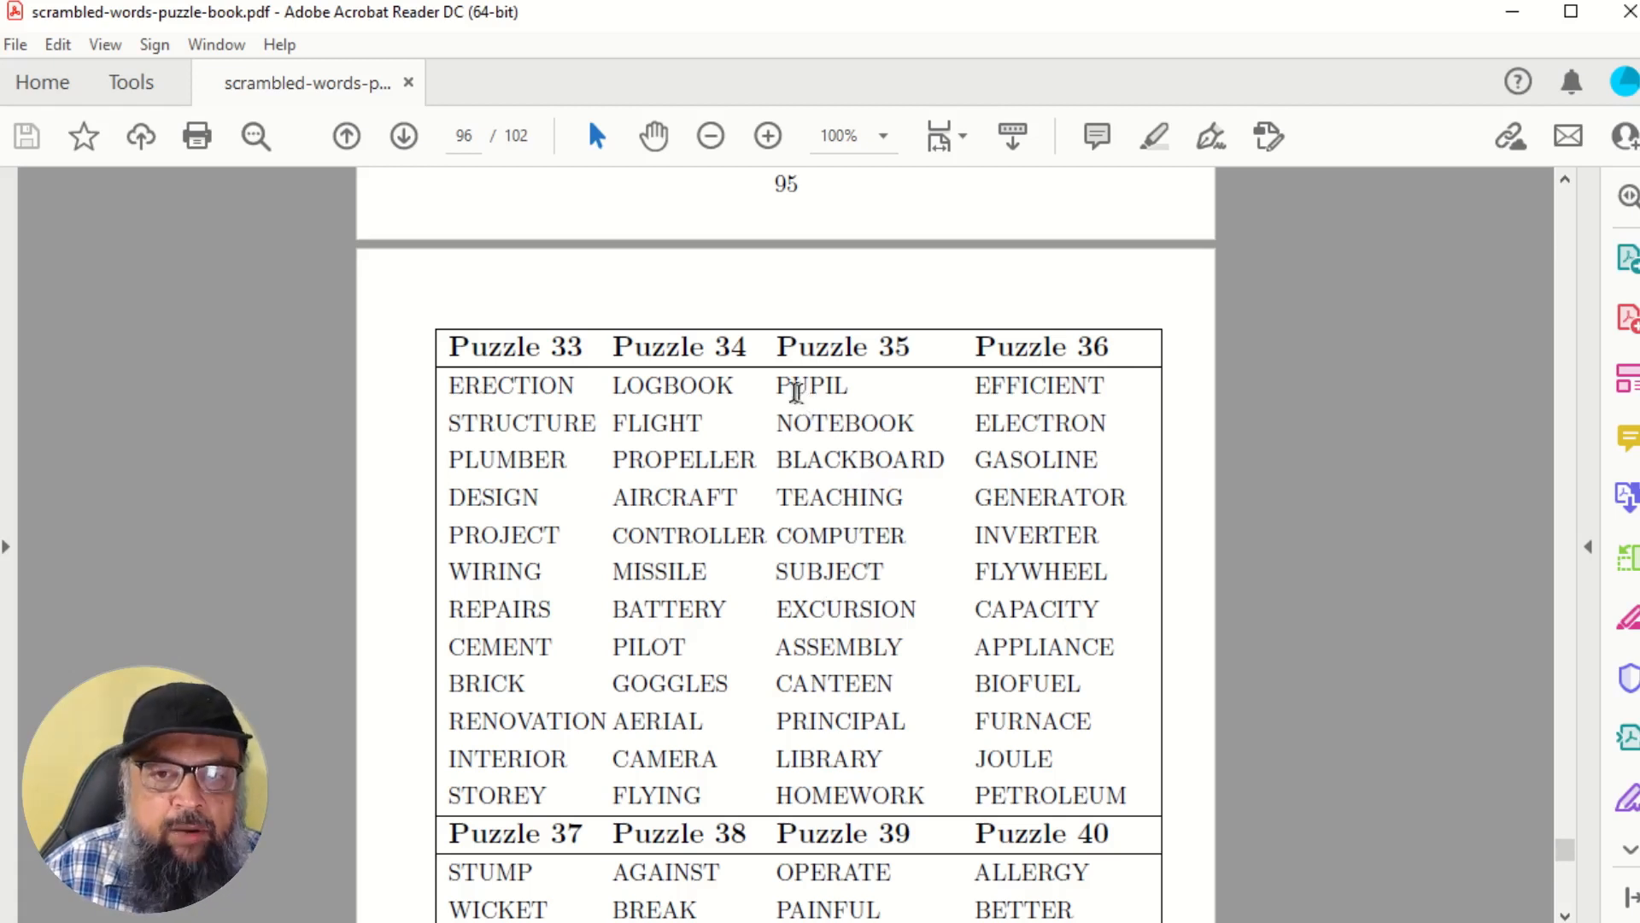
{"action": "mouse_move", "coordinate": [861, 566]}
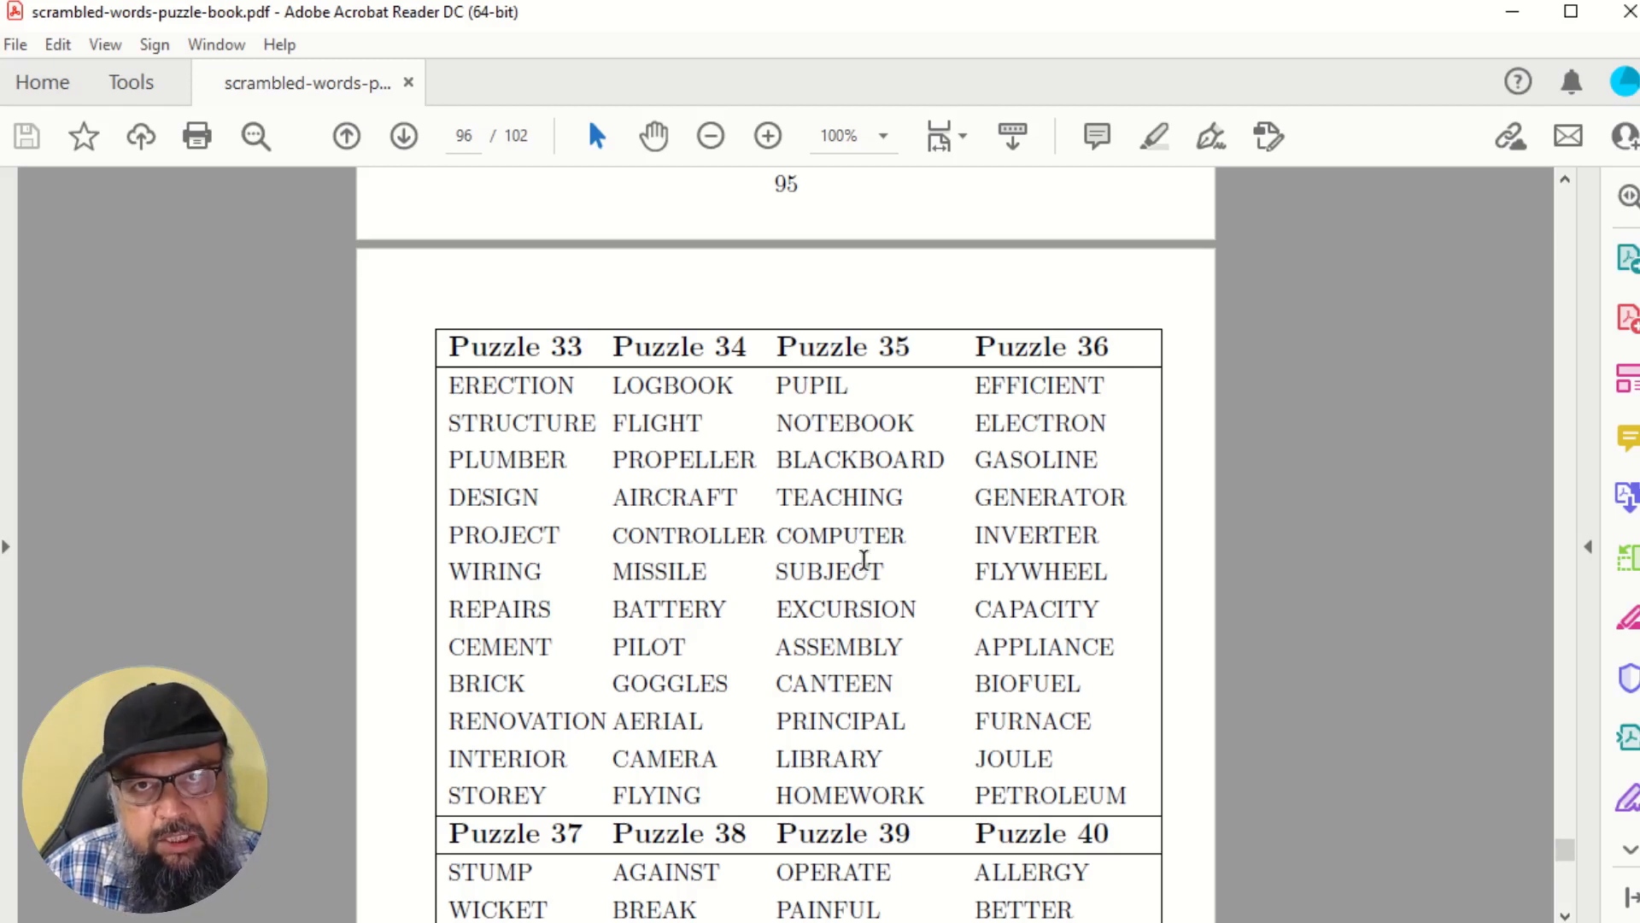
{"action": "mouse_move", "coordinate": [809, 432]}
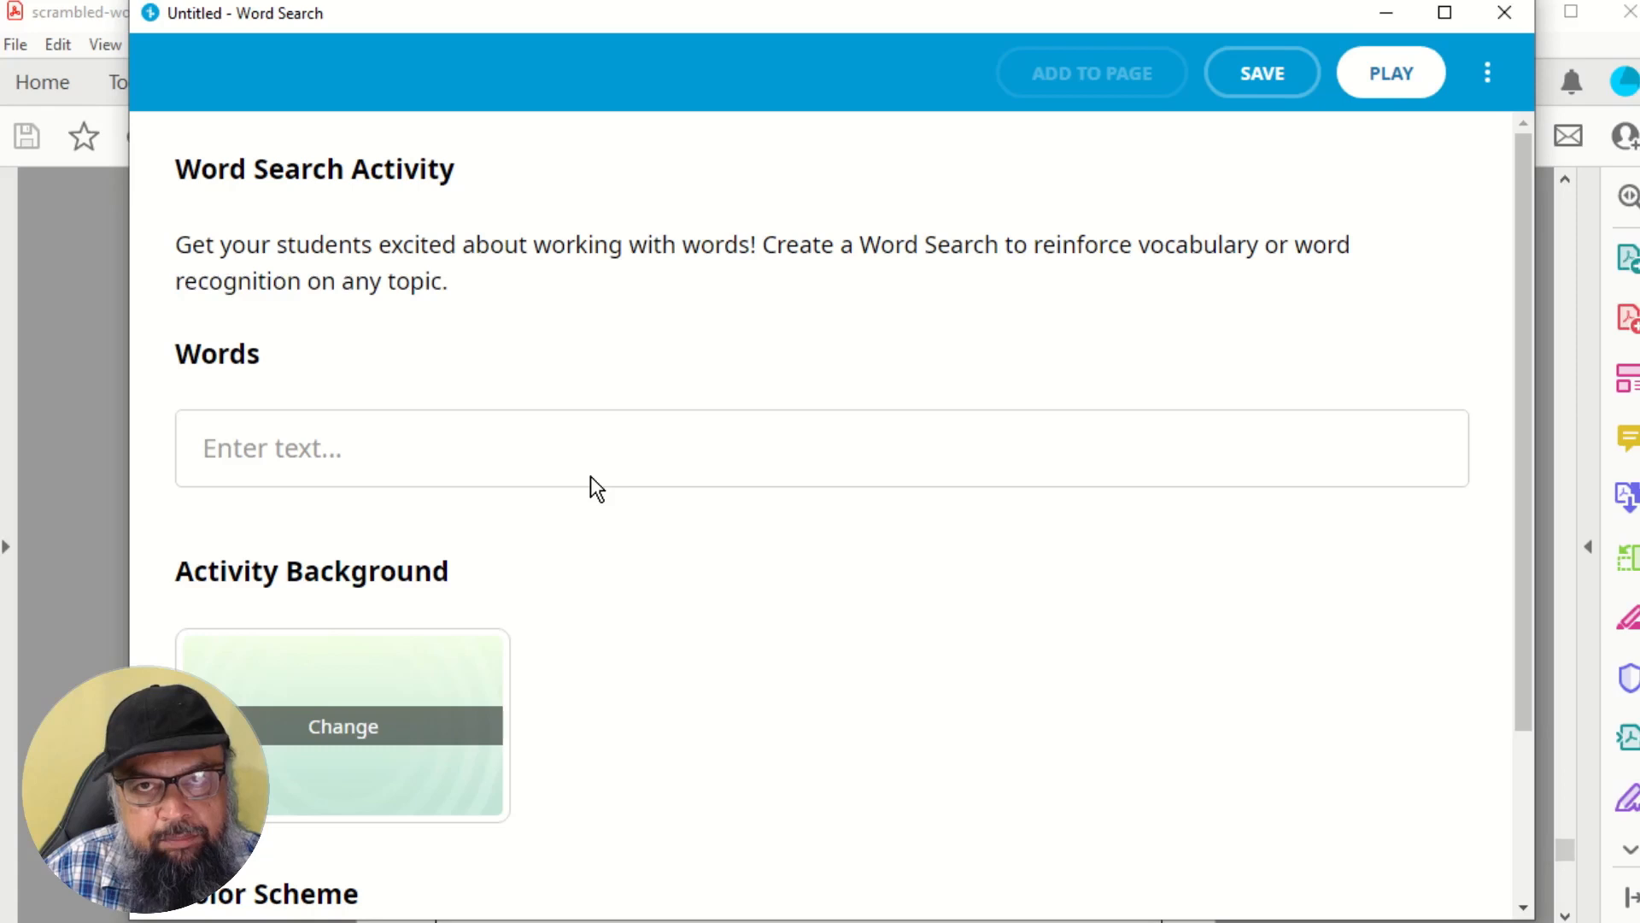
Step: Enter the words Pupil, Notebook, blackboard, teaching and computer and bring up the save dialog
{"action": "type", "text": "Pup"}
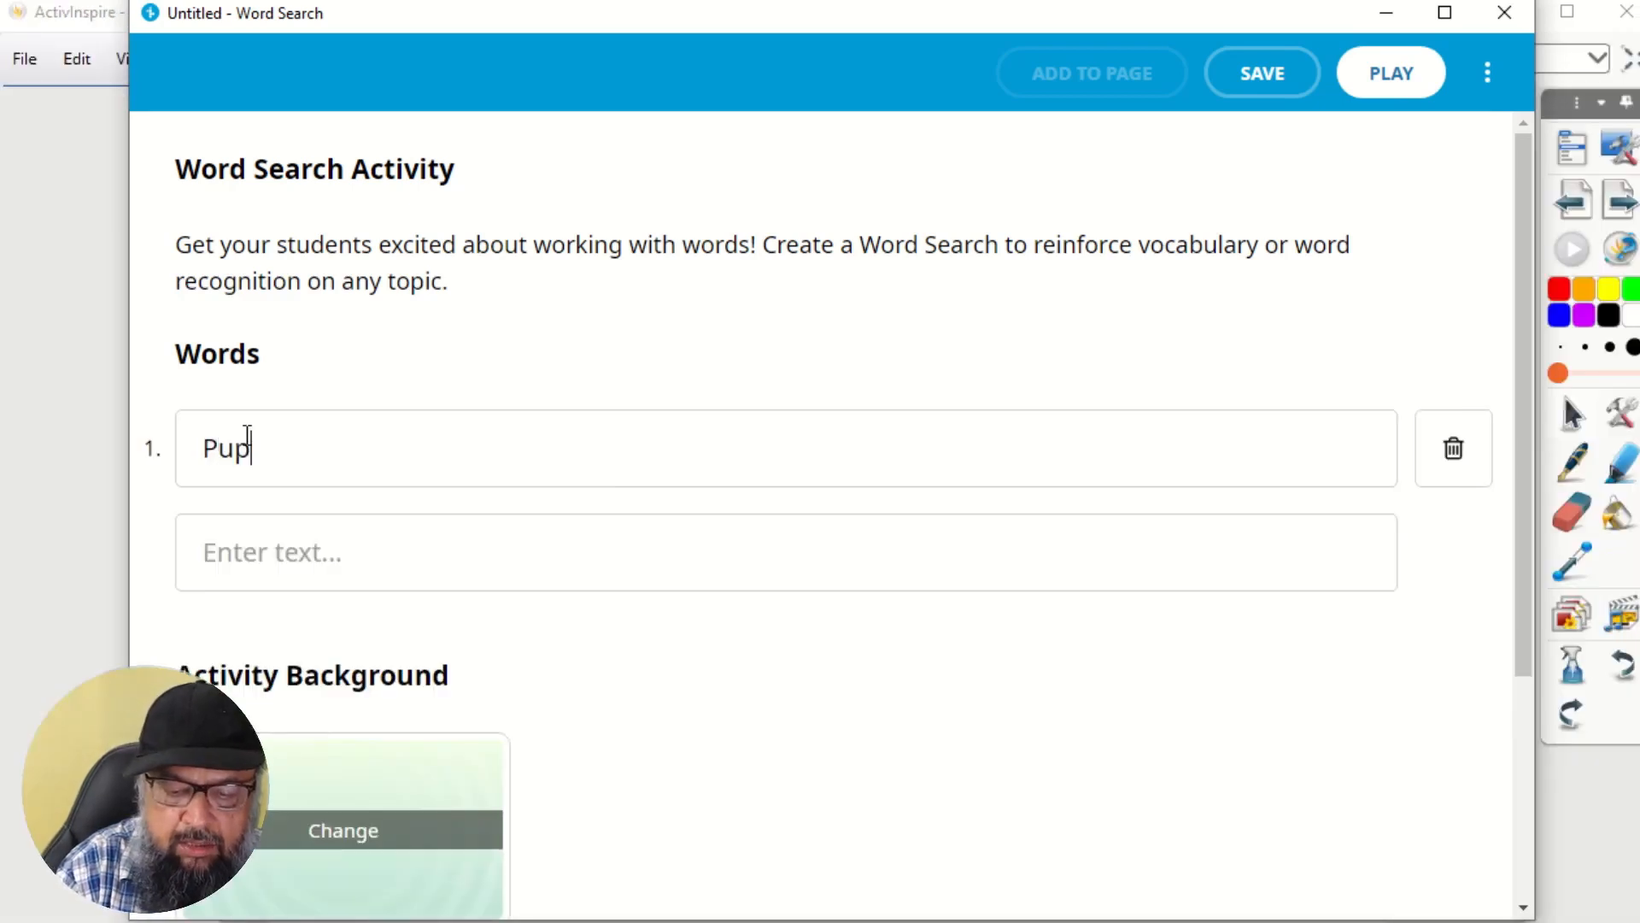
{"action": "type", "text": "il"}
{"action": "type", "text": "b"}
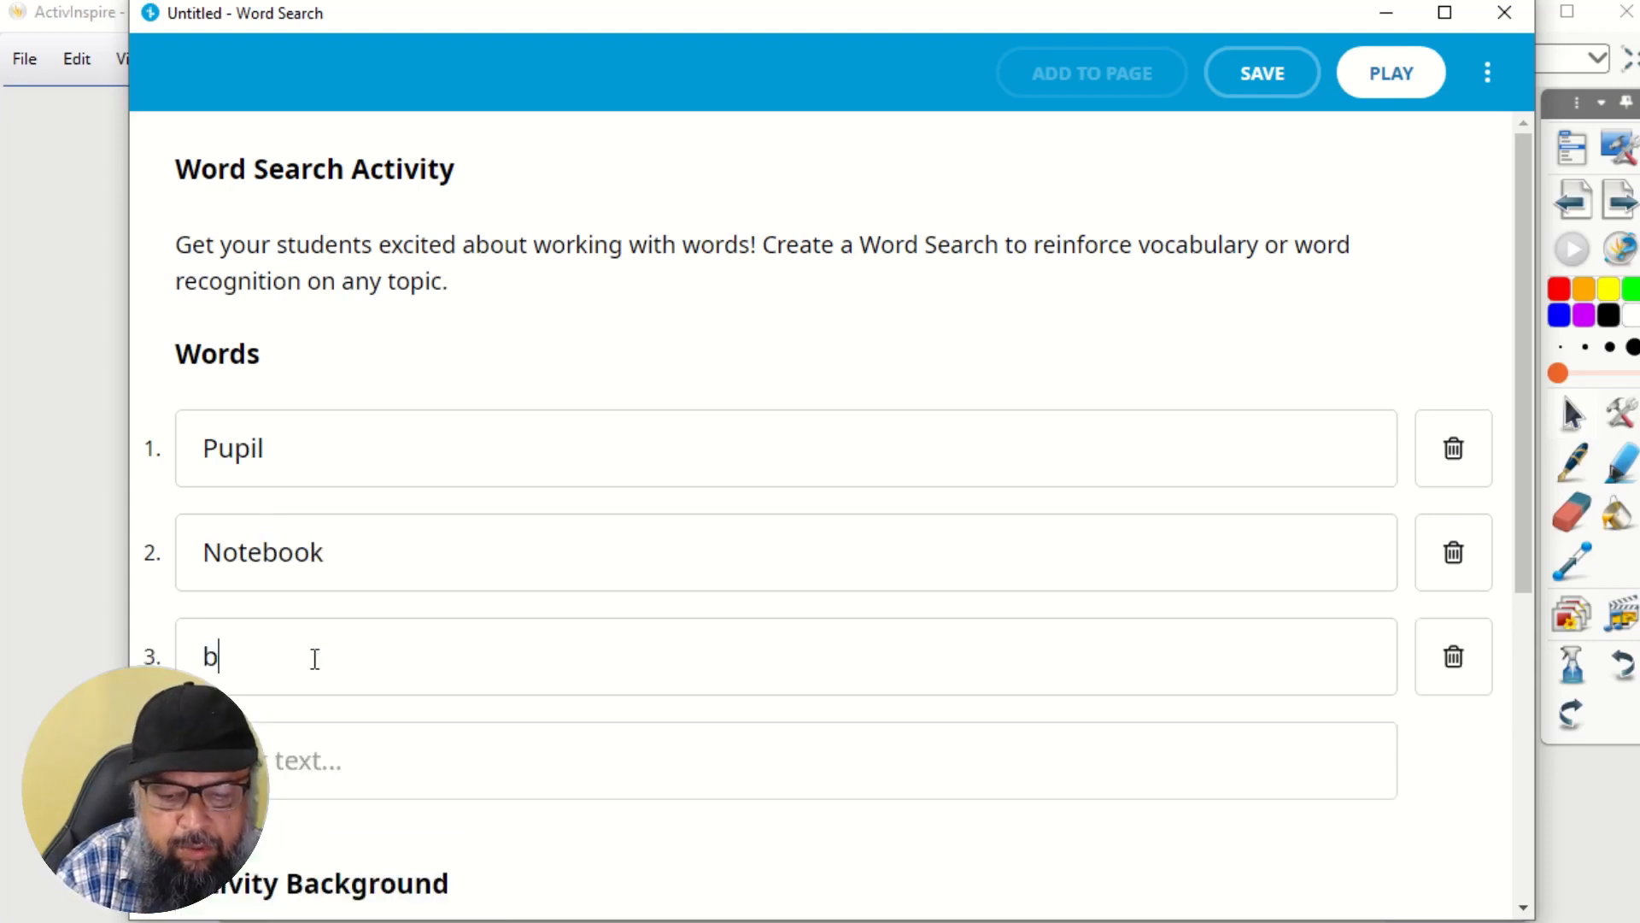
{"action": "type", "text": "lackboard"}
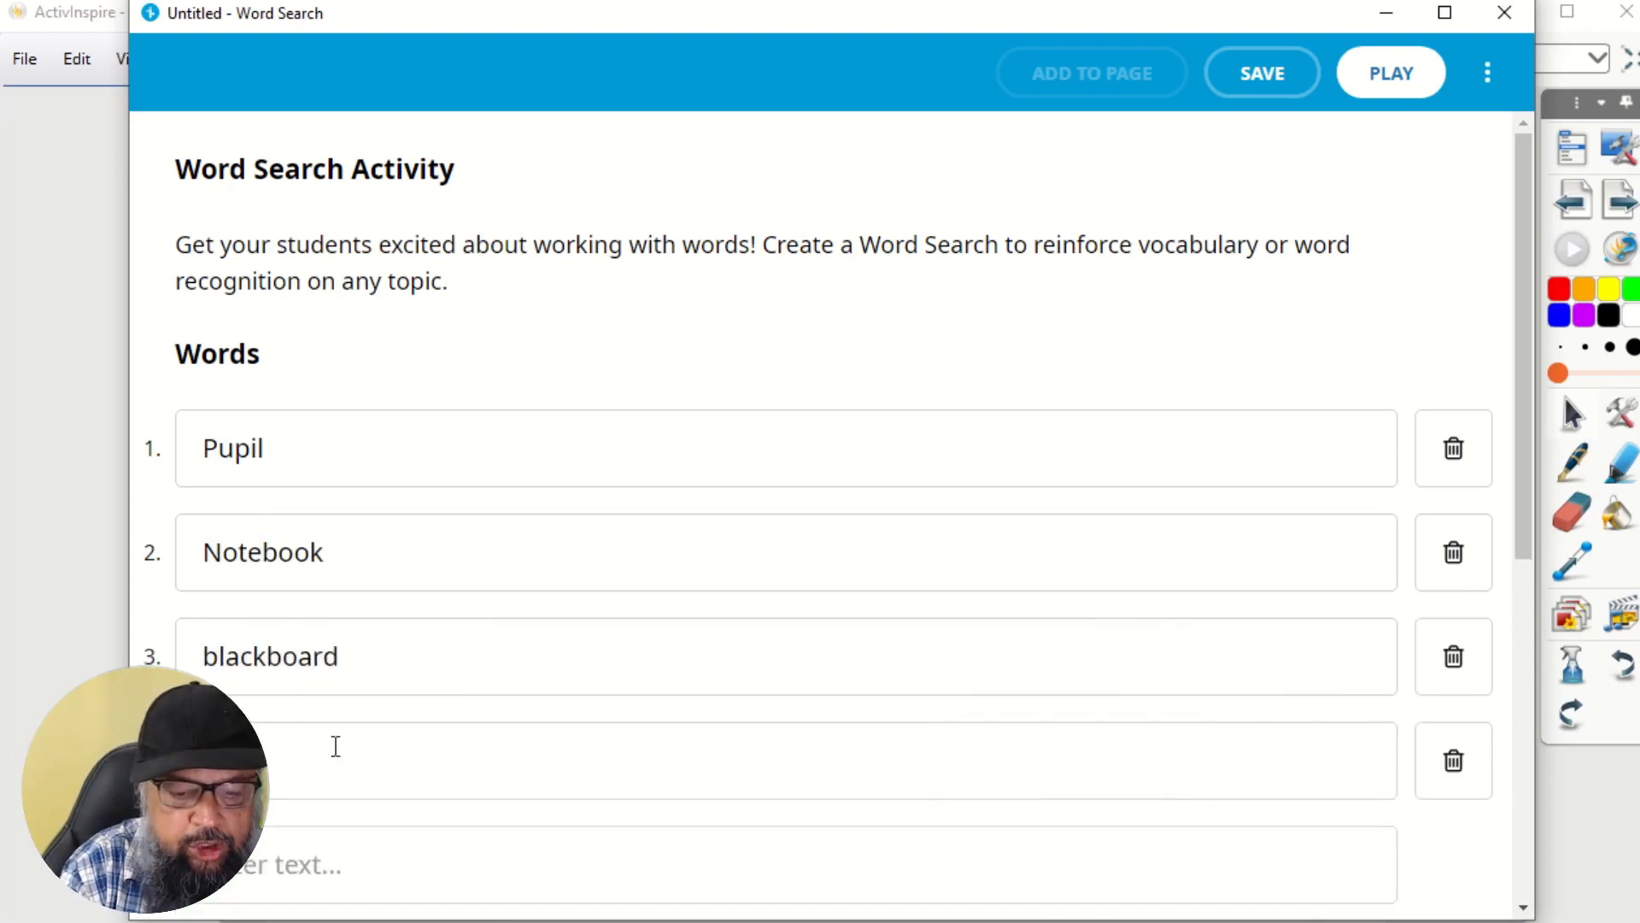
{"action": "type", "text": "ing"}
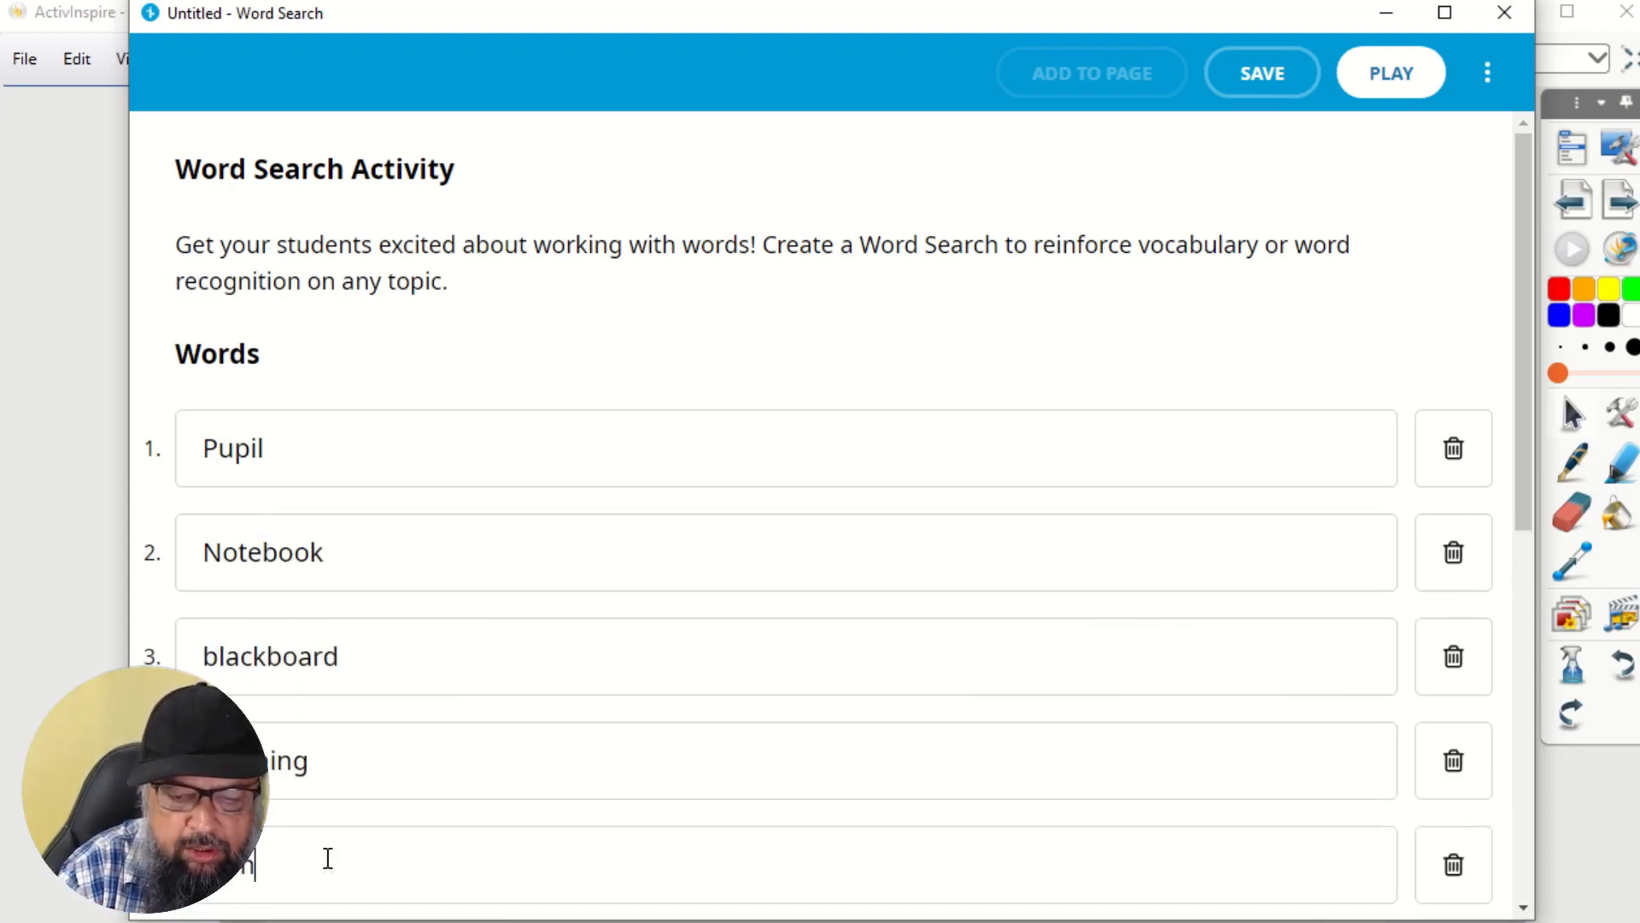
{"action": "mouse_move", "coordinate": [622, 483]}
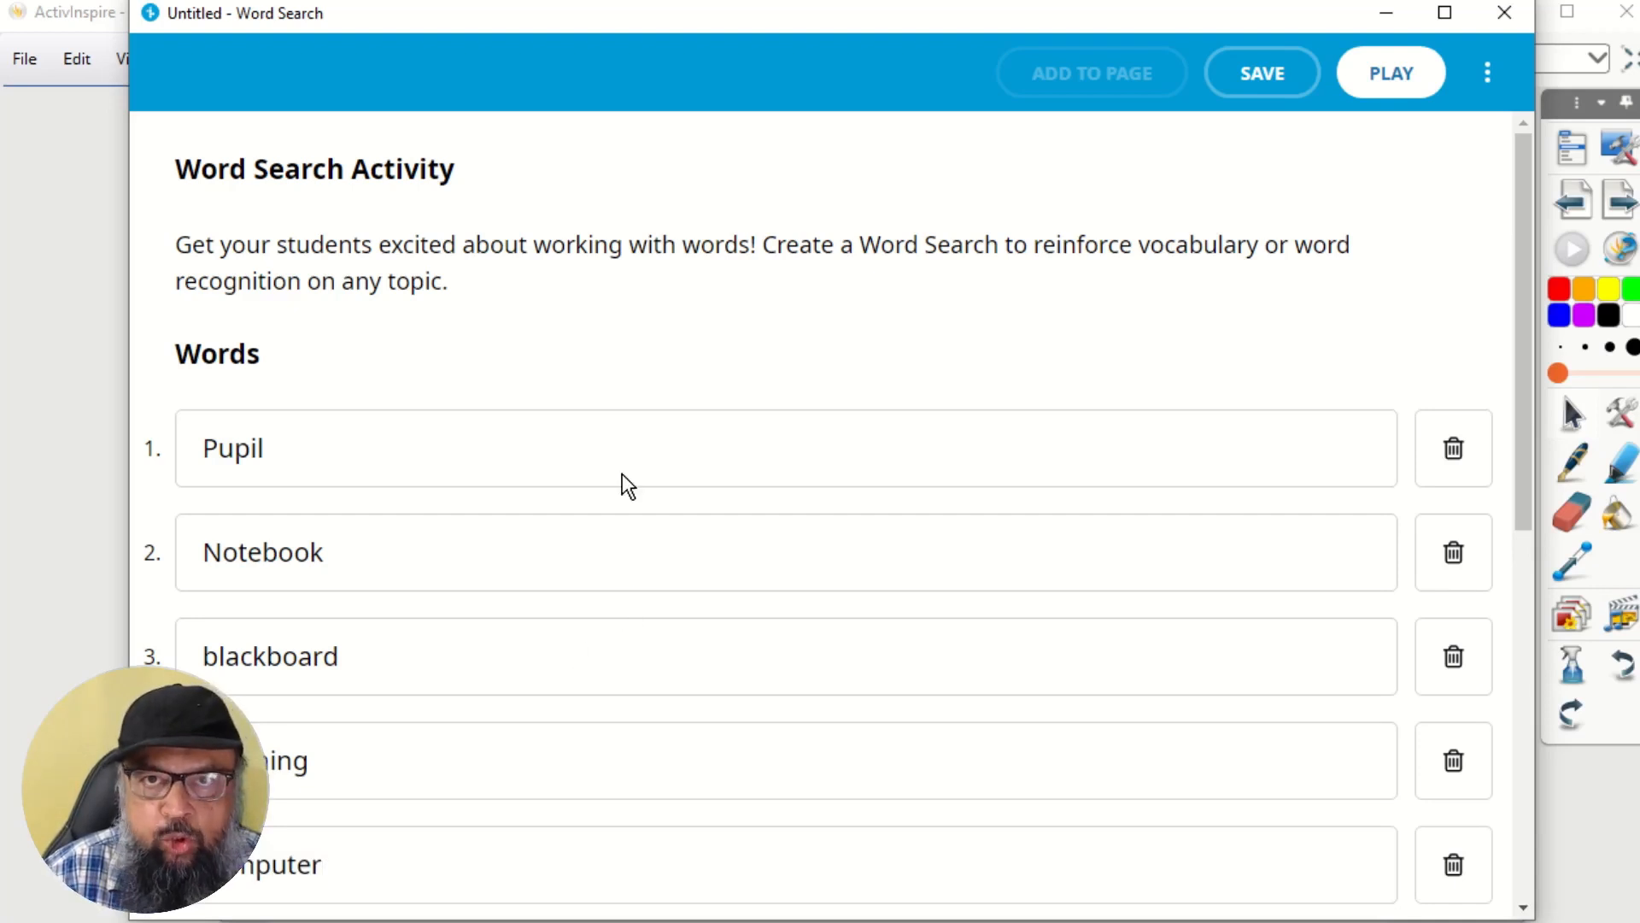
{"action": "scroll", "scroll_direction": "down", "scroll_amount": 3}
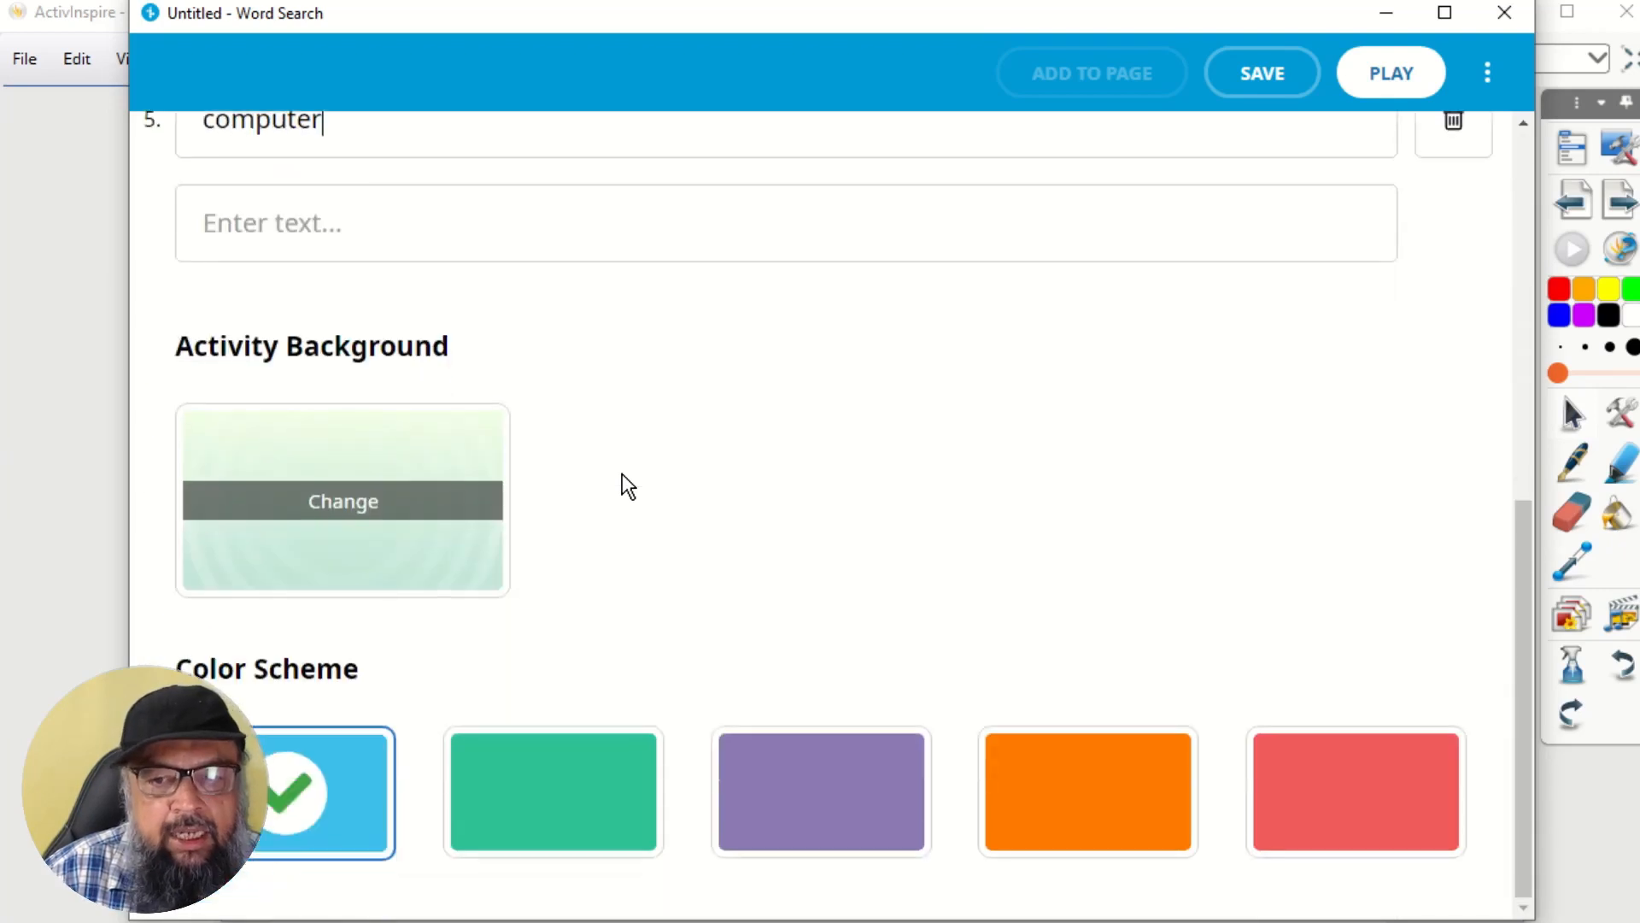
{"action": "mouse_move", "coordinate": [1150, 610]}
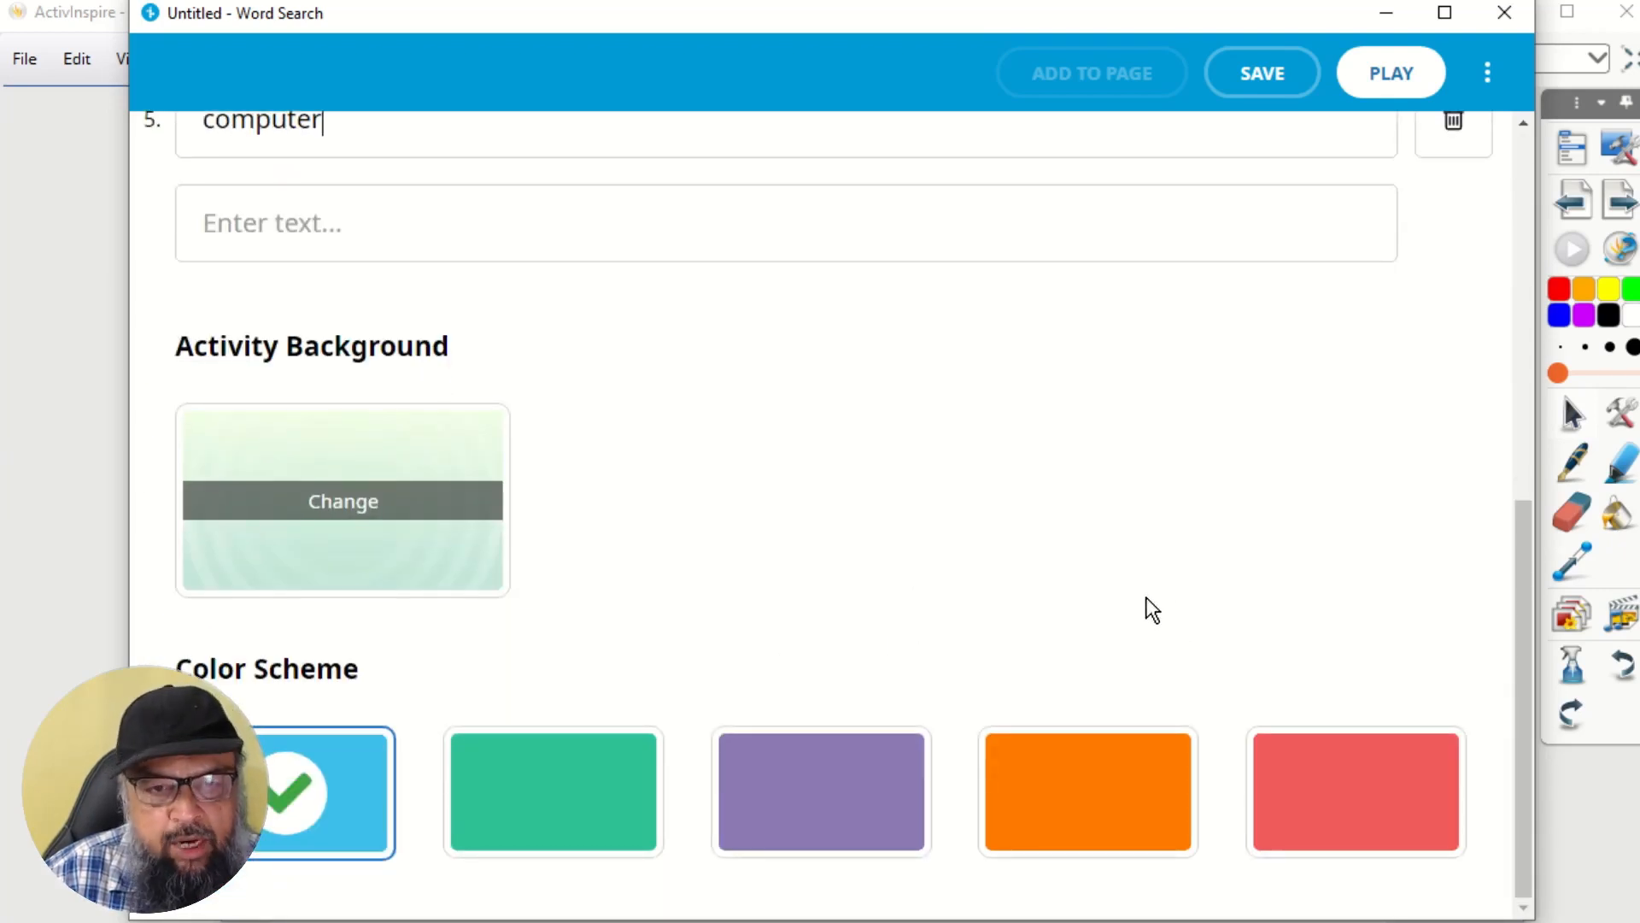
{"action": "mouse_move", "coordinate": [636, 622]}
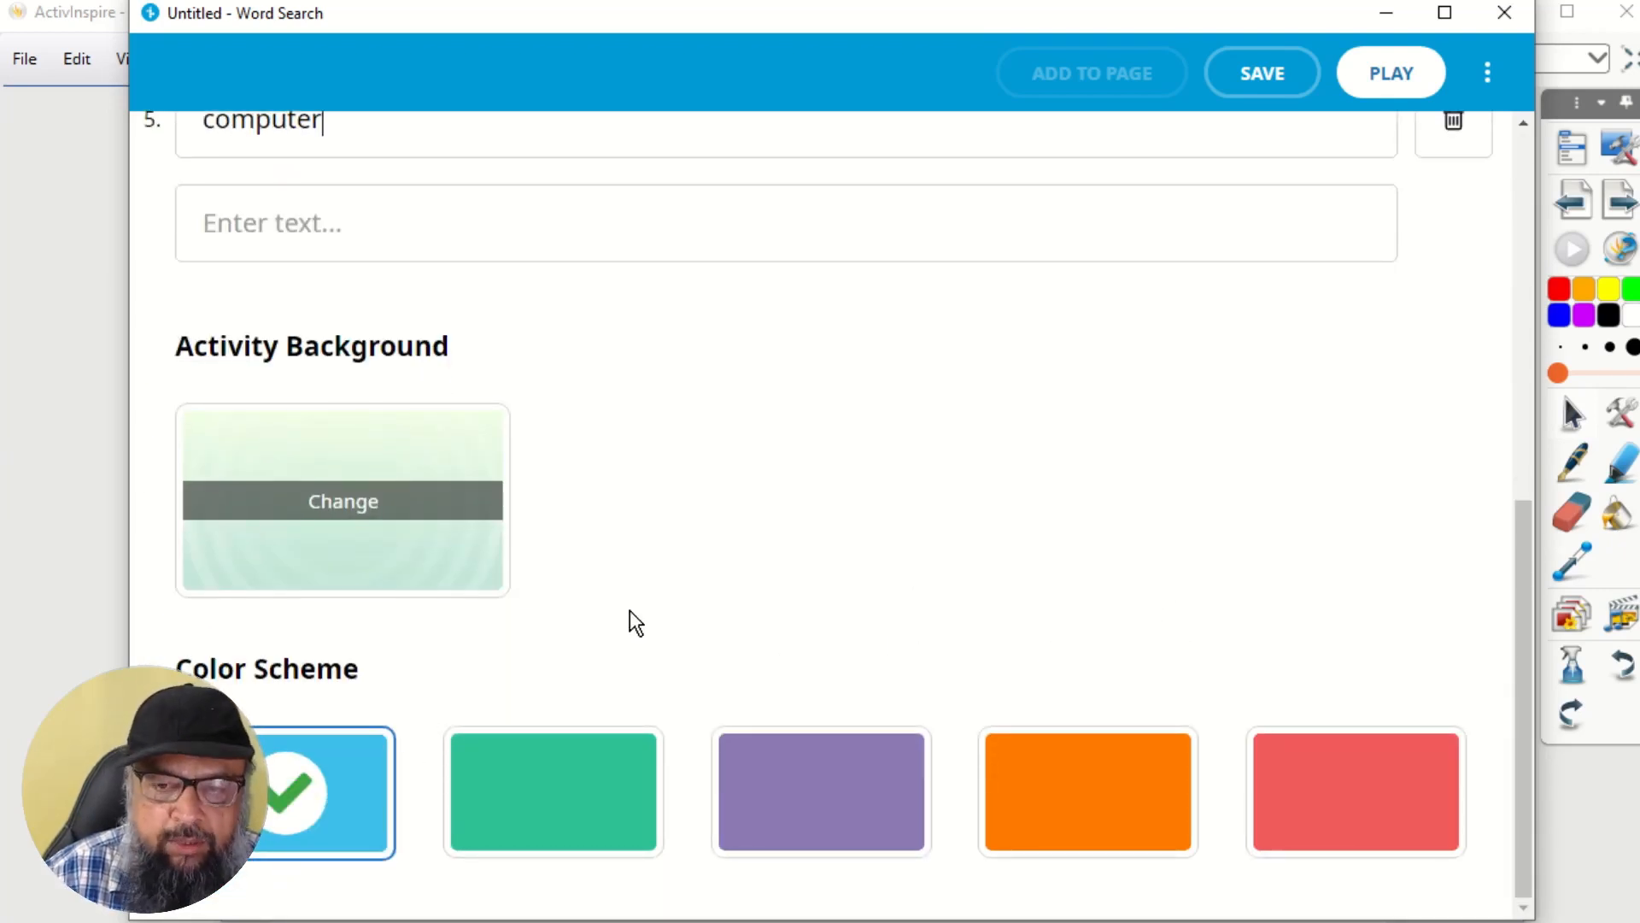
{"action": "scroll", "scroll_direction": "up", "scroll_amount": 3}
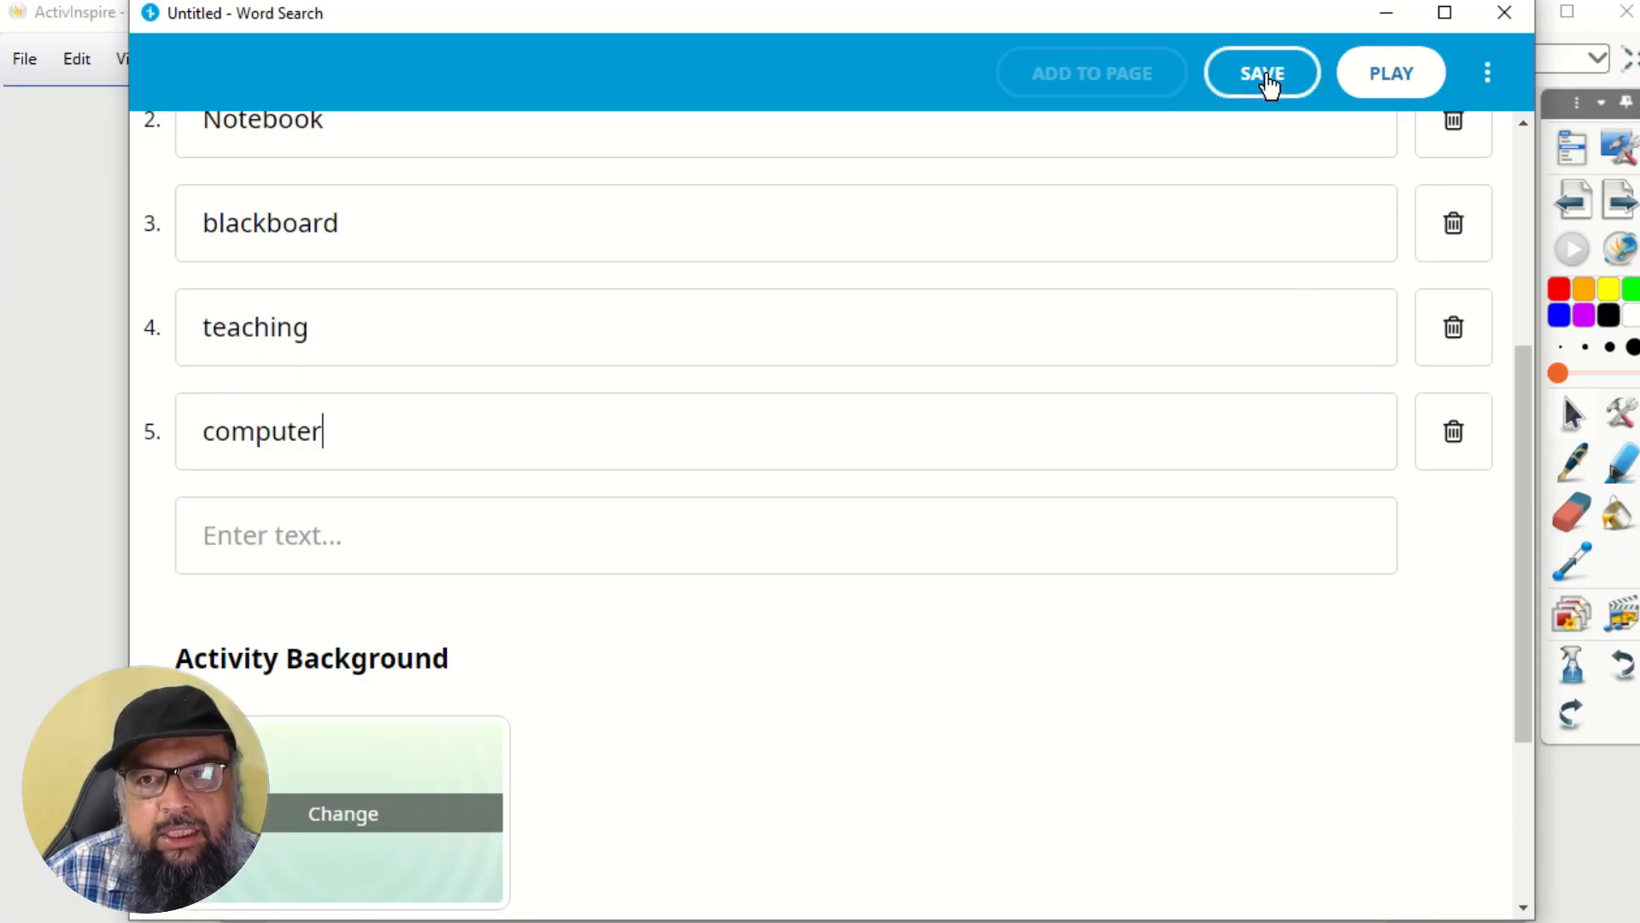
{"action": "left_click", "coordinate": [1261, 73]}
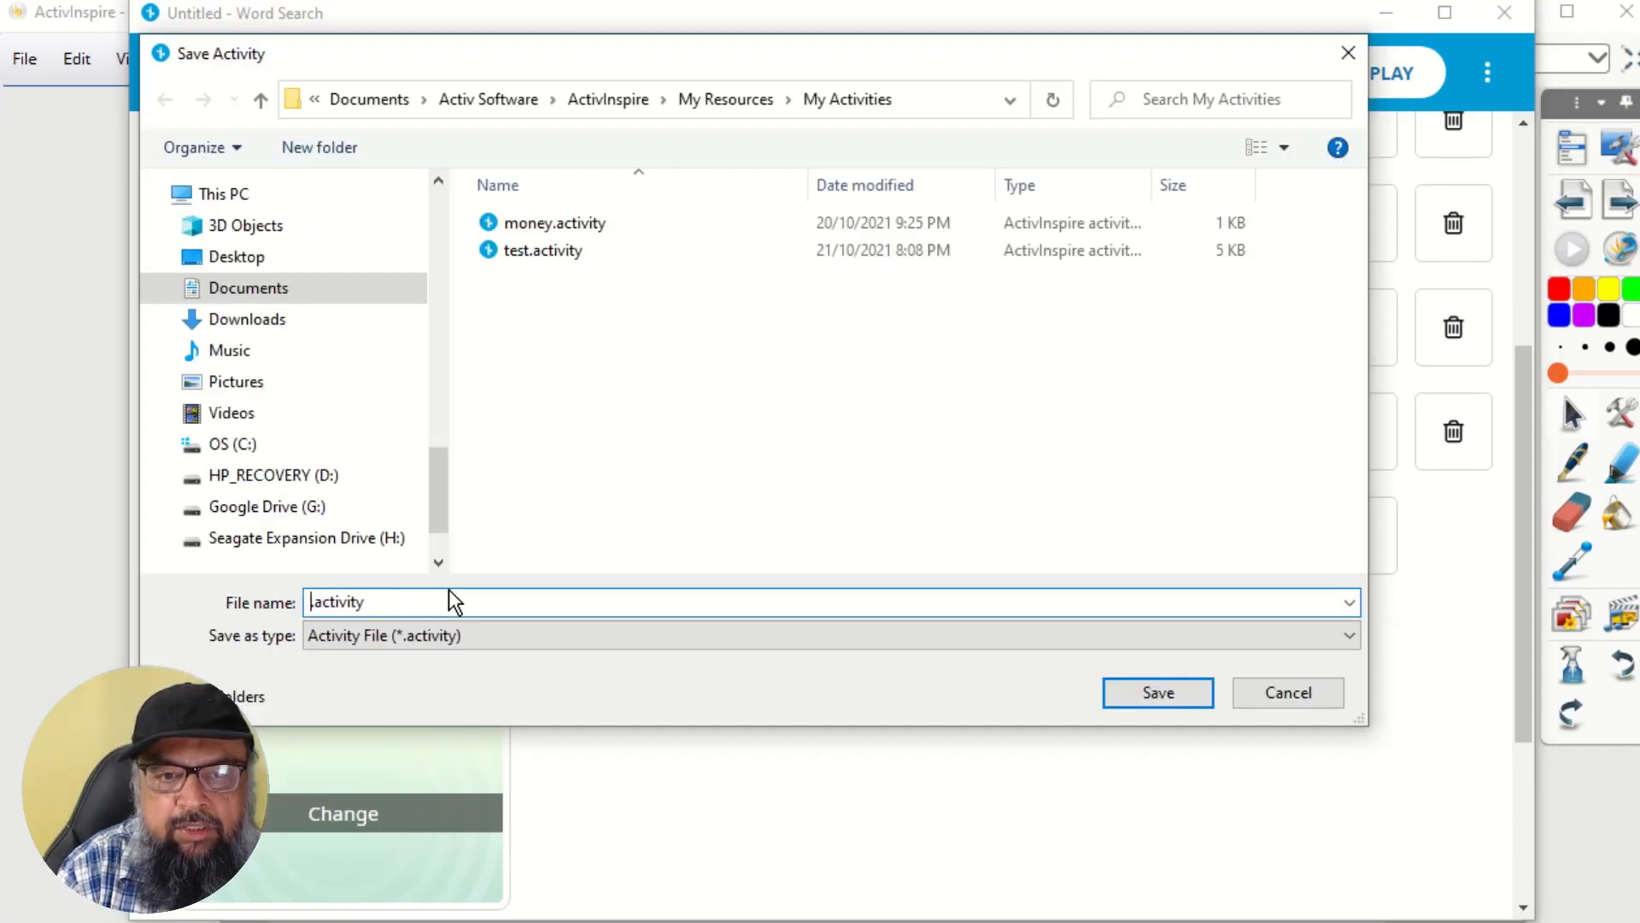
Step: Save the word search as 'education' and launch its play screen
{"action": "type", "text": "e"}
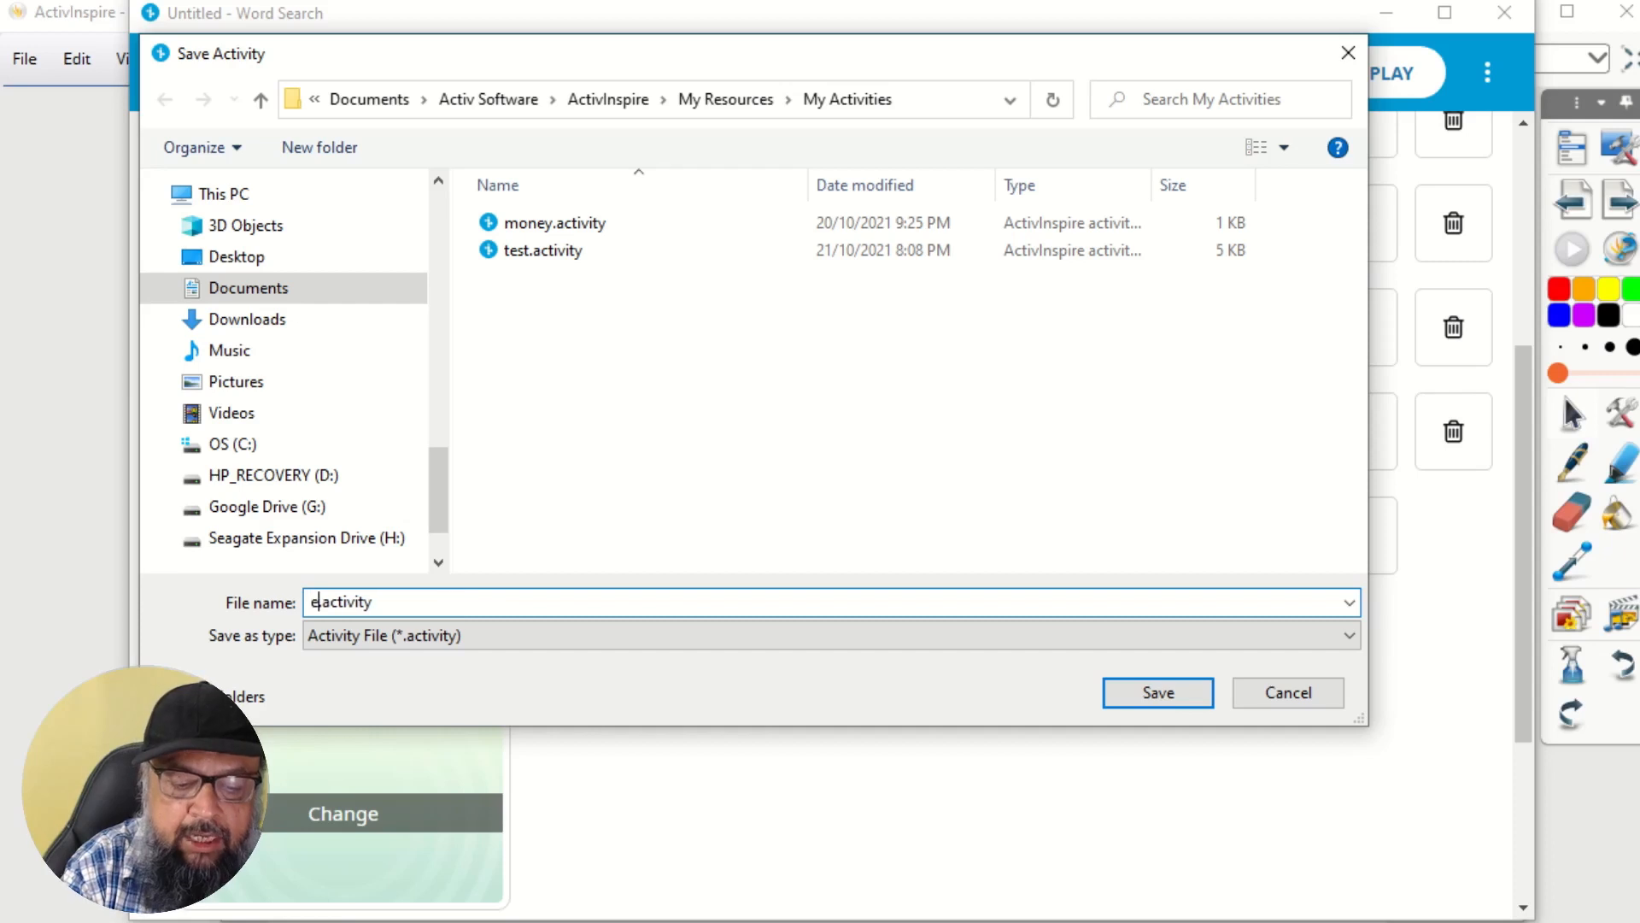
{"action": "type", "text": "du"}
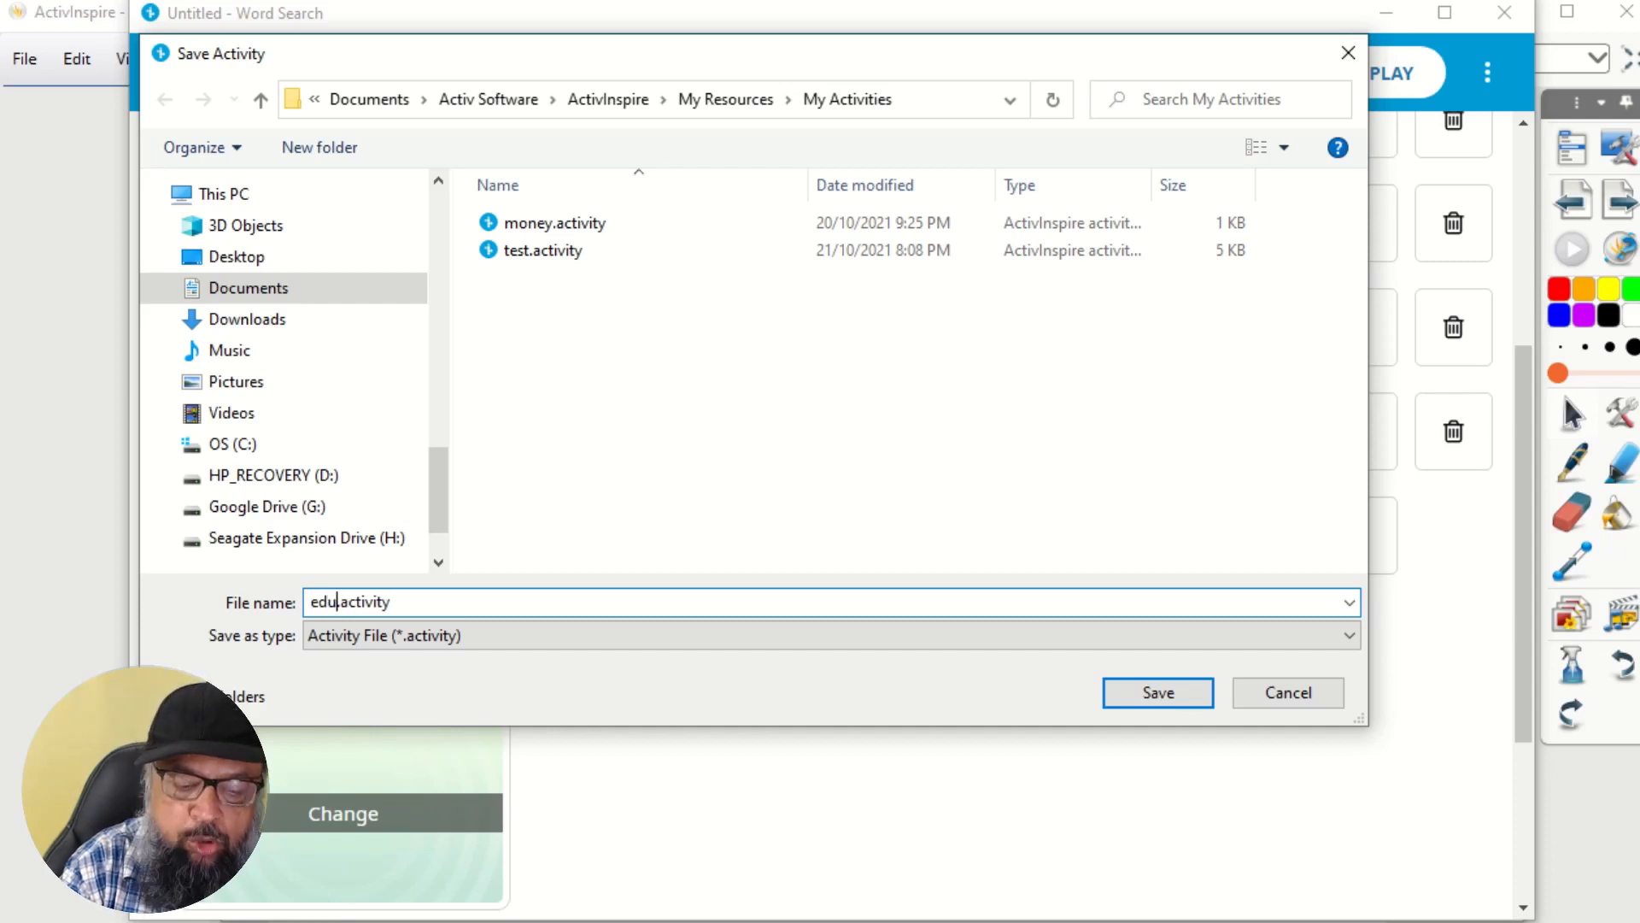
{"action": "type", "text": "cation"}
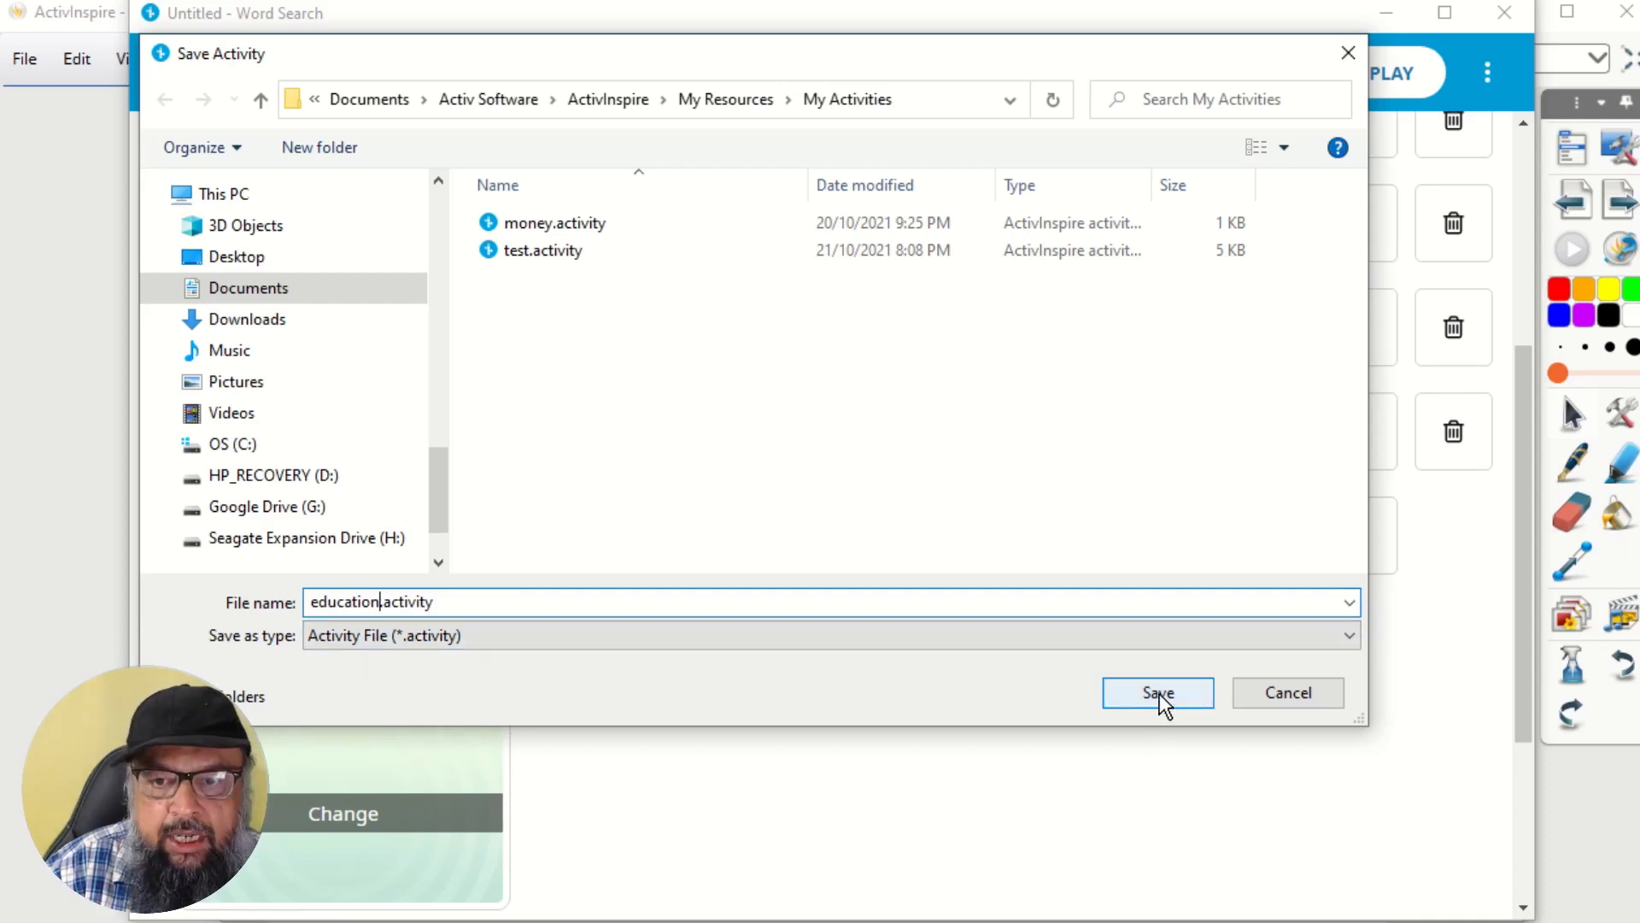
{"action": "left_click", "coordinate": [1157, 692]}
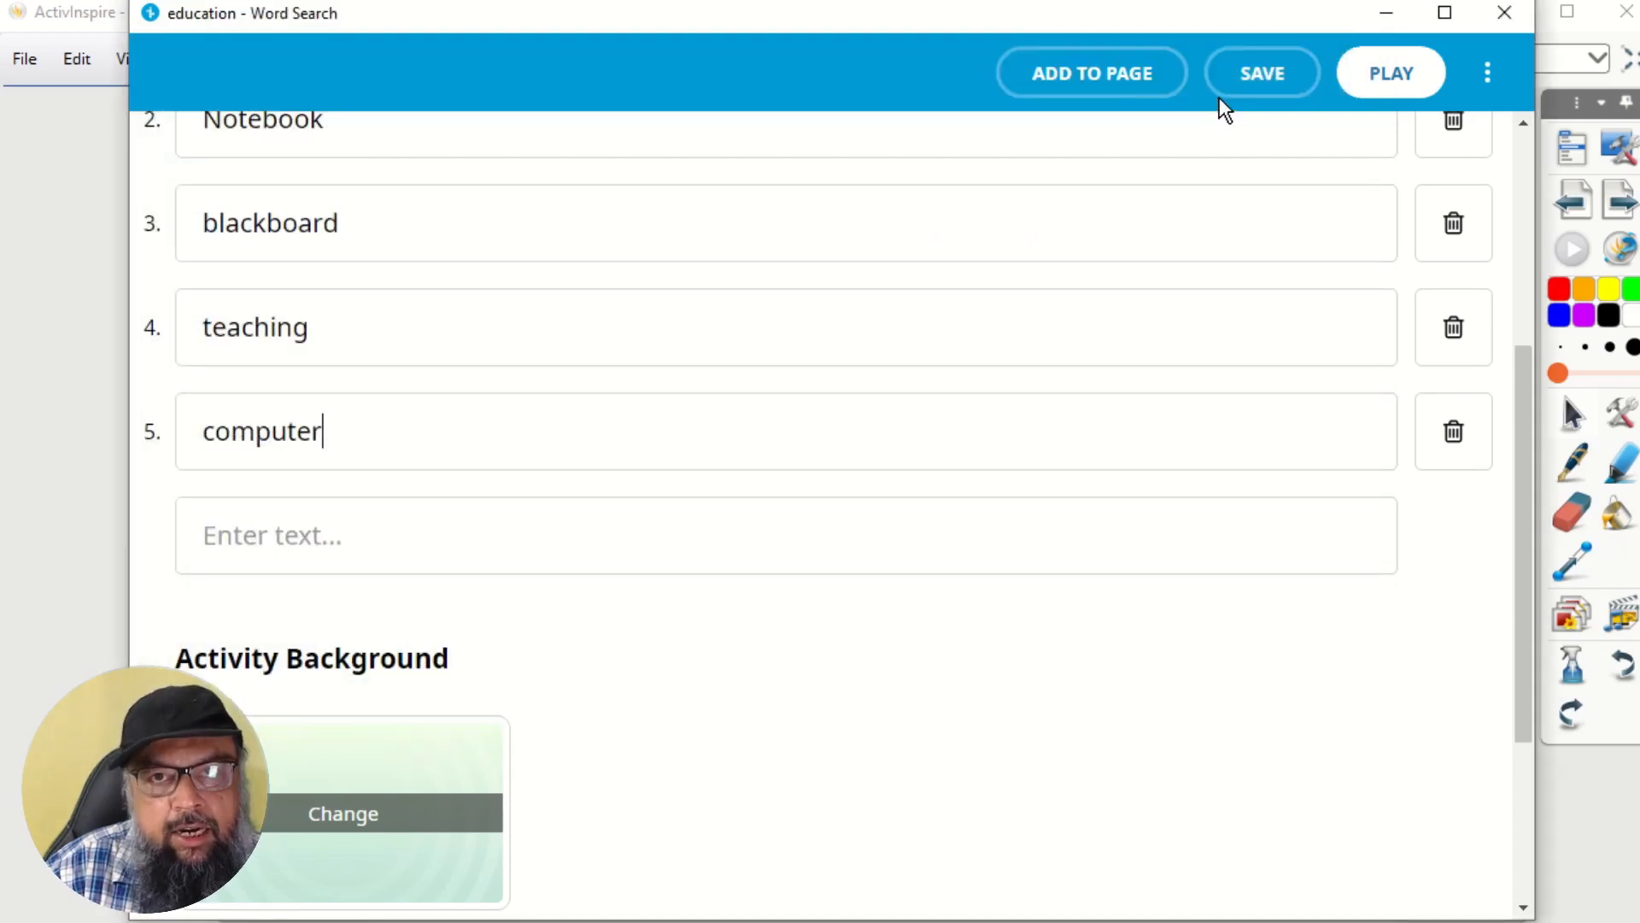
{"action": "mouse_move", "coordinate": [1390, 74]}
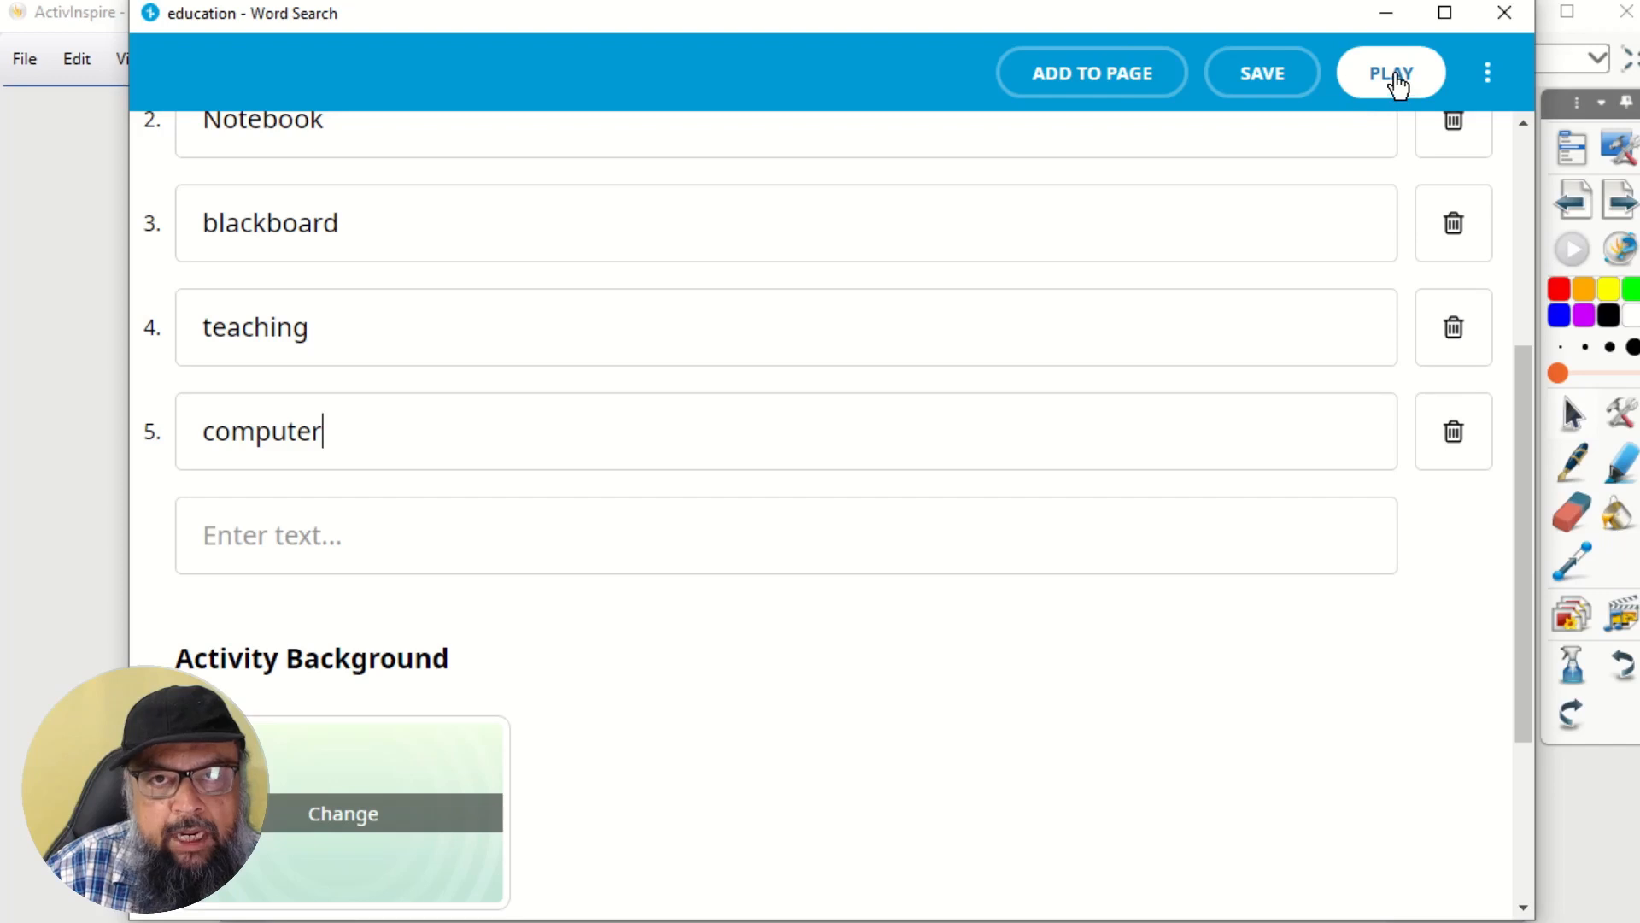
{"action": "left_click", "coordinate": [1391, 73]}
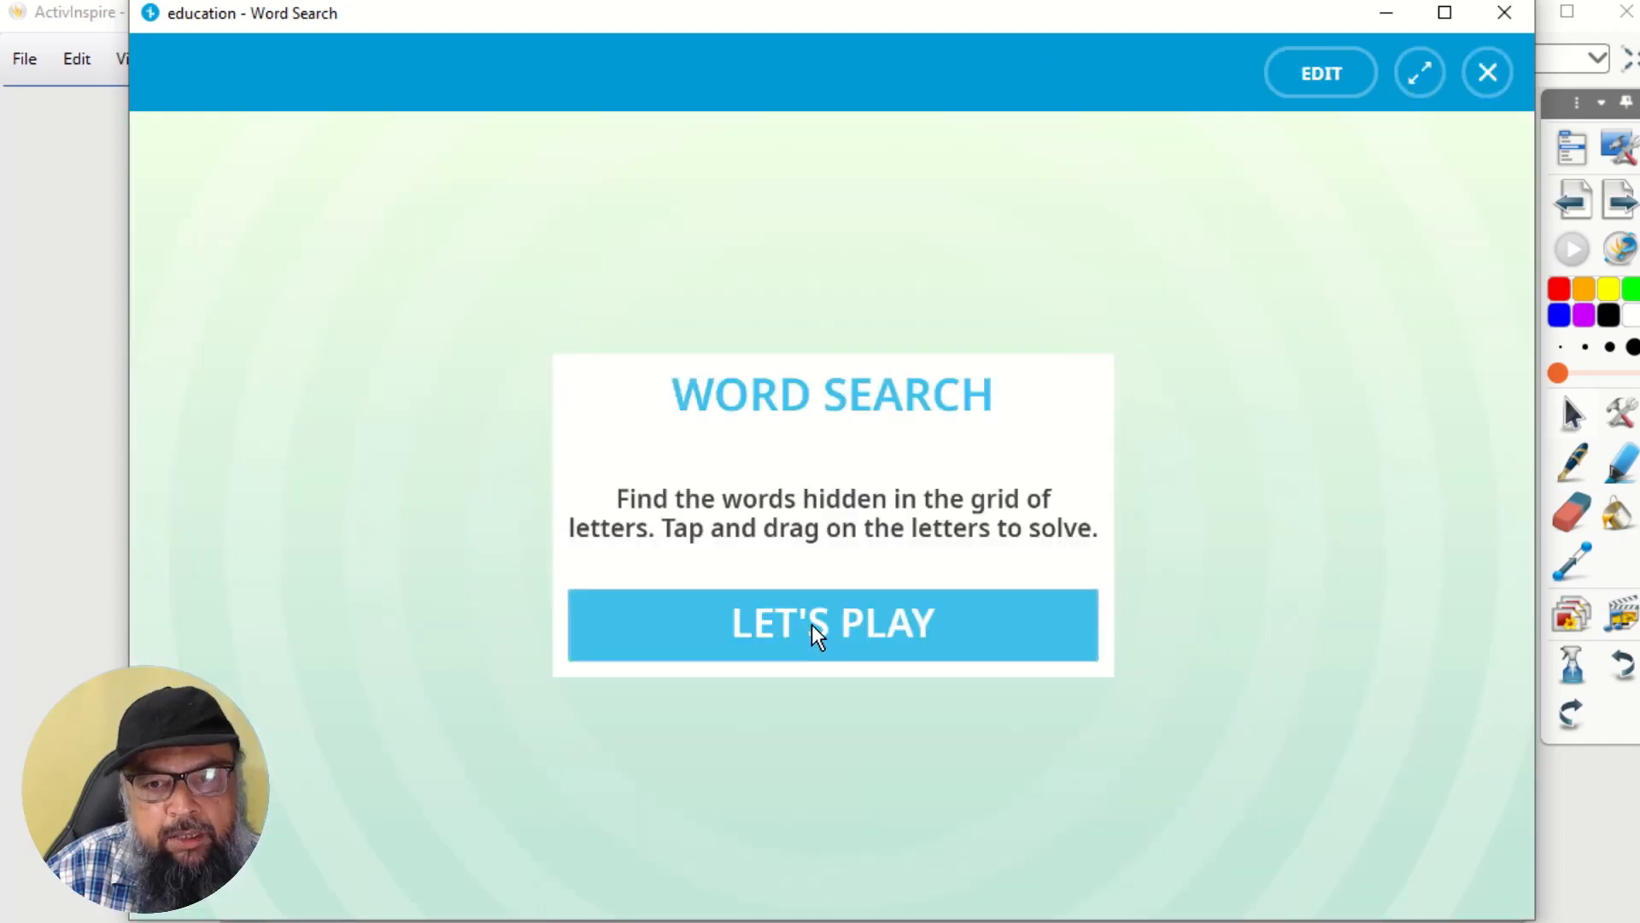
Step: Begin the education word search game so the letter grid and timer appear
{"action": "left_click", "coordinate": [832, 625]}
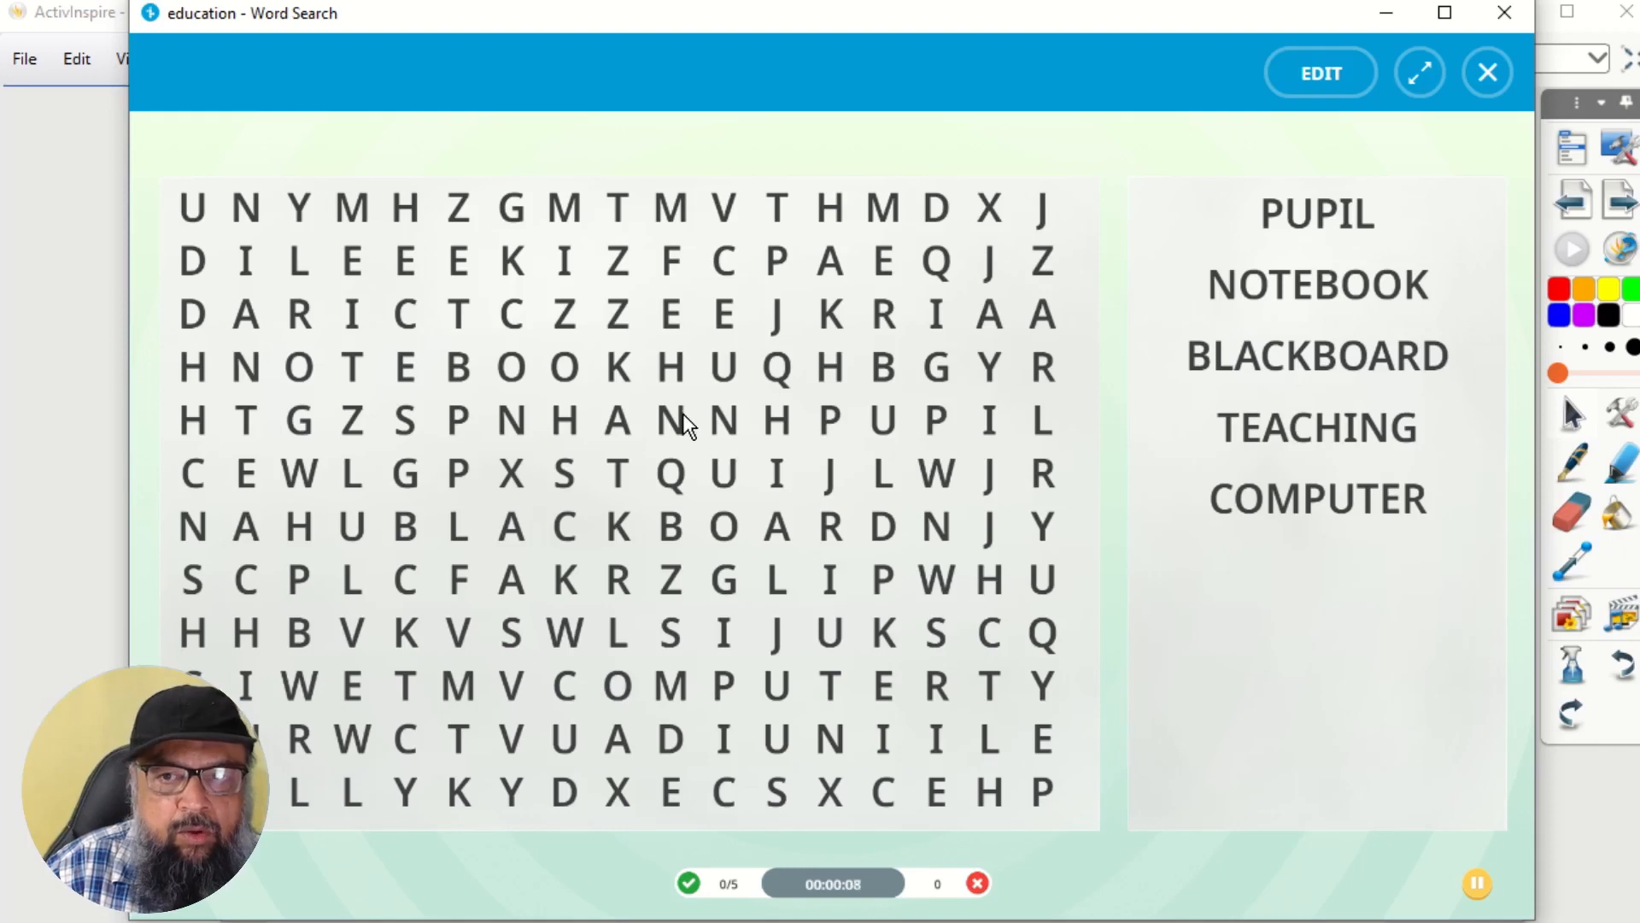
{"action": "mouse_move", "coordinate": [1343, 512]}
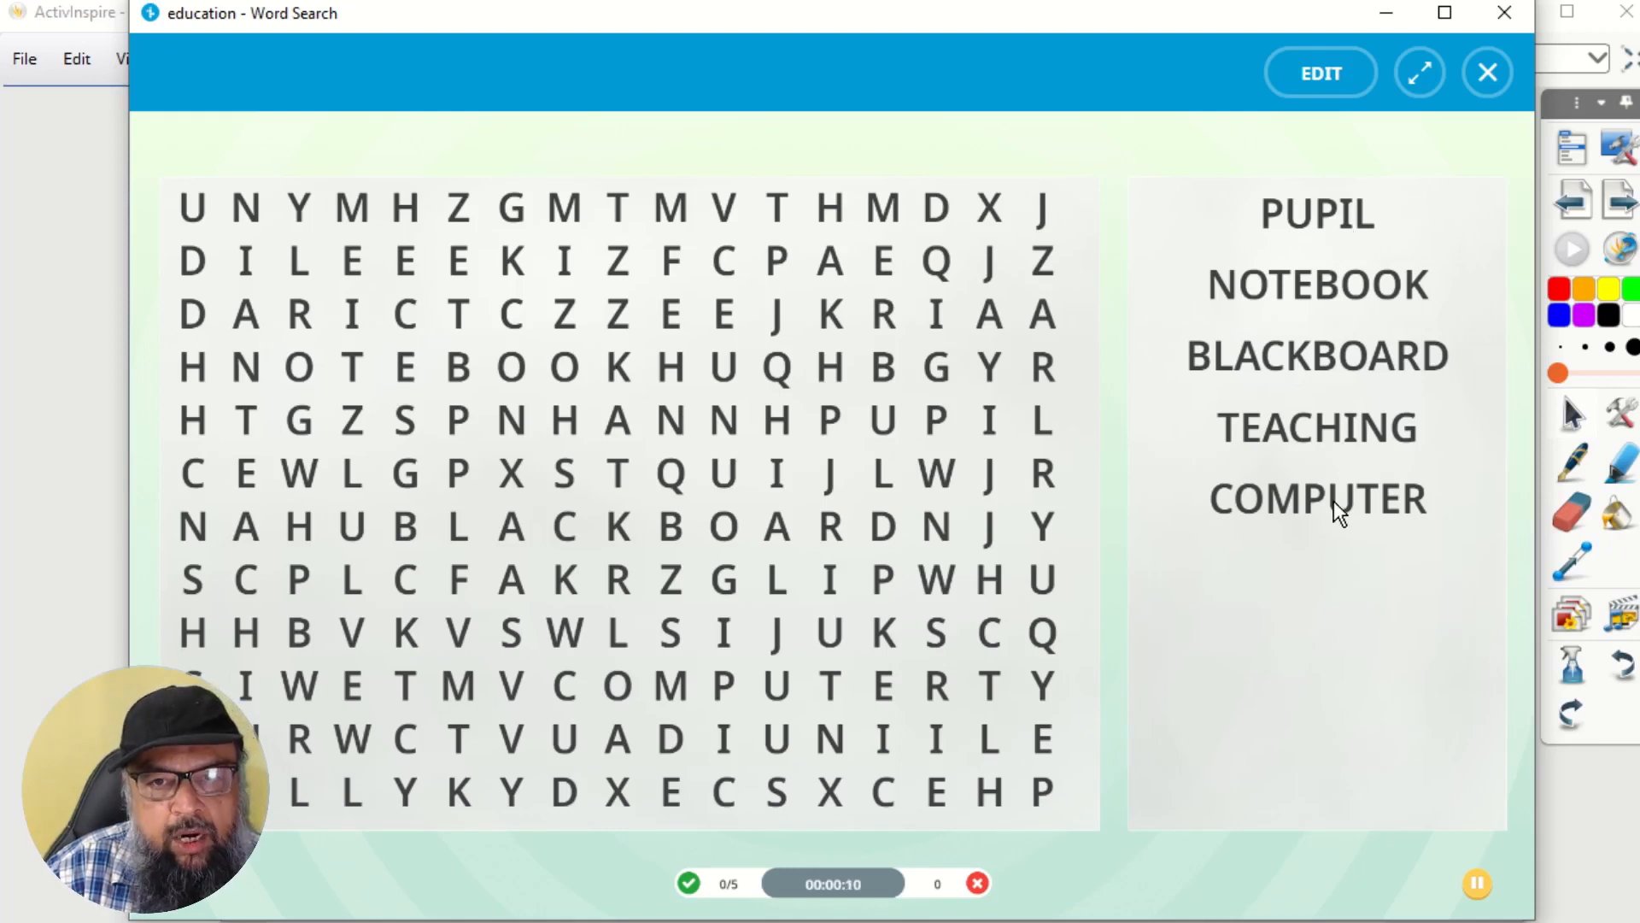
{"action": "mouse_move", "coordinate": [644, 513]}
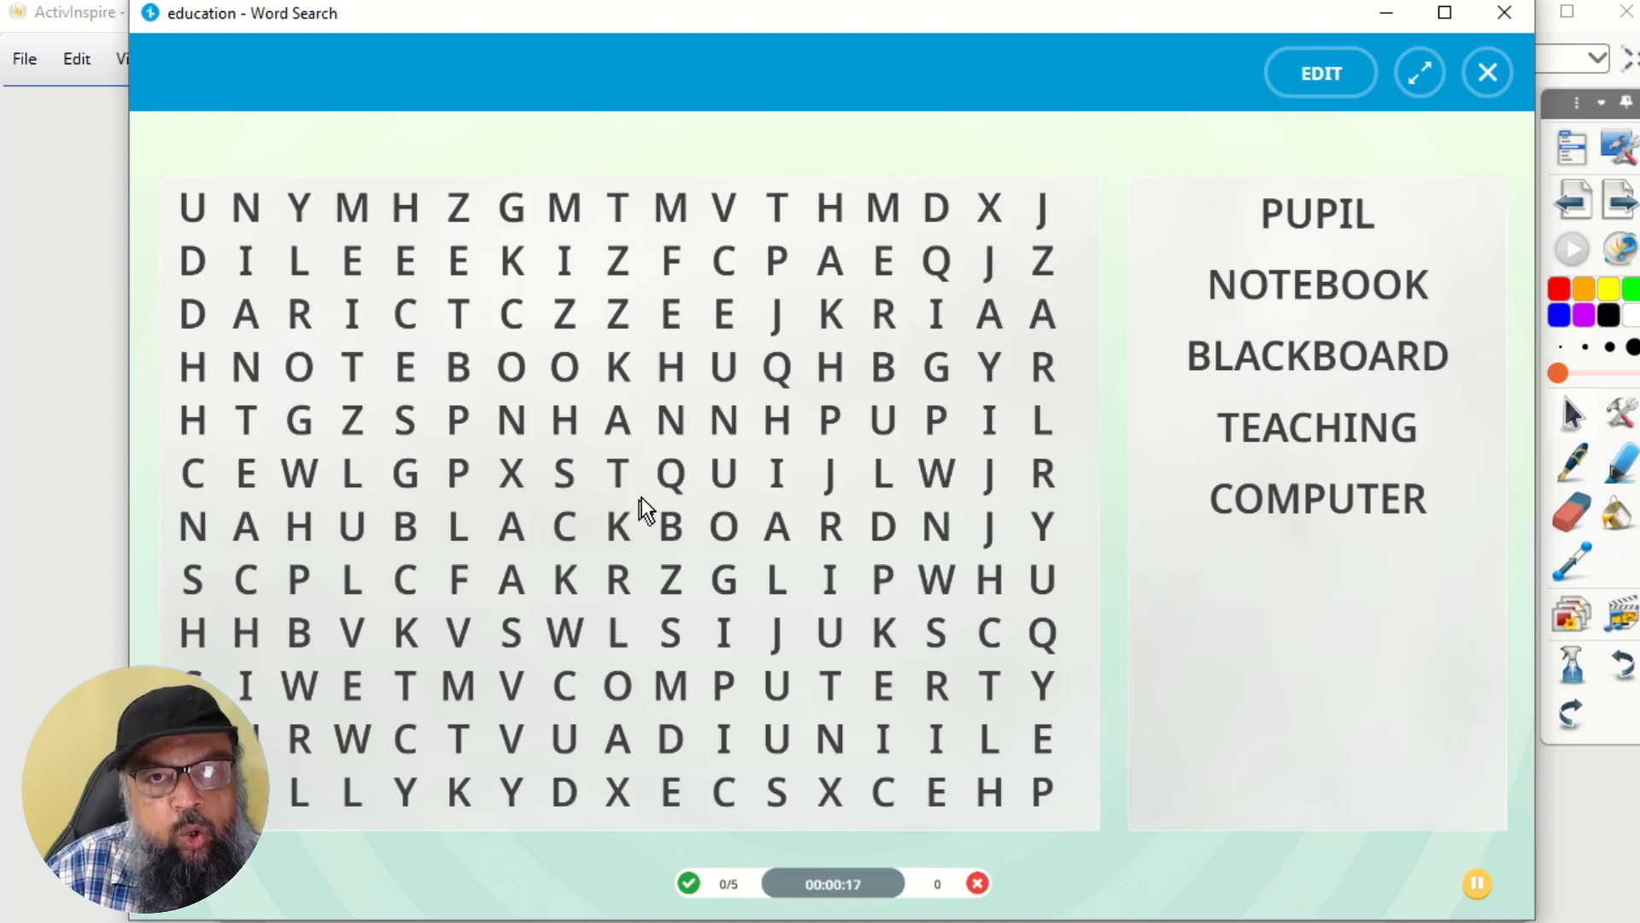
{"action": "mouse_move", "coordinate": [566, 700]}
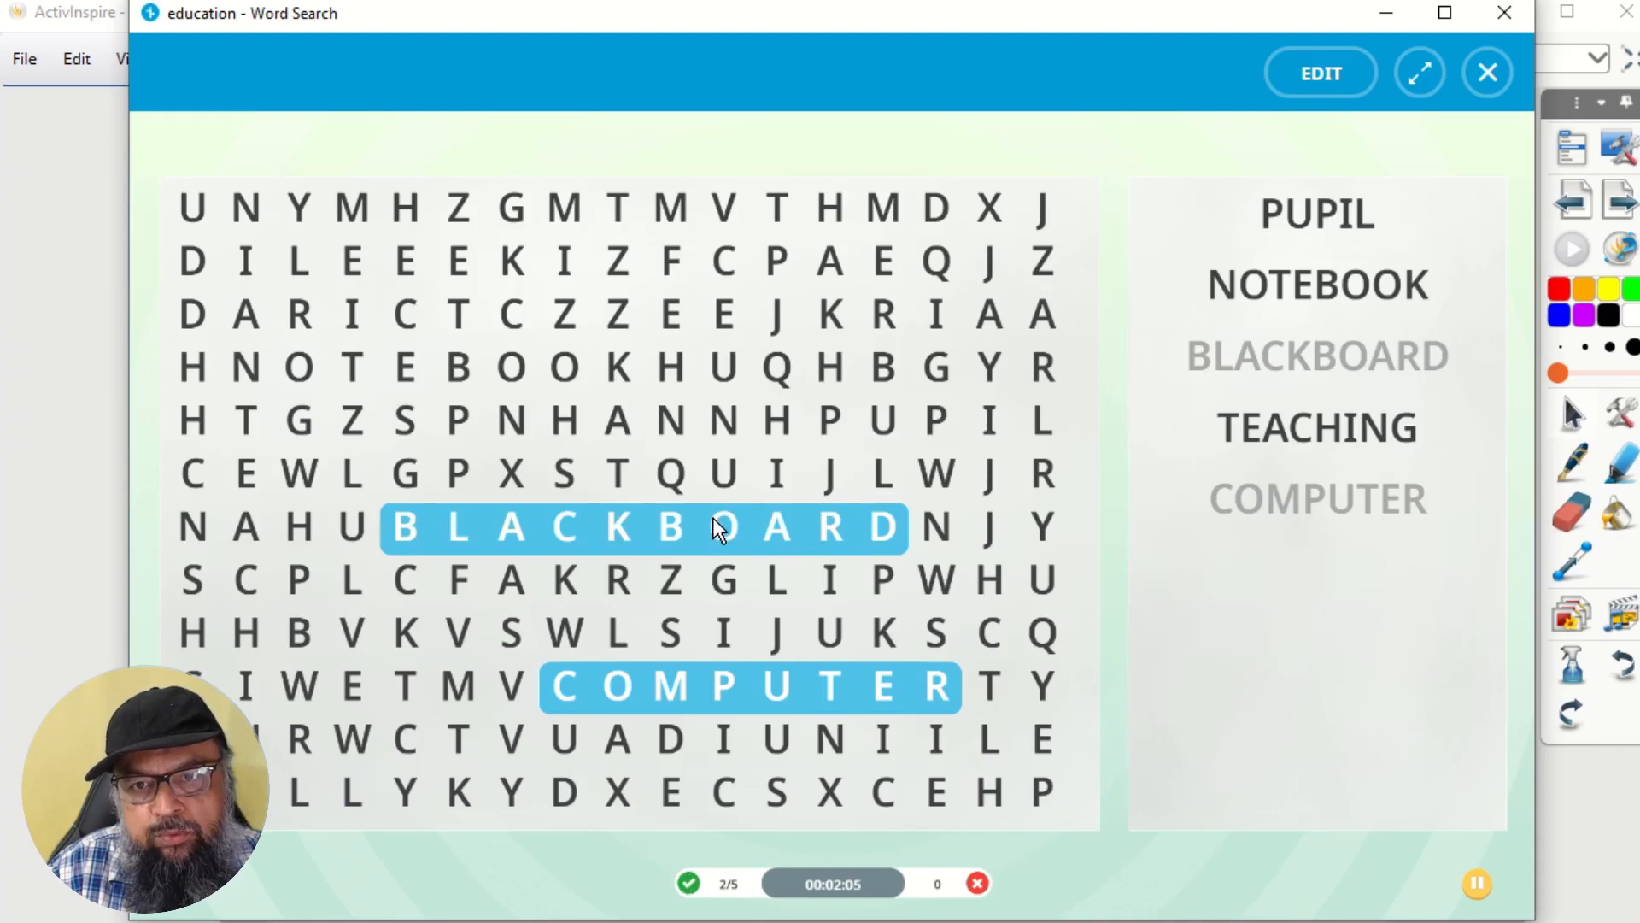
{"action": "mouse_move", "coordinate": [1325, 354]}
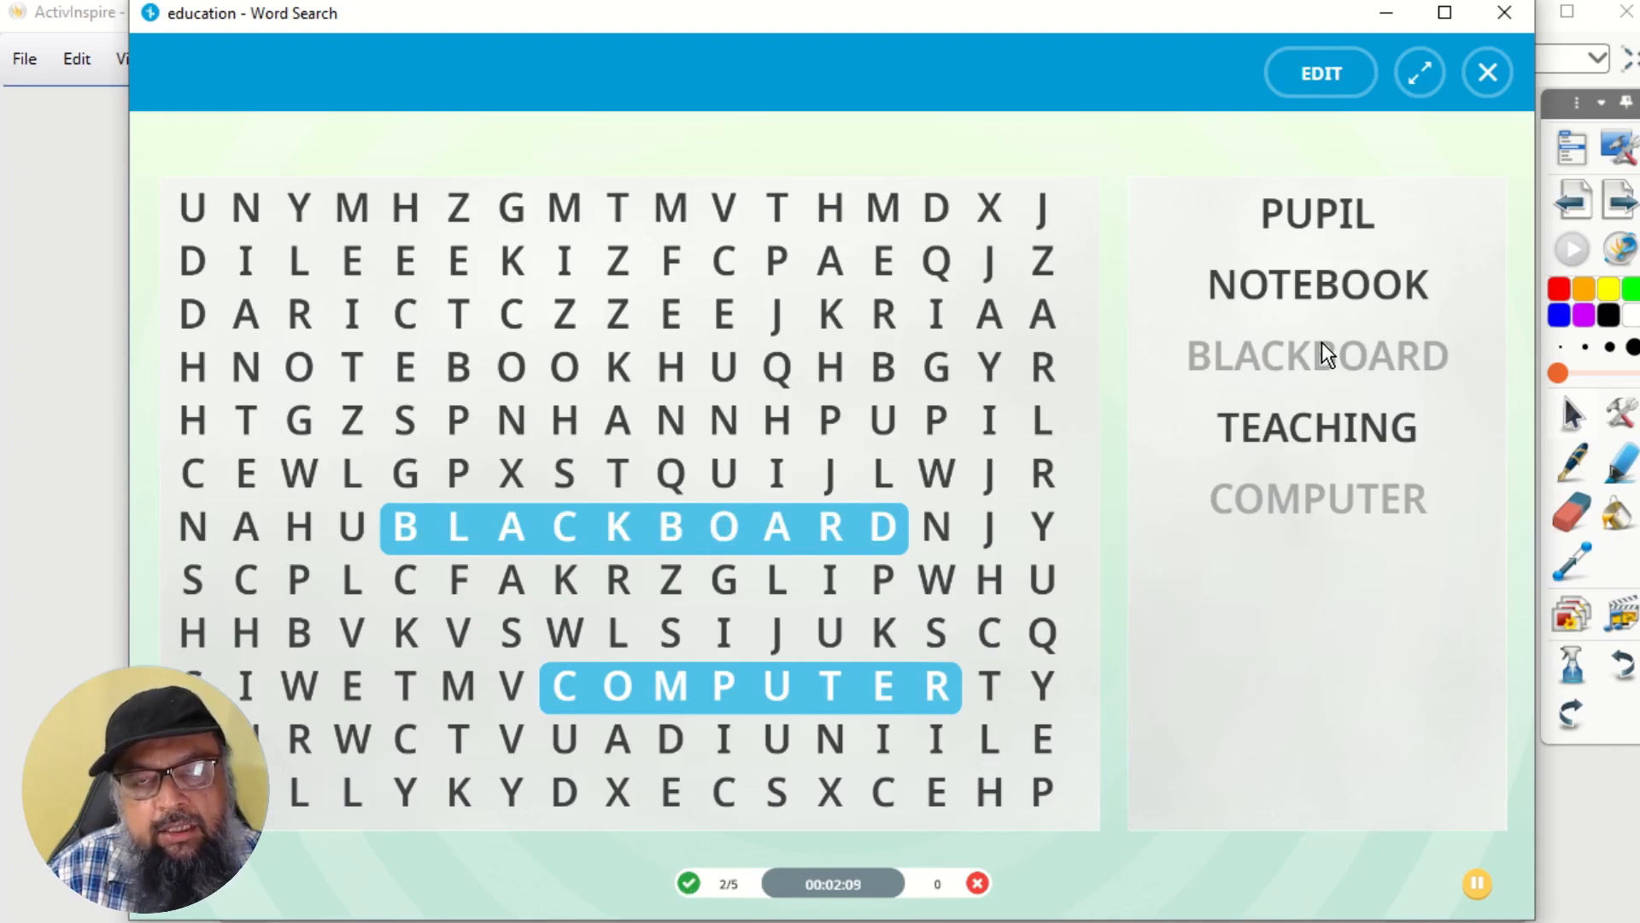
{"action": "mouse_move", "coordinate": [838, 434]}
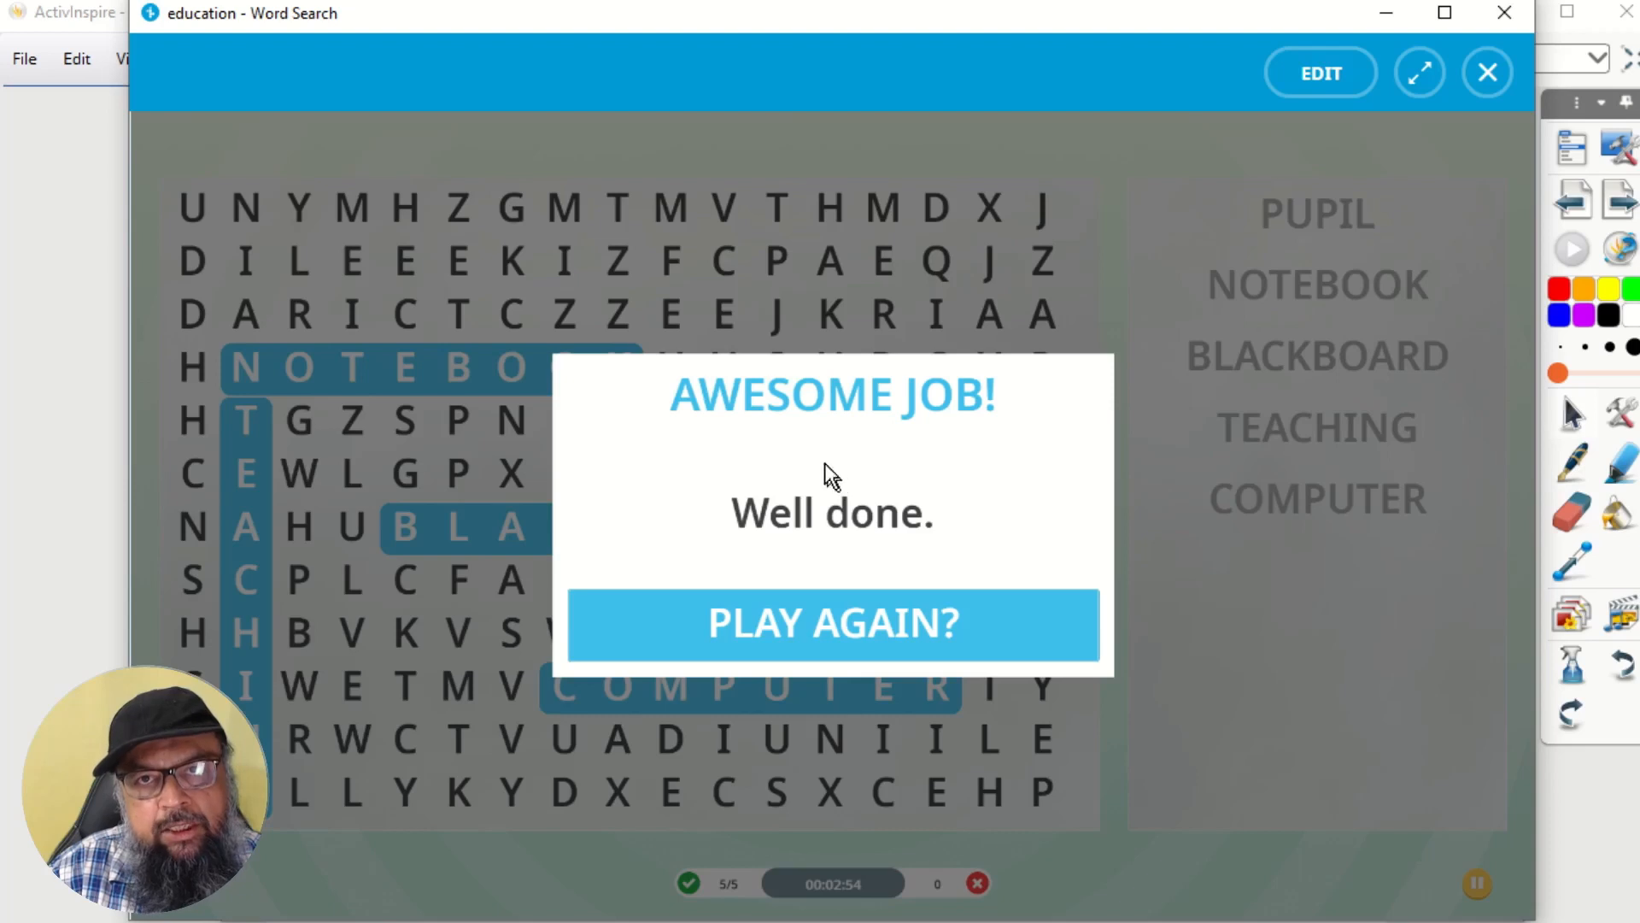
{"action": "mouse_move", "coordinate": [873, 644]}
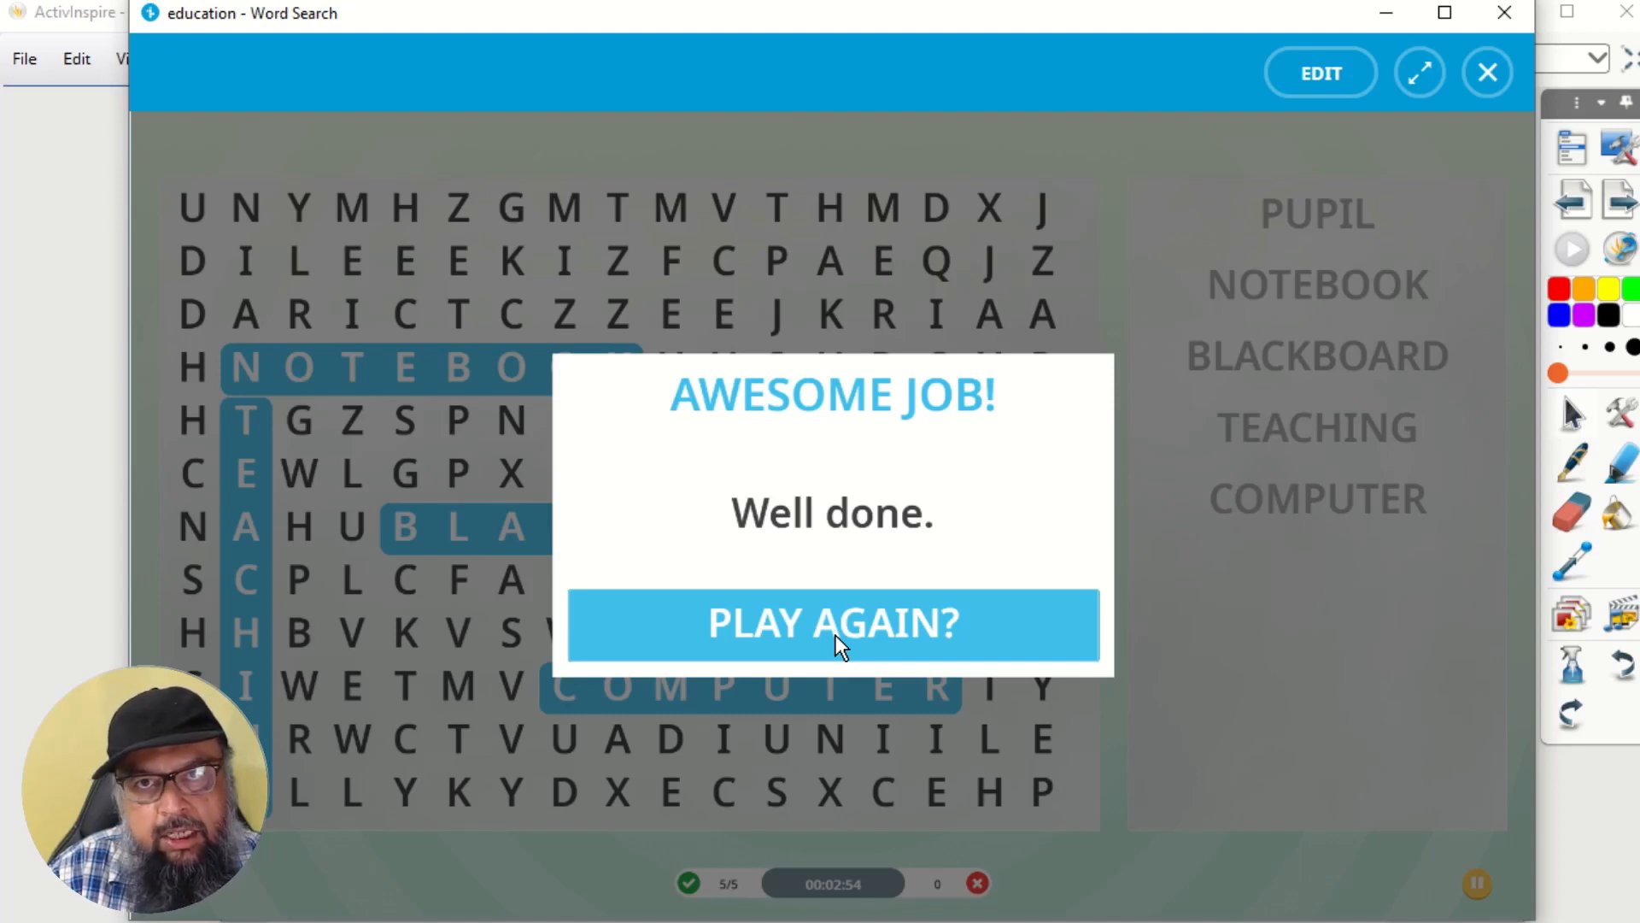
{"action": "mouse_move", "coordinate": [1319, 72]}
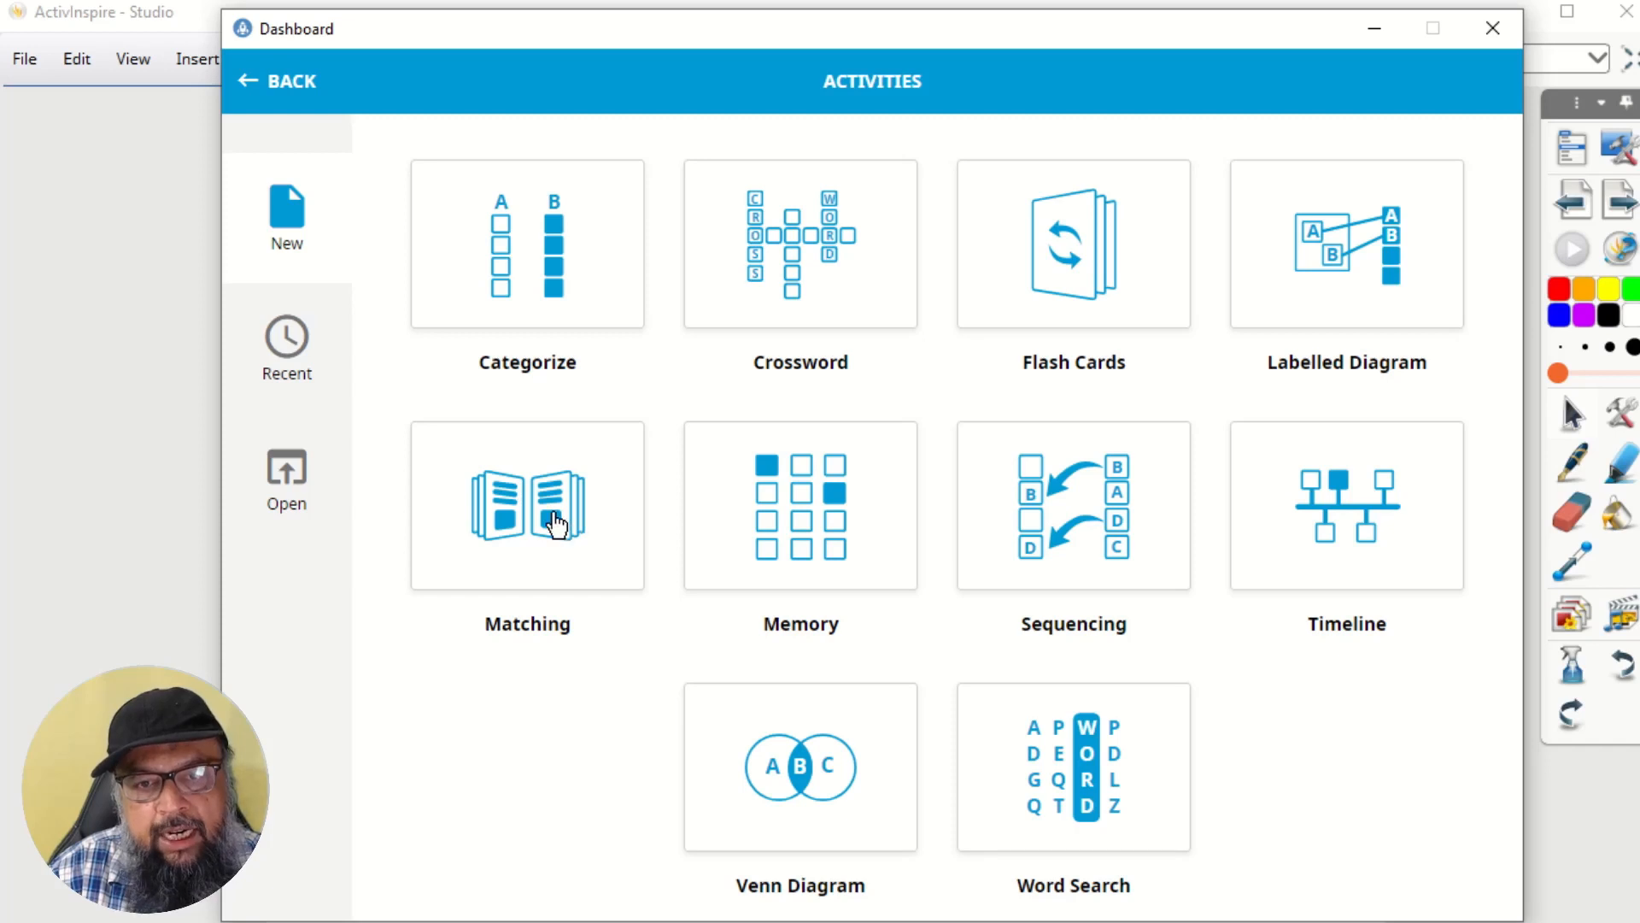
Step: Create a new Matching activity and start choosing an image for the first item
{"action": "left_click", "coordinate": [528, 506]}
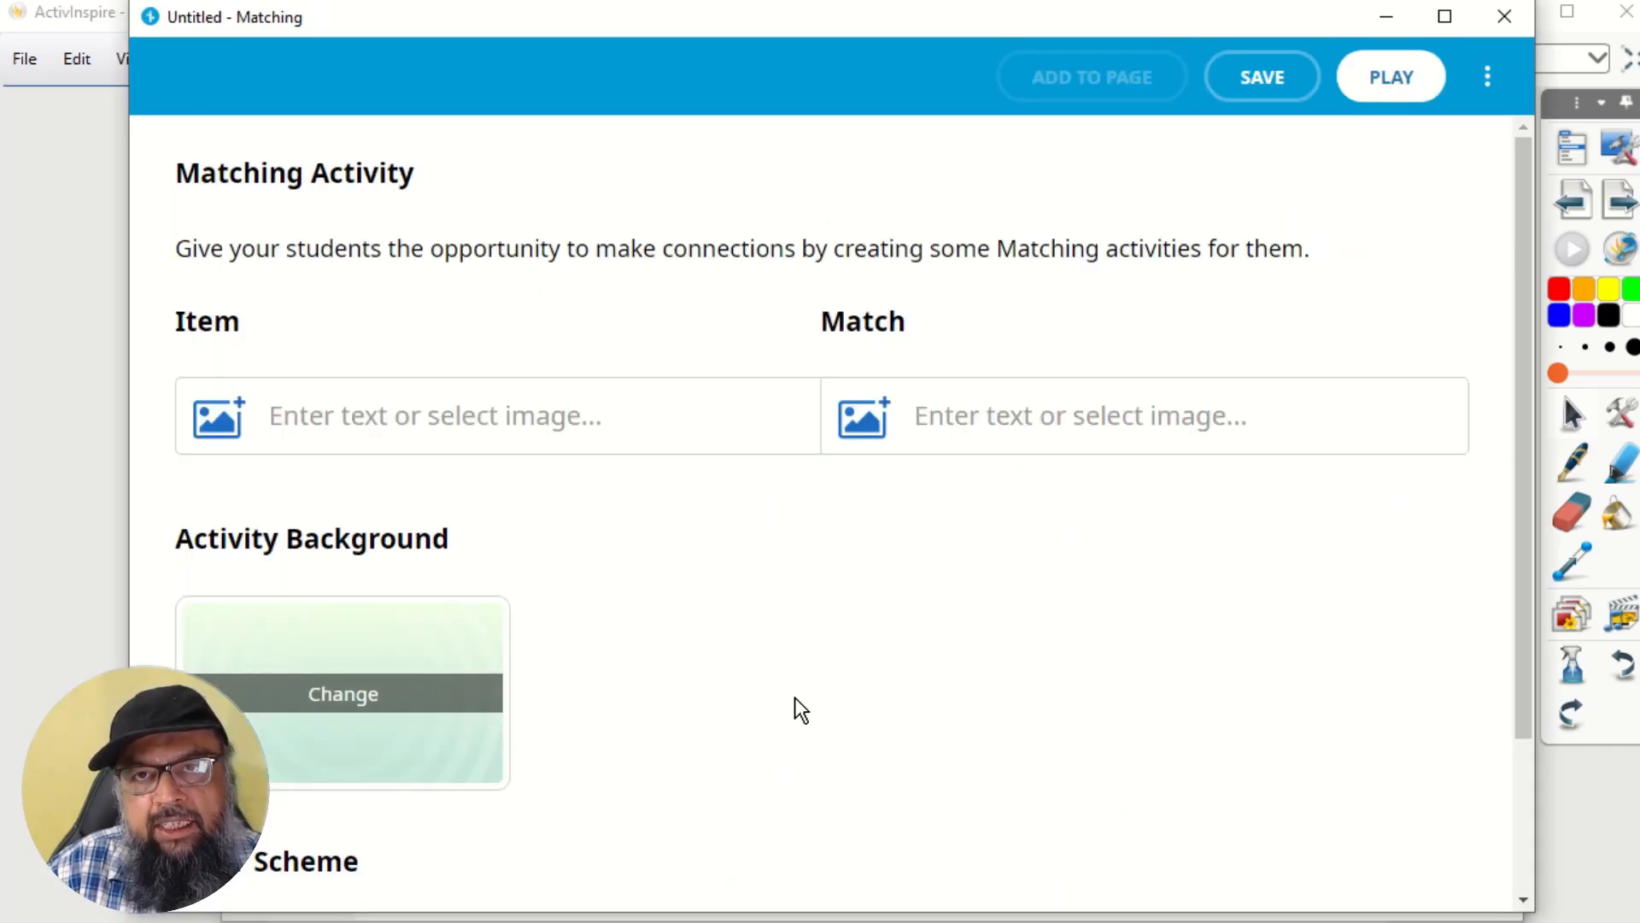
{"action": "mouse_move", "coordinate": [497, 454]}
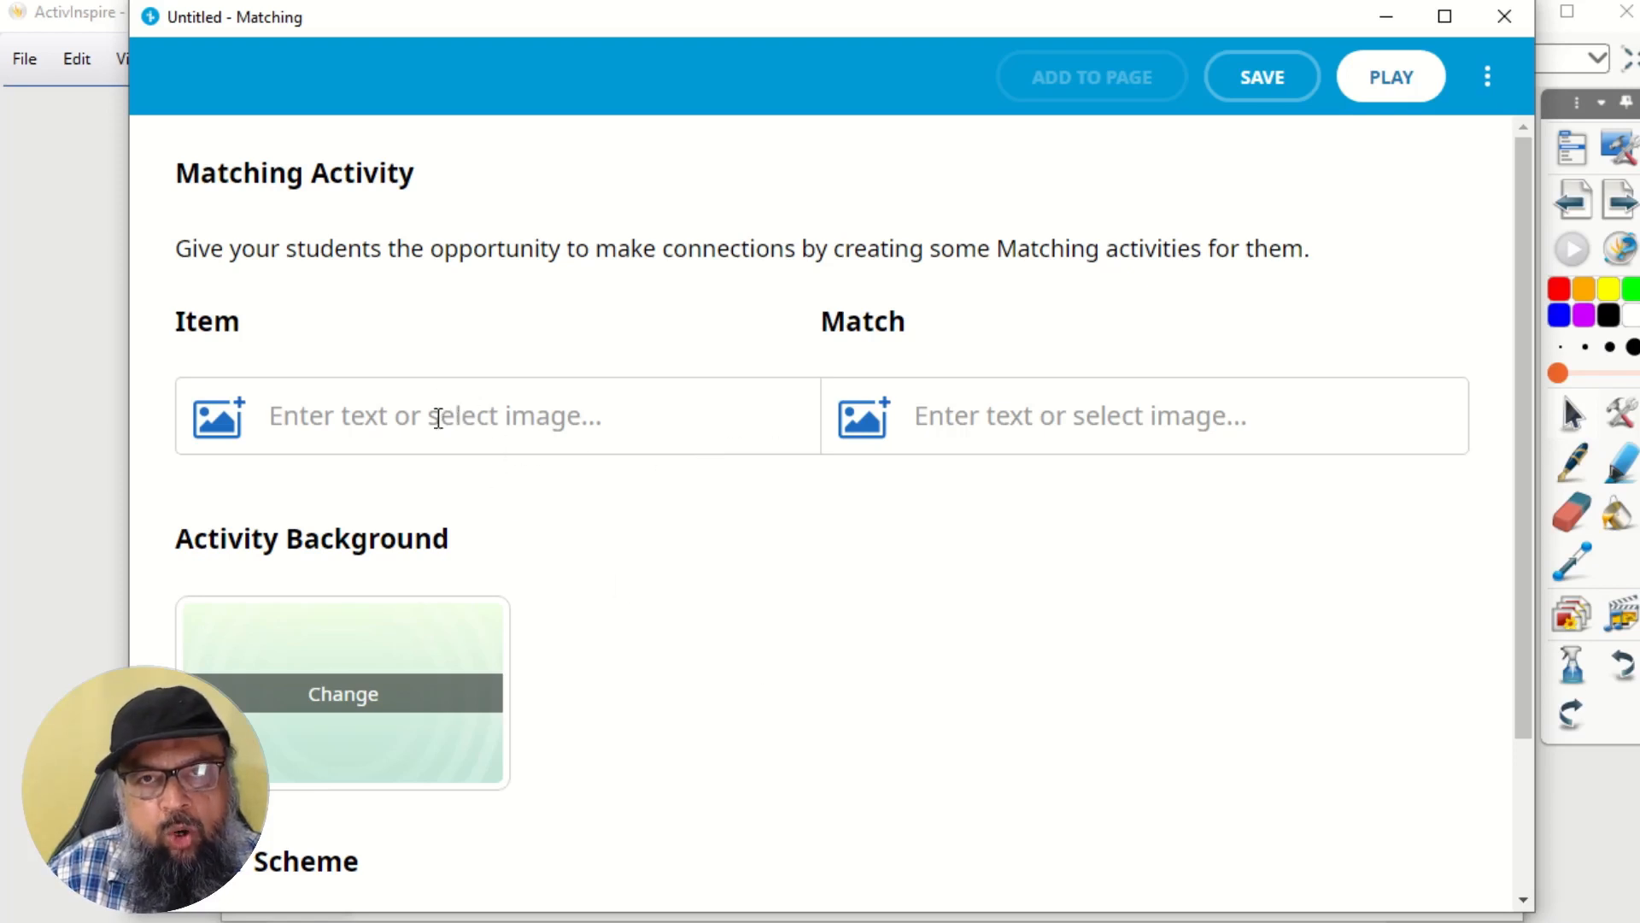
{"action": "mouse_move", "coordinate": [1051, 416]}
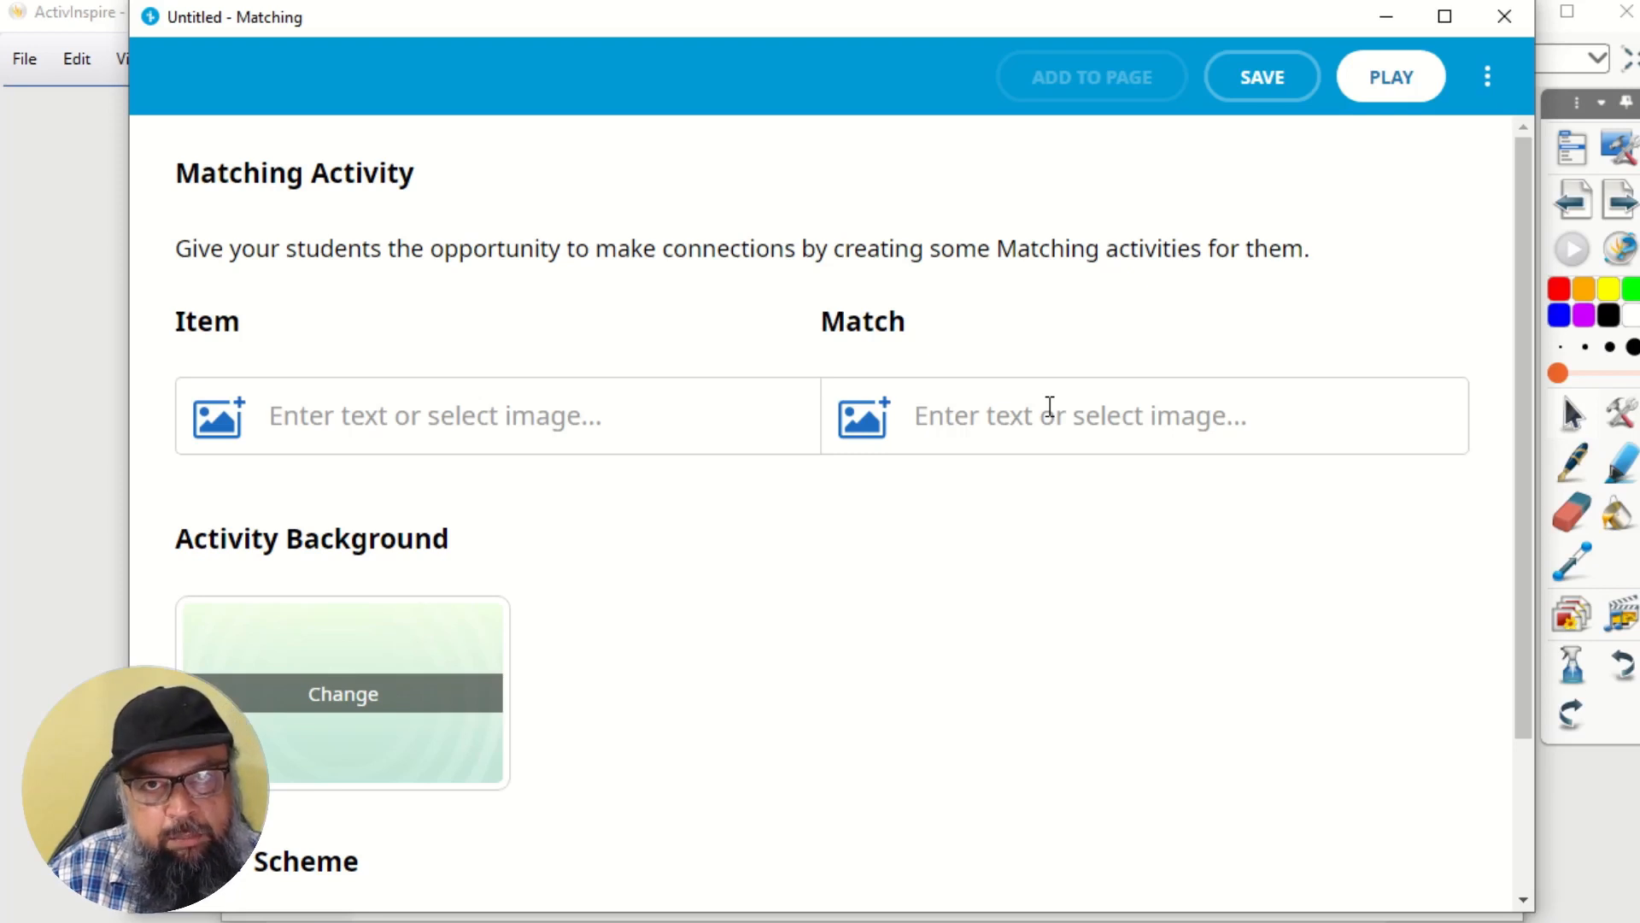
{"action": "mouse_move", "coordinate": [251, 335]}
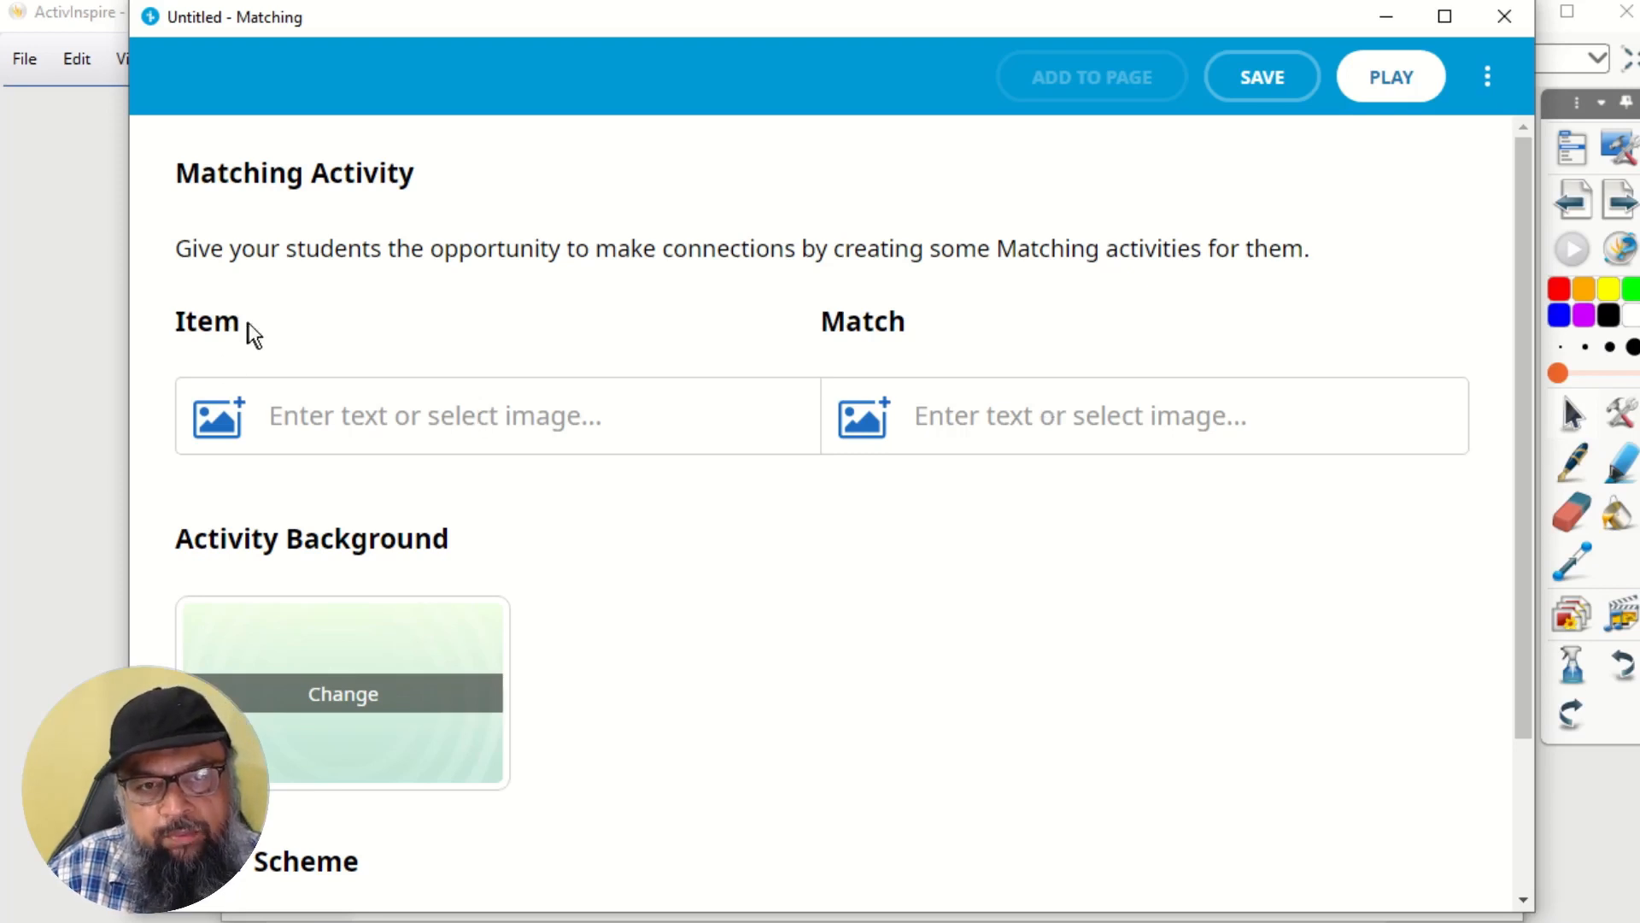
{"action": "mouse_move", "coordinate": [222, 429]}
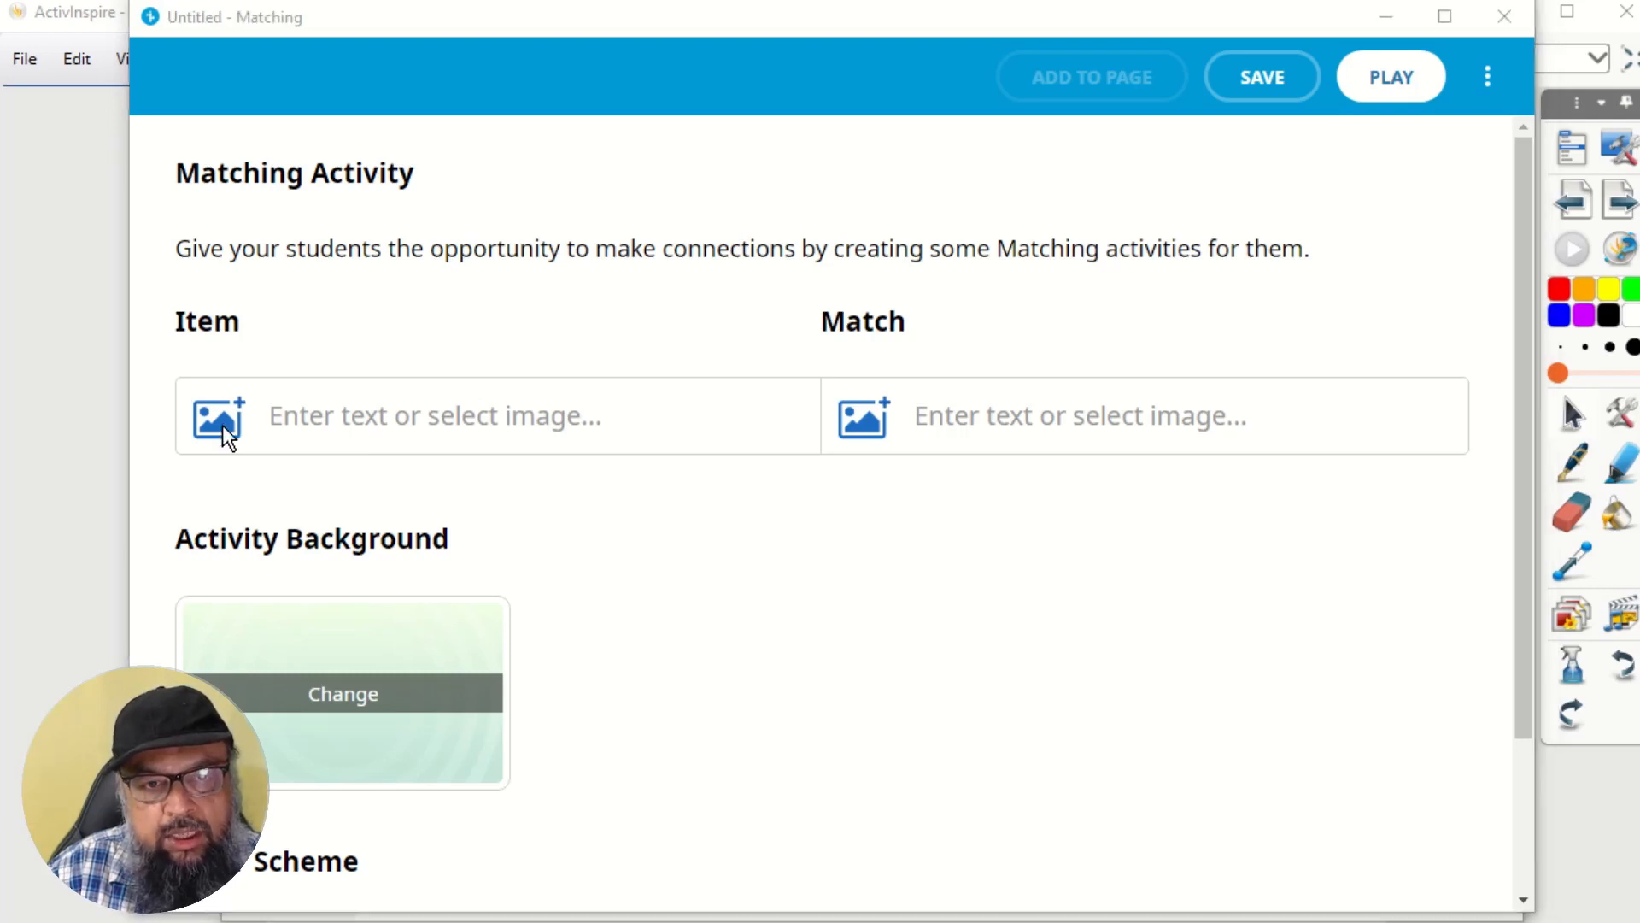
{"action": "left_click", "coordinate": [217, 415]}
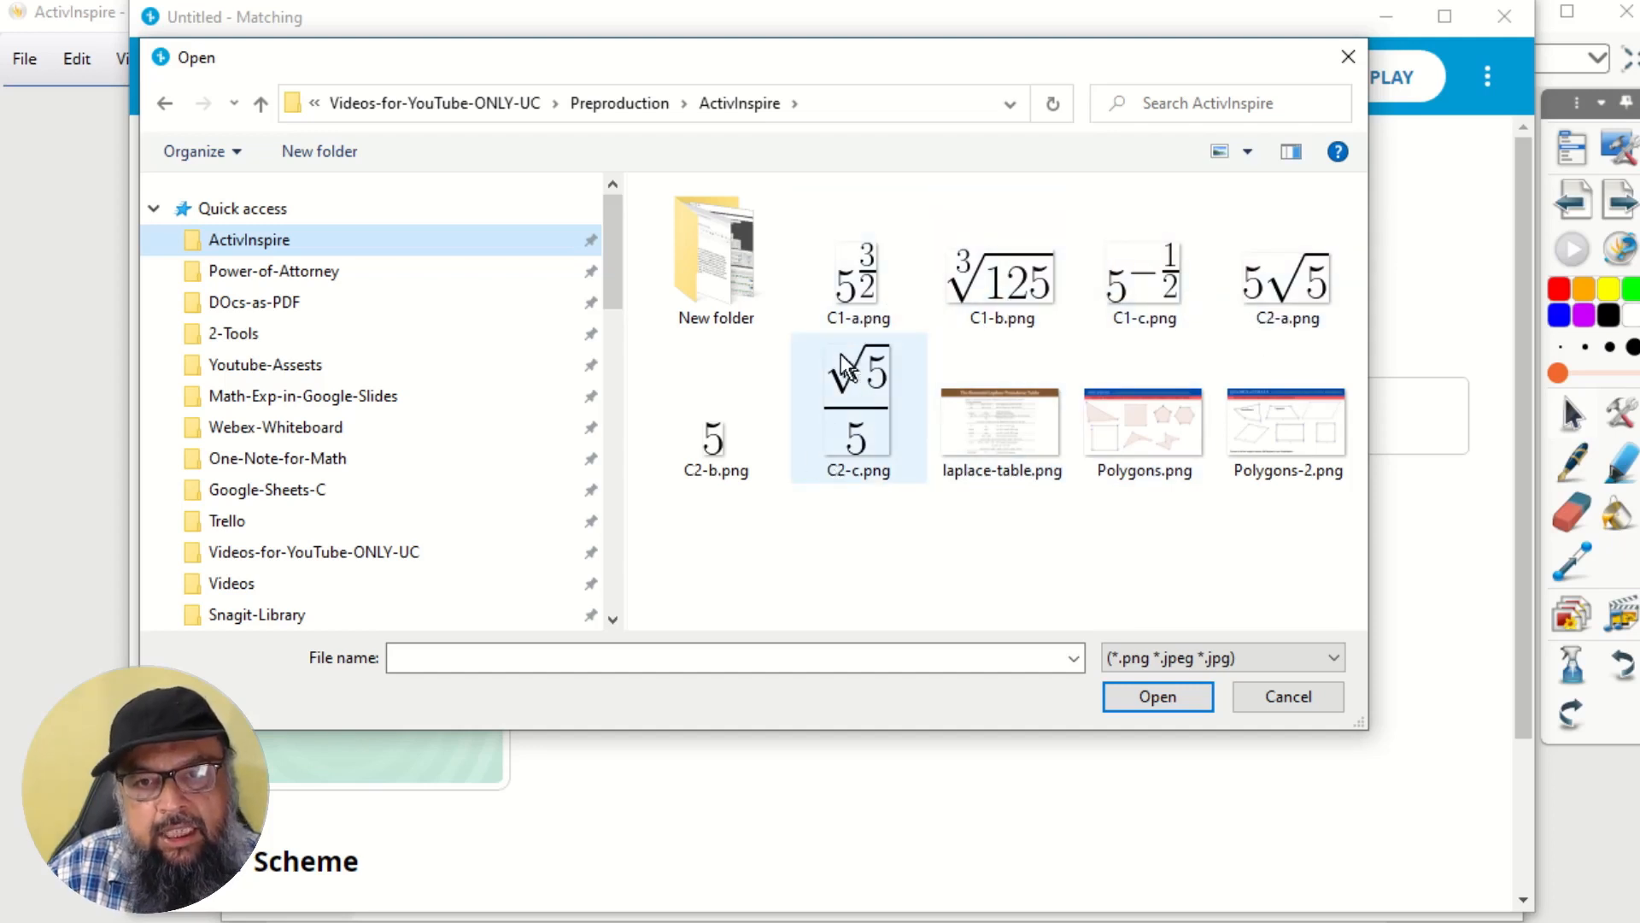
{"action": "mouse_move", "coordinate": [952, 345]}
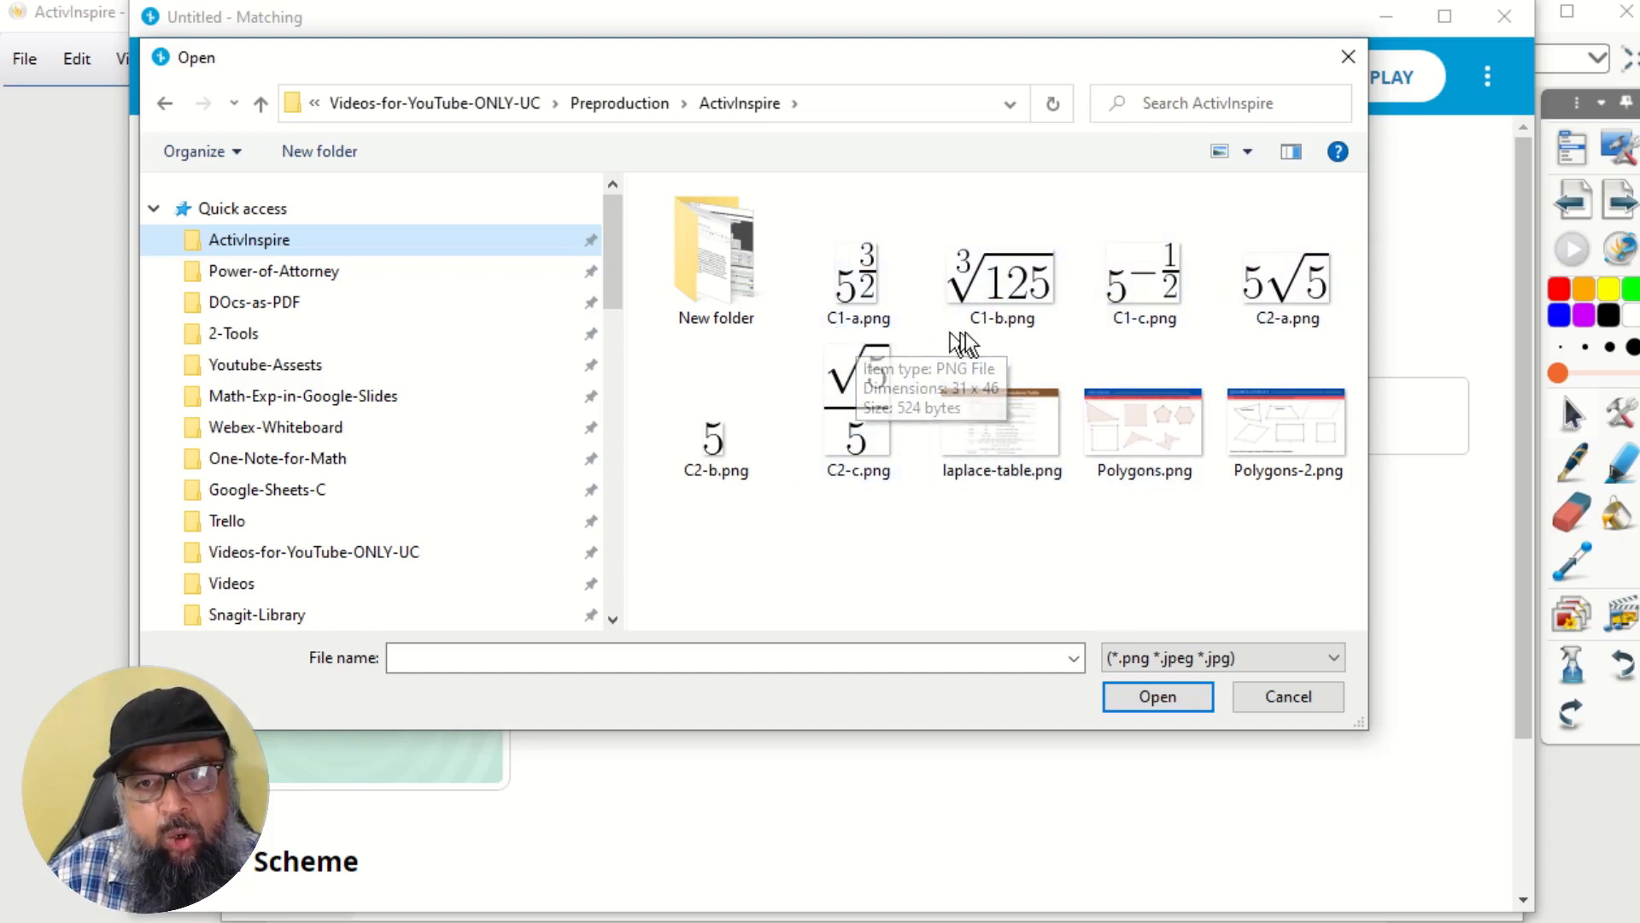
Step: Fill the first pair with the equation images C1-a.png and C2-a.png
{"action": "left_click", "coordinate": [1143, 277]}
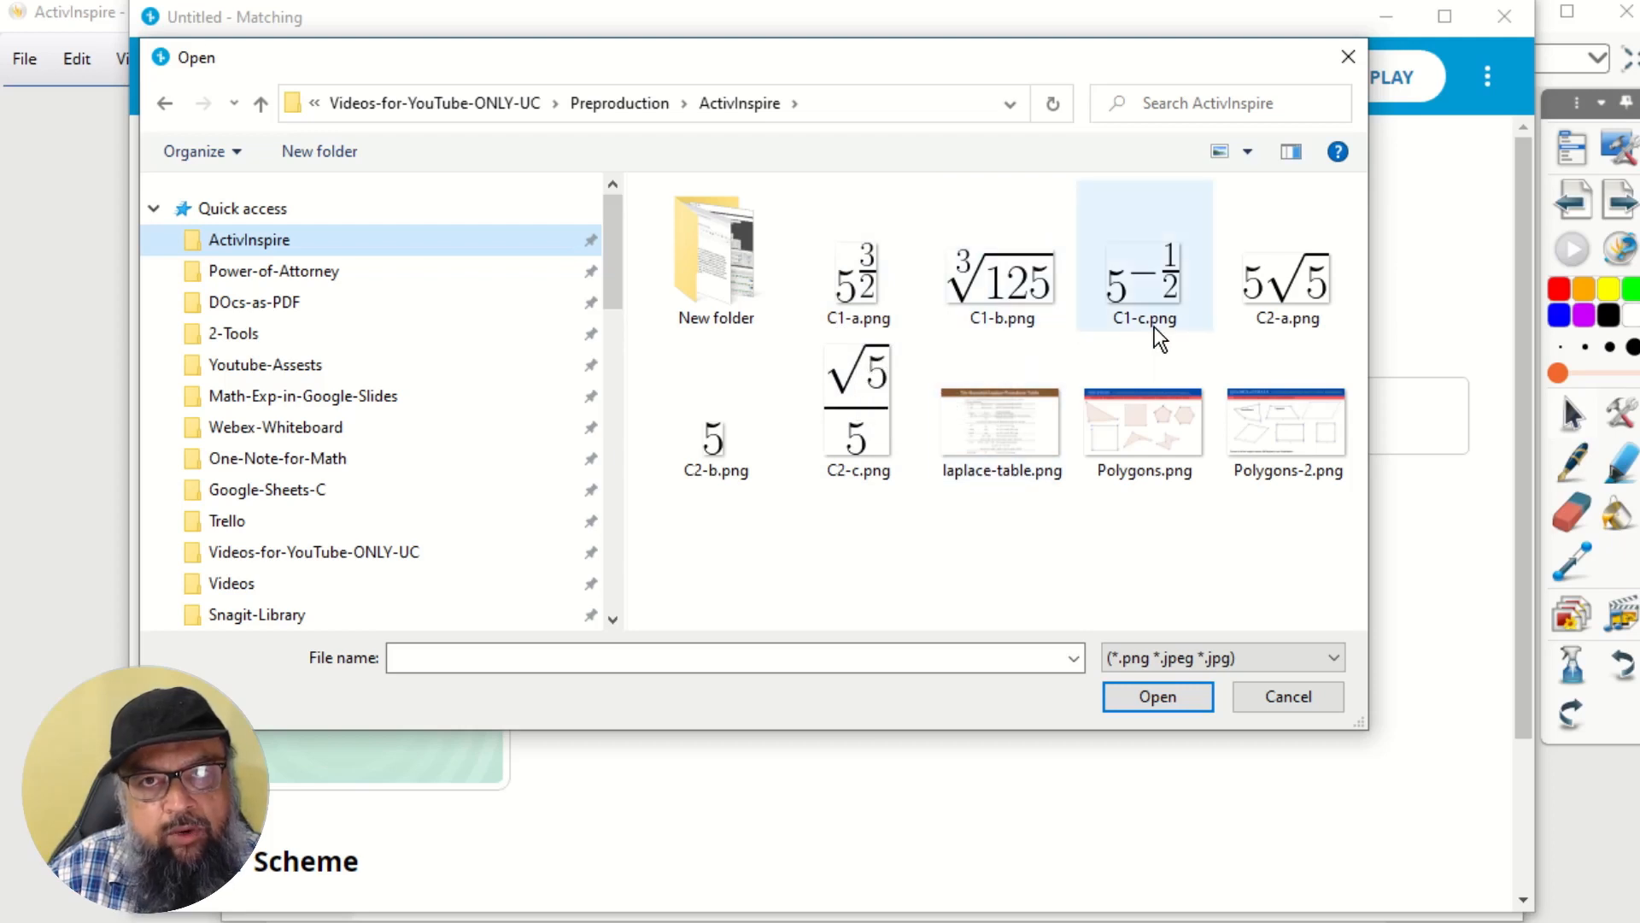
{"action": "left_click", "coordinate": [856, 409]}
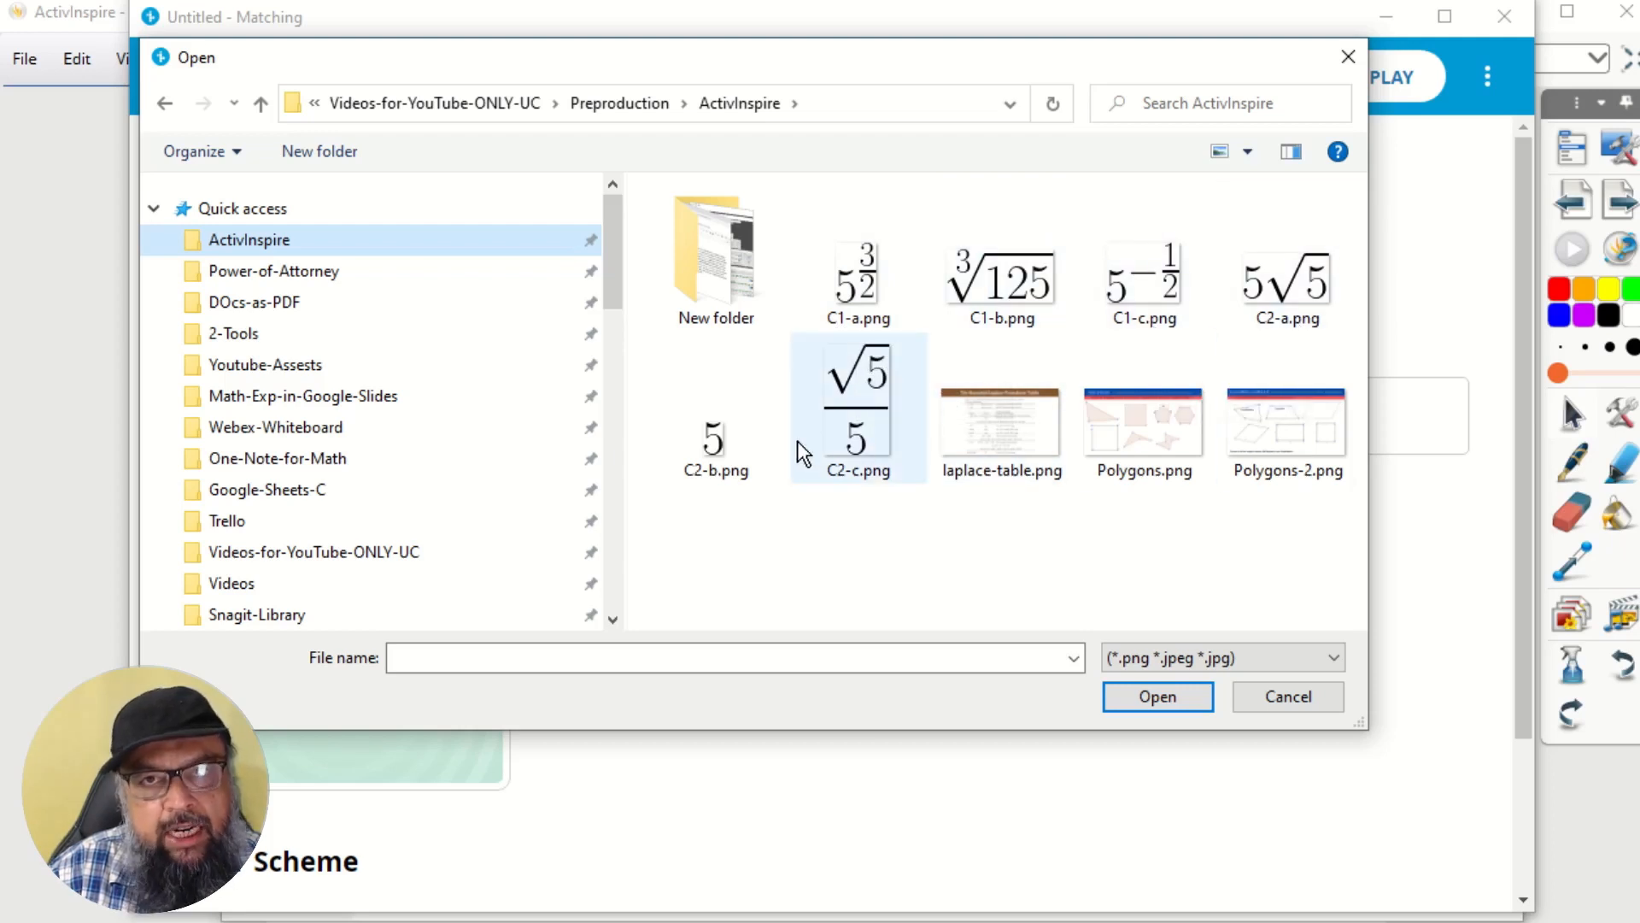
{"action": "left_click", "coordinate": [858, 271]}
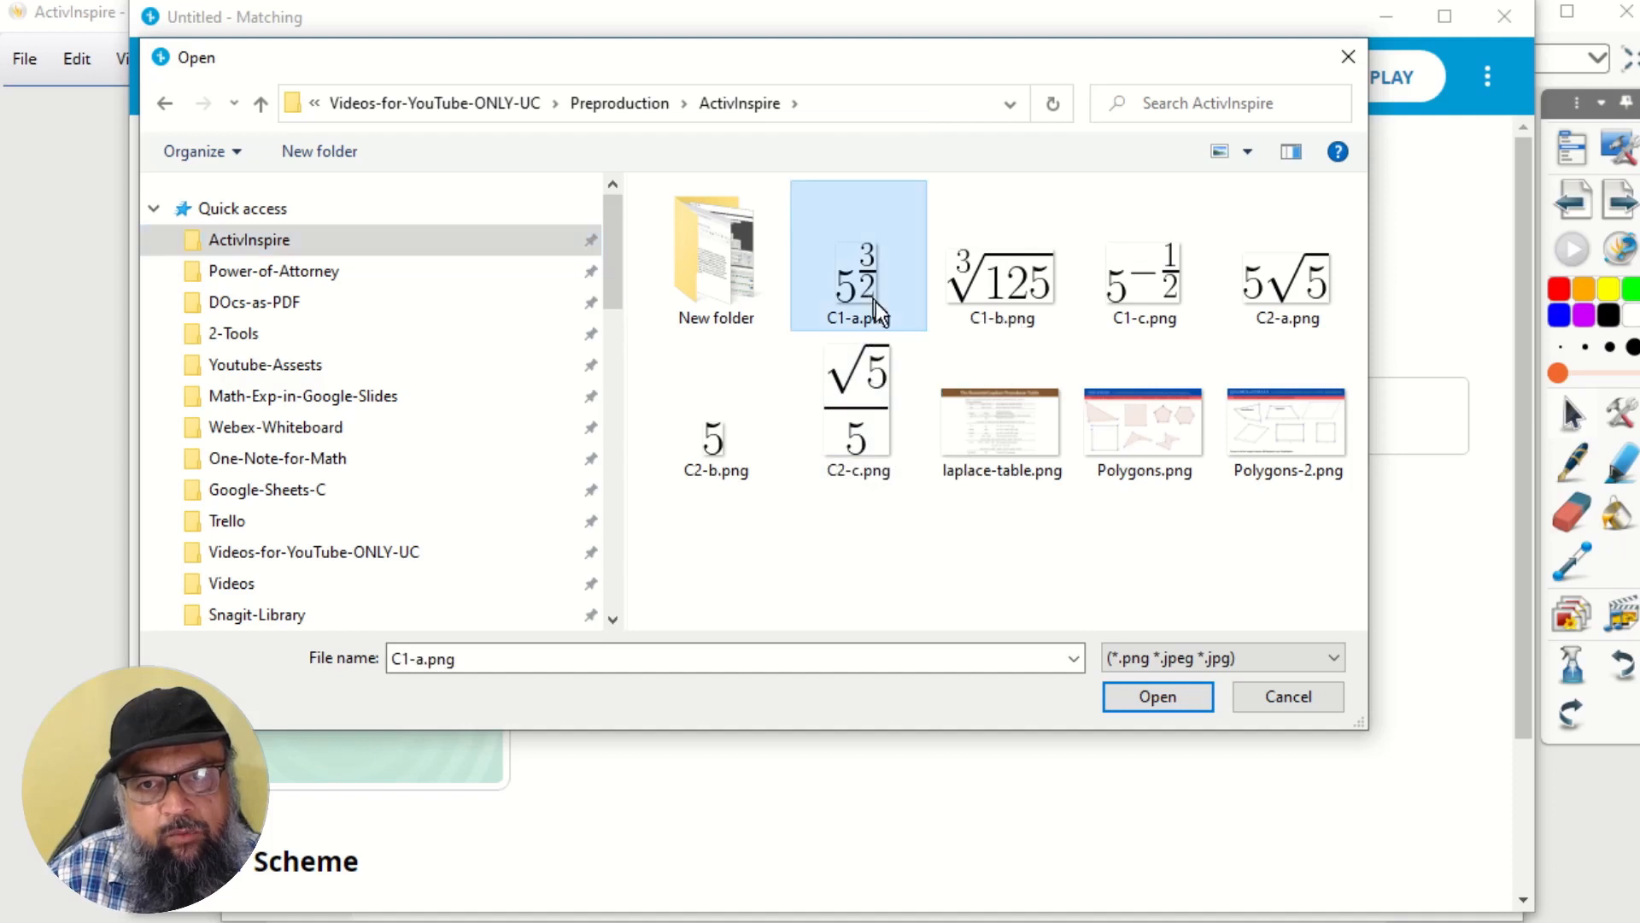
{"action": "left_click", "coordinate": [1156, 697]}
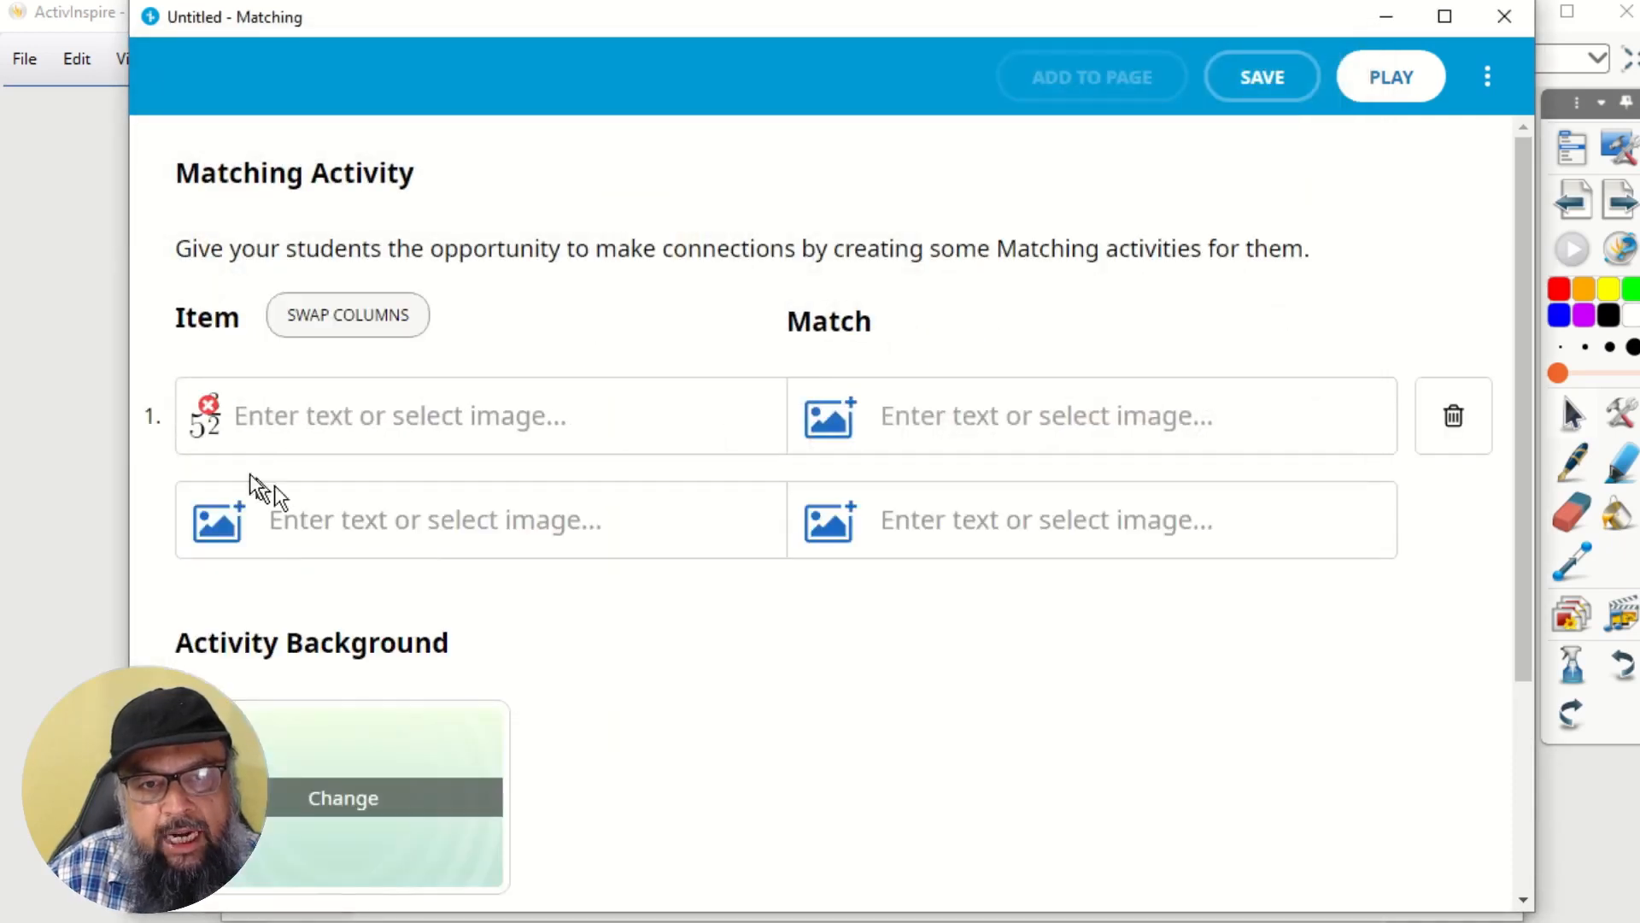
{"action": "mouse_move", "coordinate": [827, 418]}
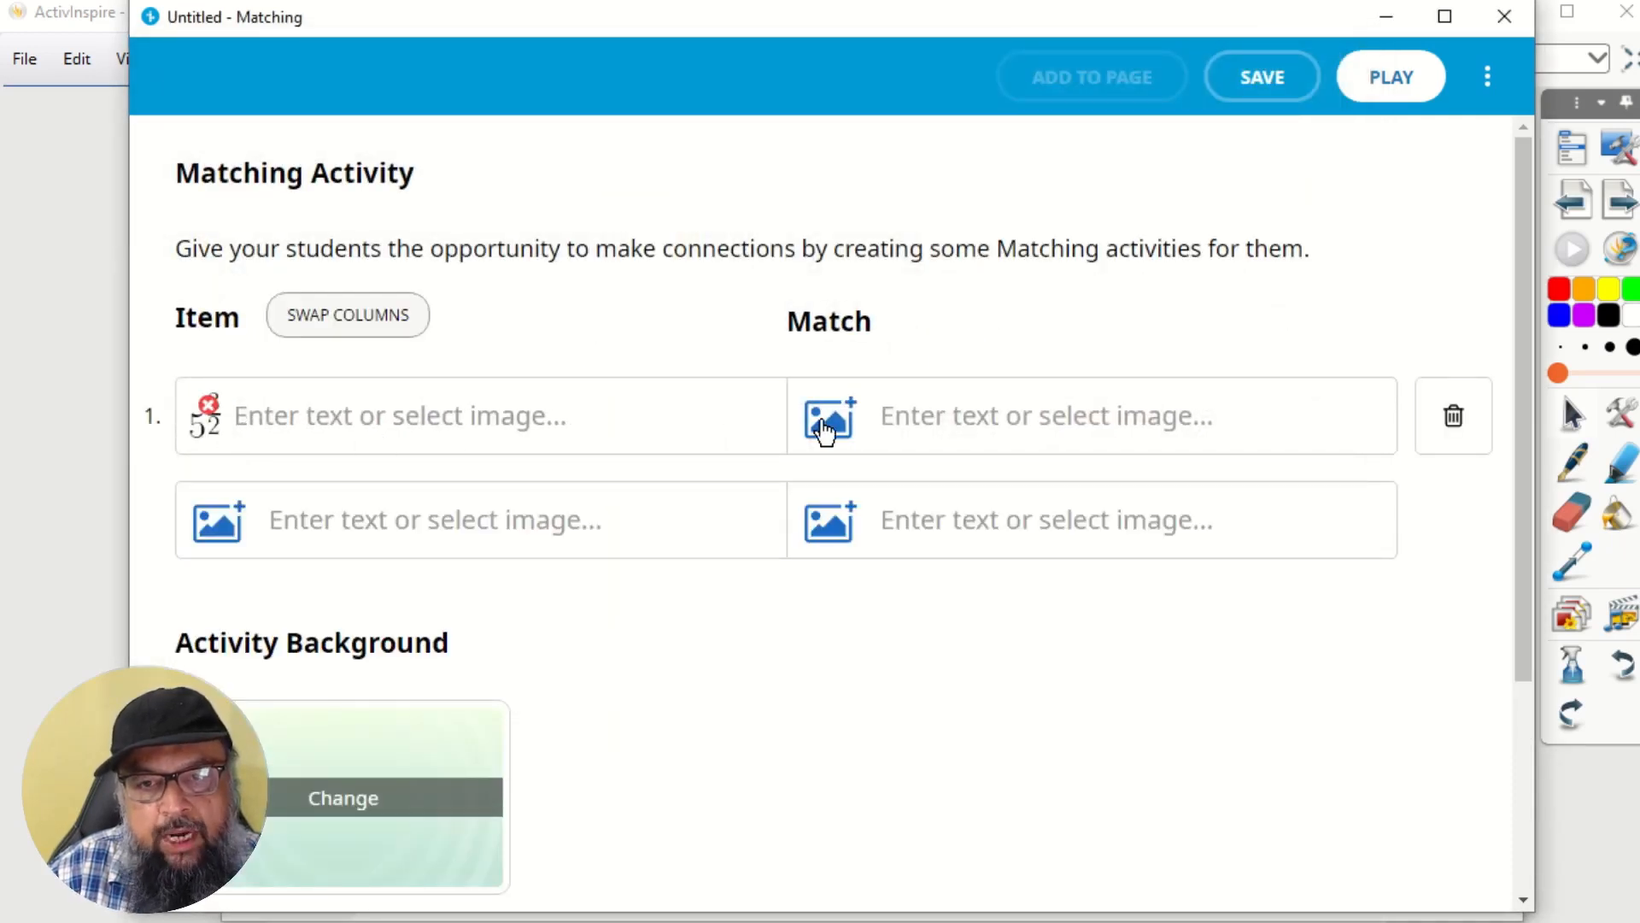
{"action": "left_click", "coordinate": [828, 415]}
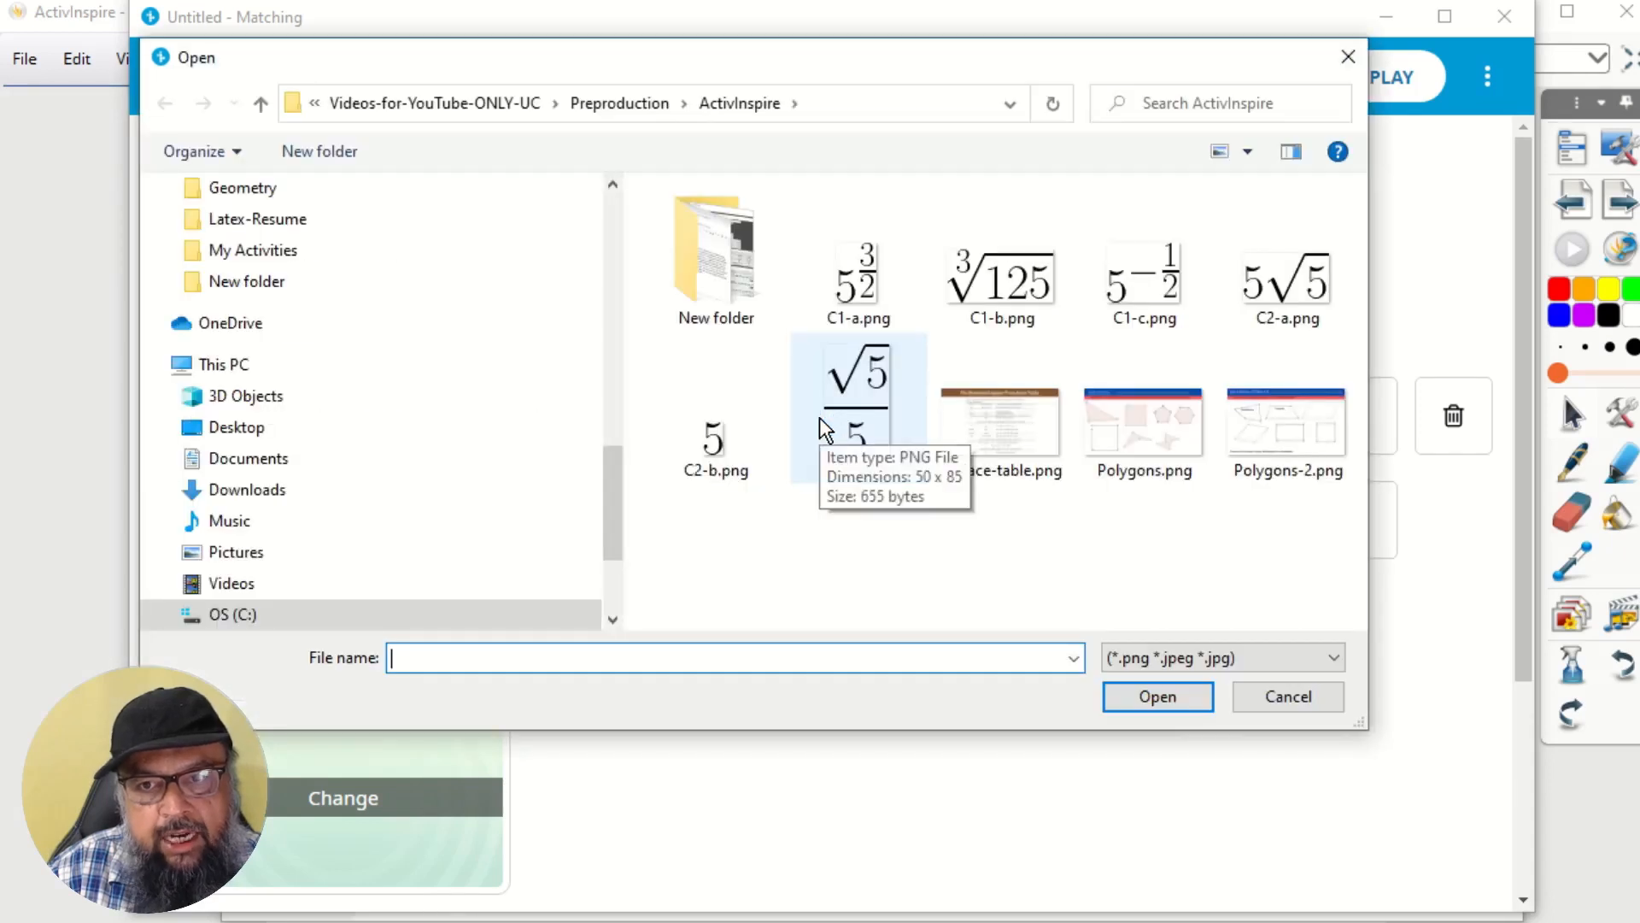
{"action": "mouse_move", "coordinate": [1286, 282]}
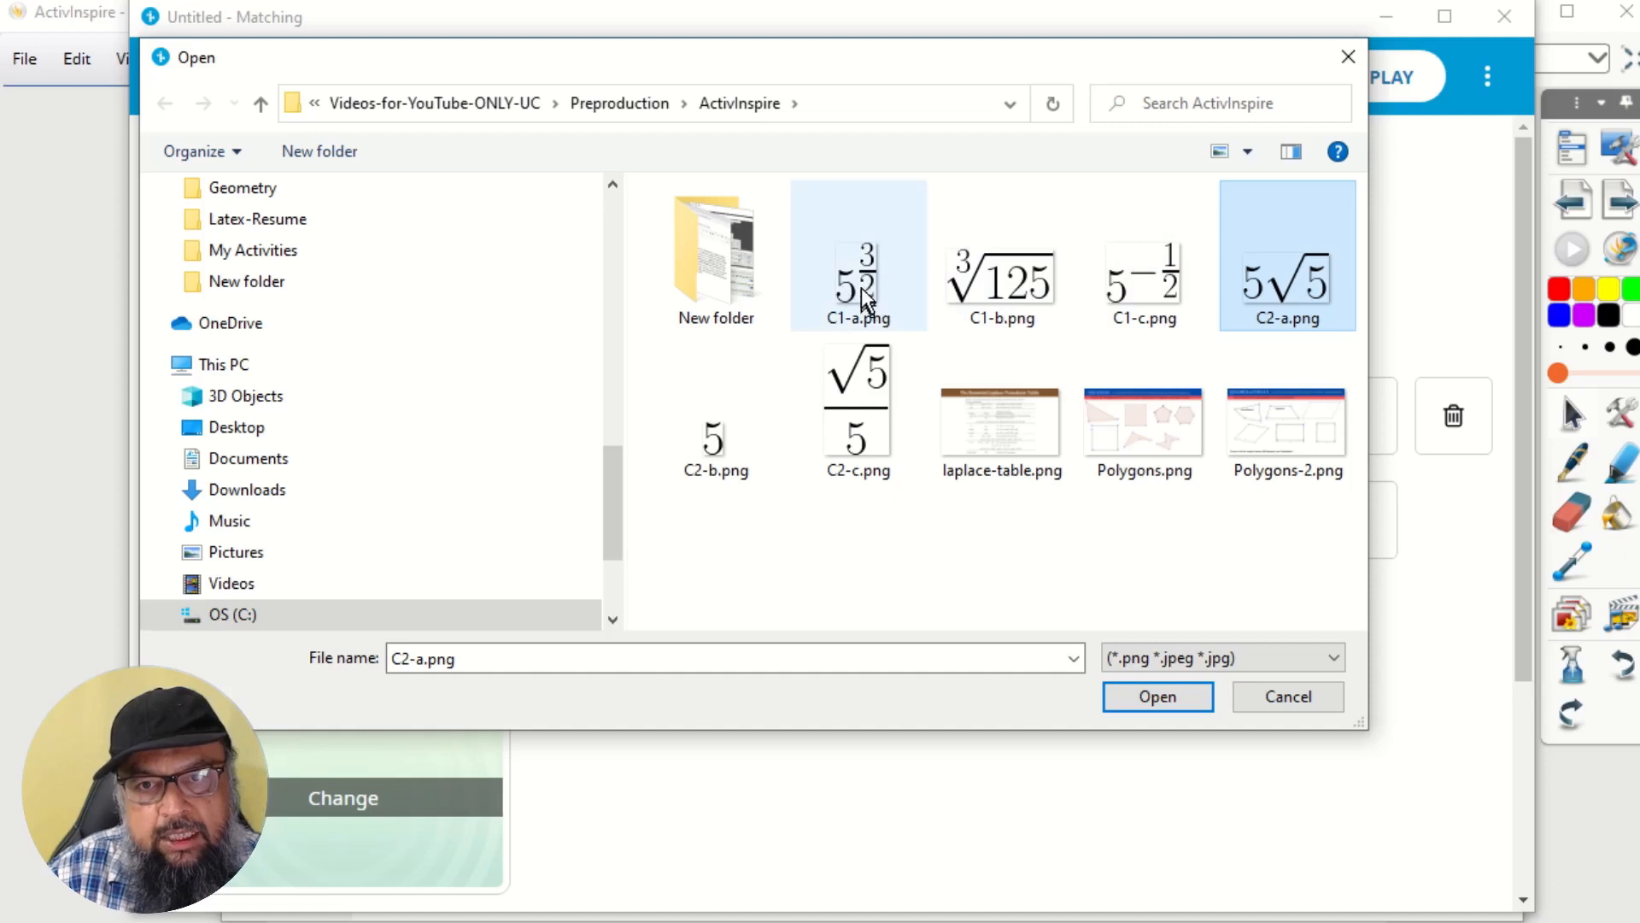
{"action": "mouse_move", "coordinate": [921, 292]}
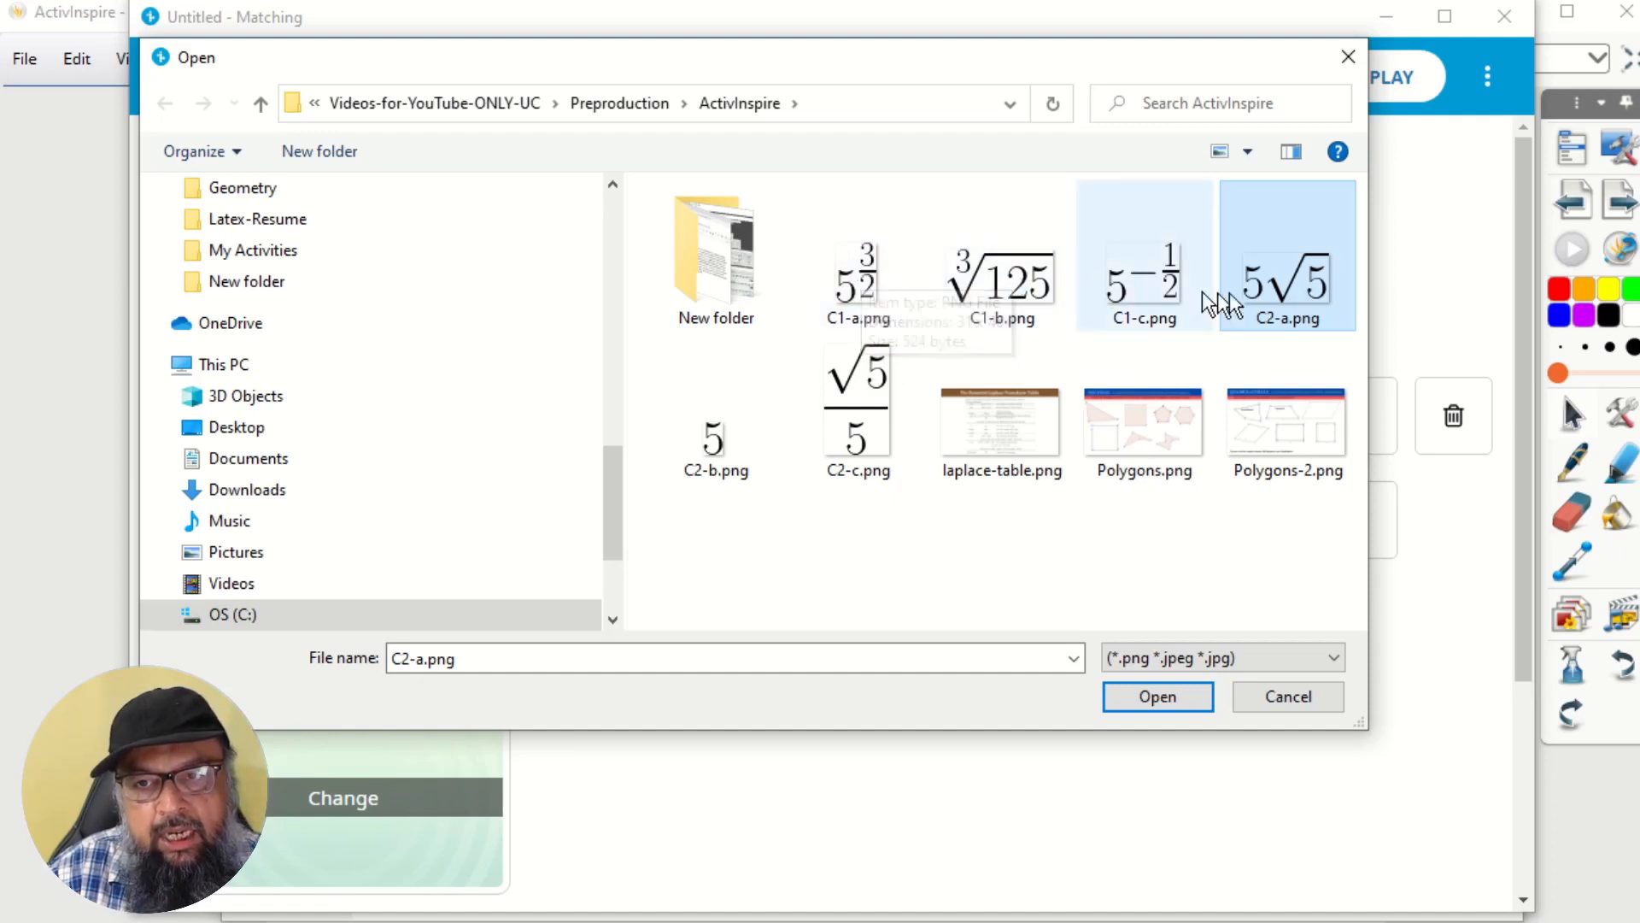
{"action": "mouse_move", "coordinate": [1288, 297]}
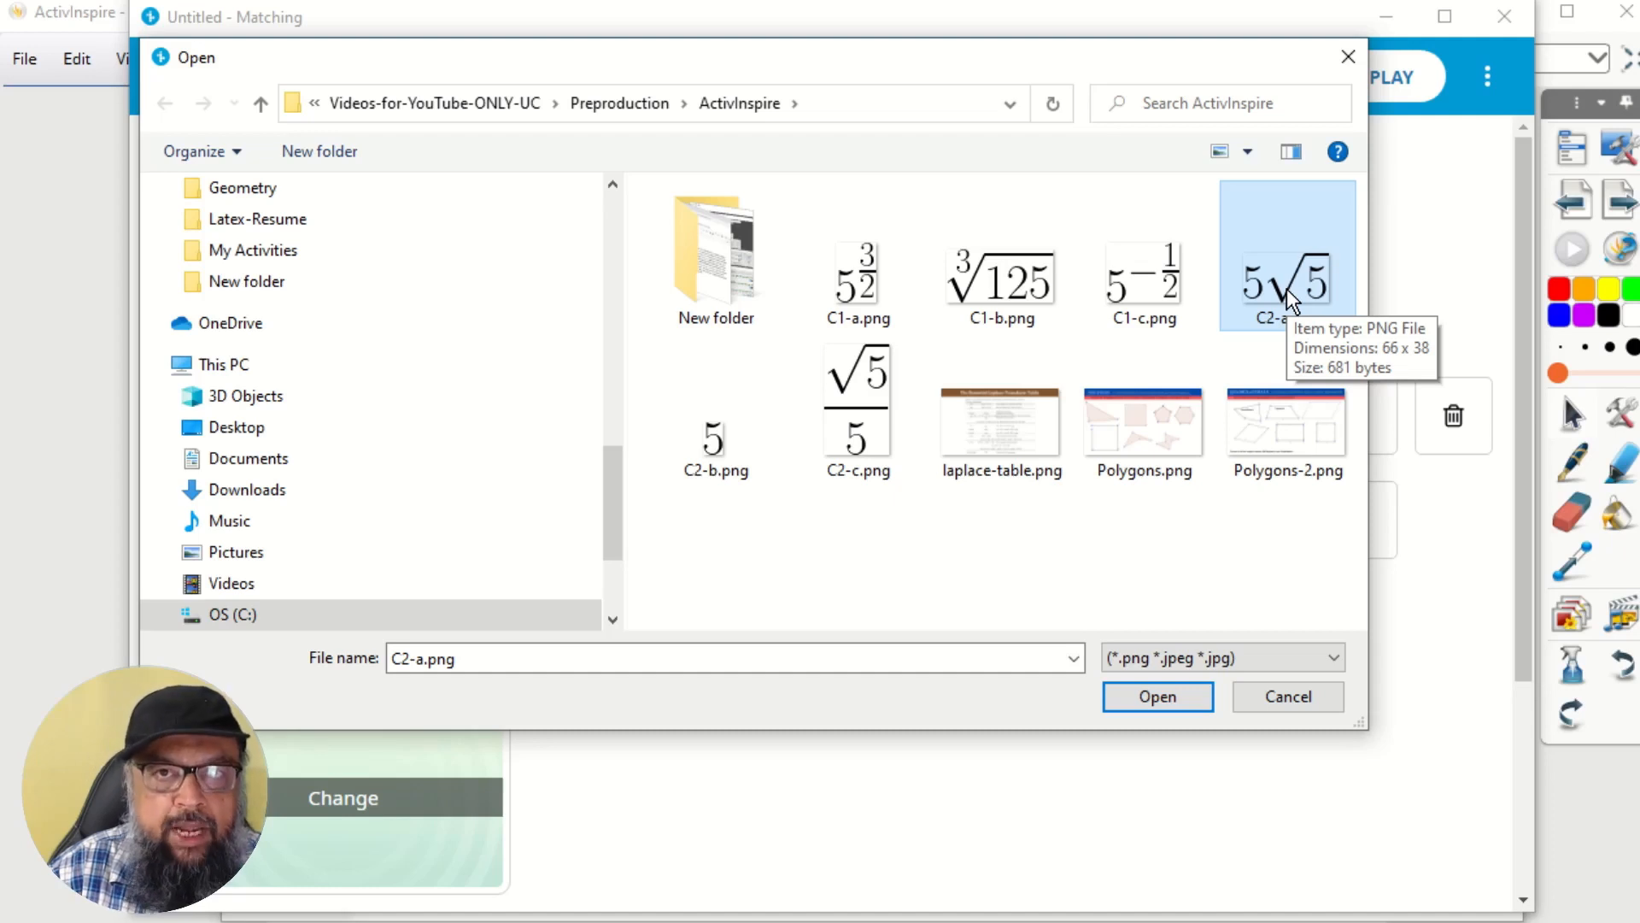
{"action": "mouse_move", "coordinate": [1223, 607]}
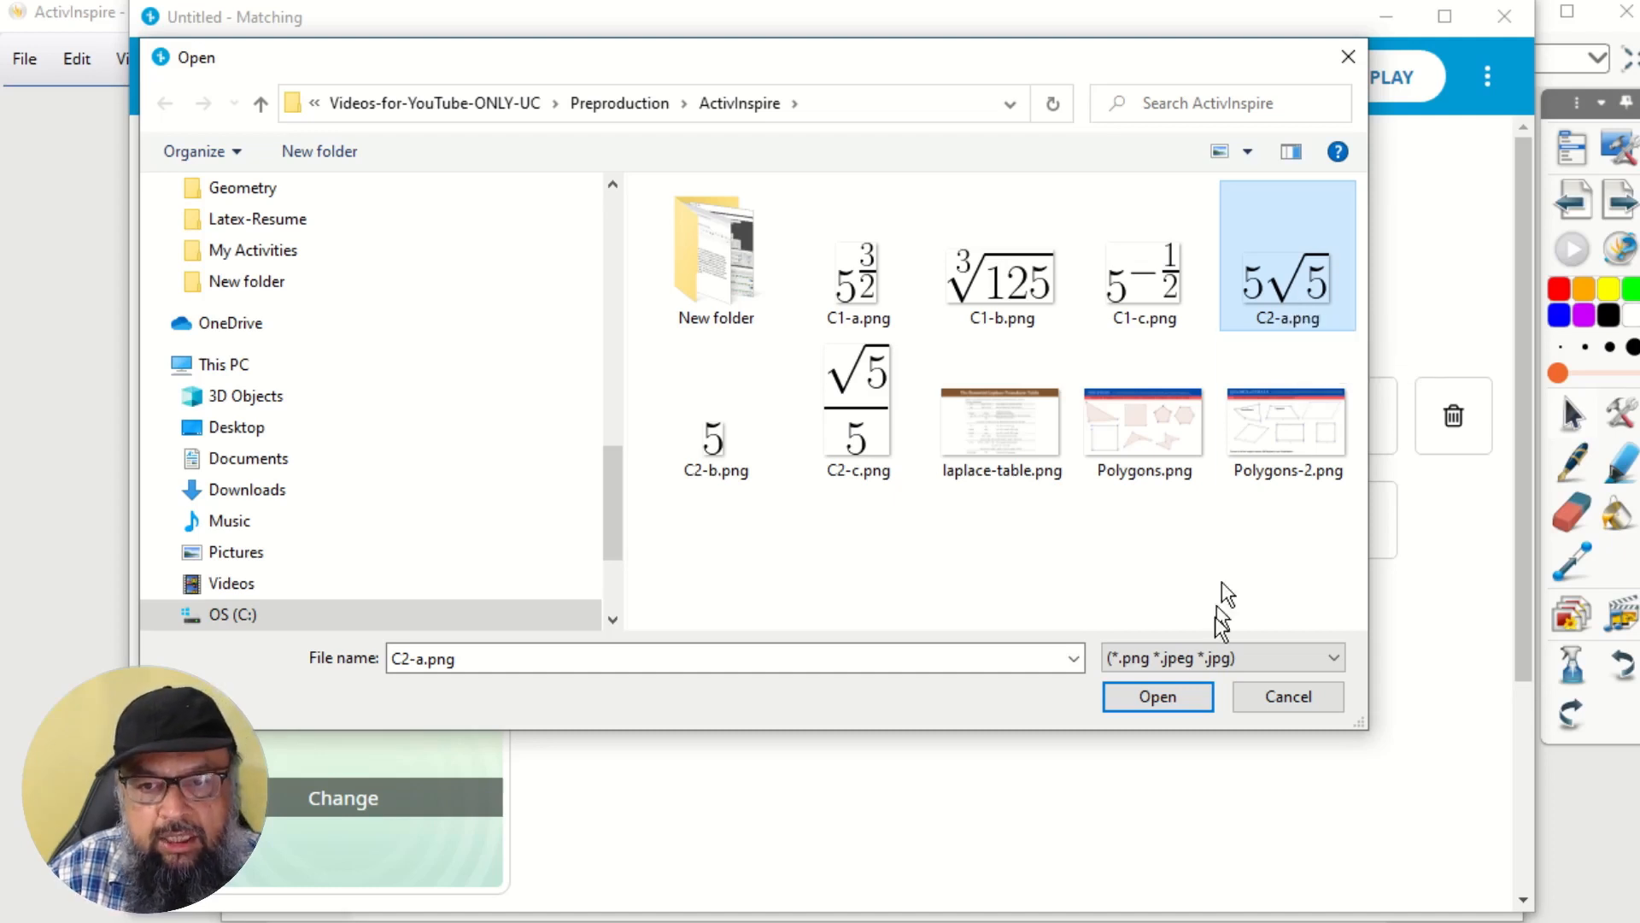
{"action": "left_click", "coordinate": [1157, 697]}
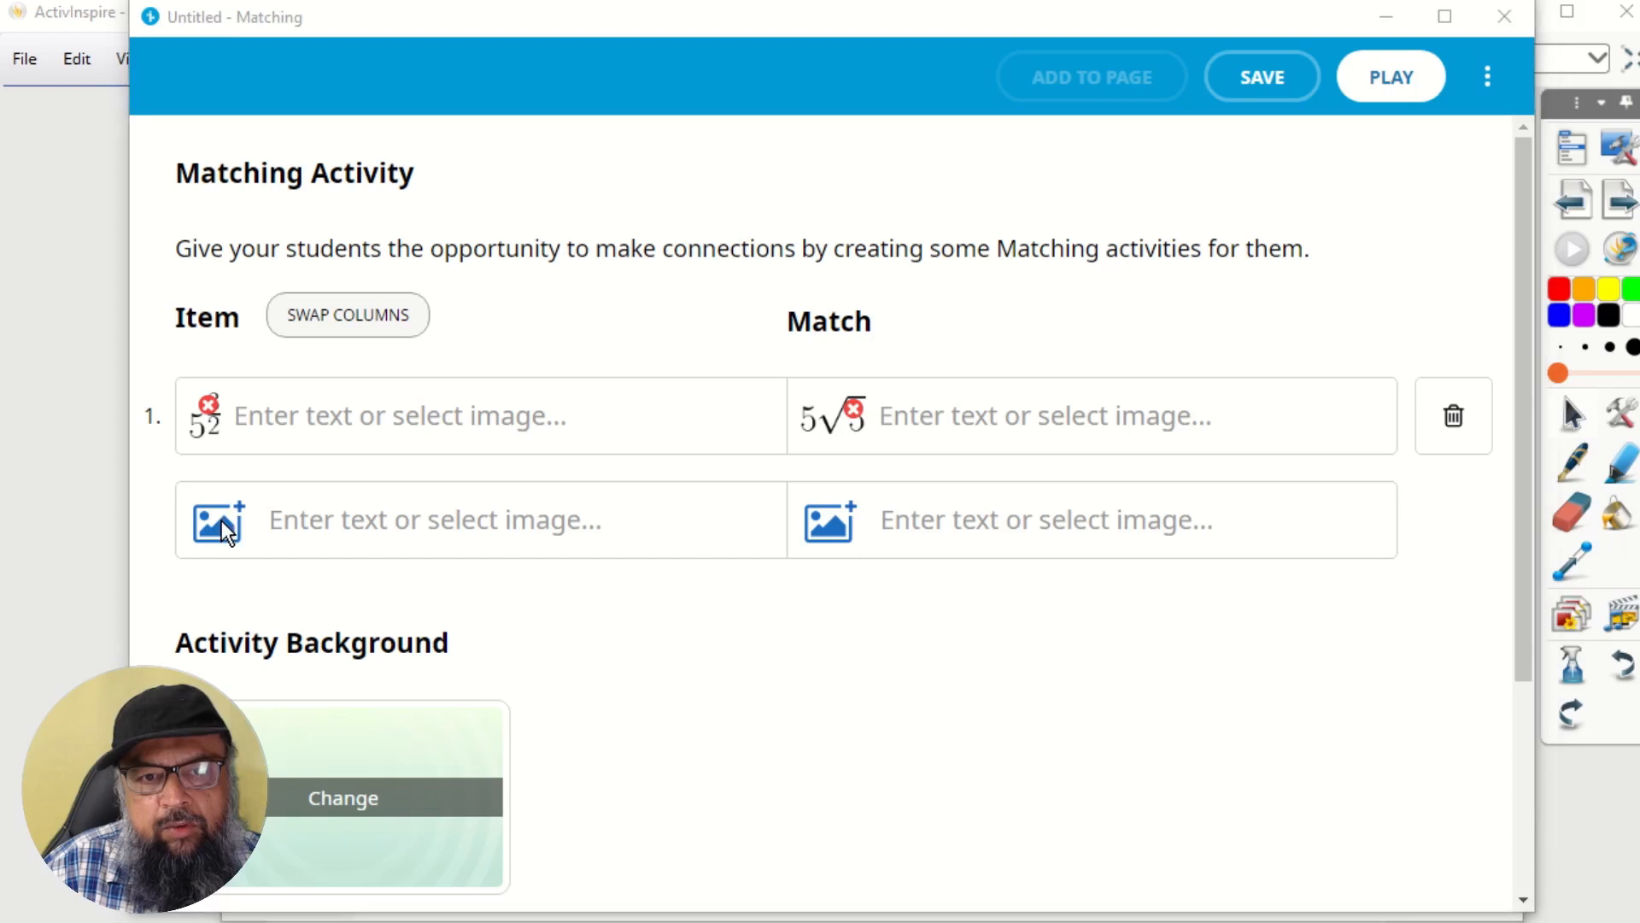
Step: Add the remaining pairs using C1-b.png and C1-c.png and their matching answer images
{"action": "left_click", "coordinate": [217, 520]}
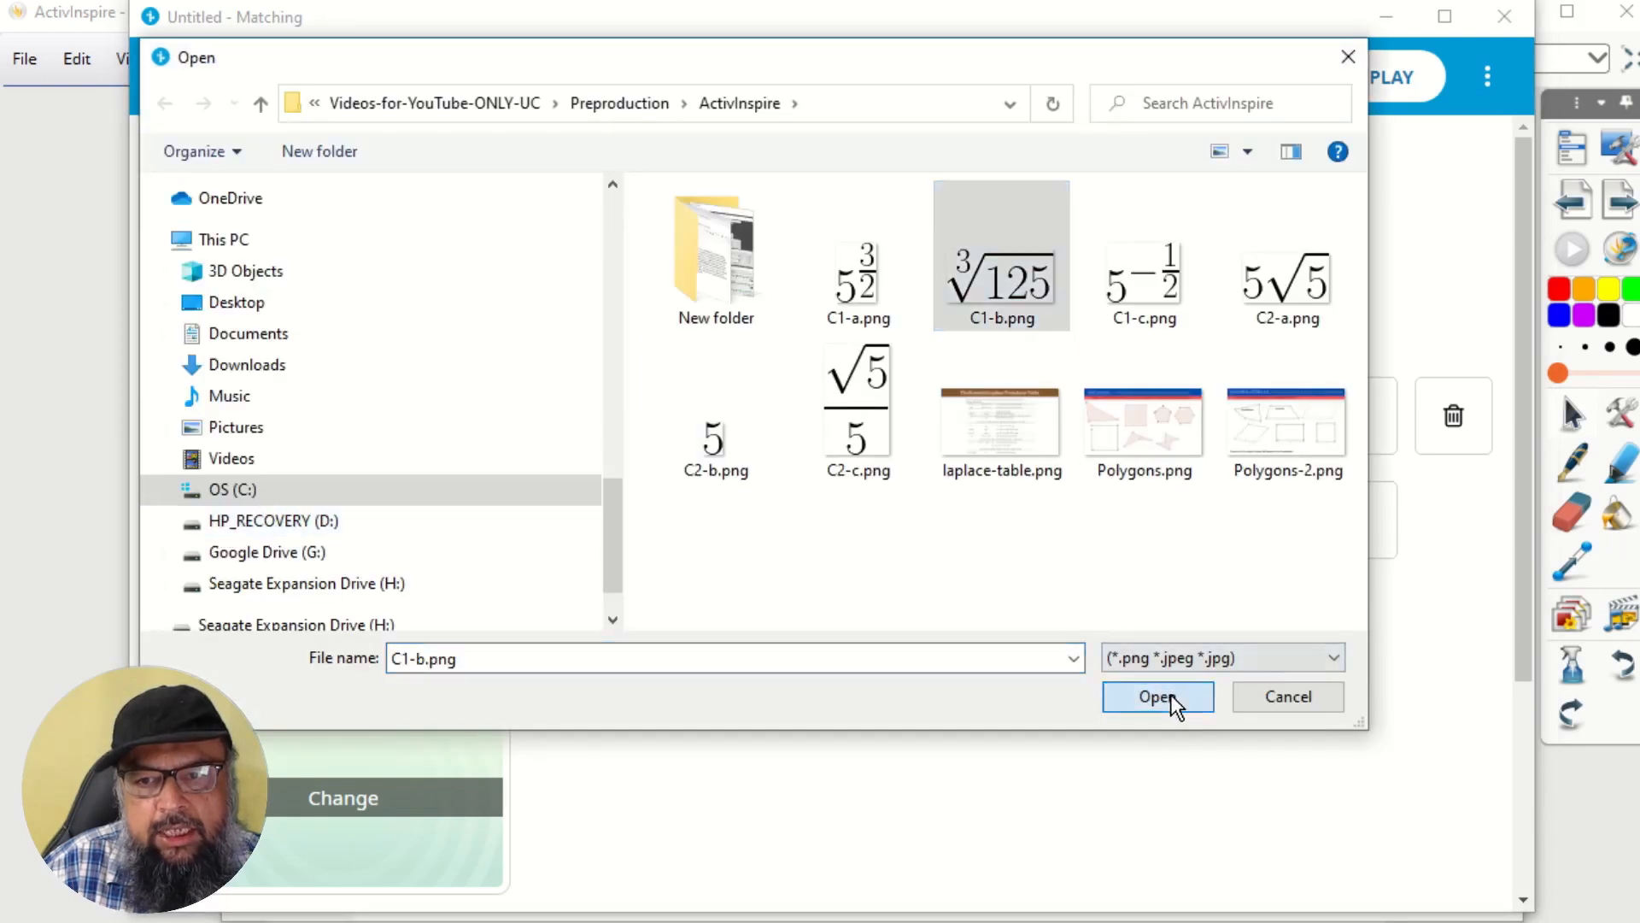
{"action": "left_click", "coordinate": [715, 418]}
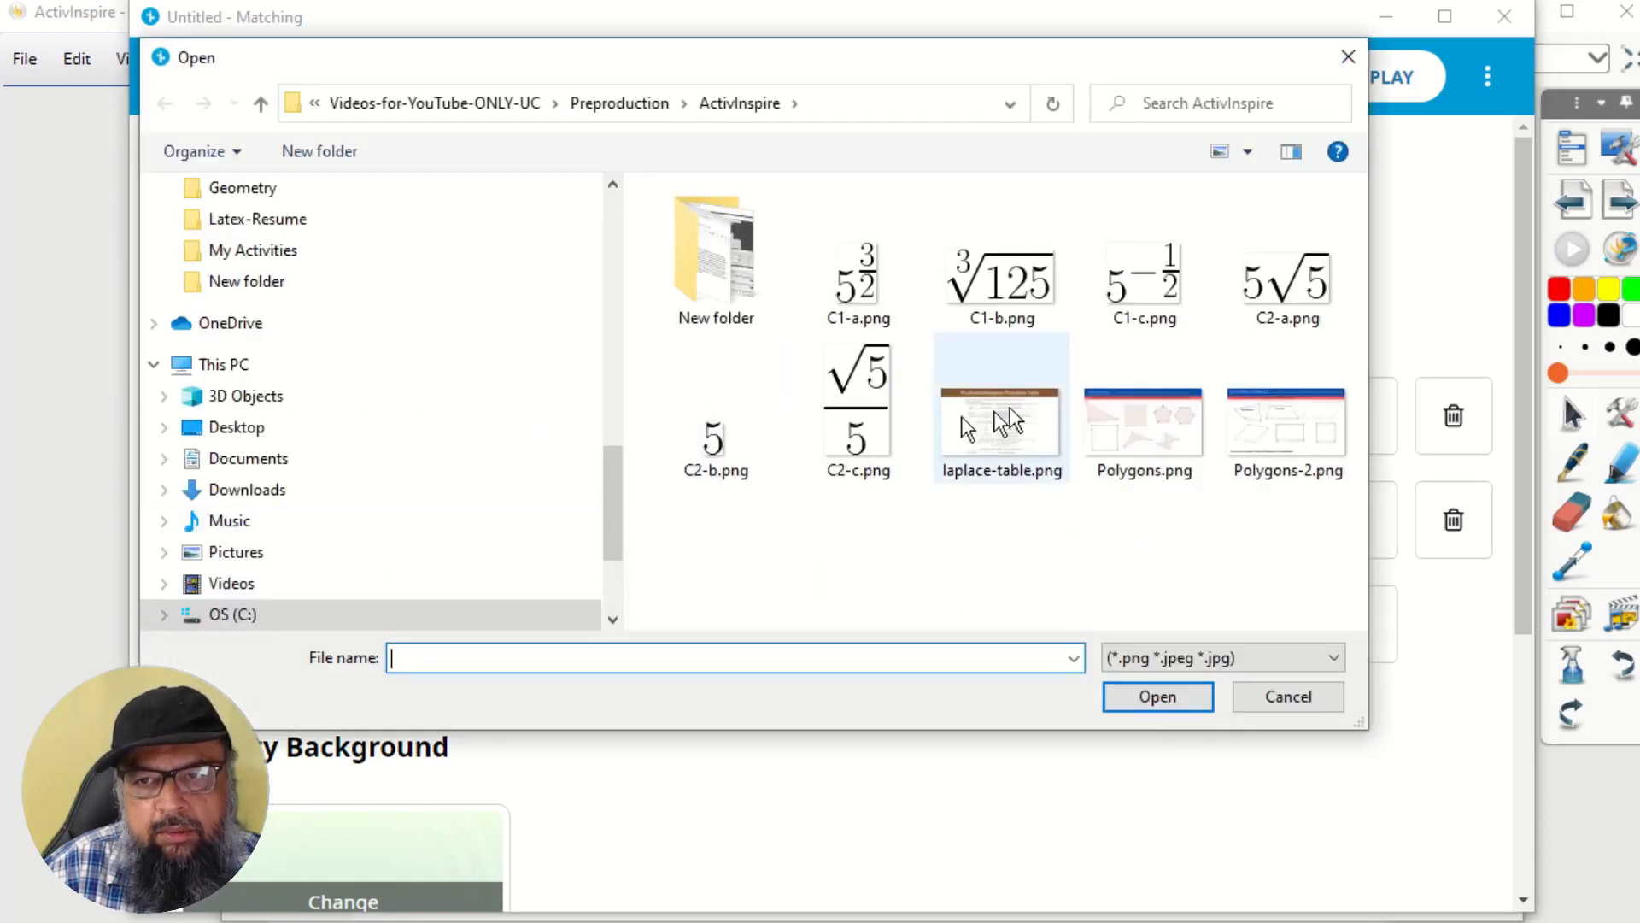
{"action": "left_click", "coordinate": [1143, 272]}
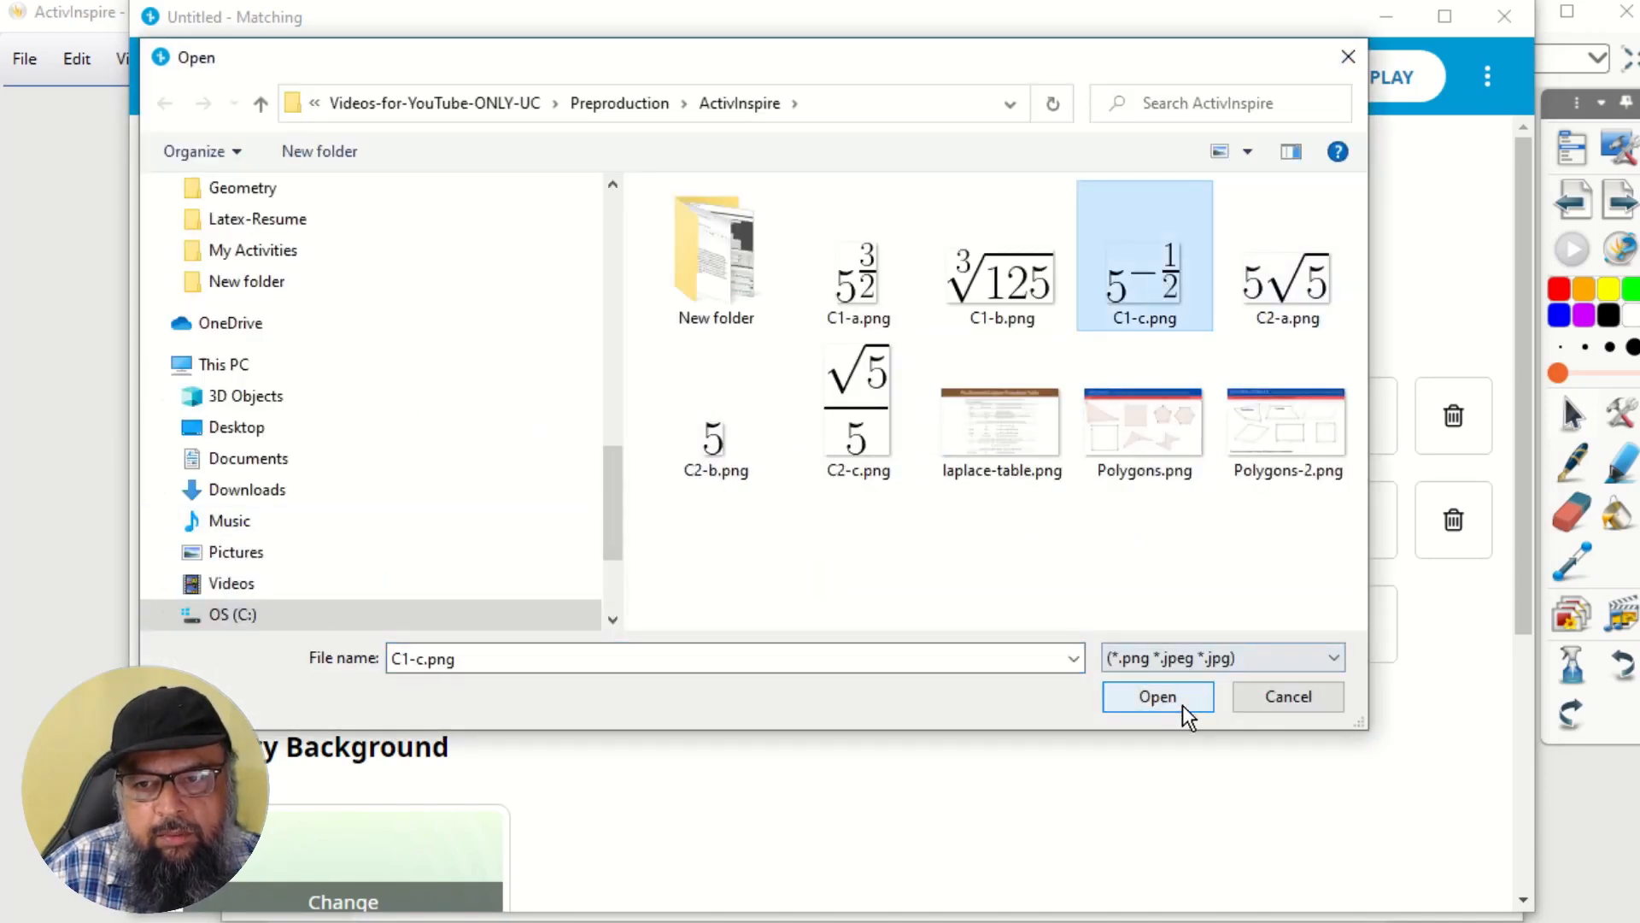
{"action": "left_click", "coordinate": [1157, 697]}
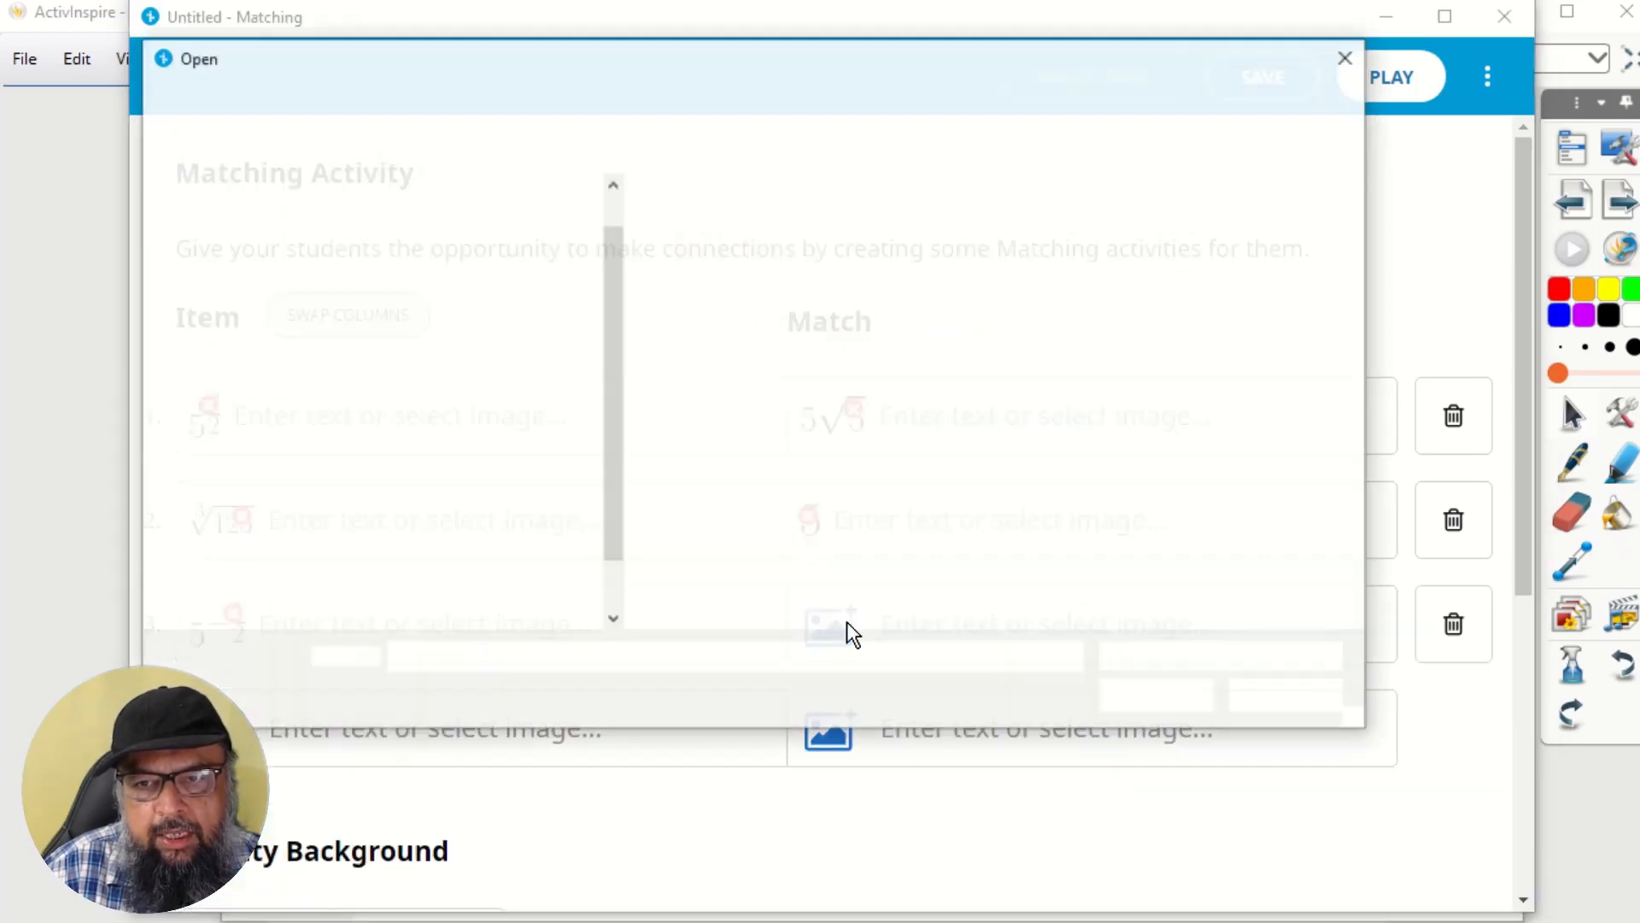
{"action": "left_click", "coordinate": [1345, 59]}
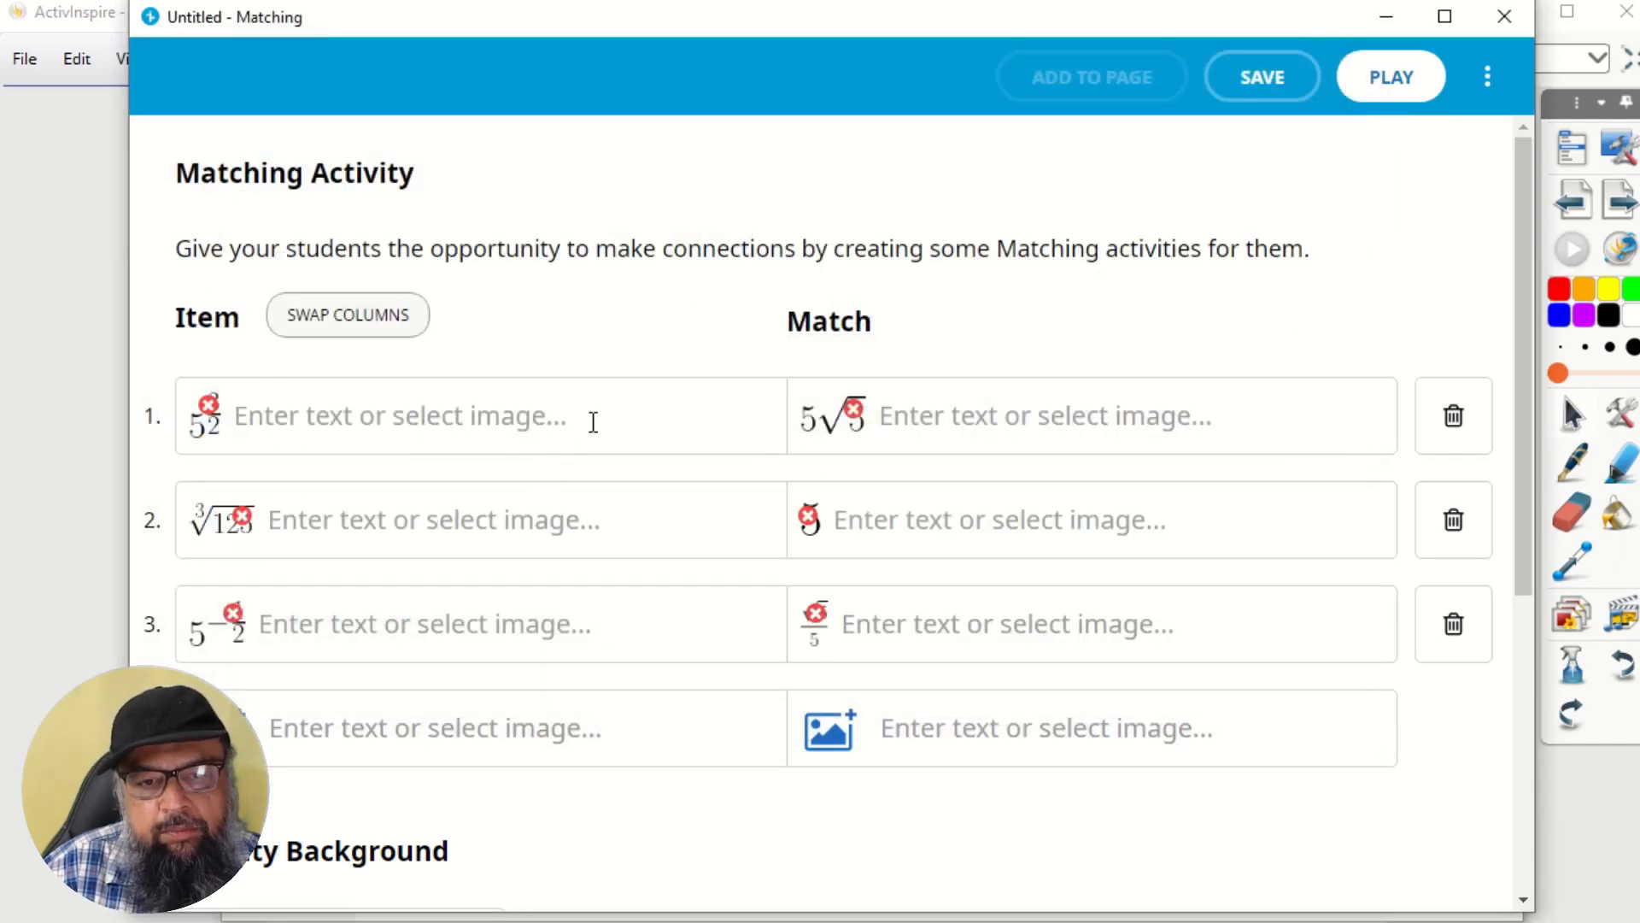
Step: Save the matching activity under the name Math
{"action": "left_click", "coordinate": [1261, 76]}
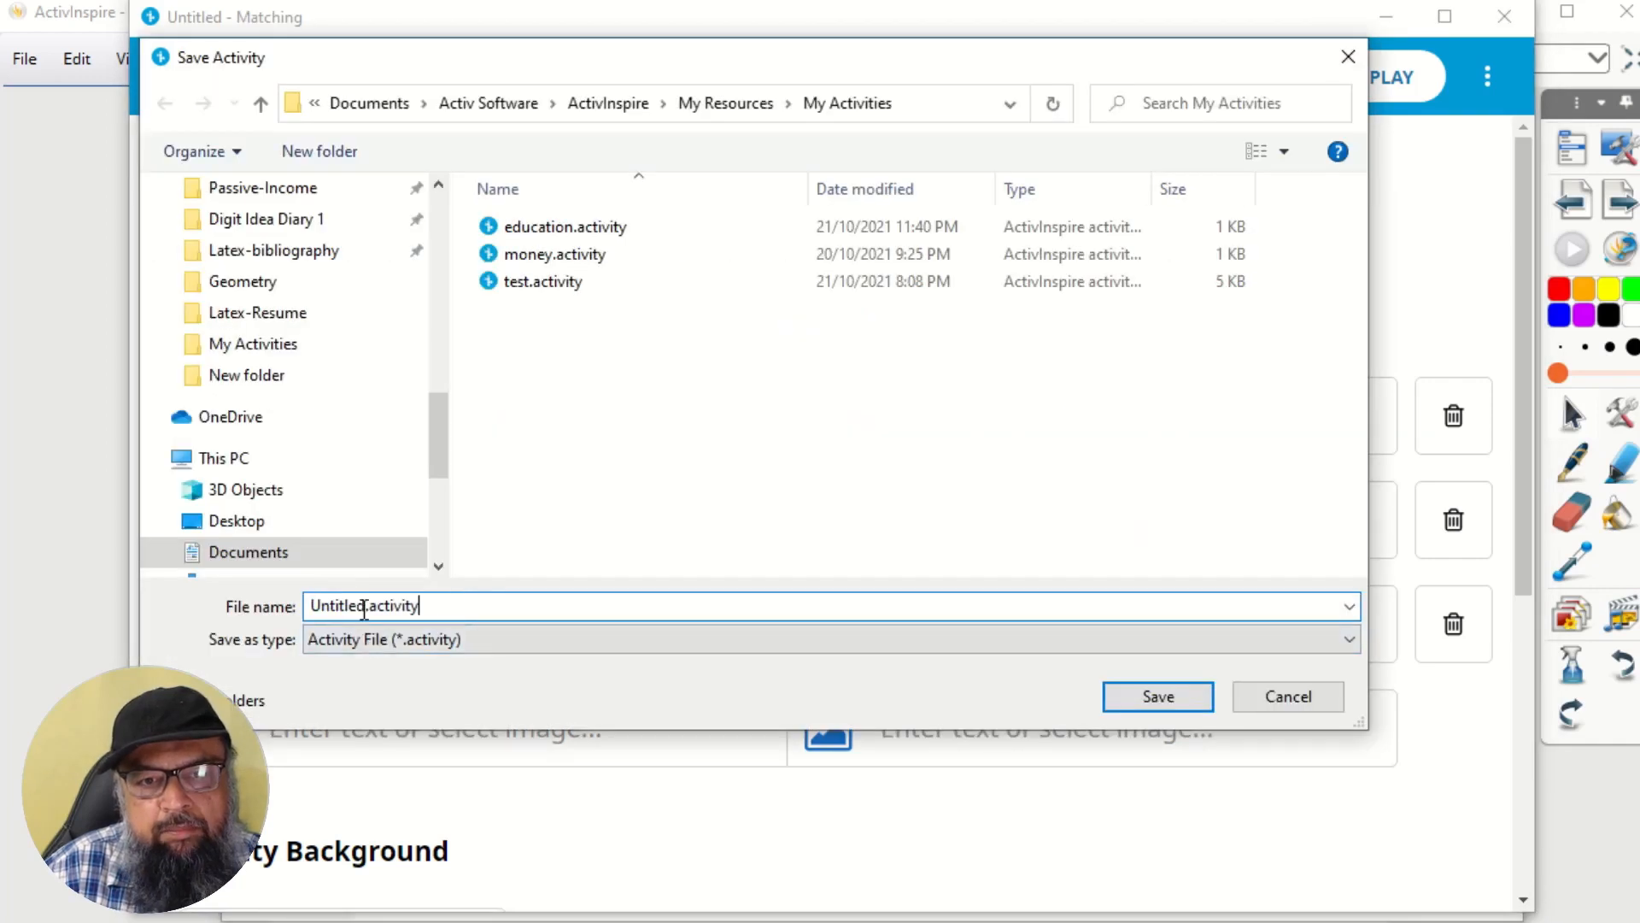
{"action": "type", "text": "Math"}
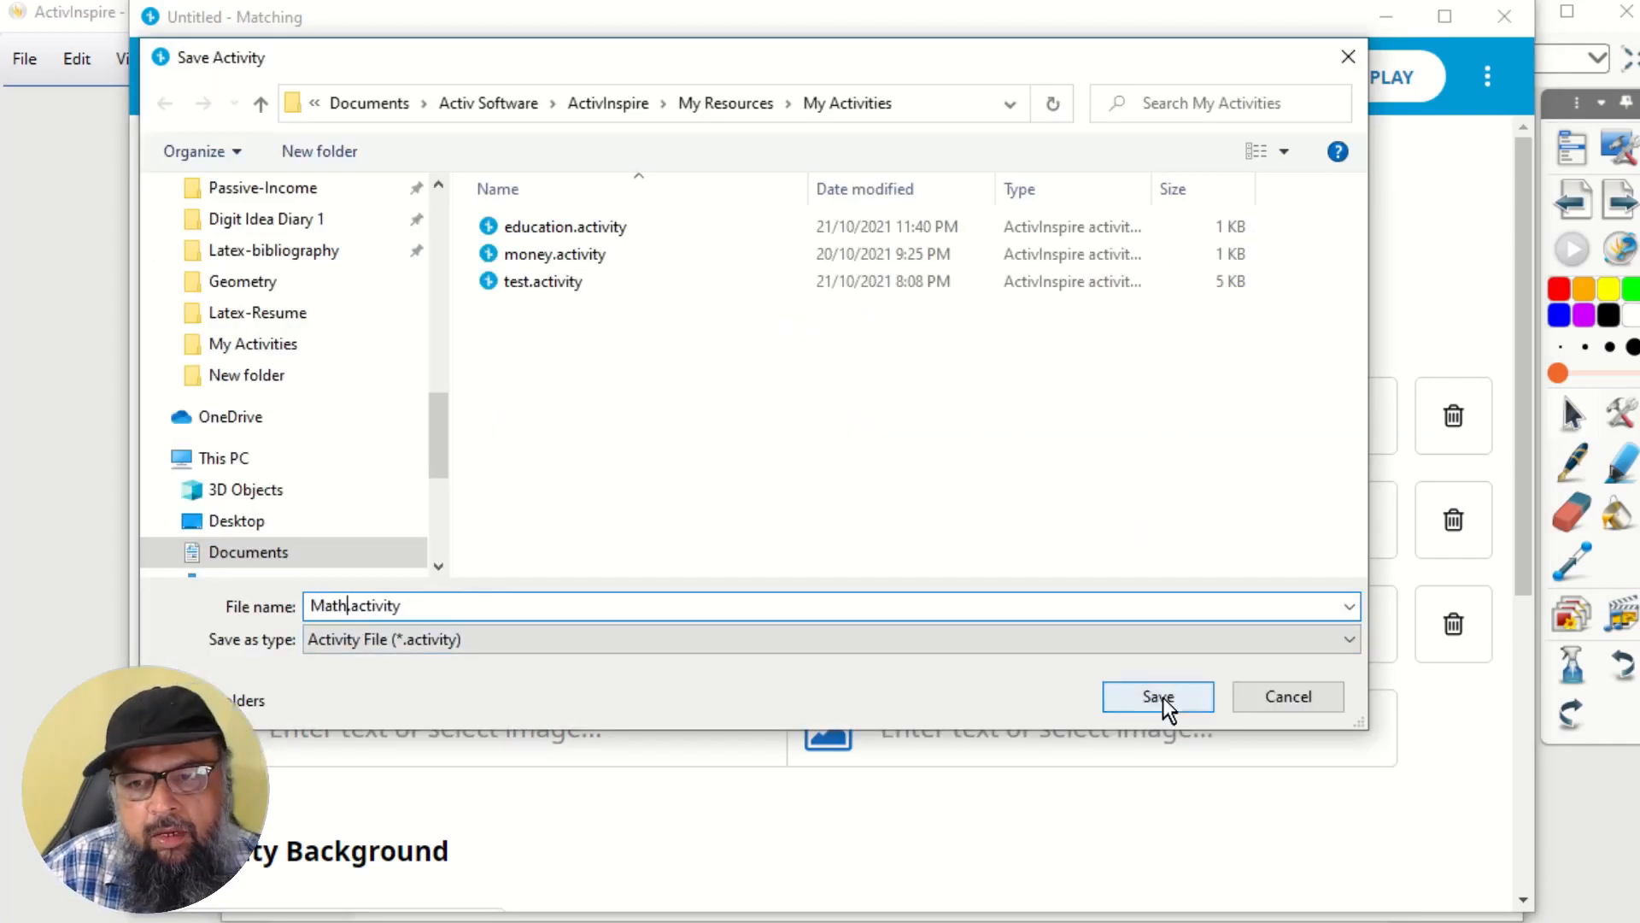
{"action": "left_click", "coordinate": [1156, 697]}
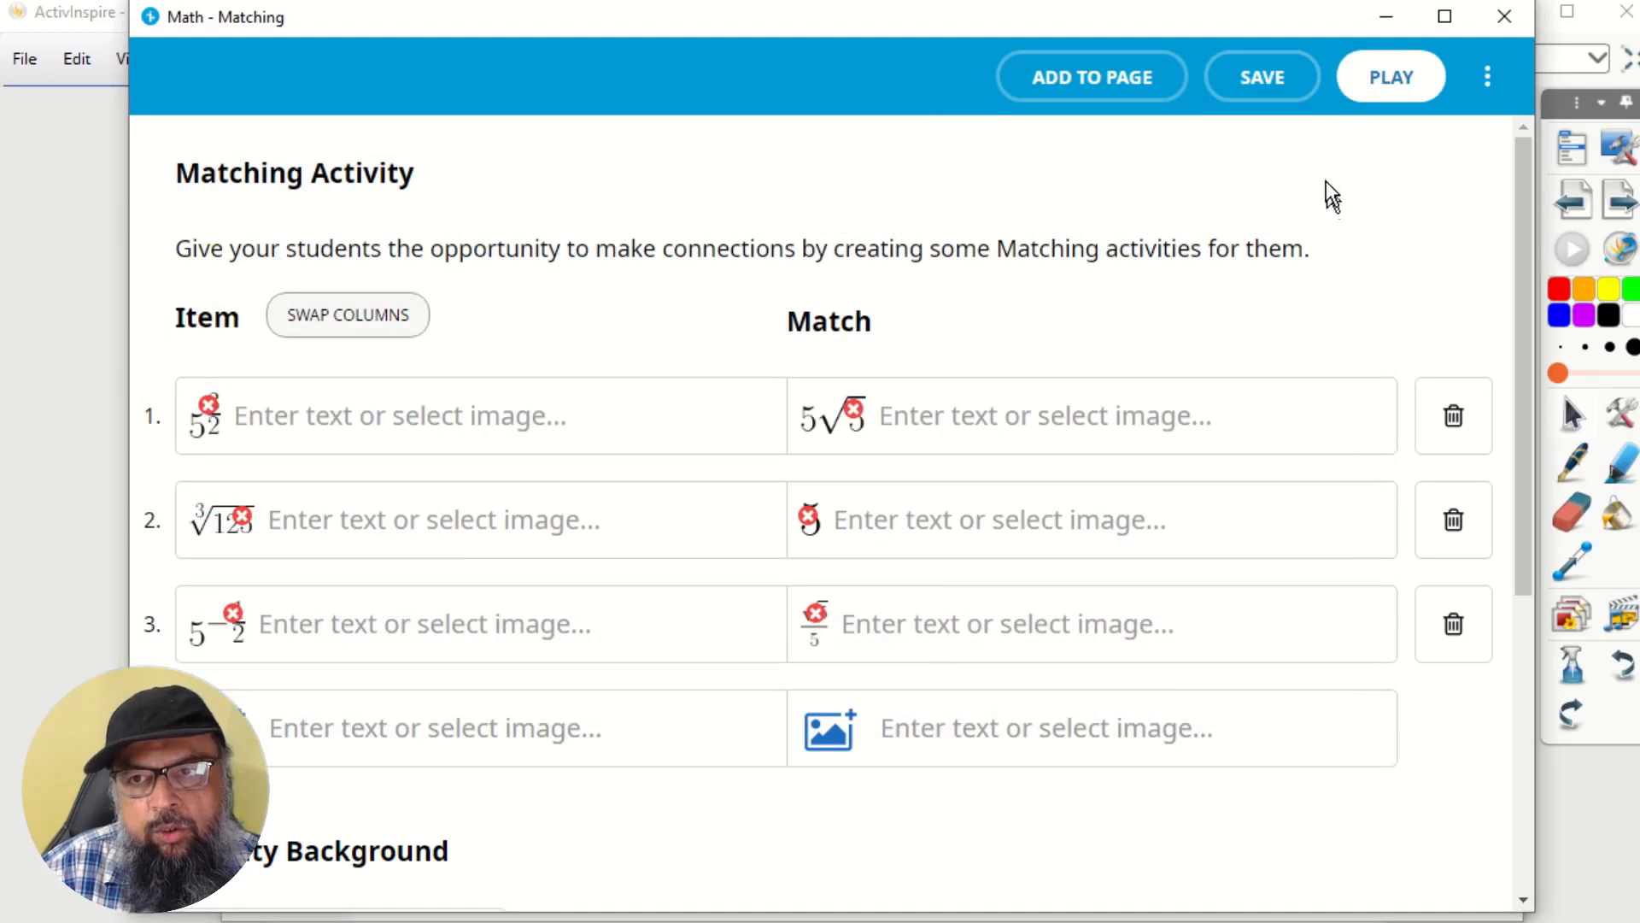
{"action": "mouse_move", "coordinate": [1391, 77]}
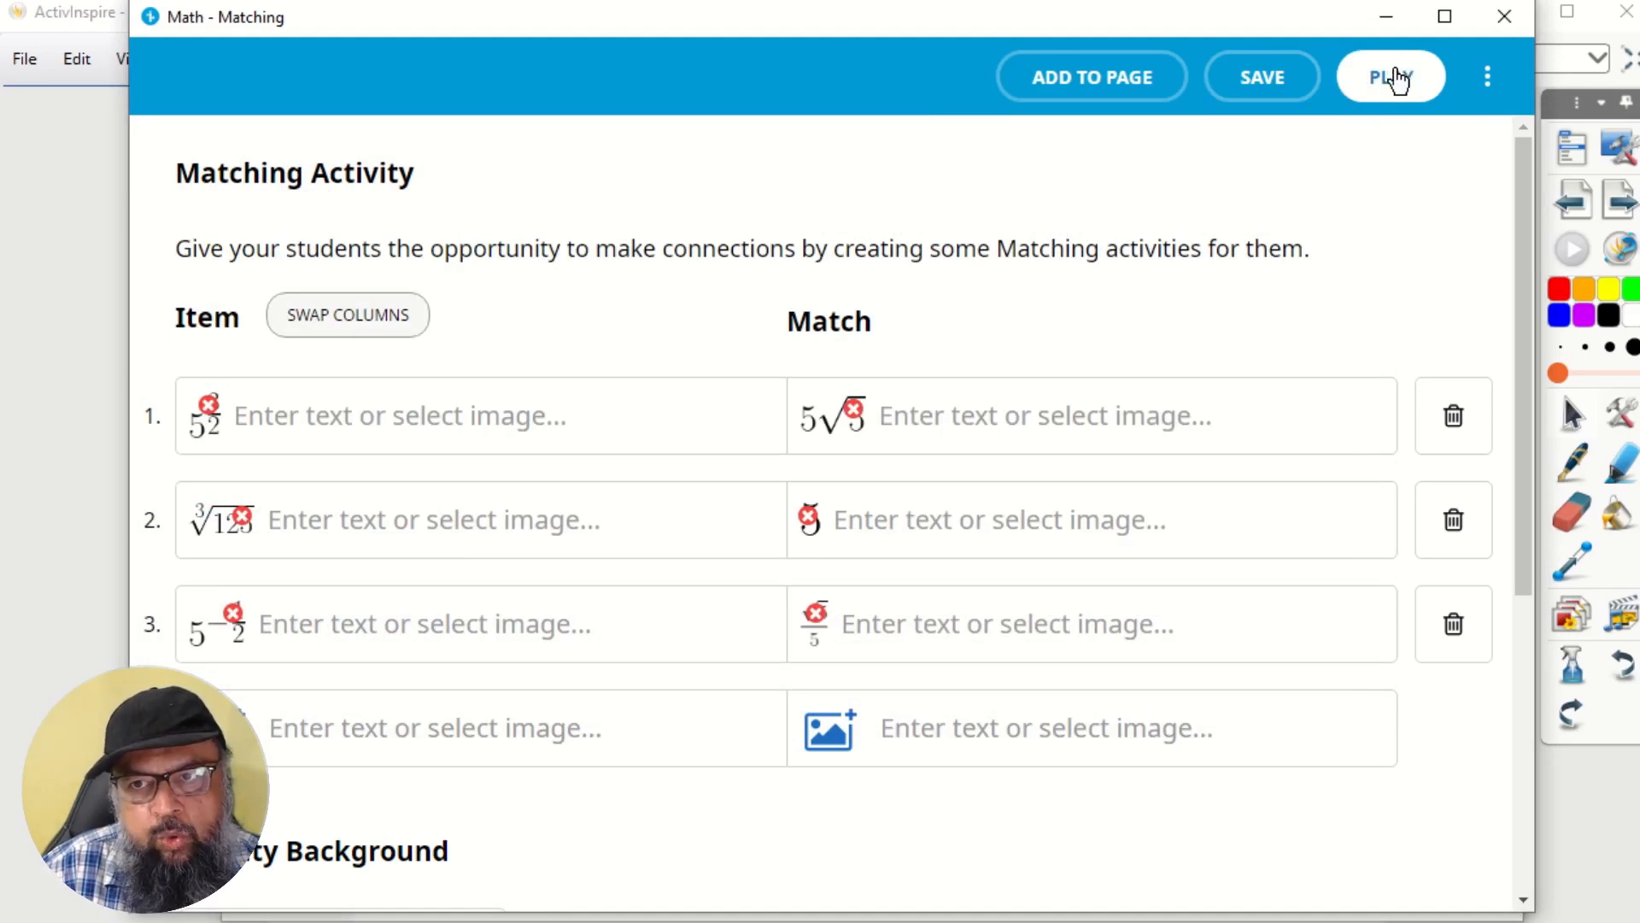
Step: Launch the Math matching game so the expression tiles and answer tiles are ready to drag
{"action": "left_click", "coordinate": [1390, 77]}
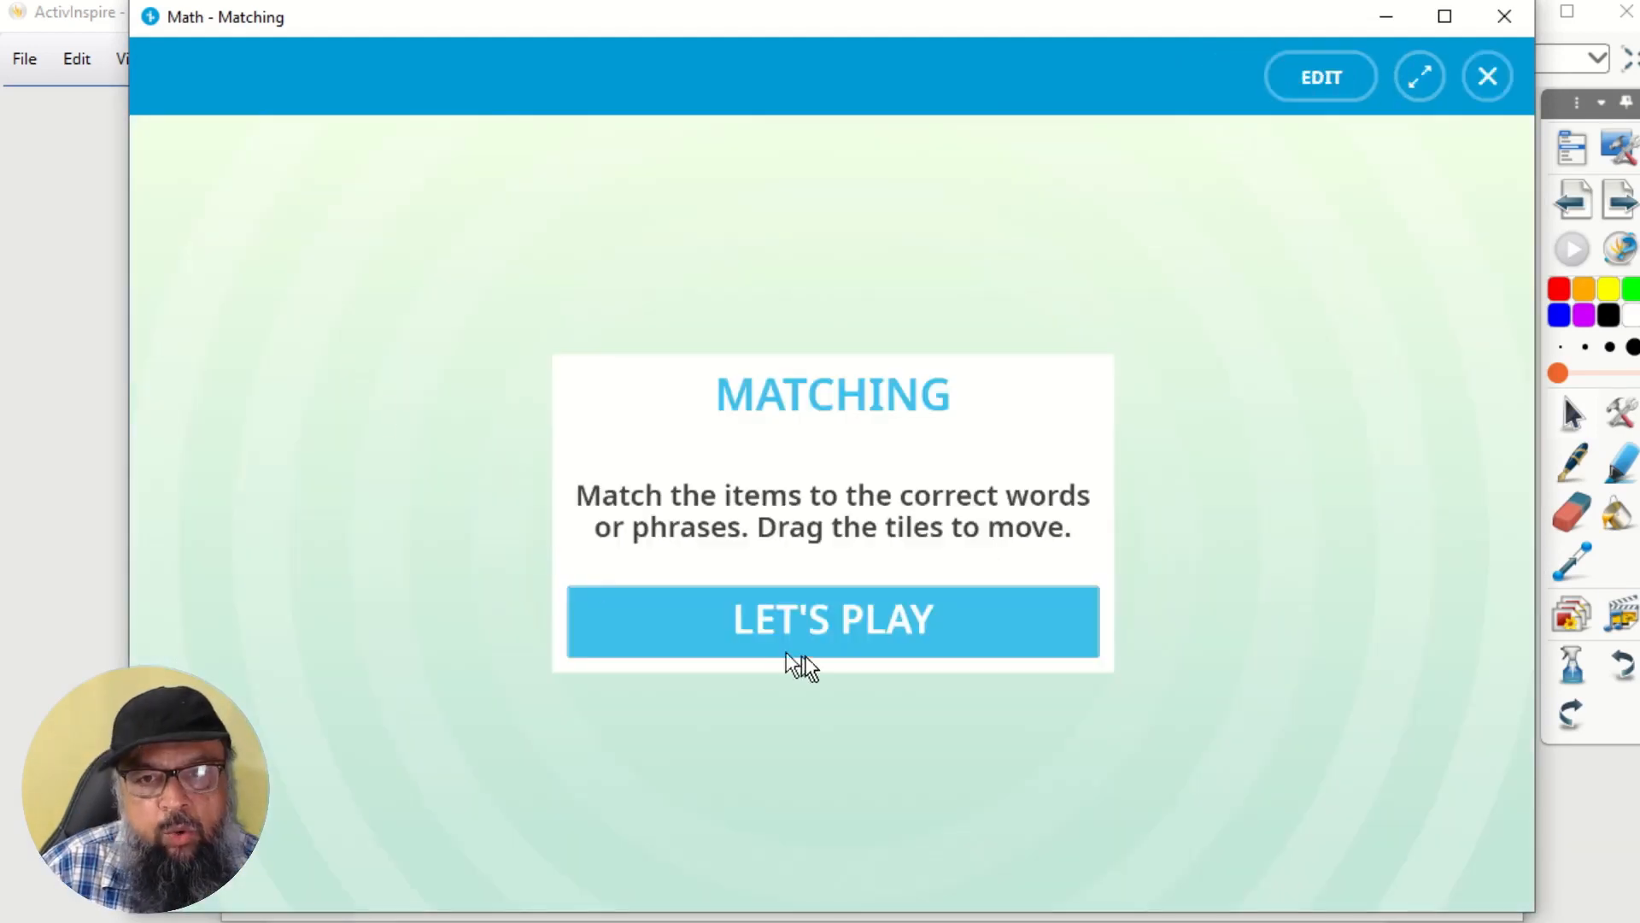
{"action": "left_click", "coordinate": [832, 619]}
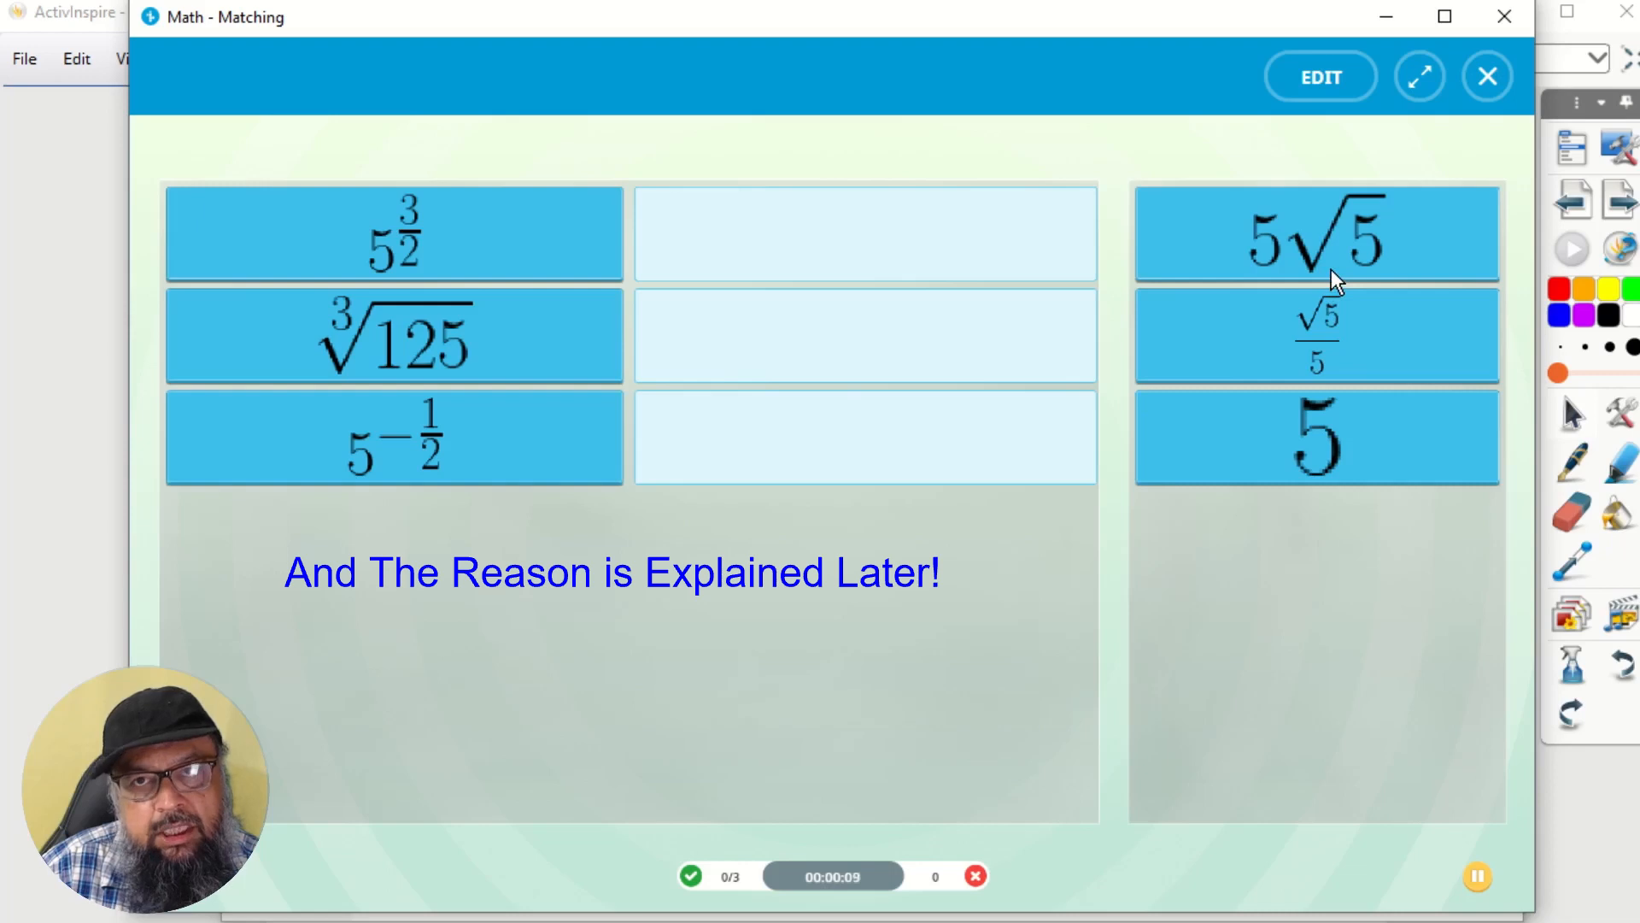
{"action": "mouse_move", "coordinate": [791, 509]}
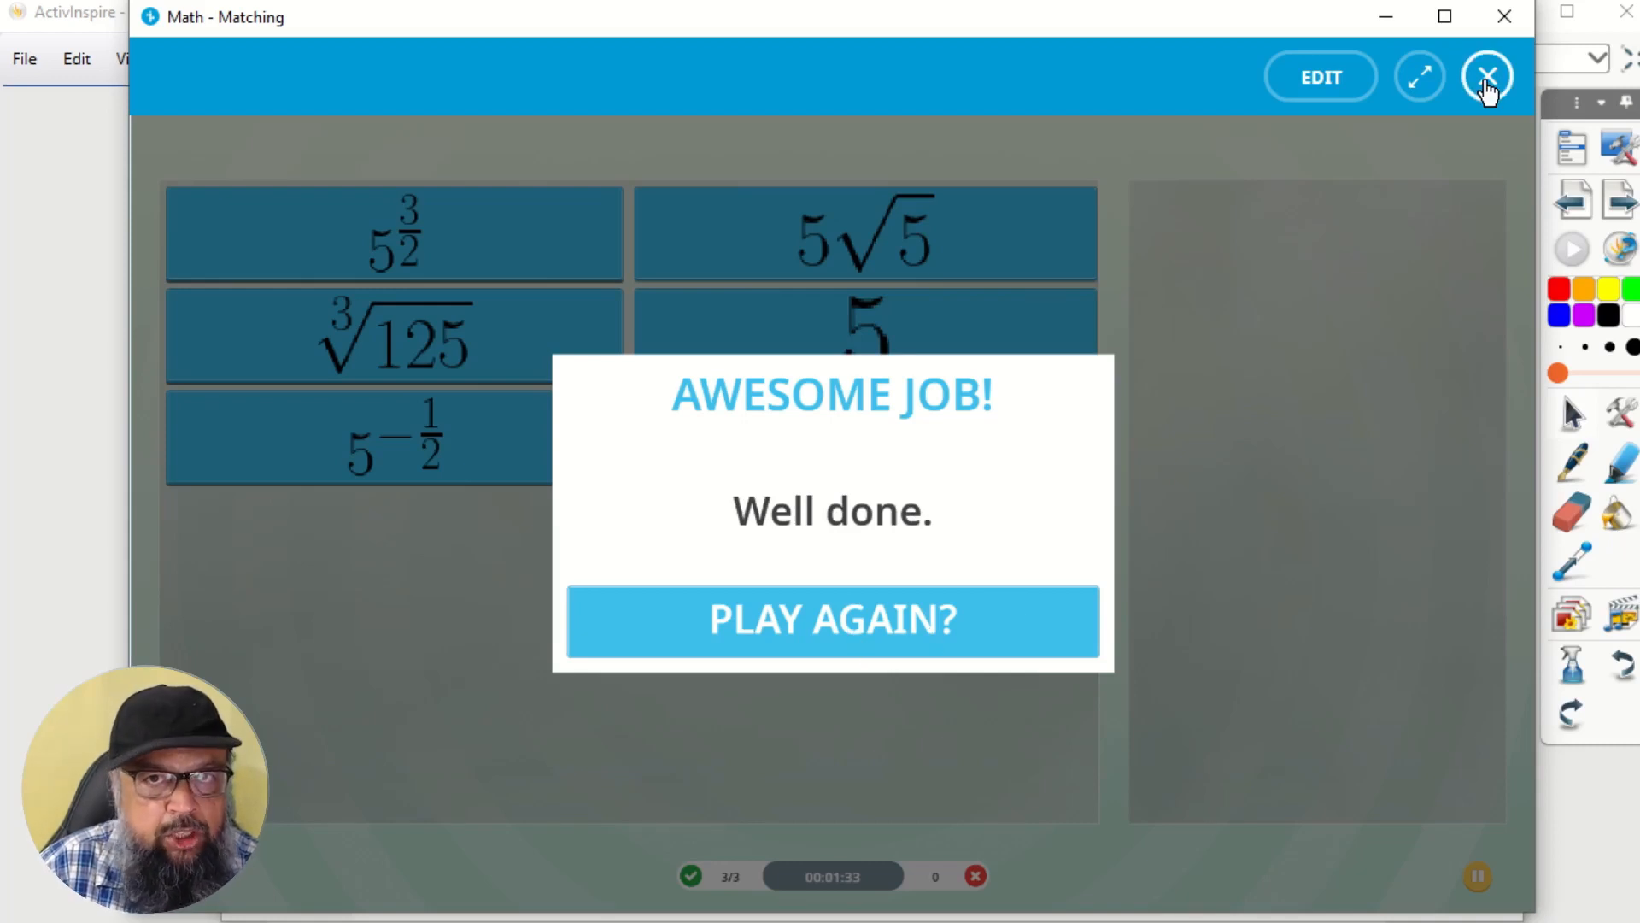
Step: Enter \sqrt[3]{125} in the CodeCogs Equation Editor to render the cube root of 125
{"action": "left_click", "coordinate": [1485, 77]}
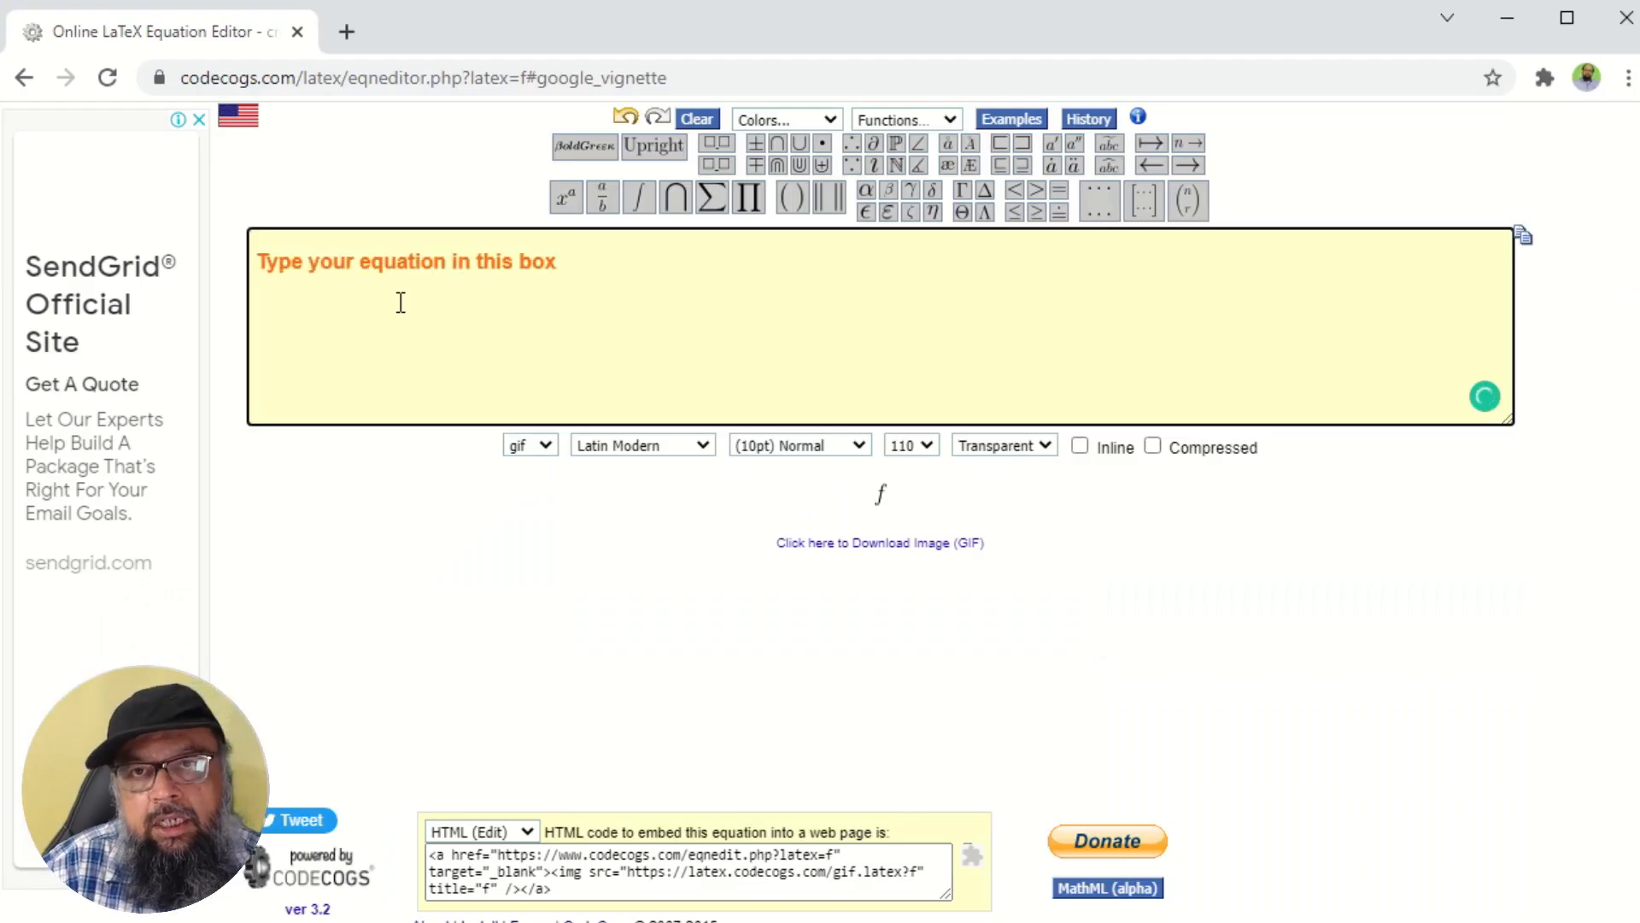
{"action": "mouse_move", "coordinate": [469, 304]}
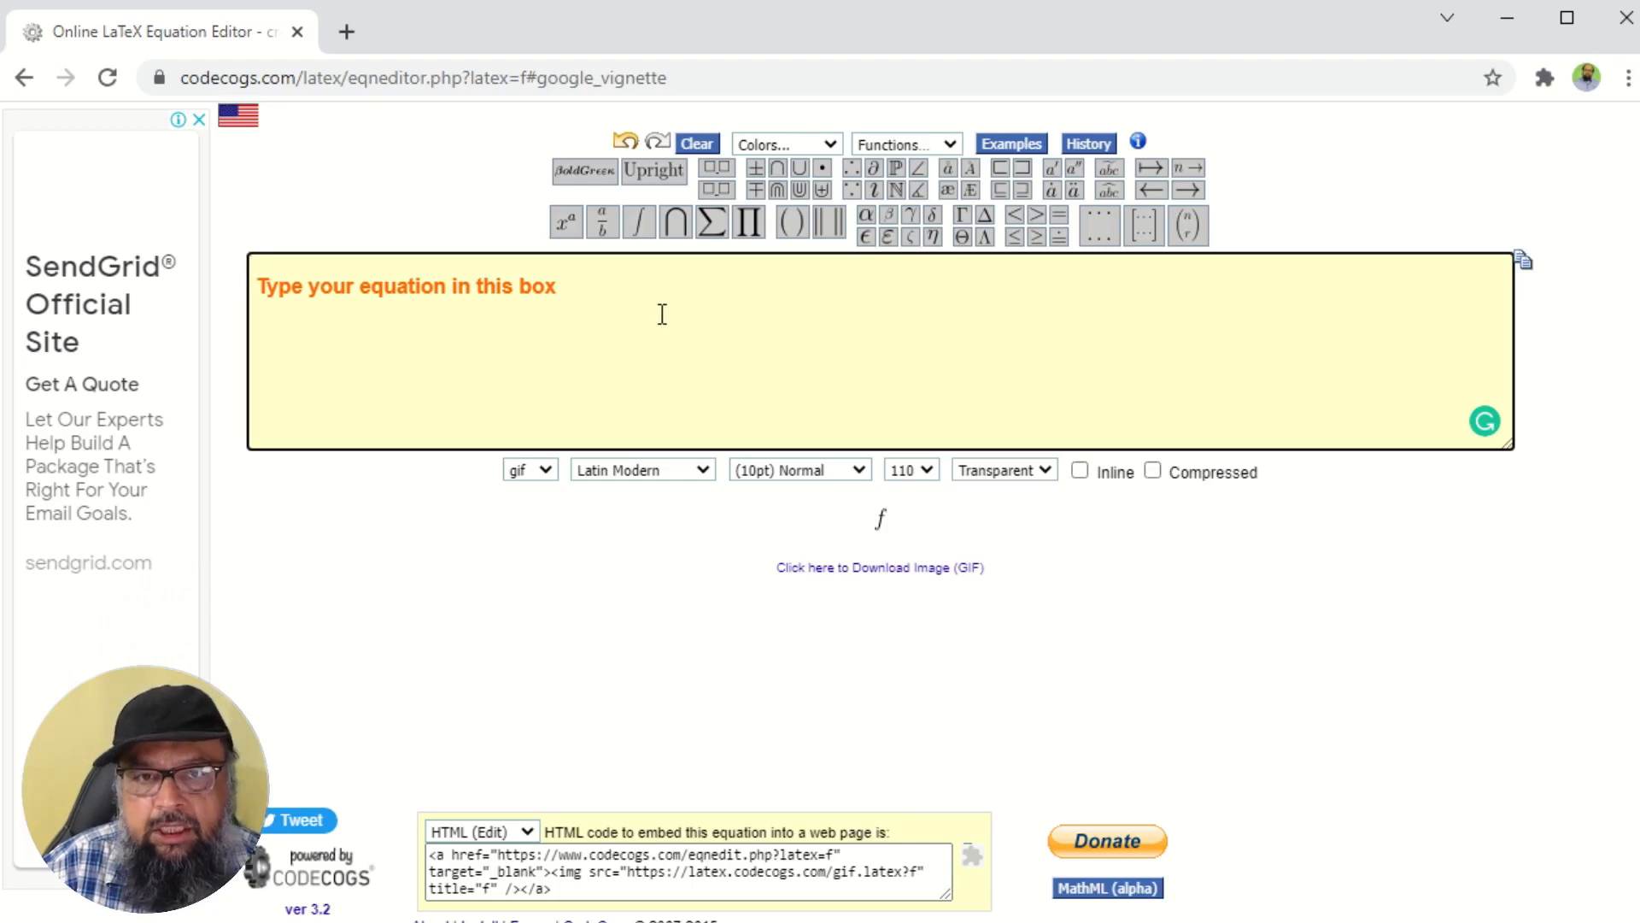
{"action": "type", "text": "\\s"}
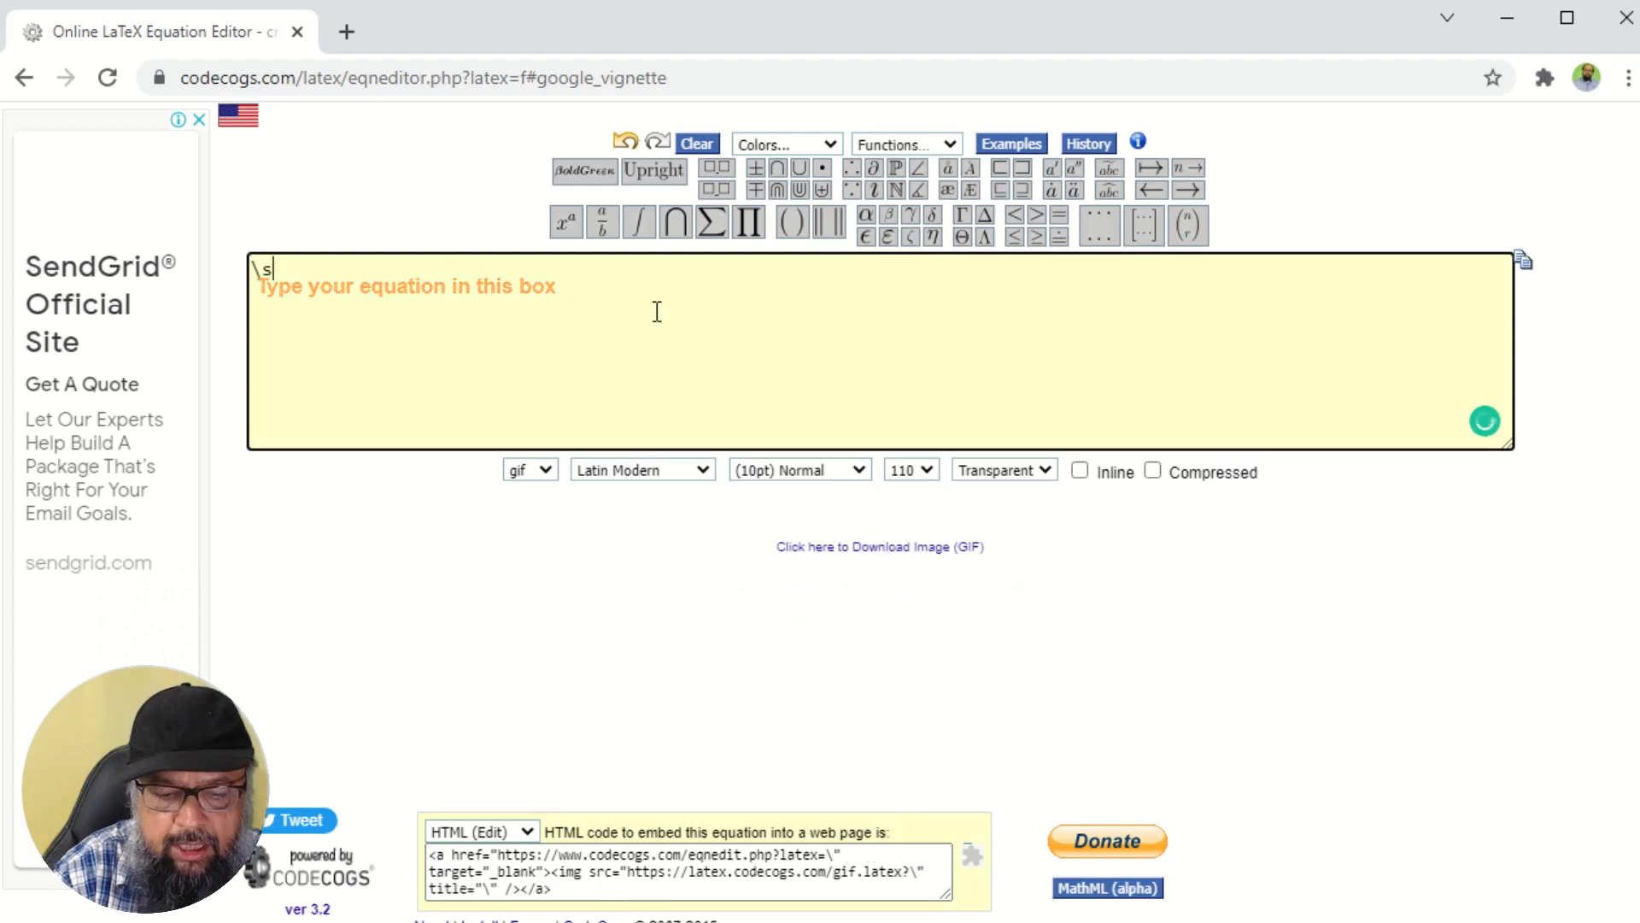
{"action": "type", "text": "qrt"}
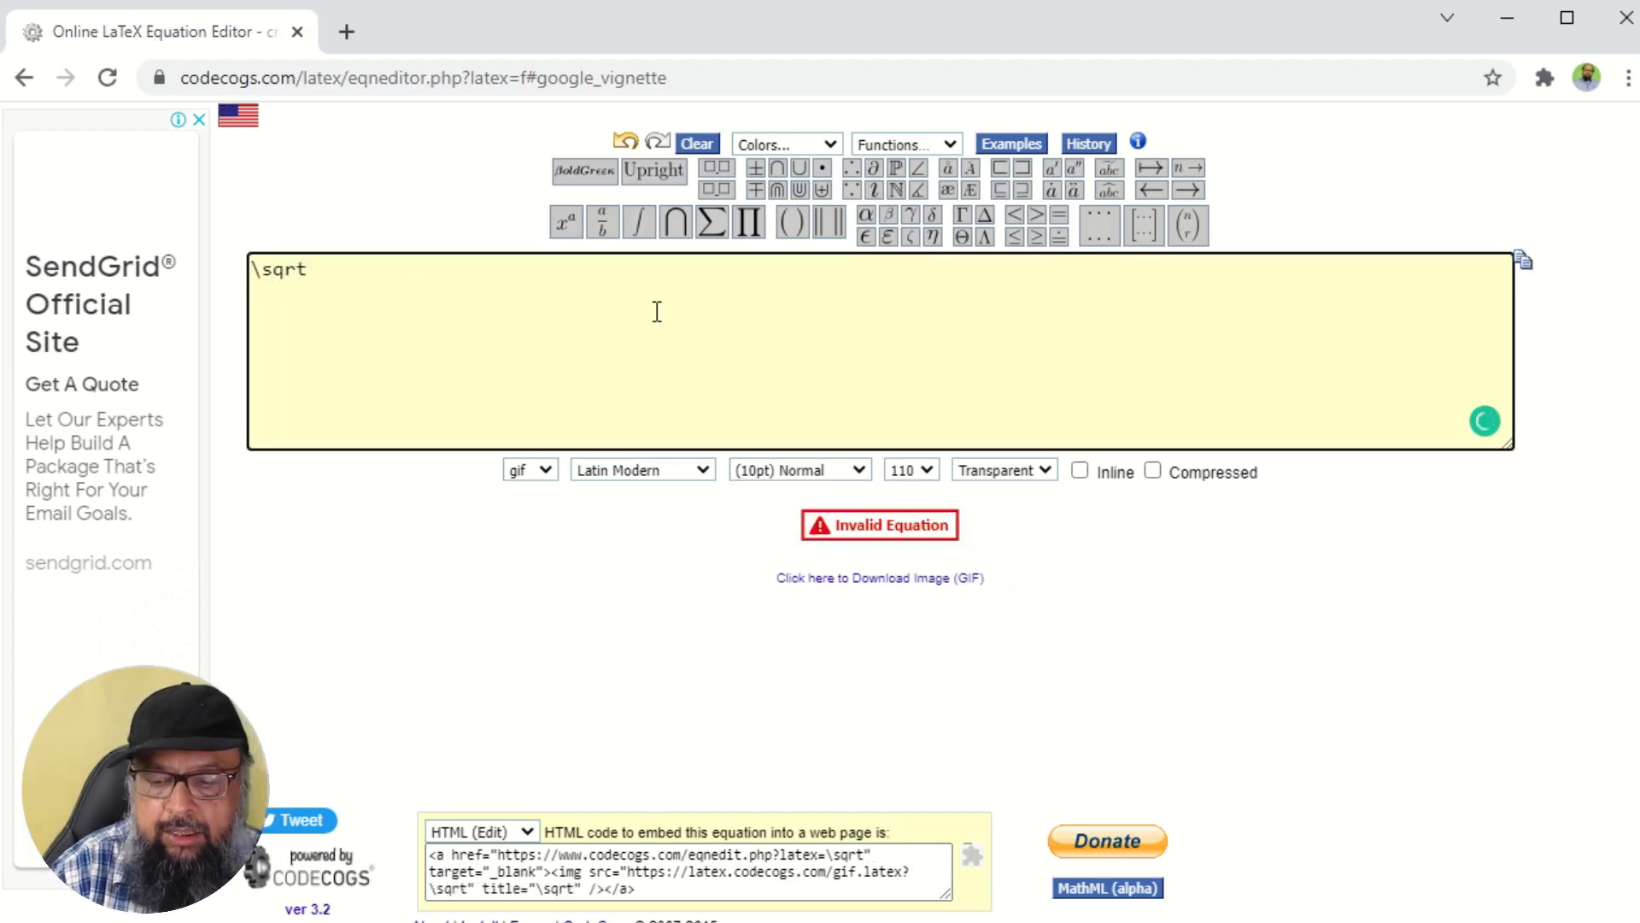
{"action": "type", "text": "[3]]"}
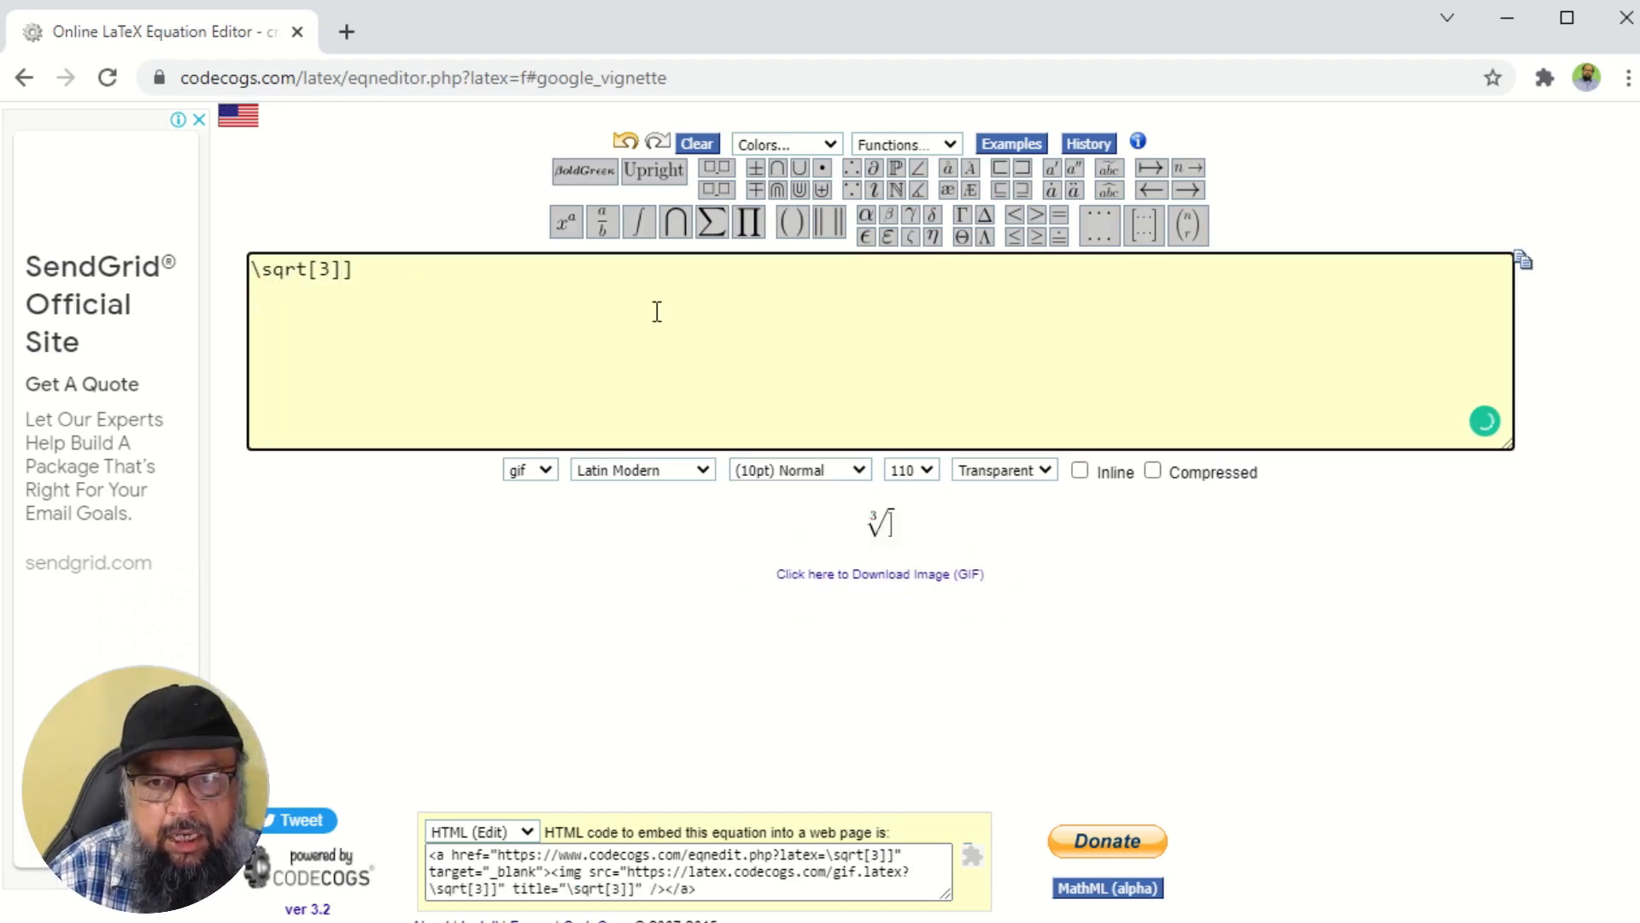
{"action": "type", "text": "{}"}
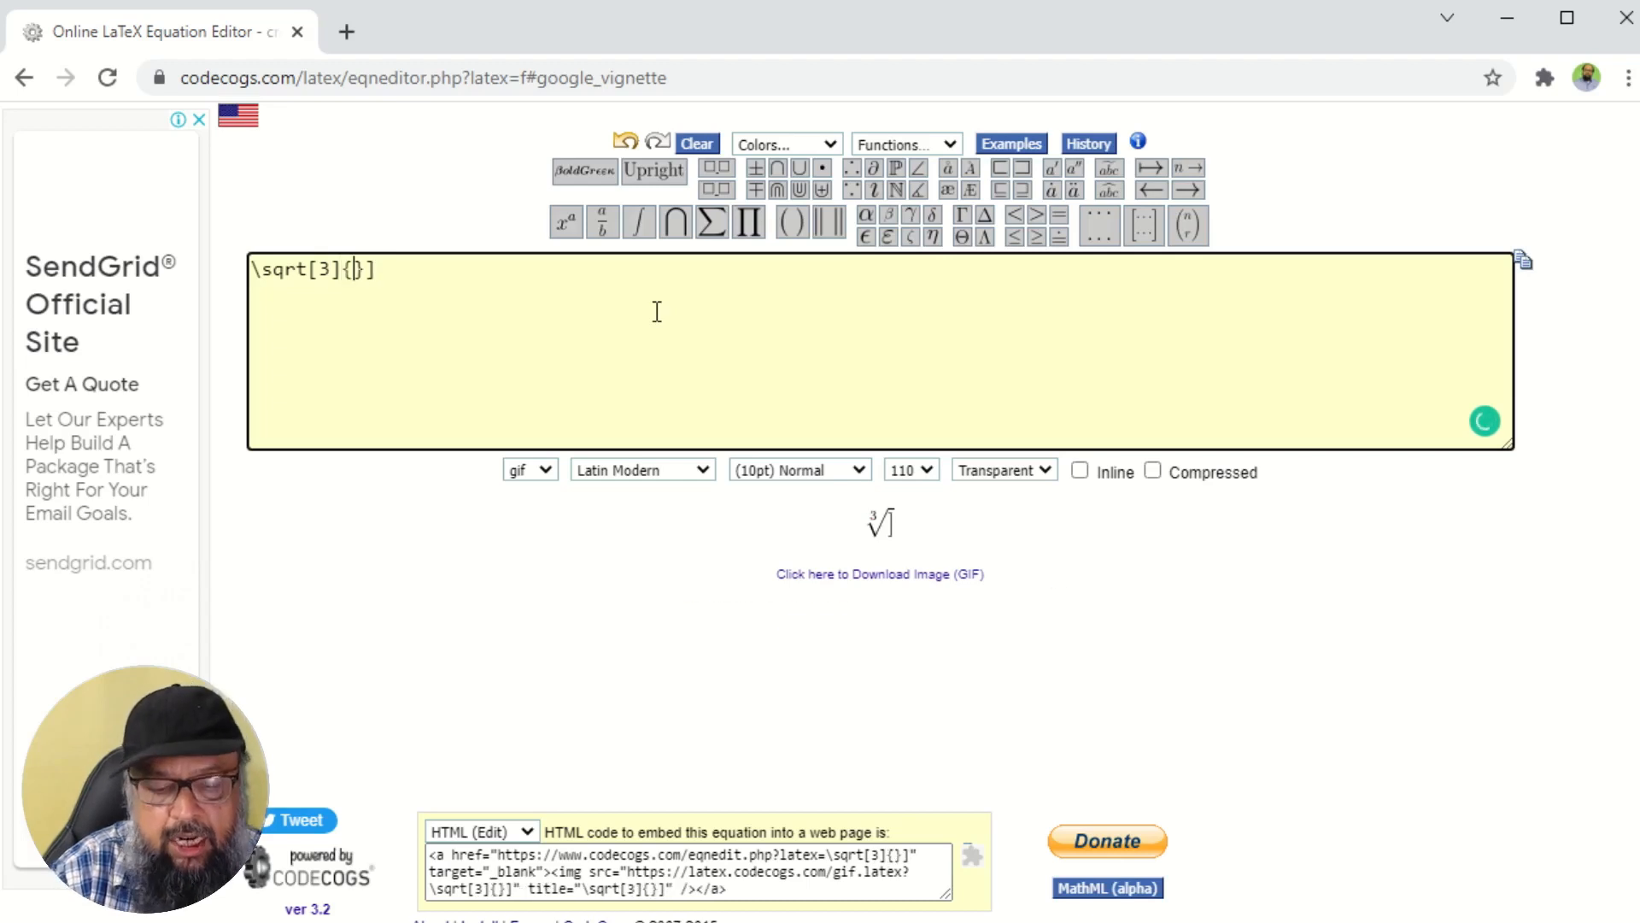
{"action": "type", "text": "12"}
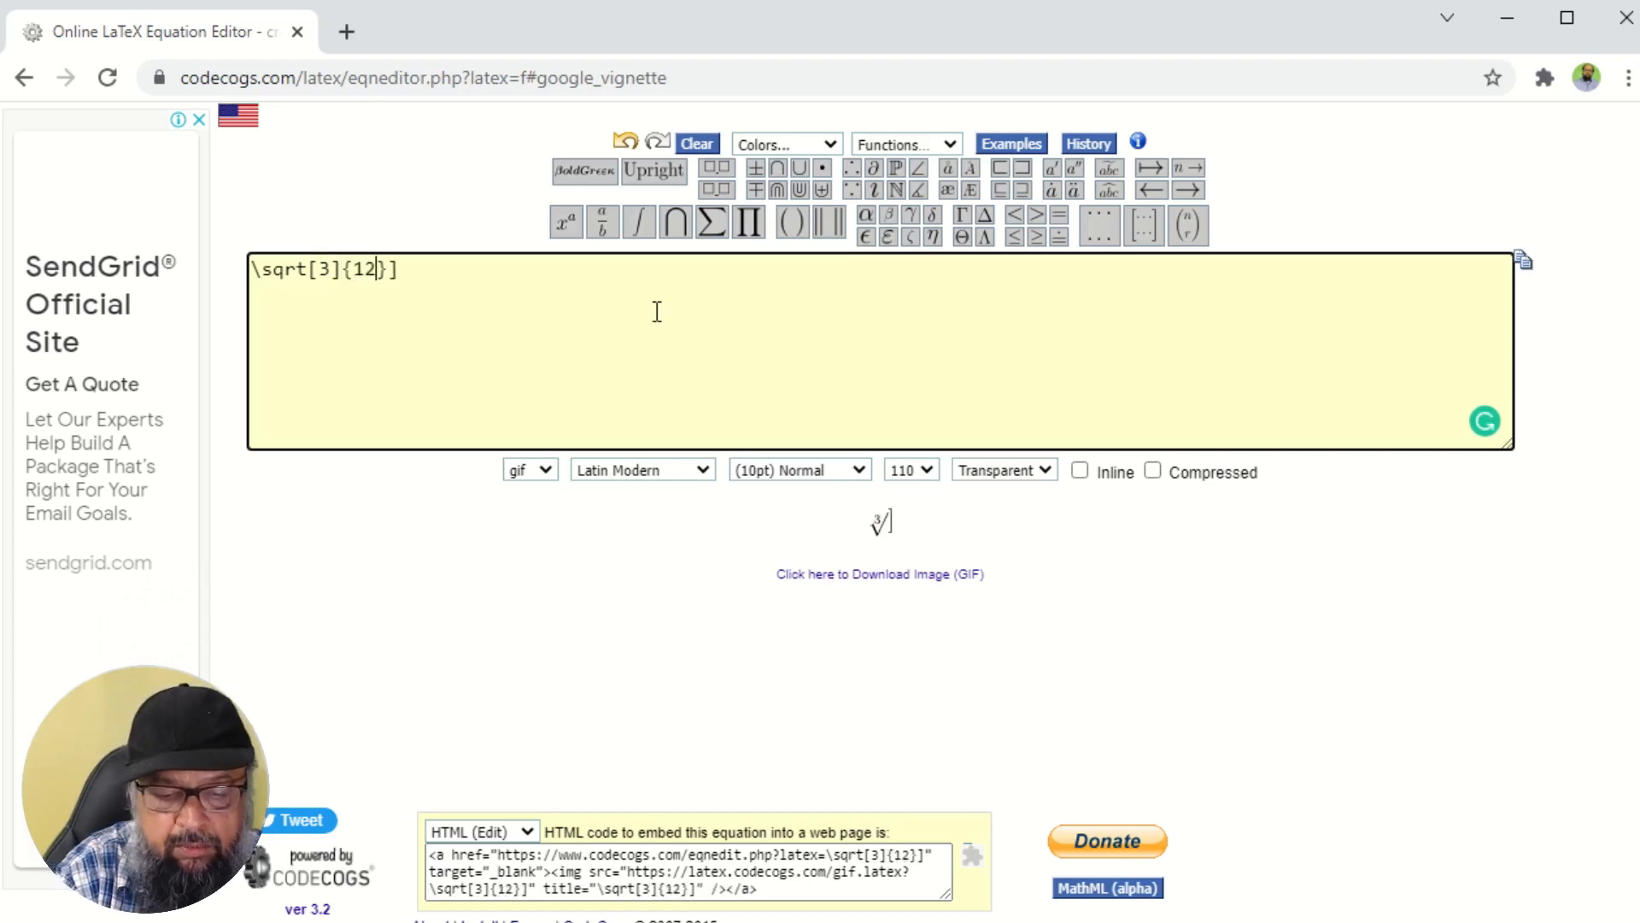
{"action": "type", "text": "5"}
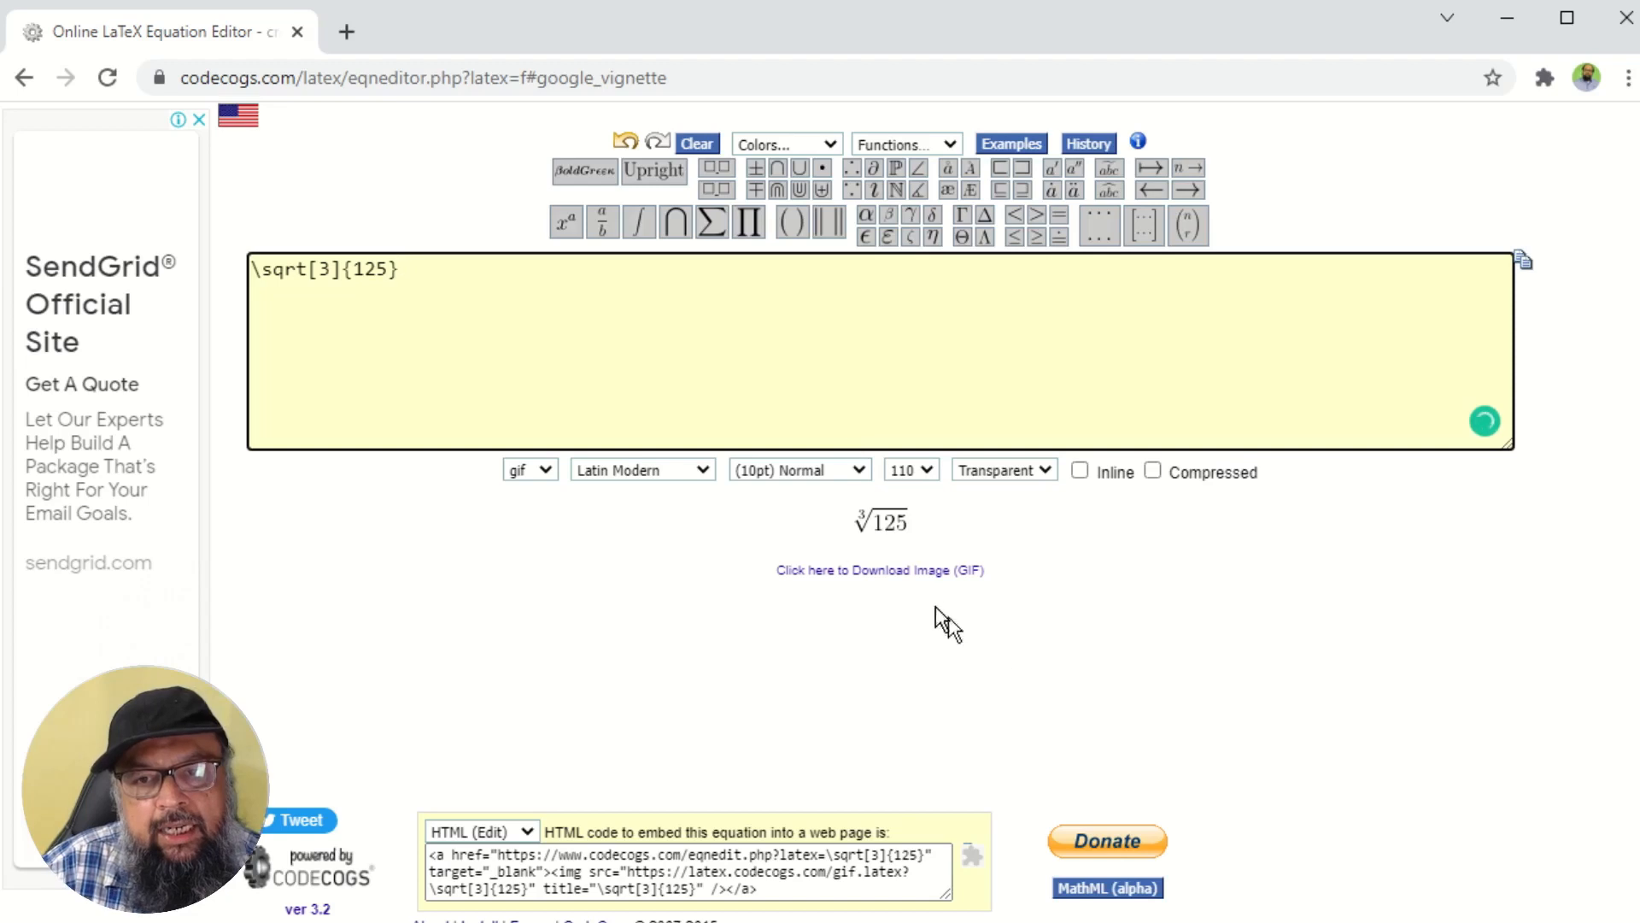
{"action": "mouse_move", "coordinate": [725, 520]}
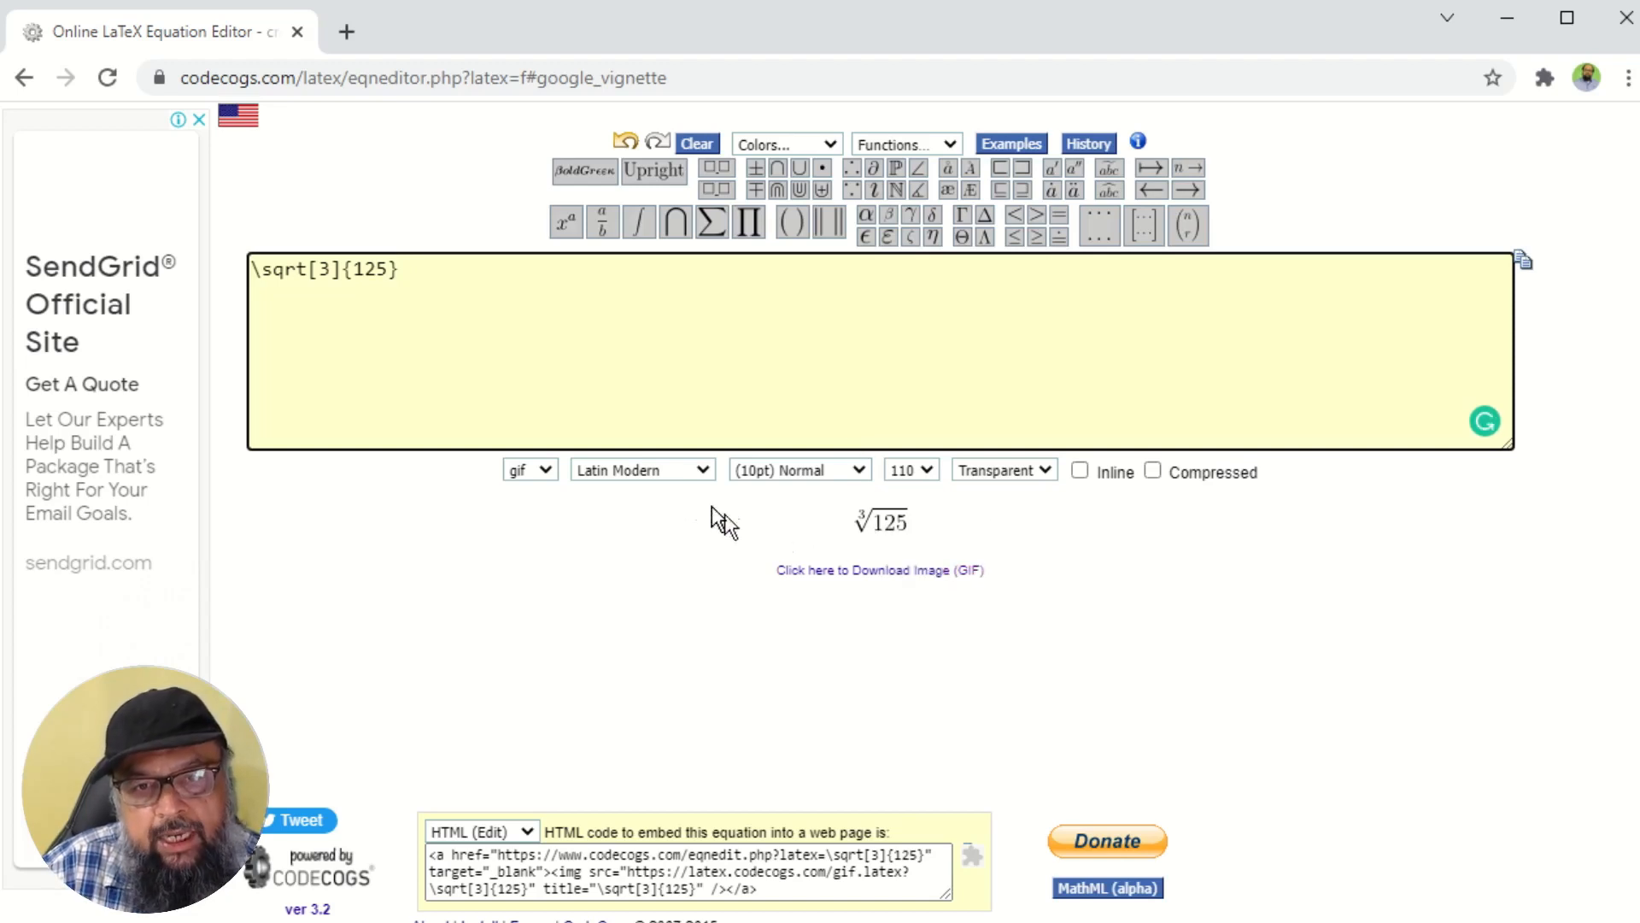
Step: Review the image download formats (png, pdf, swf, emf, svg) leaving gif selected
{"action": "left_click", "coordinate": [528, 468]}
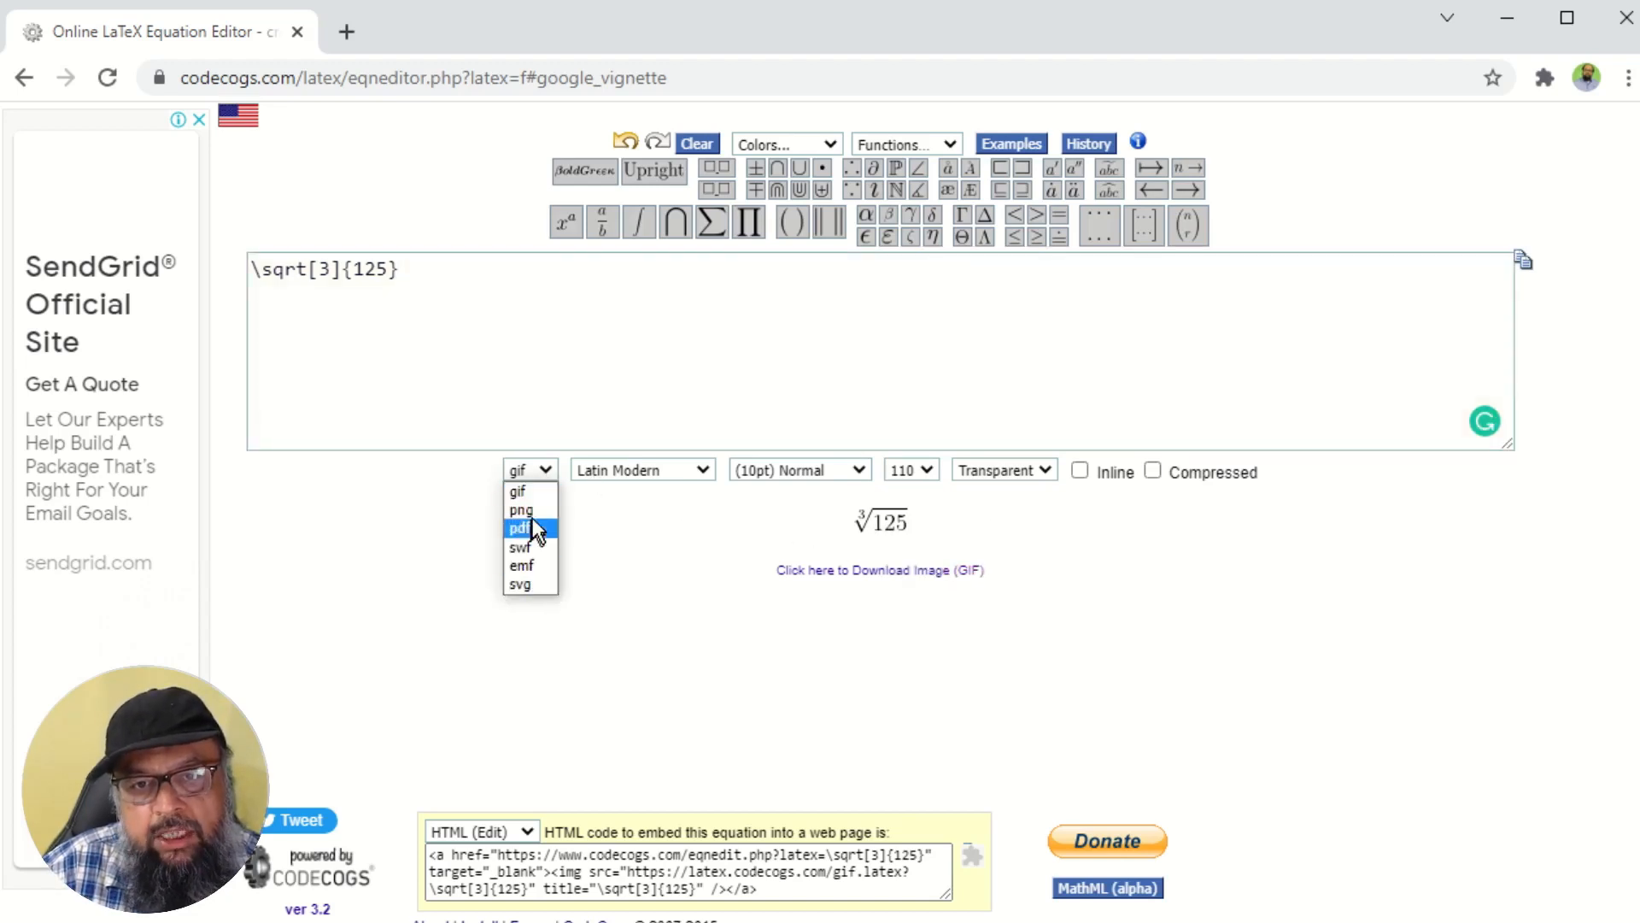
{"action": "mouse_move", "coordinate": [528, 584]}
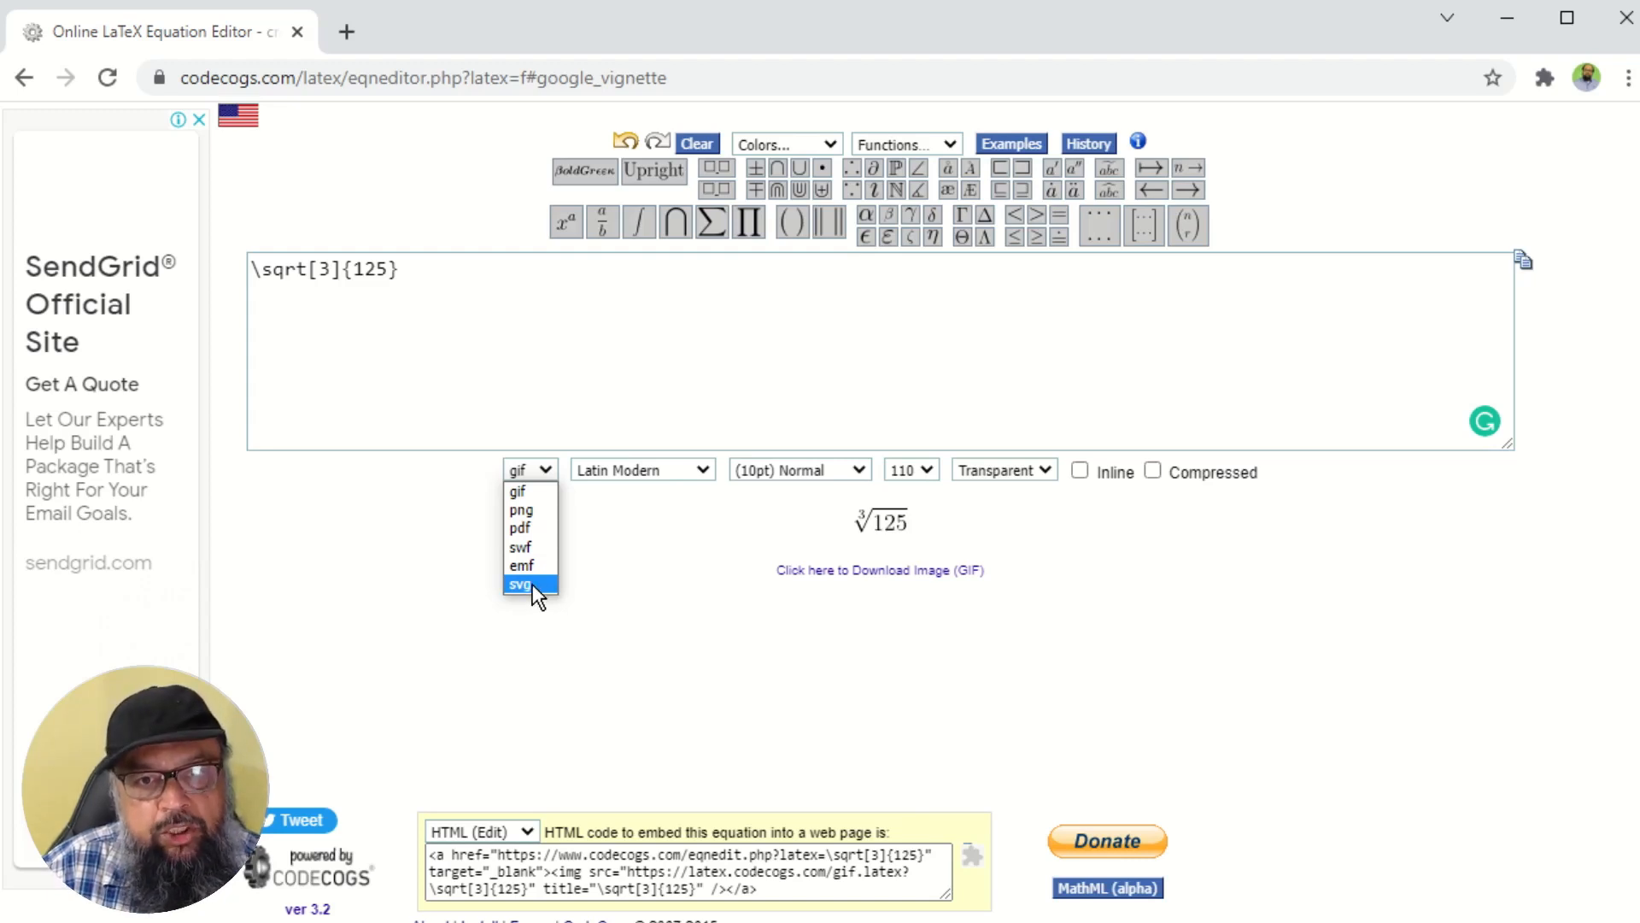
{"action": "mouse_move", "coordinate": [519, 511]}
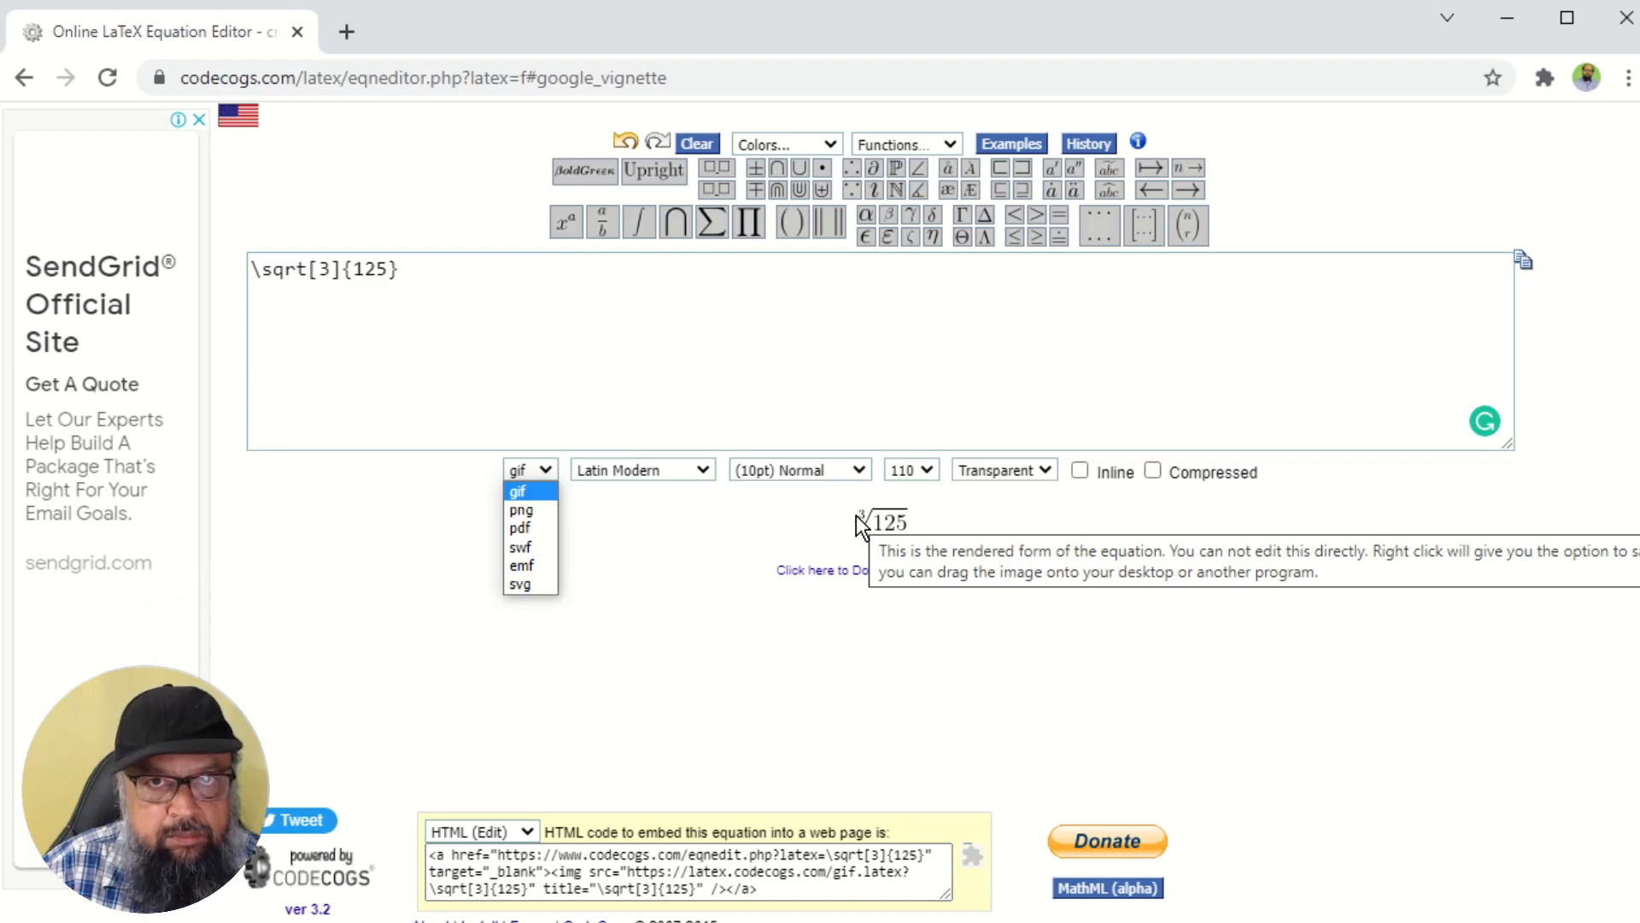
{"action": "mouse_move", "coordinate": [799, 335]}
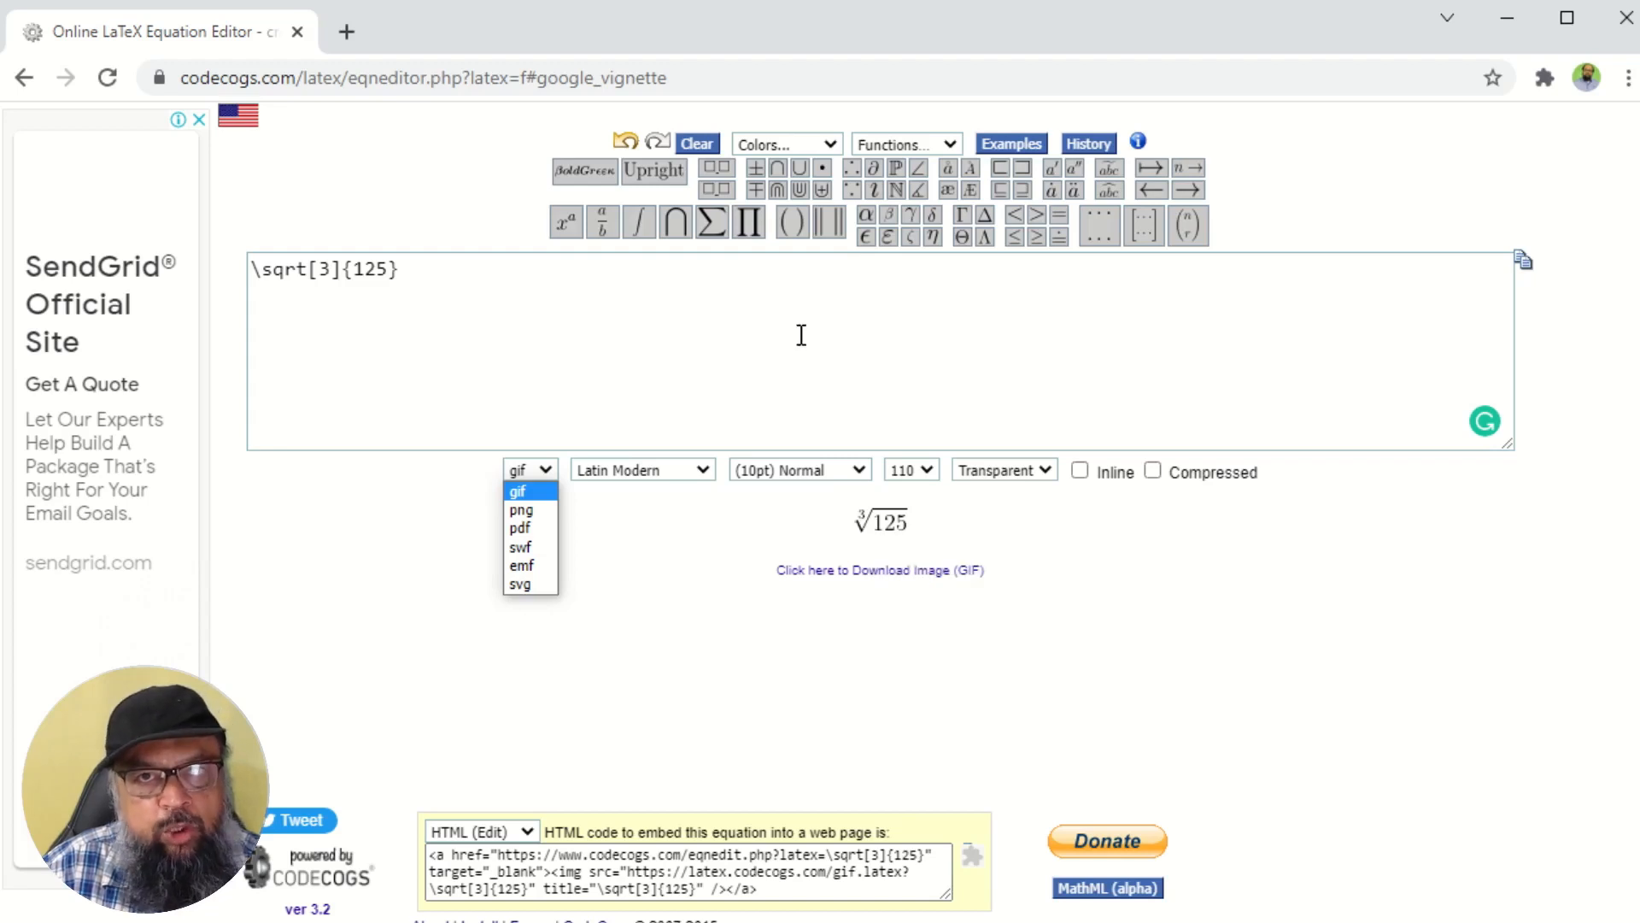
{"action": "mouse_move", "coordinate": [750, 366]}
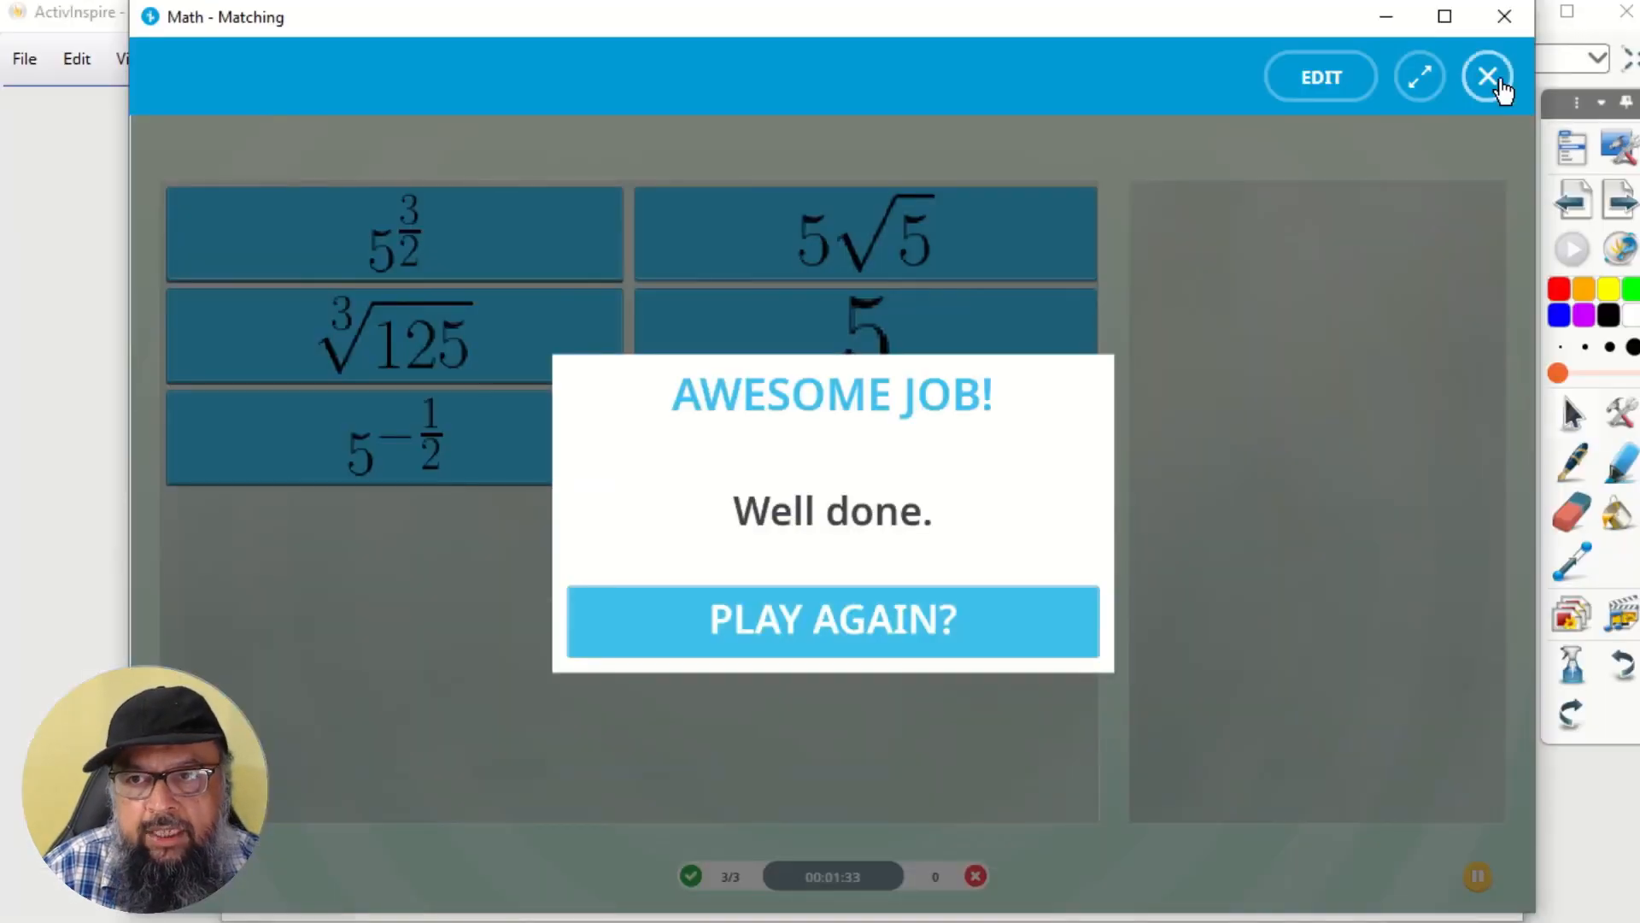
Step: Close the matching game and show the Dashboard's New flipchart and import choices
{"action": "left_click", "coordinate": [1488, 77]}
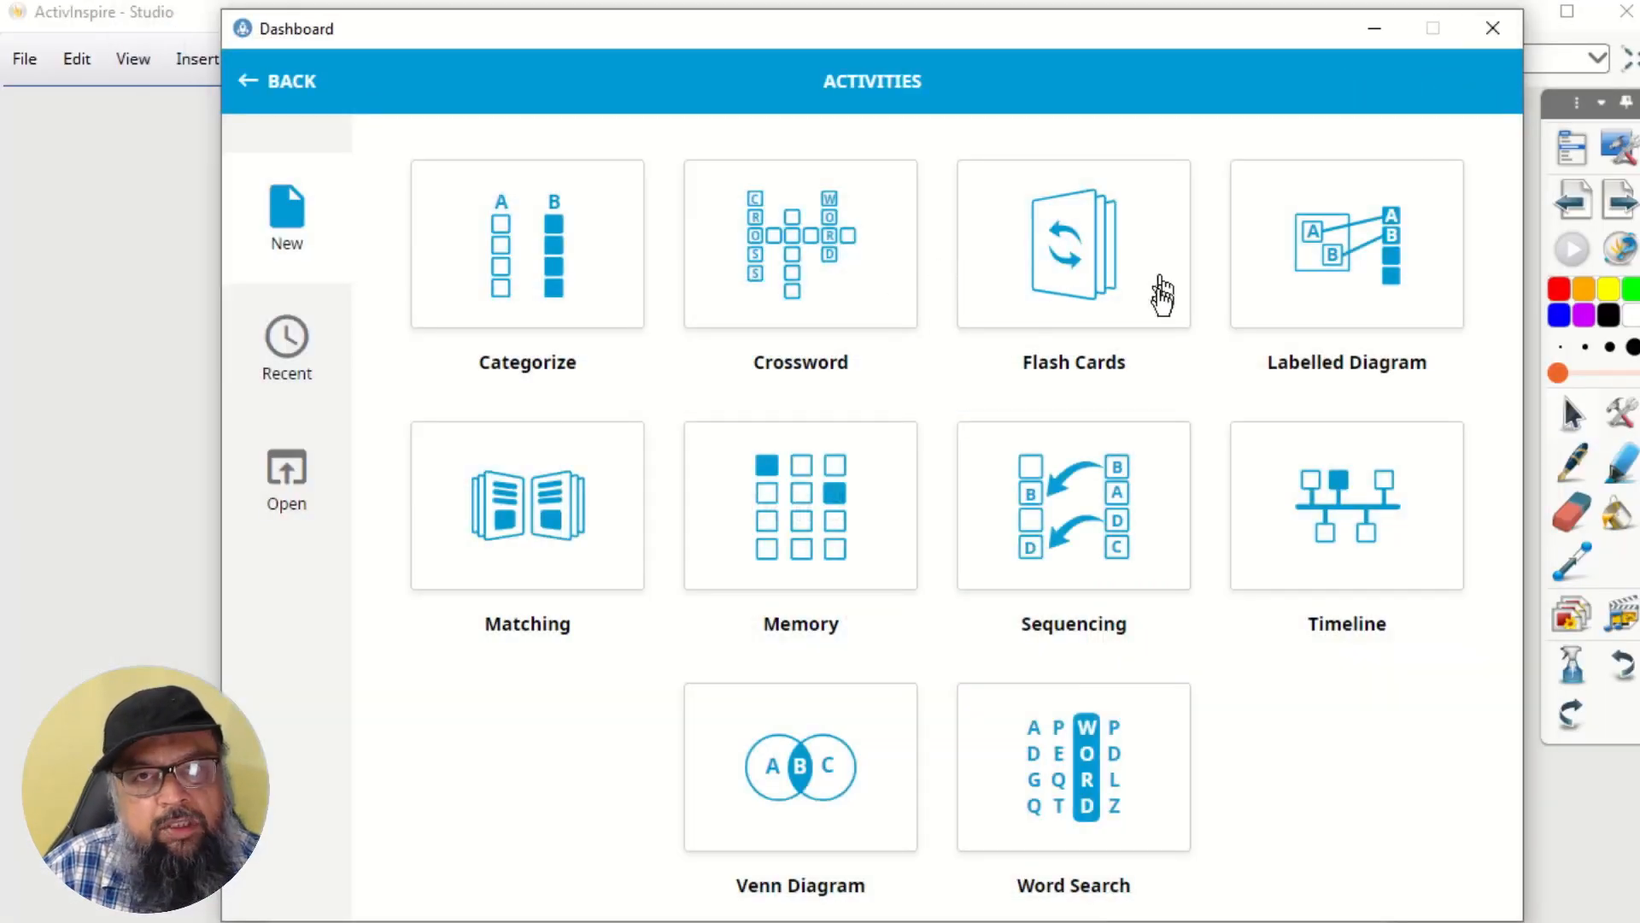
{"action": "mouse_move", "coordinate": [1430, 227]}
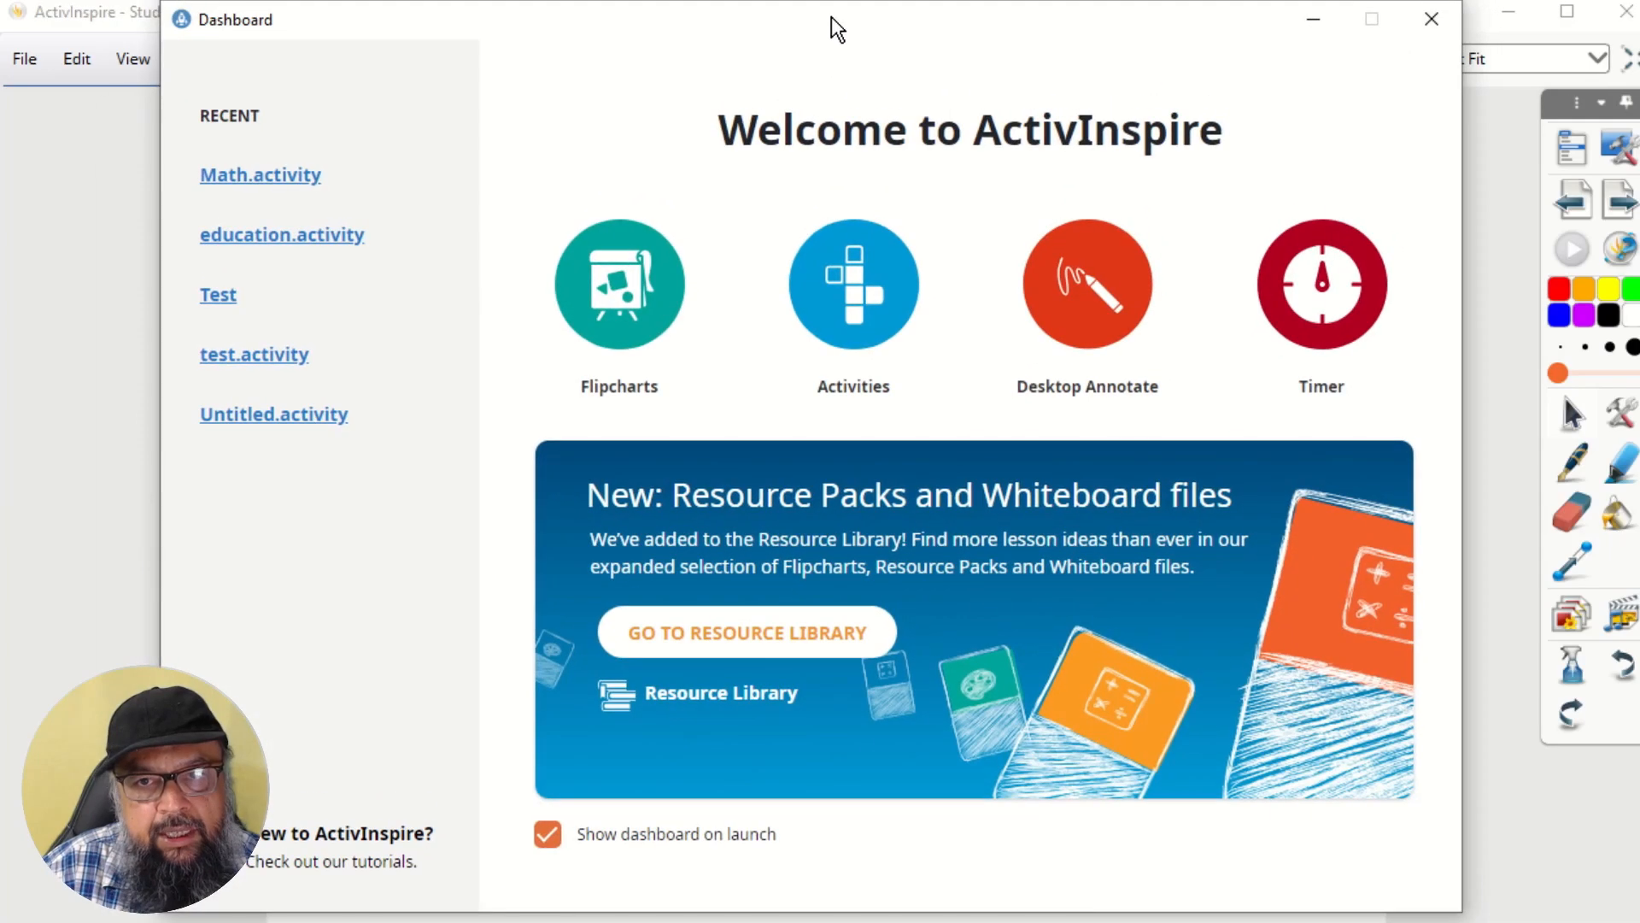
{"action": "mouse_move", "coordinate": [907, 369]}
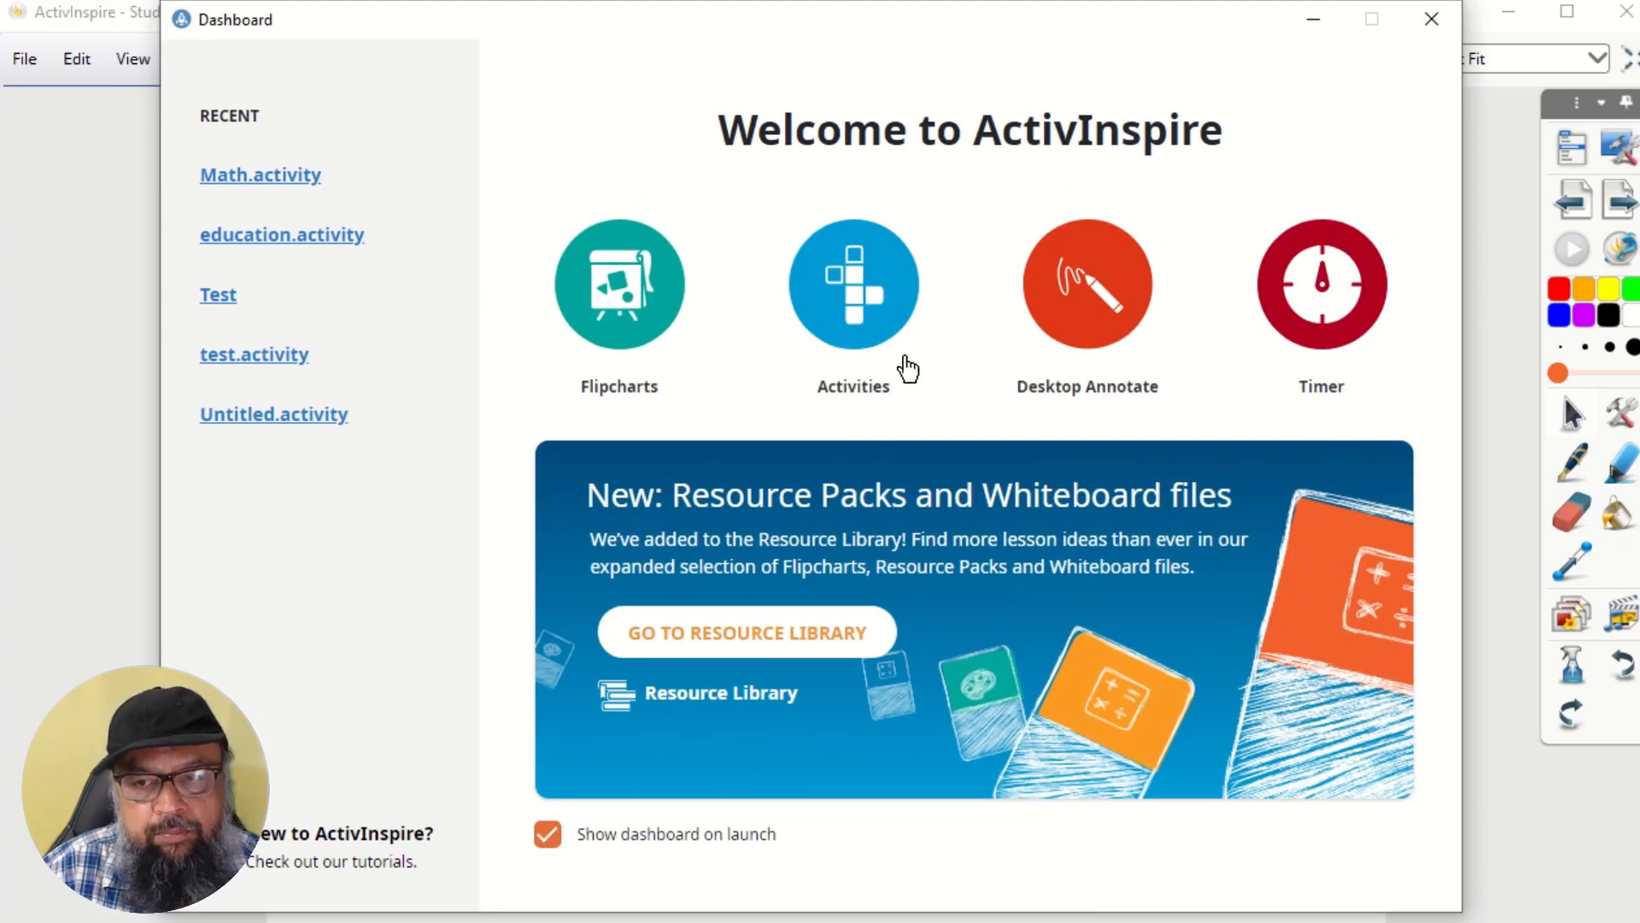
{"action": "left_click", "coordinate": [618, 283]}
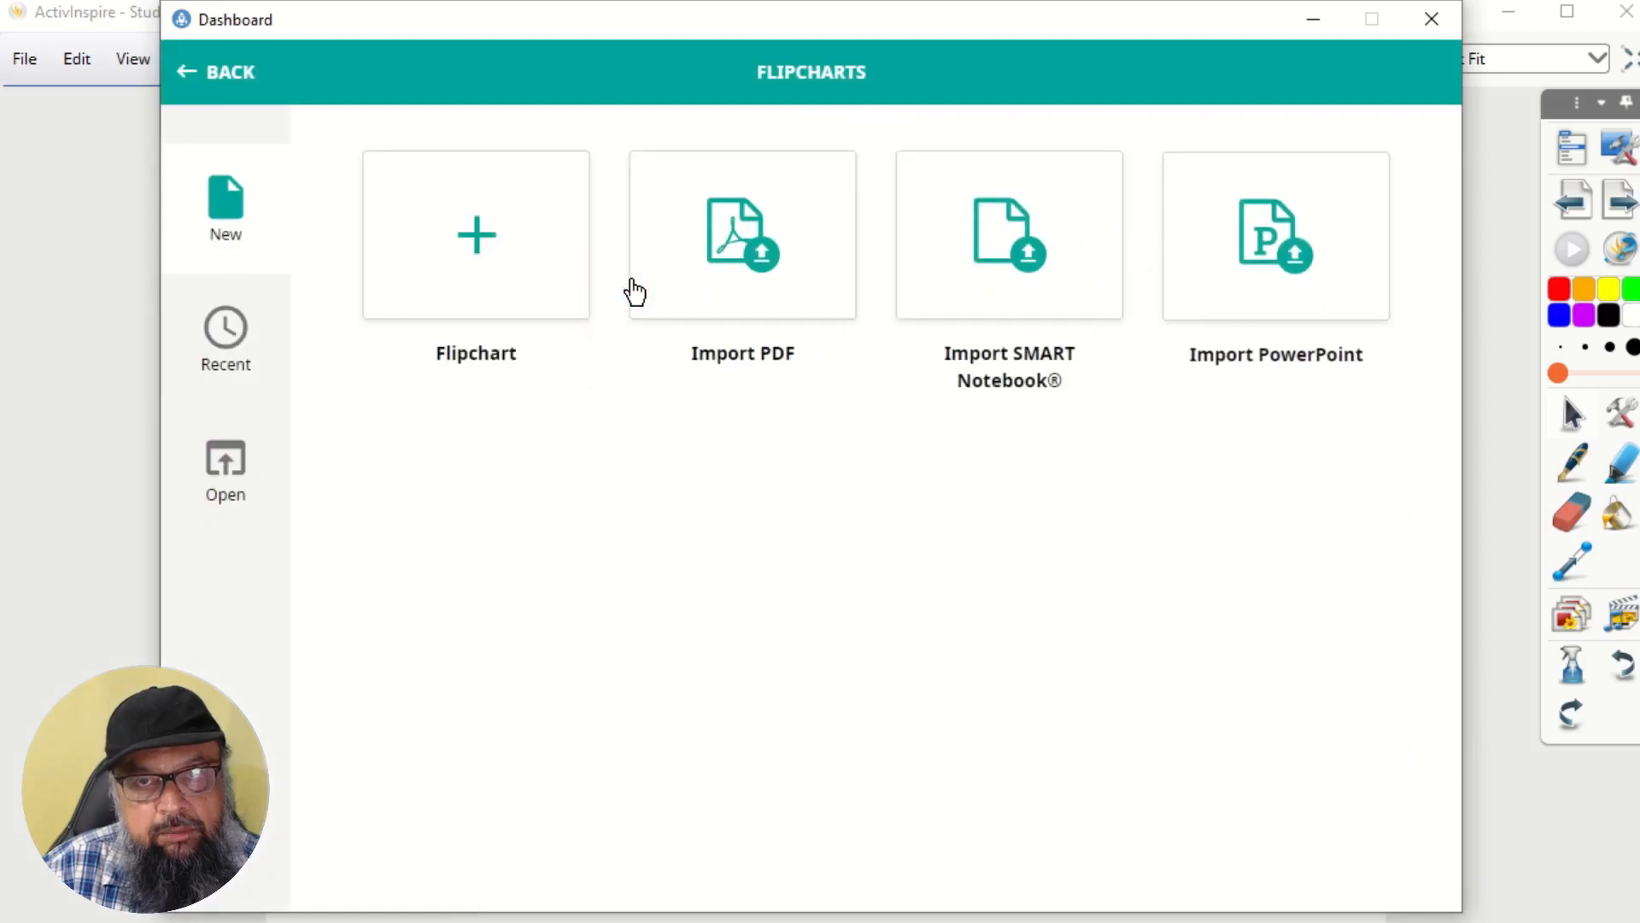
{"action": "mouse_move", "coordinate": [1322, 277]}
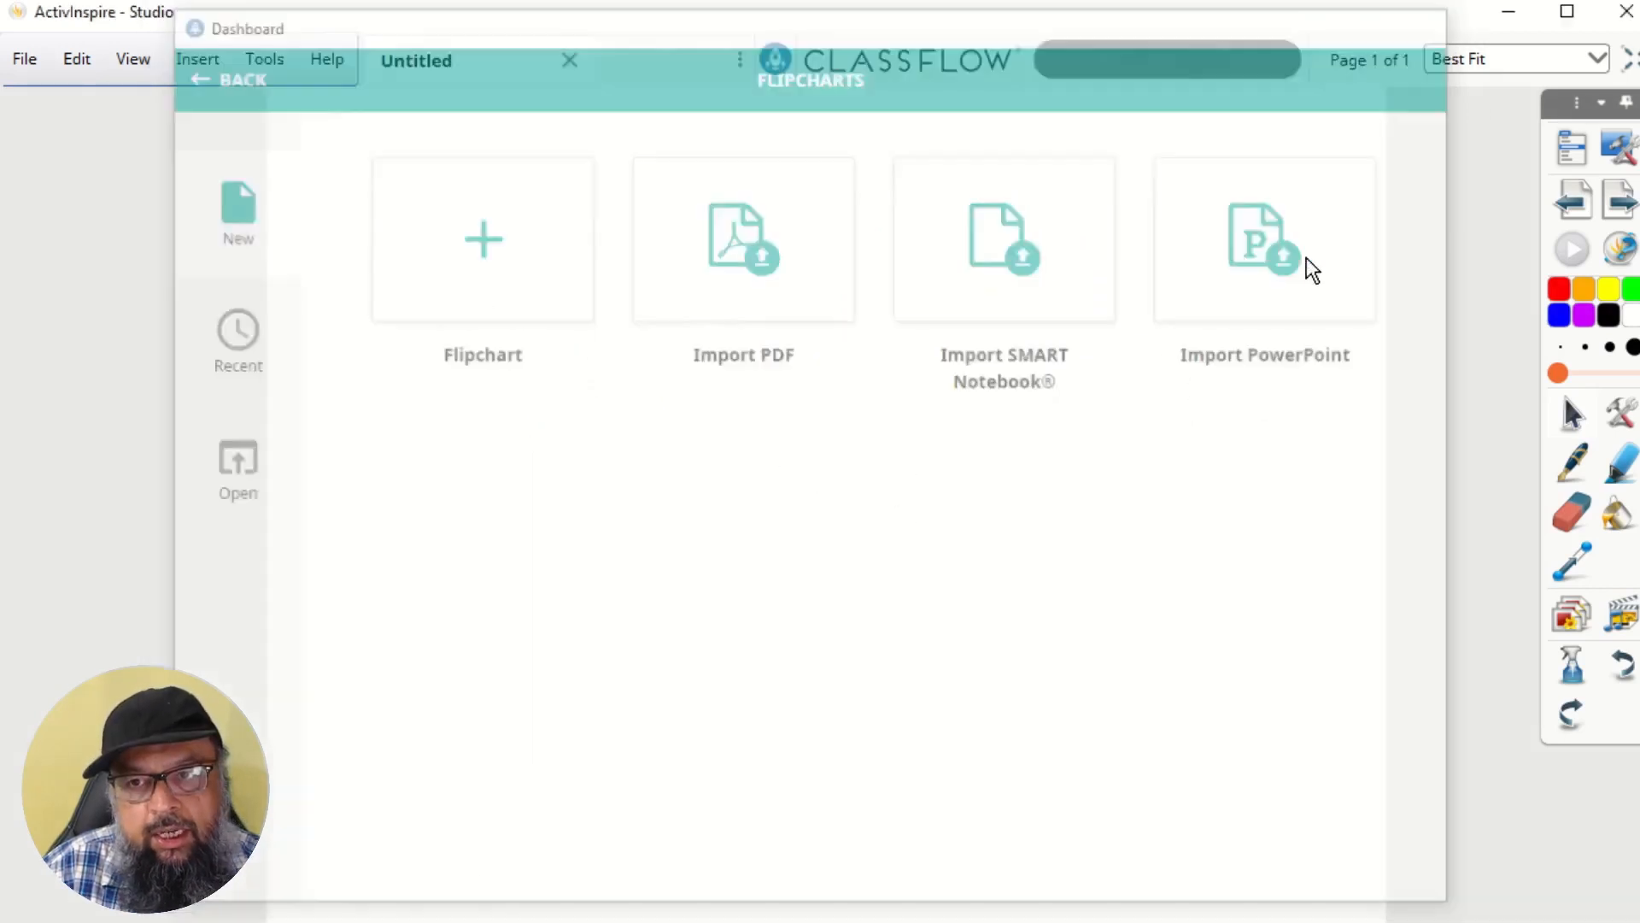
Step: Import Presentation-2--or-more-Slides.pptx as a two-page flipchart on polygons
{"action": "left_click", "coordinate": [1265, 239]}
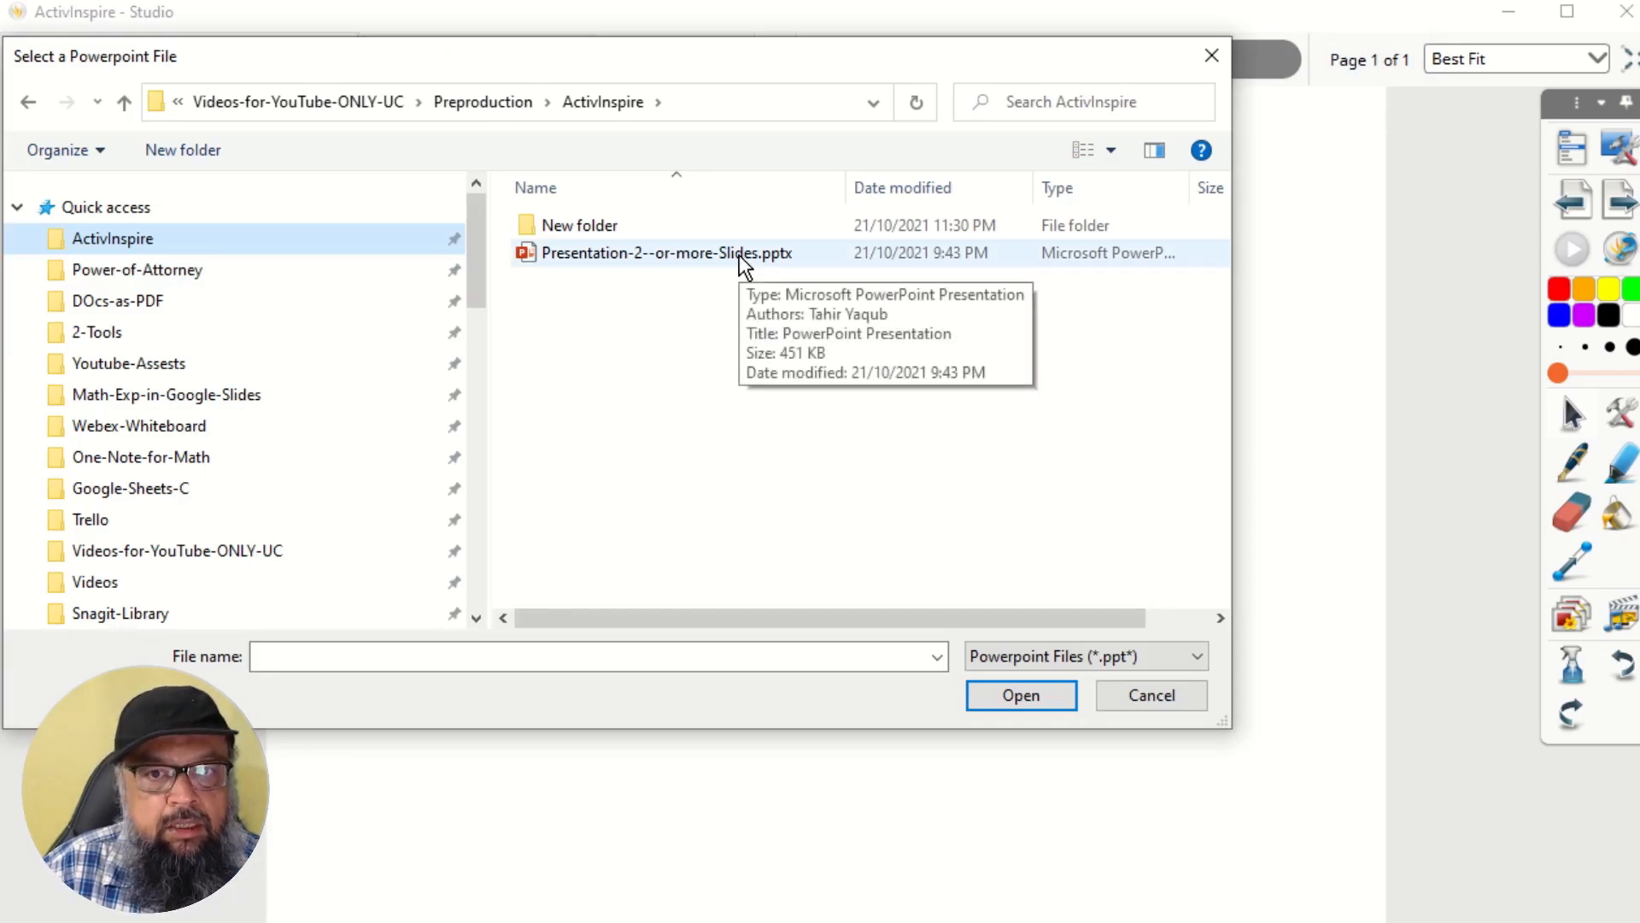
{"action": "left_click", "coordinate": [664, 253]}
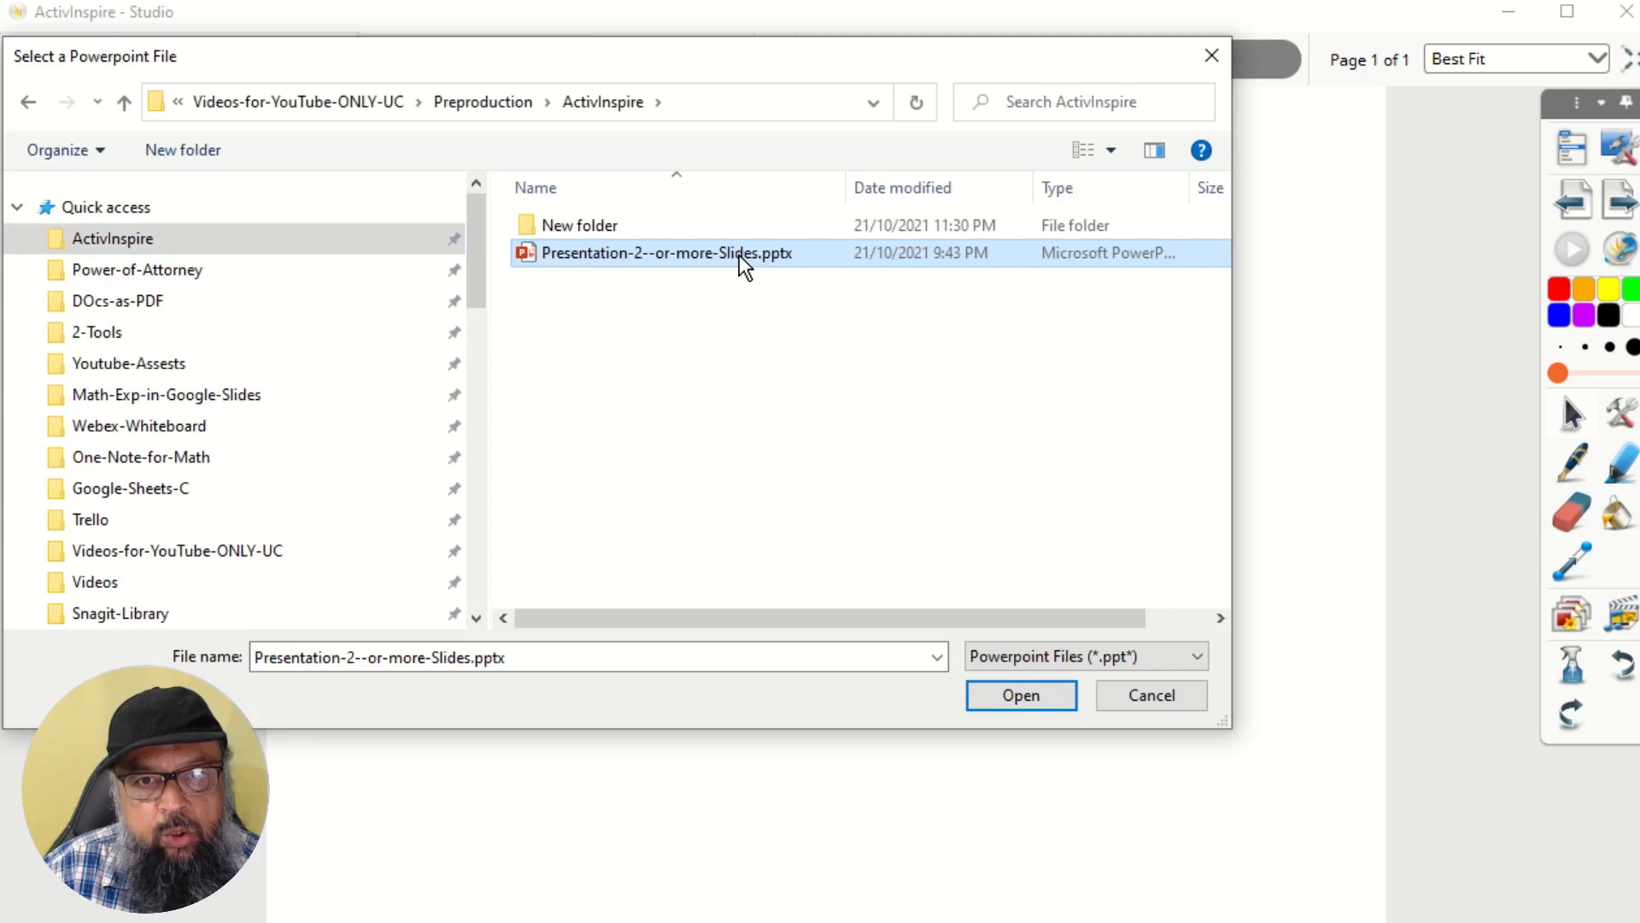
{"action": "left_click", "coordinate": [1020, 695]}
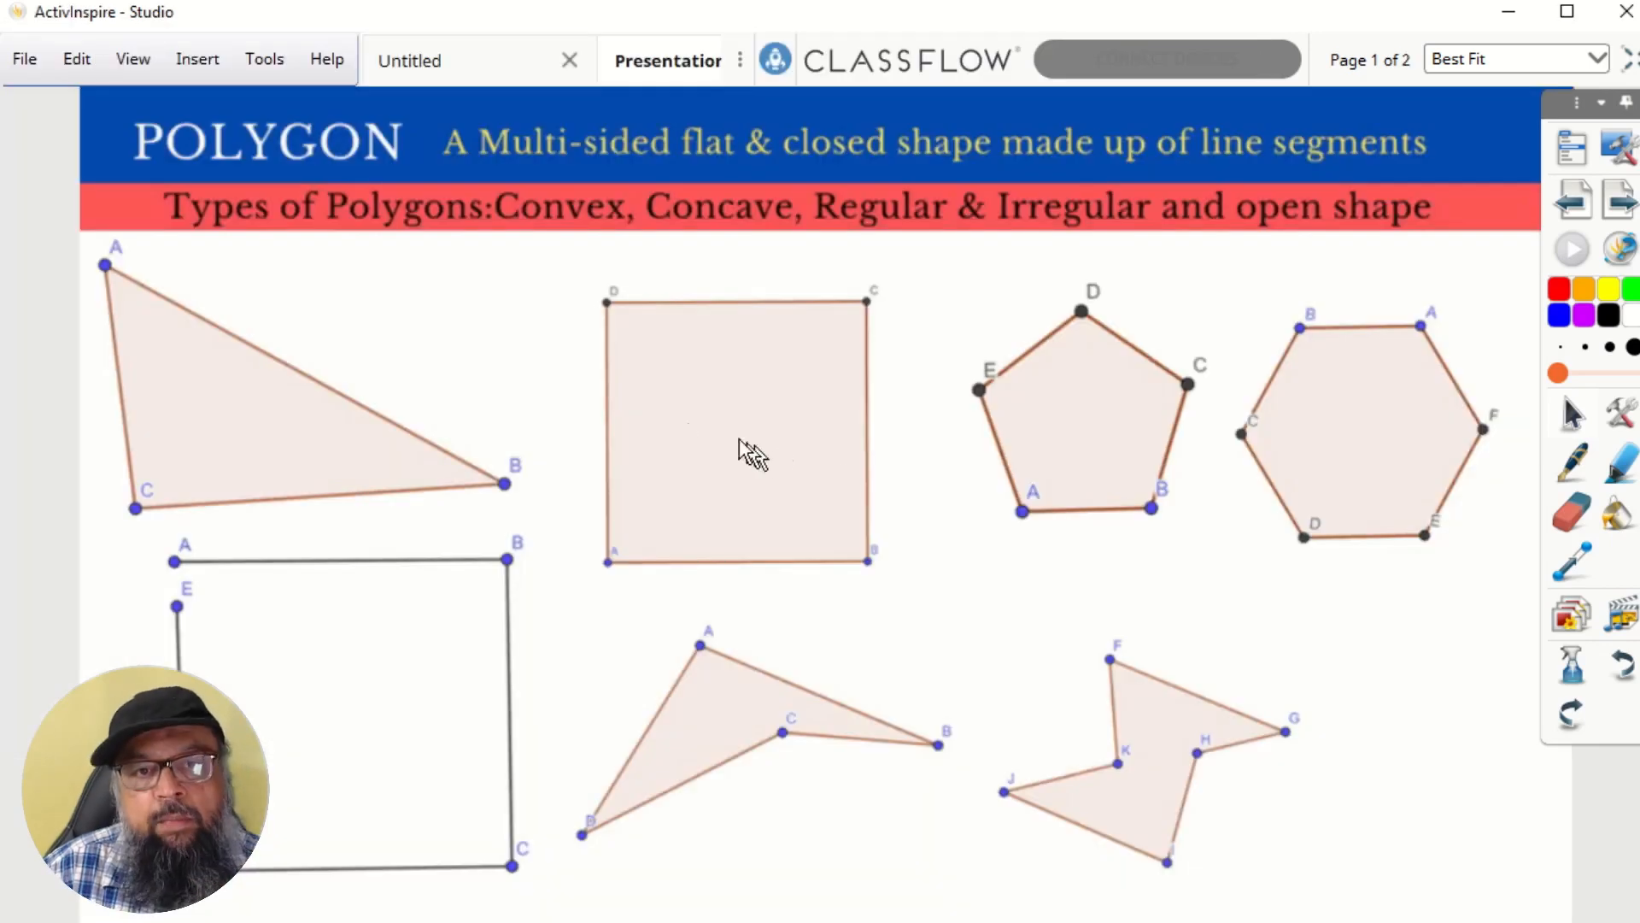
{"action": "mouse_move", "coordinate": [696, 429]}
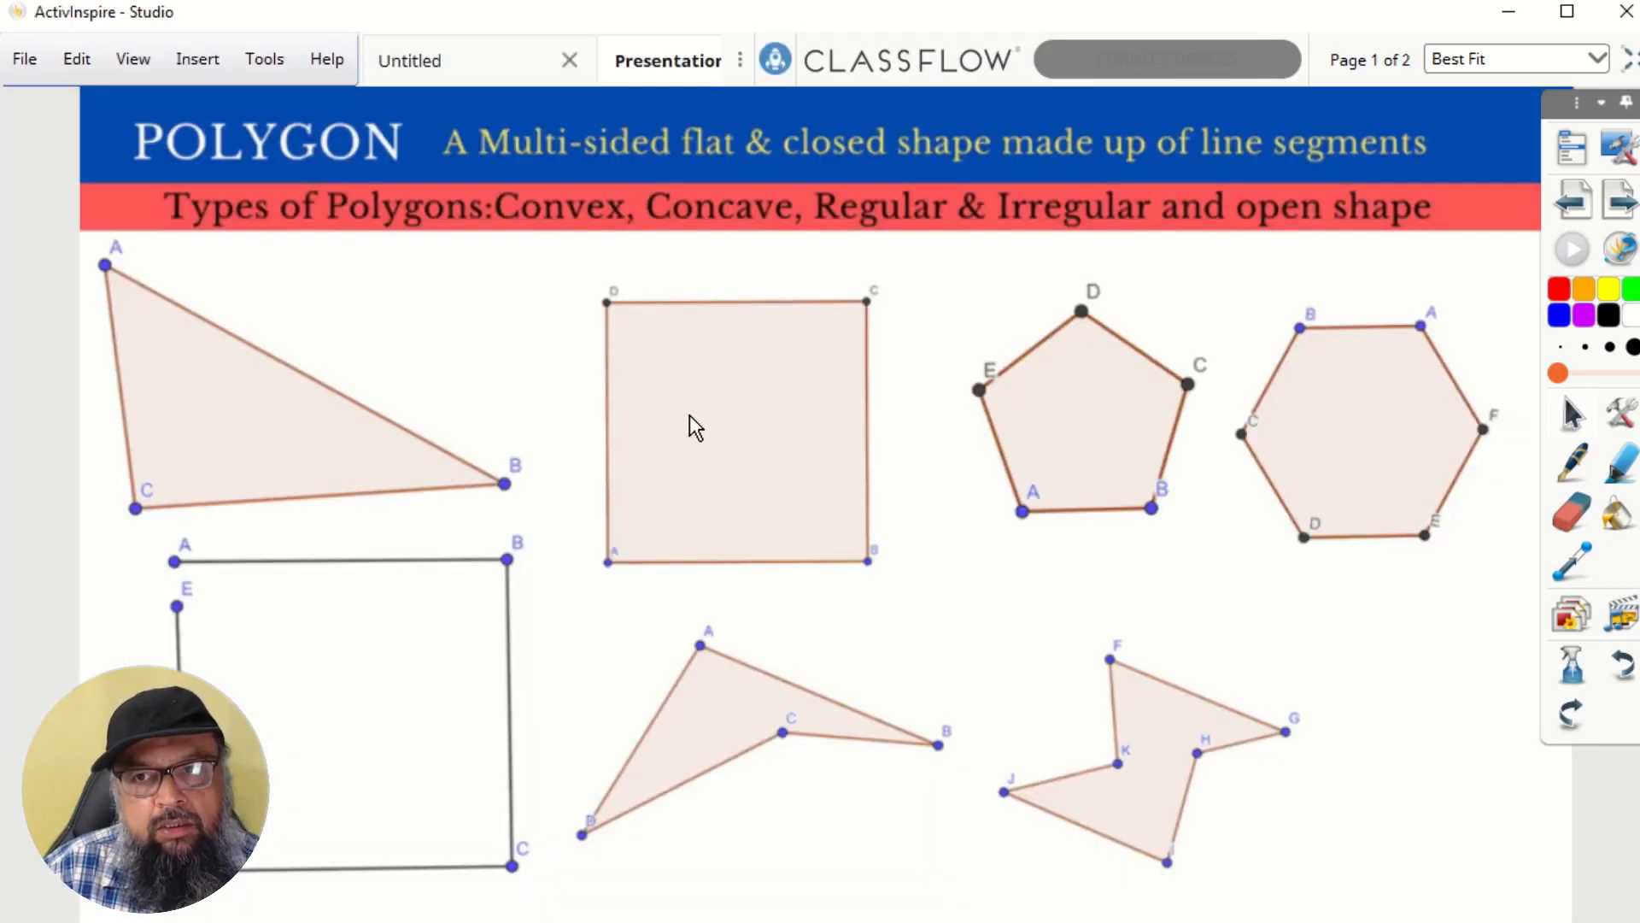
{"action": "mouse_move", "coordinate": [994, 366]}
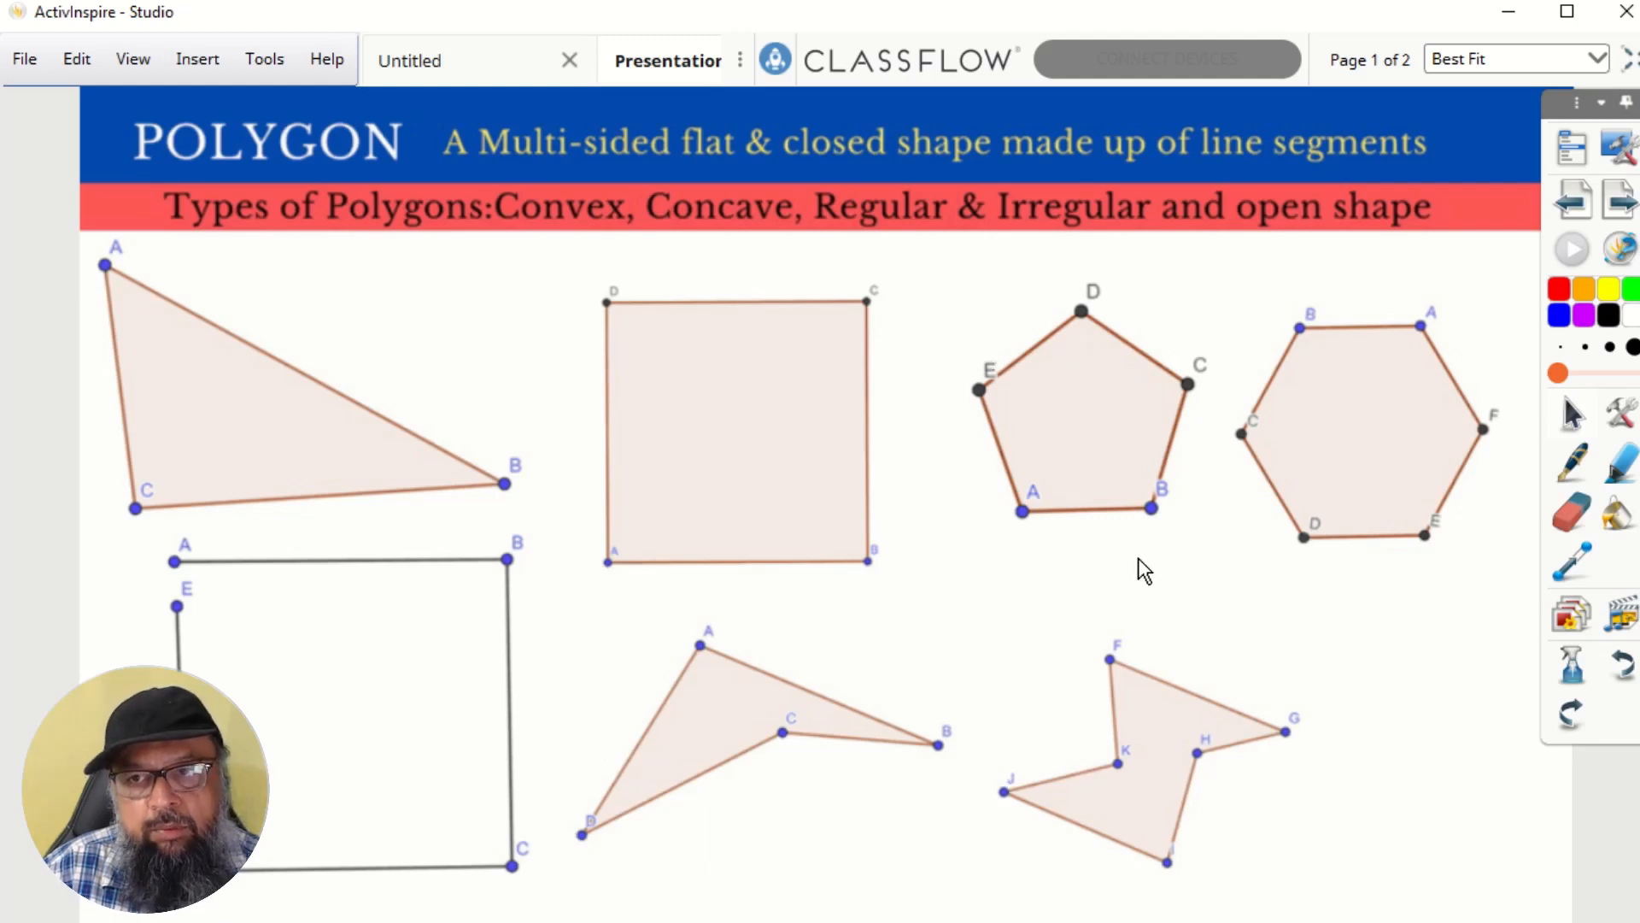
{"action": "mouse_move", "coordinate": [1353, 81]}
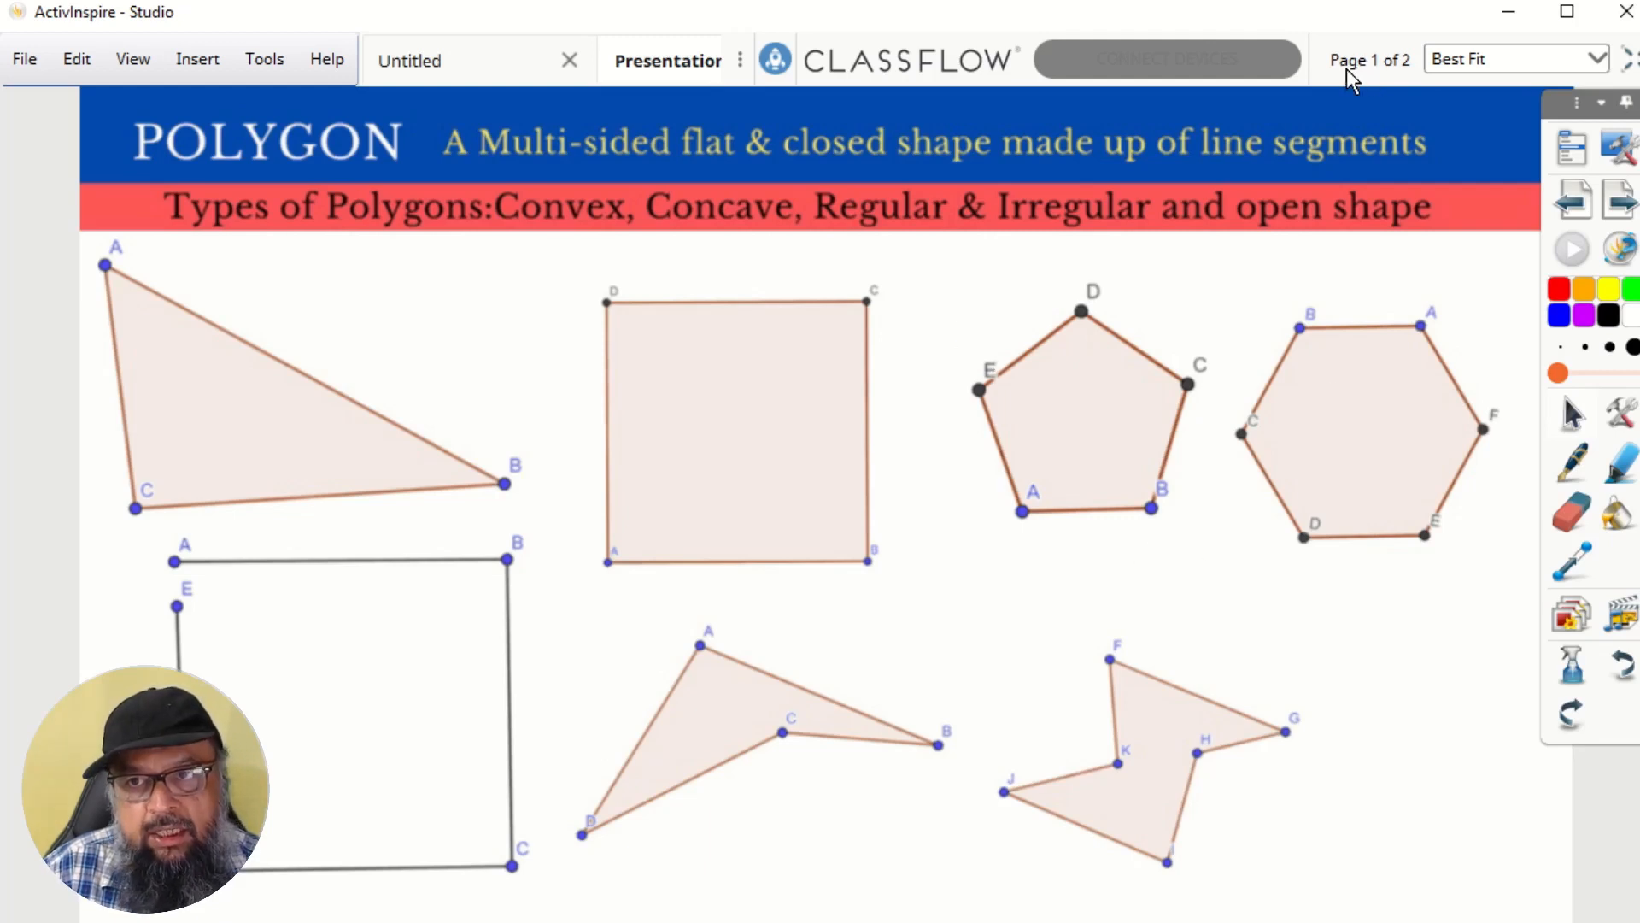
{"action": "mouse_move", "coordinate": [1399, 82]}
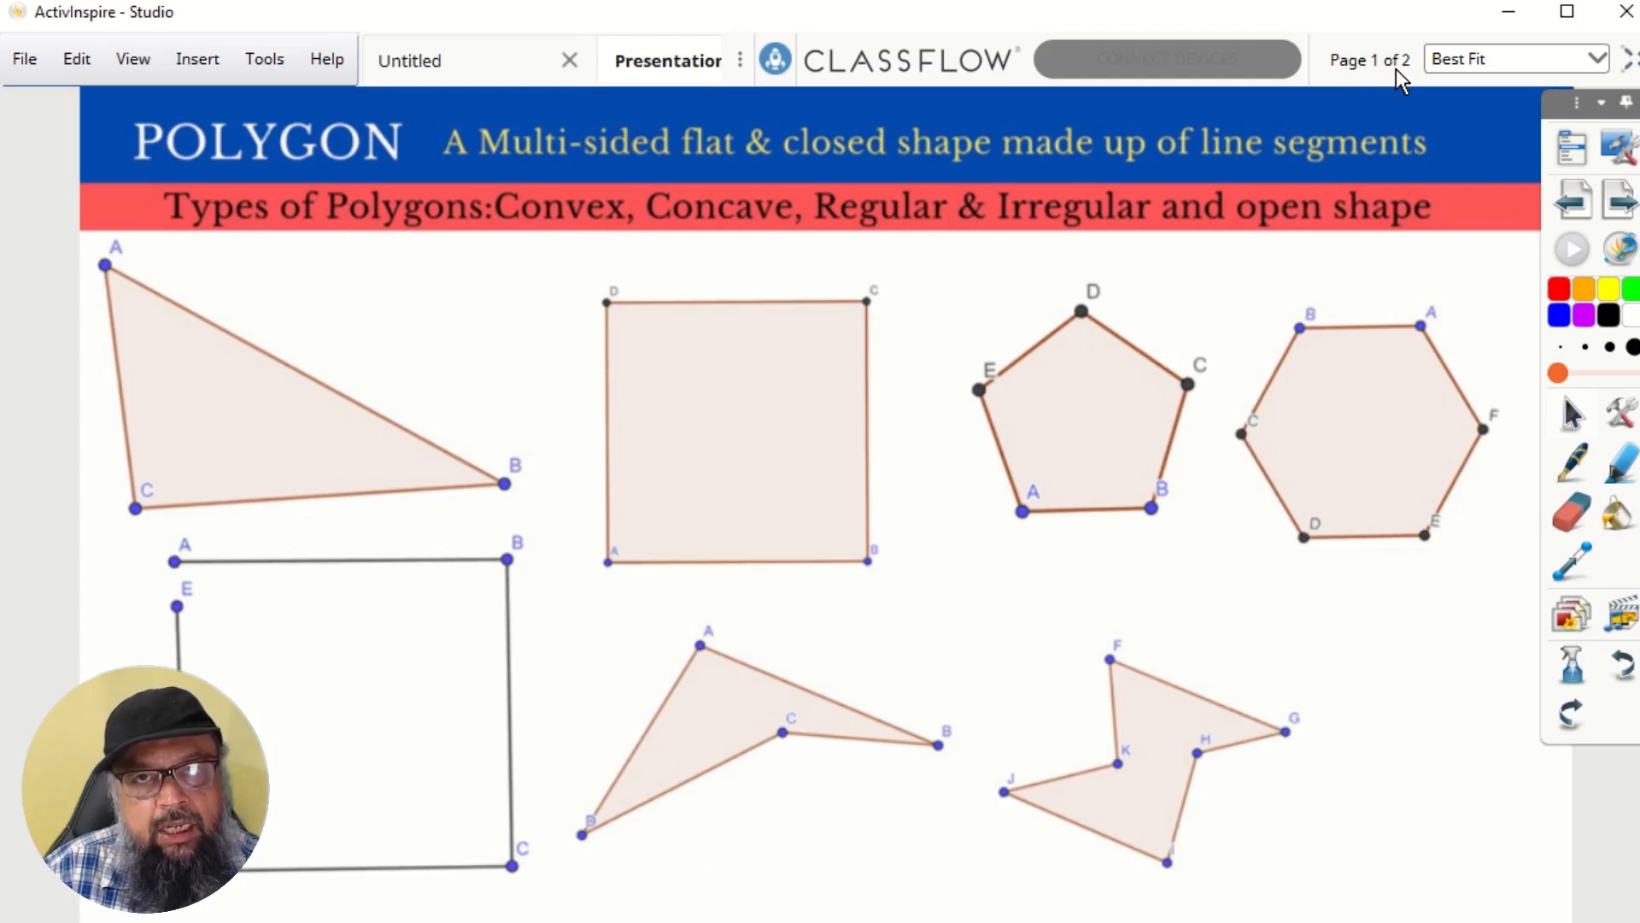
{"action": "mouse_move", "coordinate": [1263, 360]}
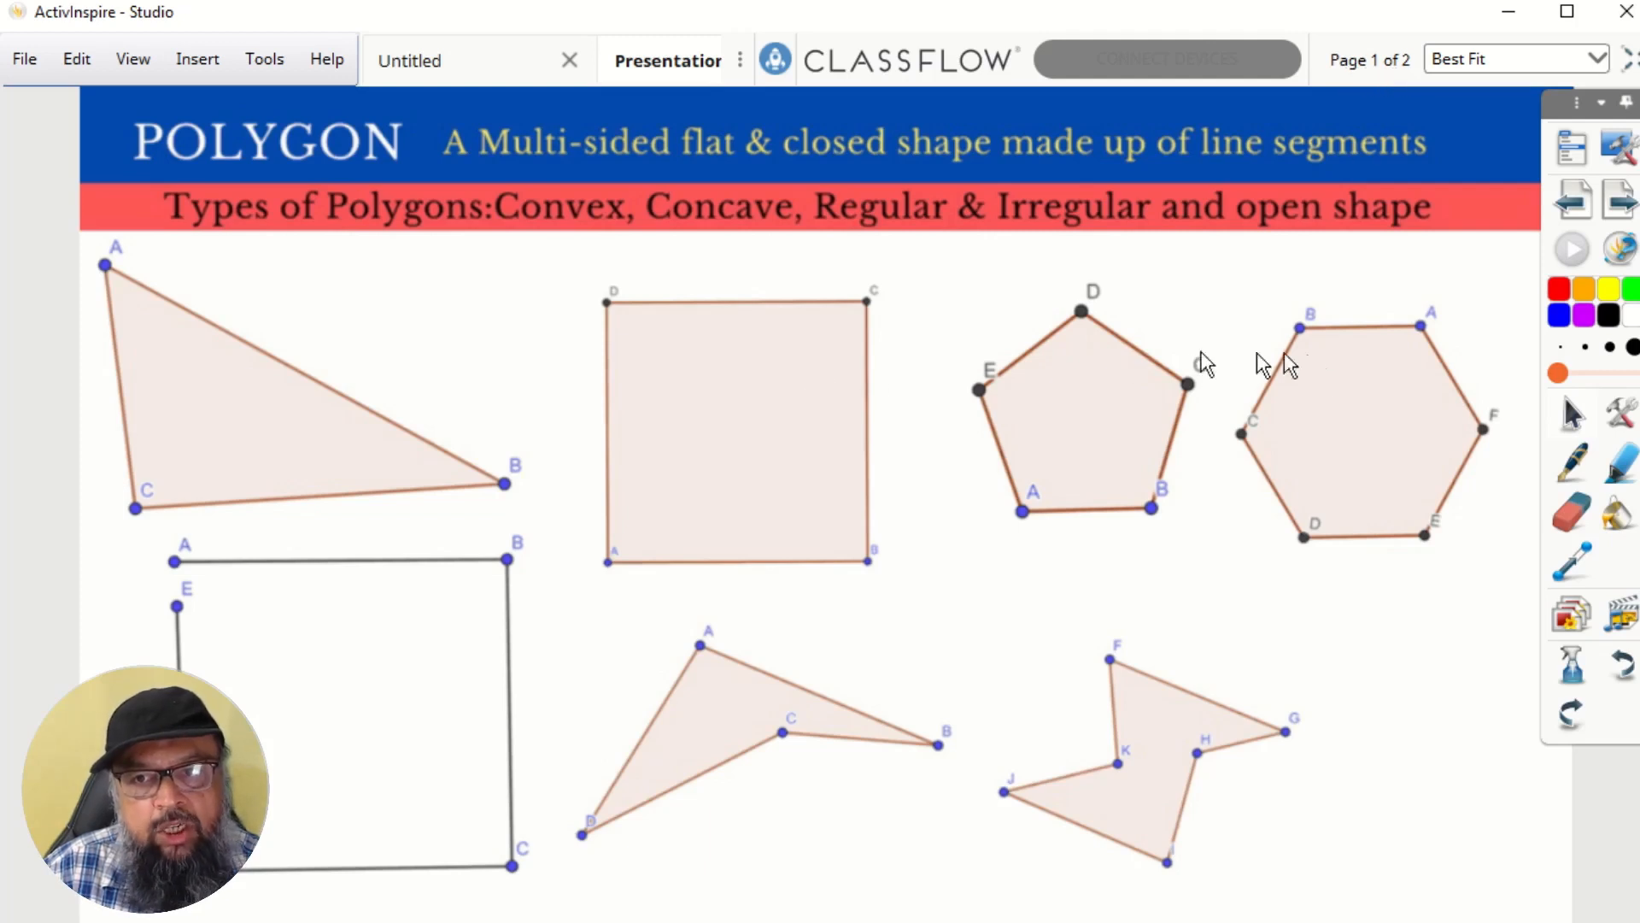
{"action": "mouse_move", "coordinate": [1106, 567]}
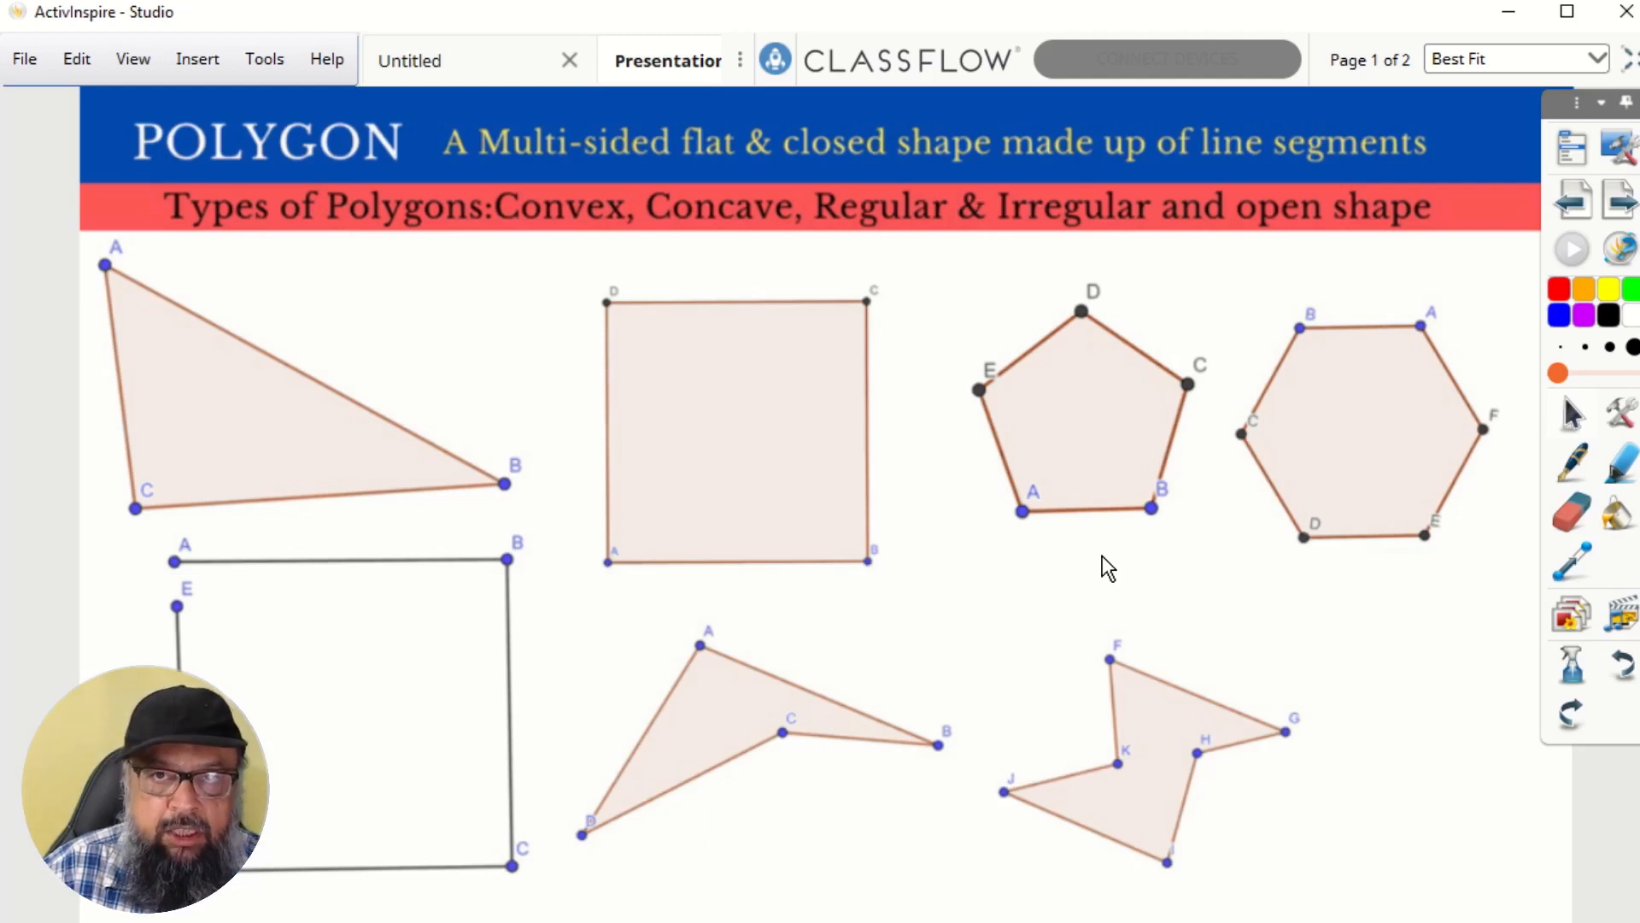
{"action": "mouse_move", "coordinate": [1102, 407]}
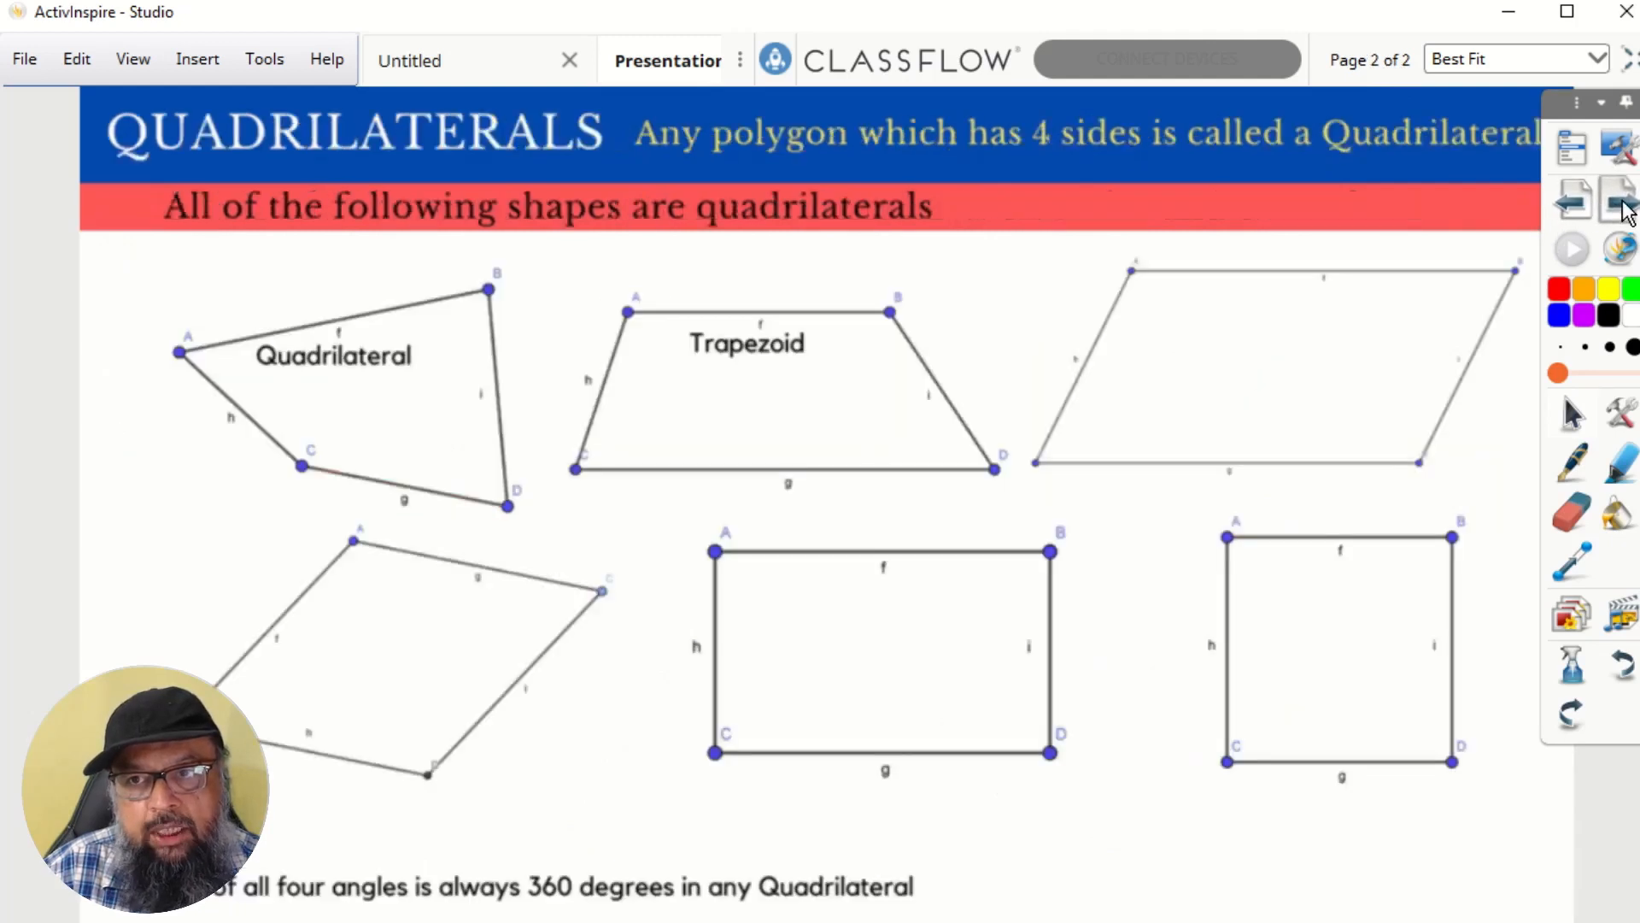
{"action": "mouse_move", "coordinate": [1211, 490]}
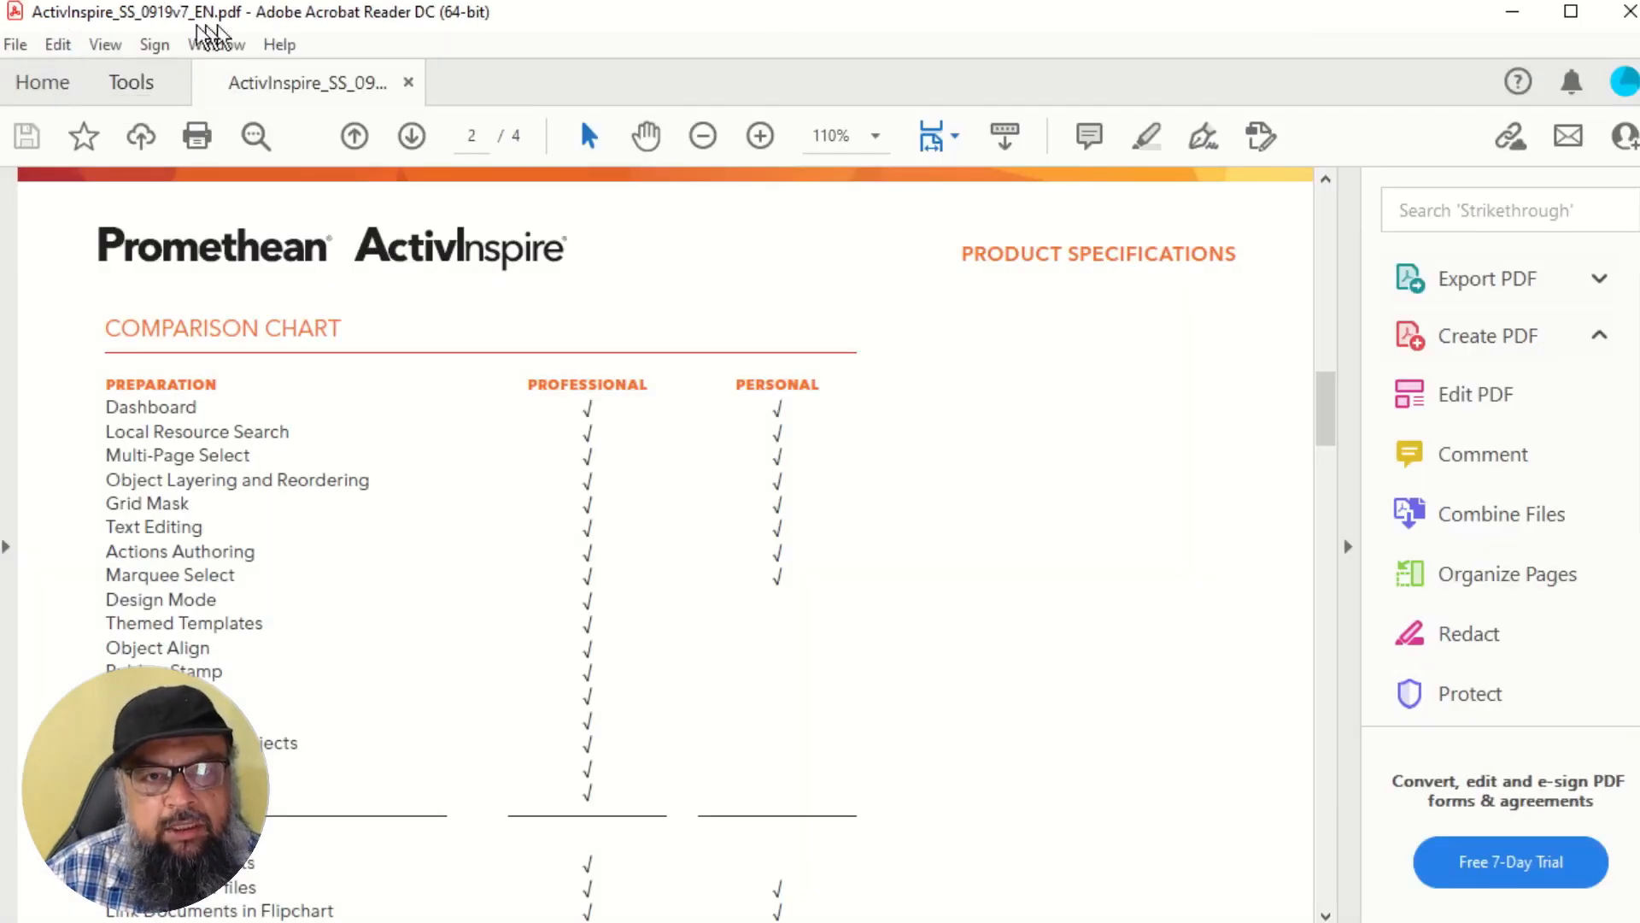
{"action": "mouse_move", "coordinate": [48, 29]}
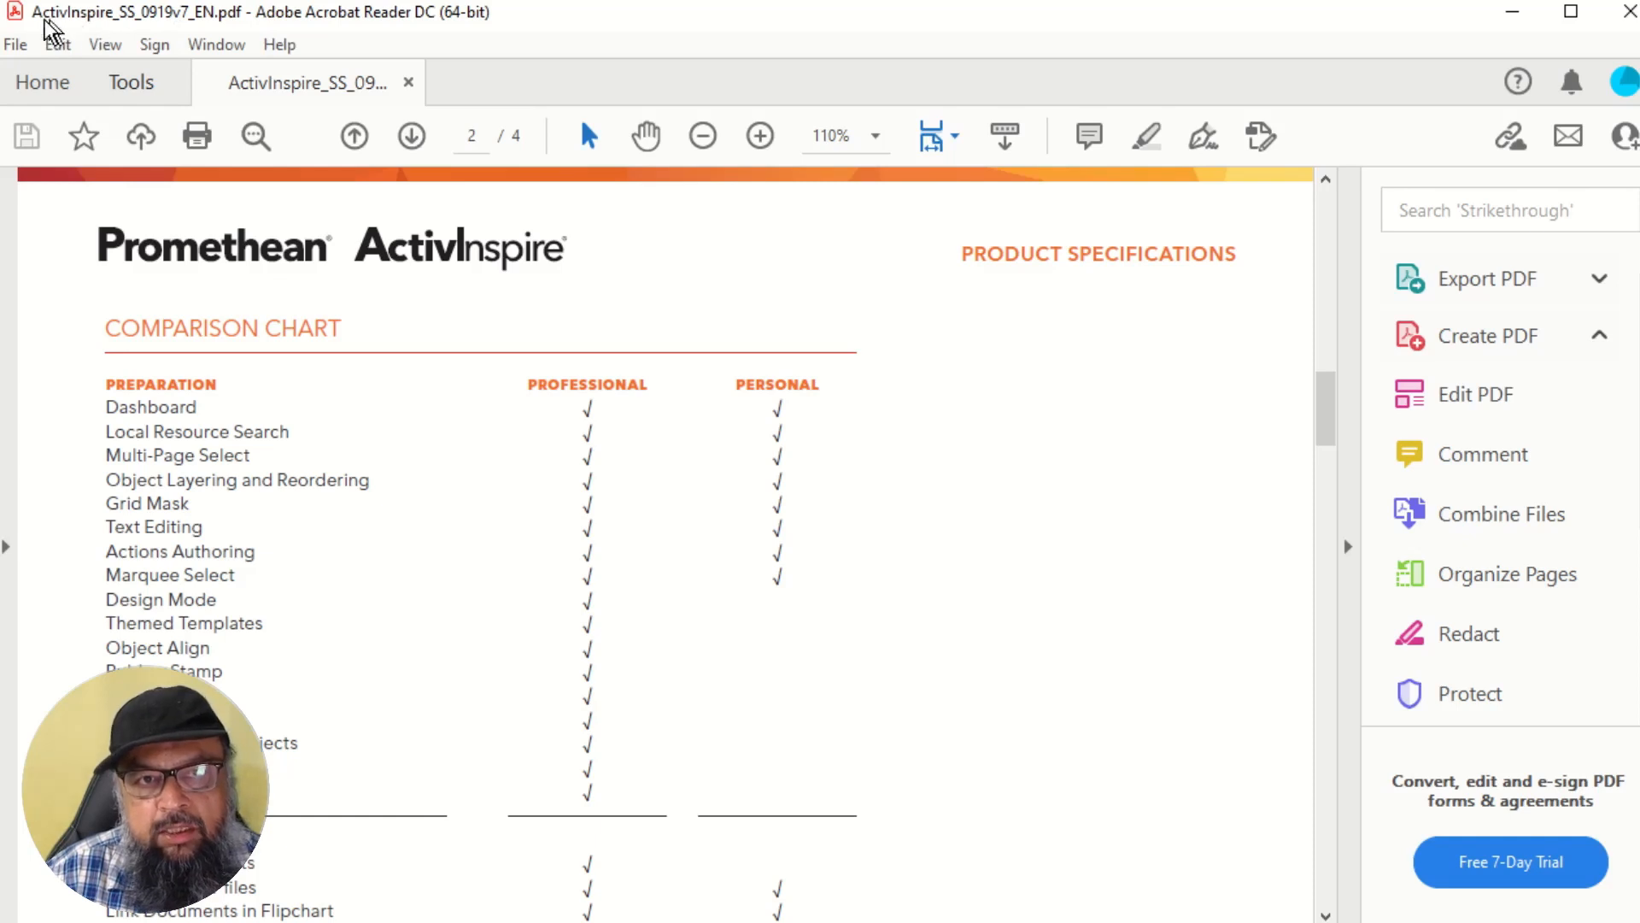
{"action": "mouse_move", "coordinate": [759, 371]}
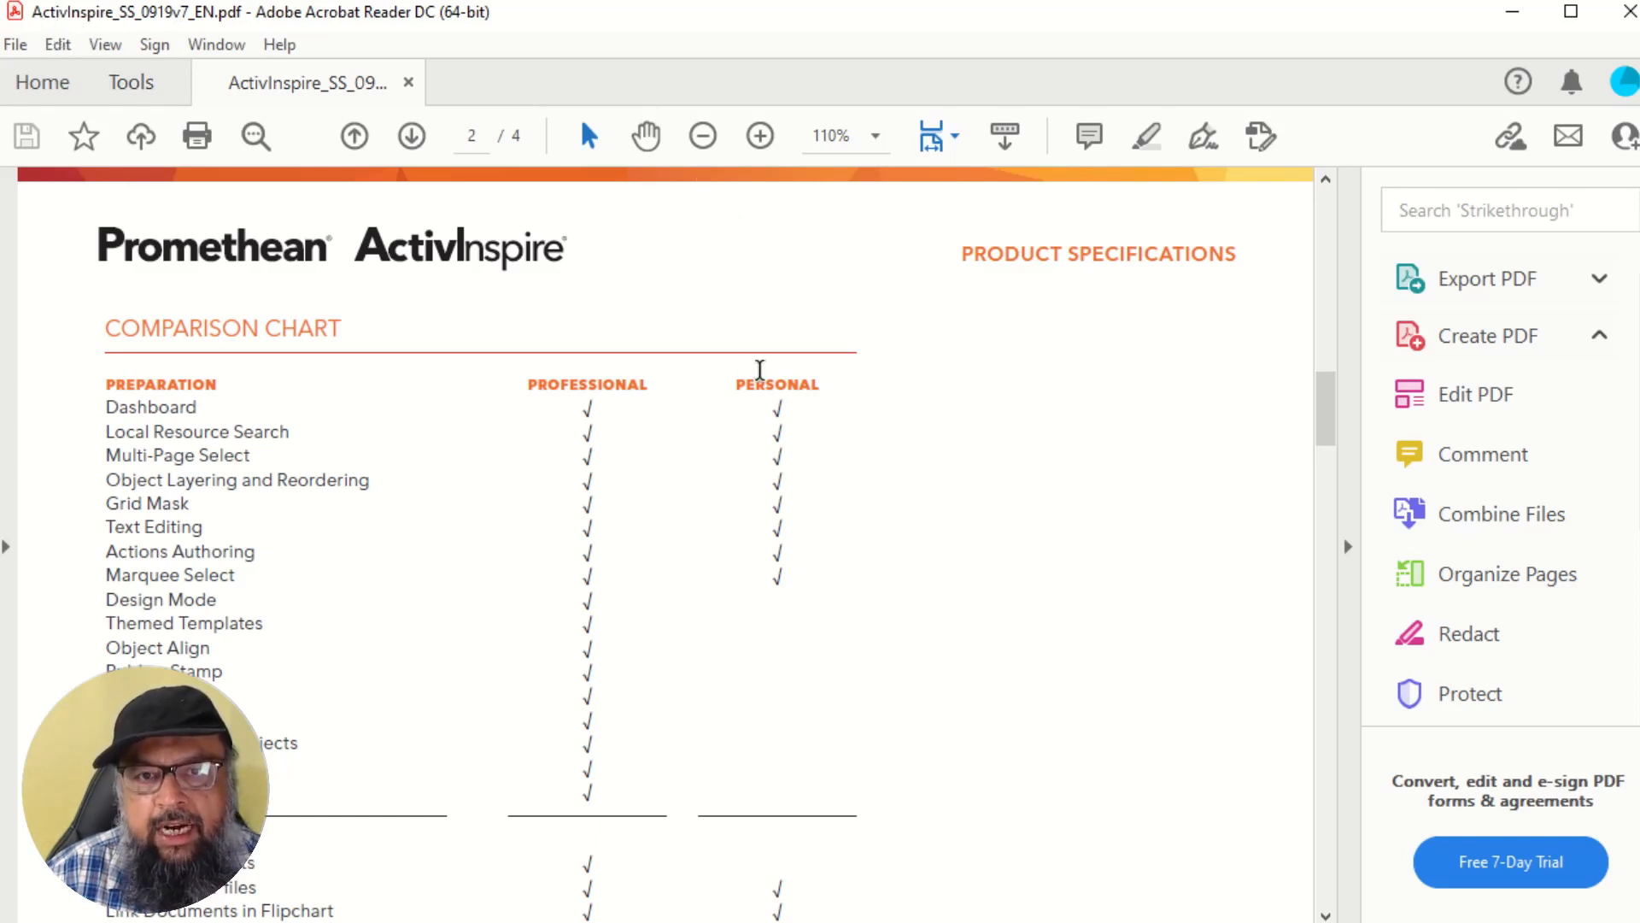
{"action": "mouse_move", "coordinate": [775, 447]}
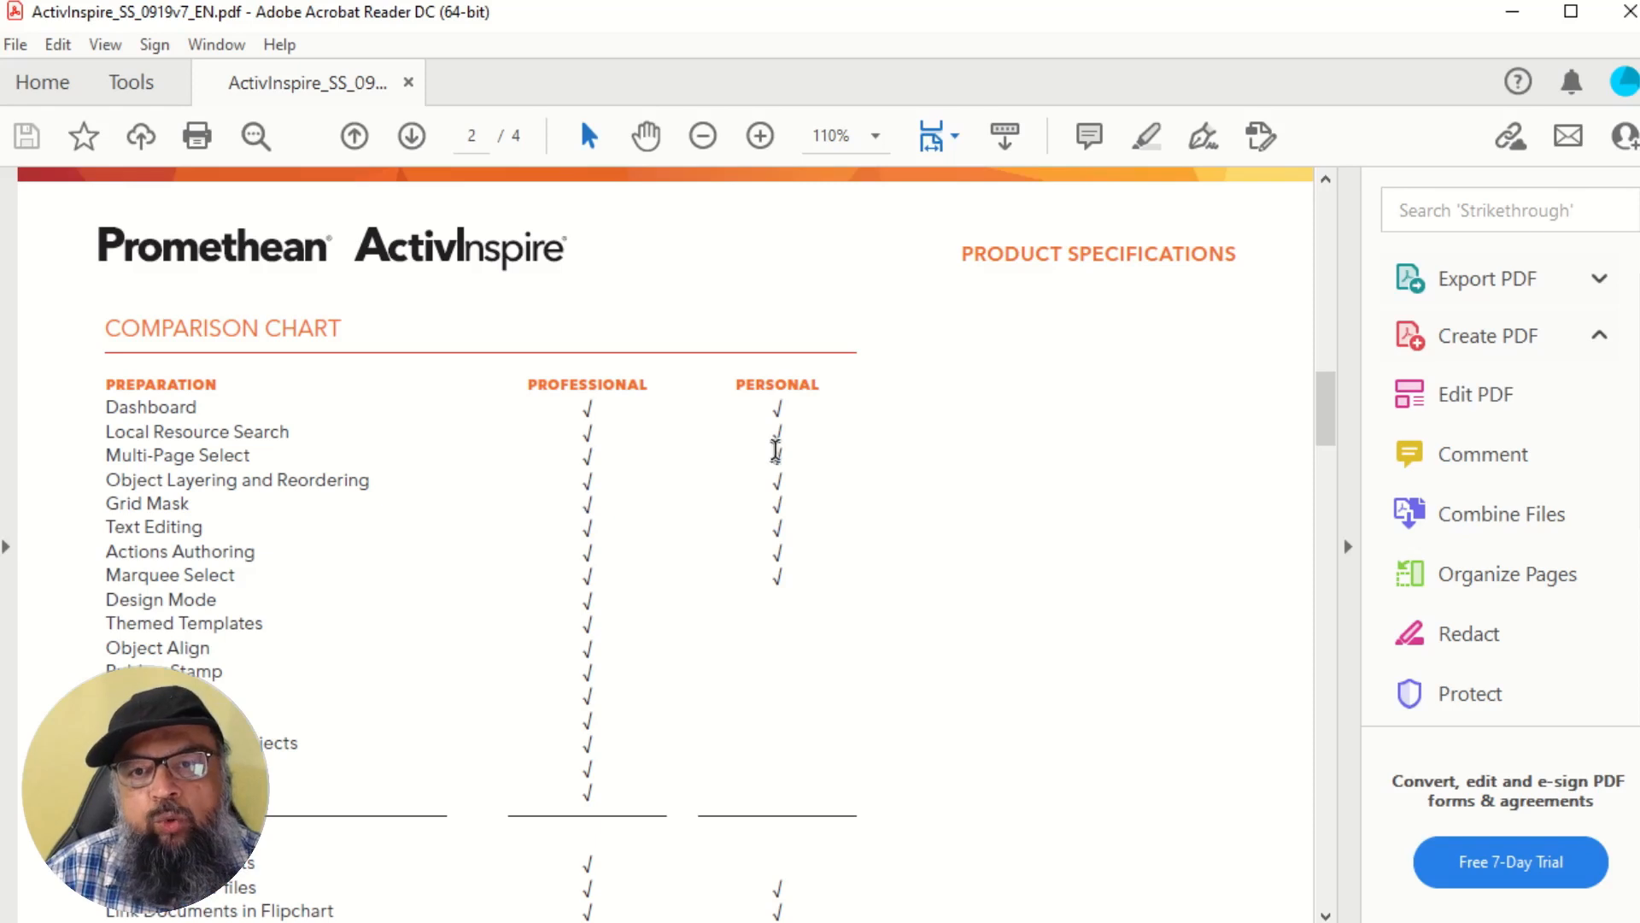
{"action": "mouse_move", "coordinate": [776, 387]}
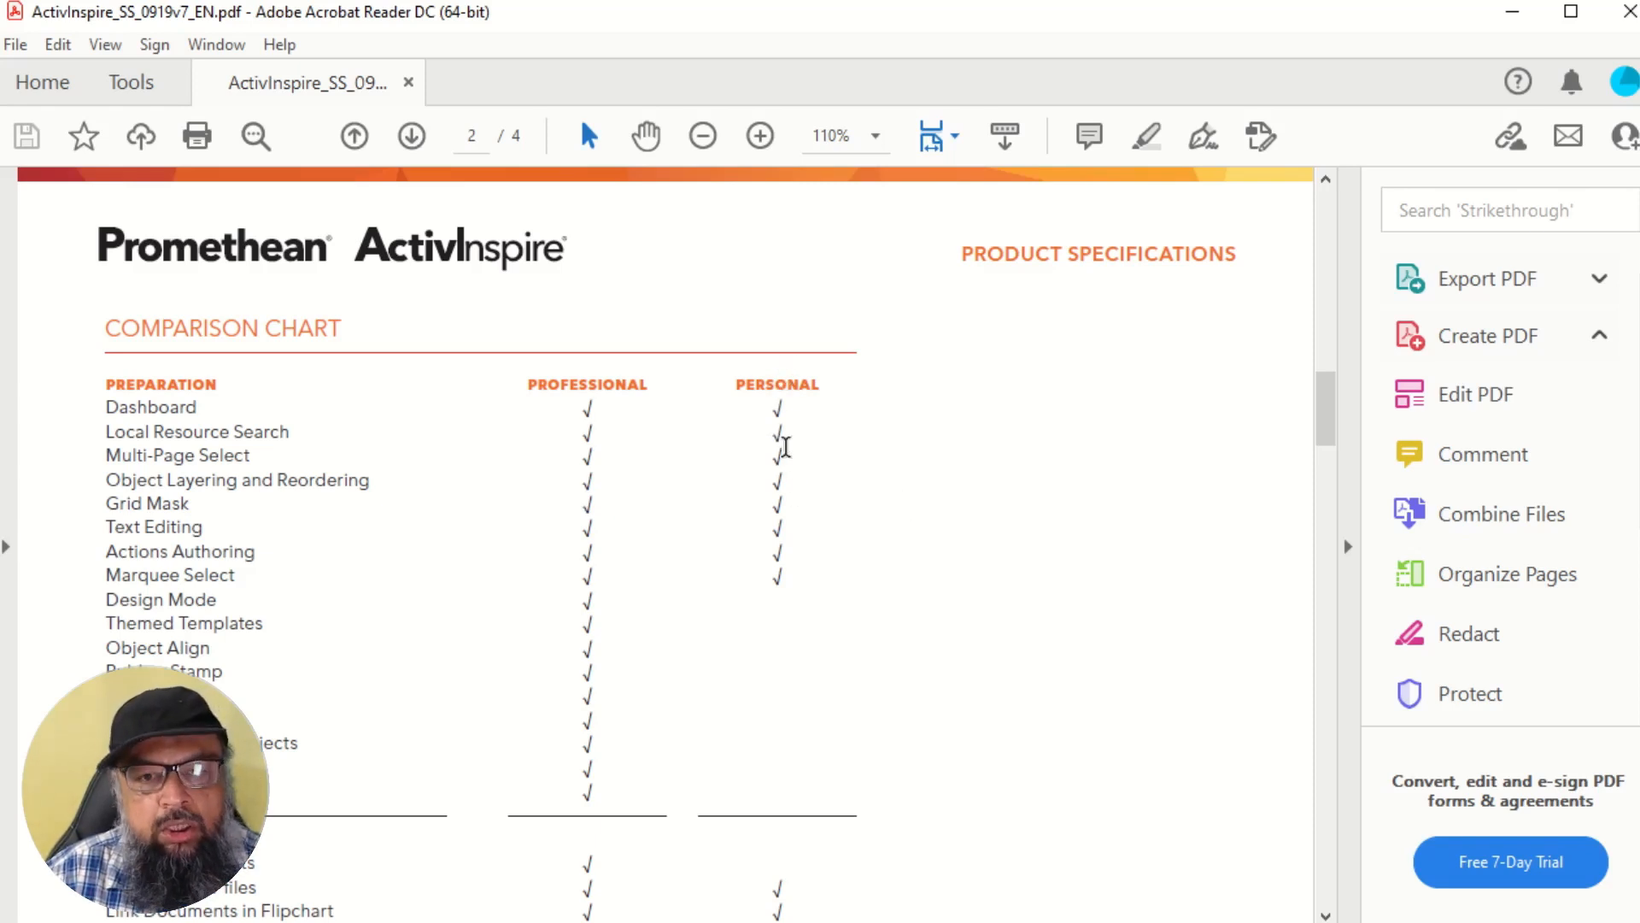
{"action": "mouse_move", "coordinate": [585, 773]}
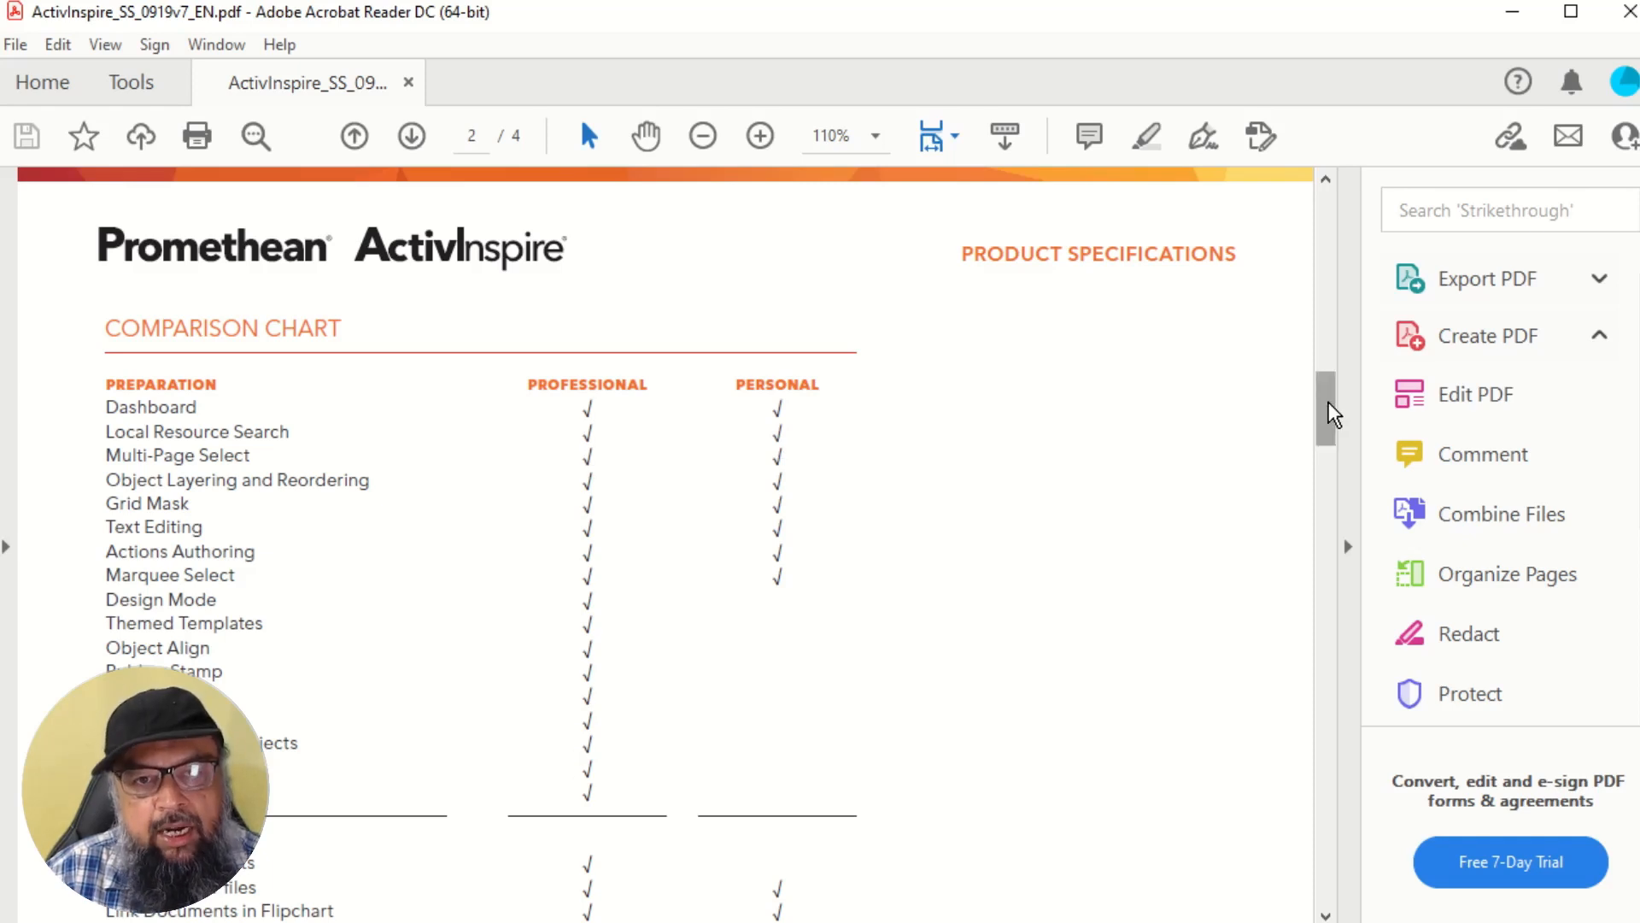
Step: Draw black freehand pen strokes on the quadrilaterals page and show the Tools list
{"action": "scroll", "scroll_direction": "down", "scroll_amount": 3}
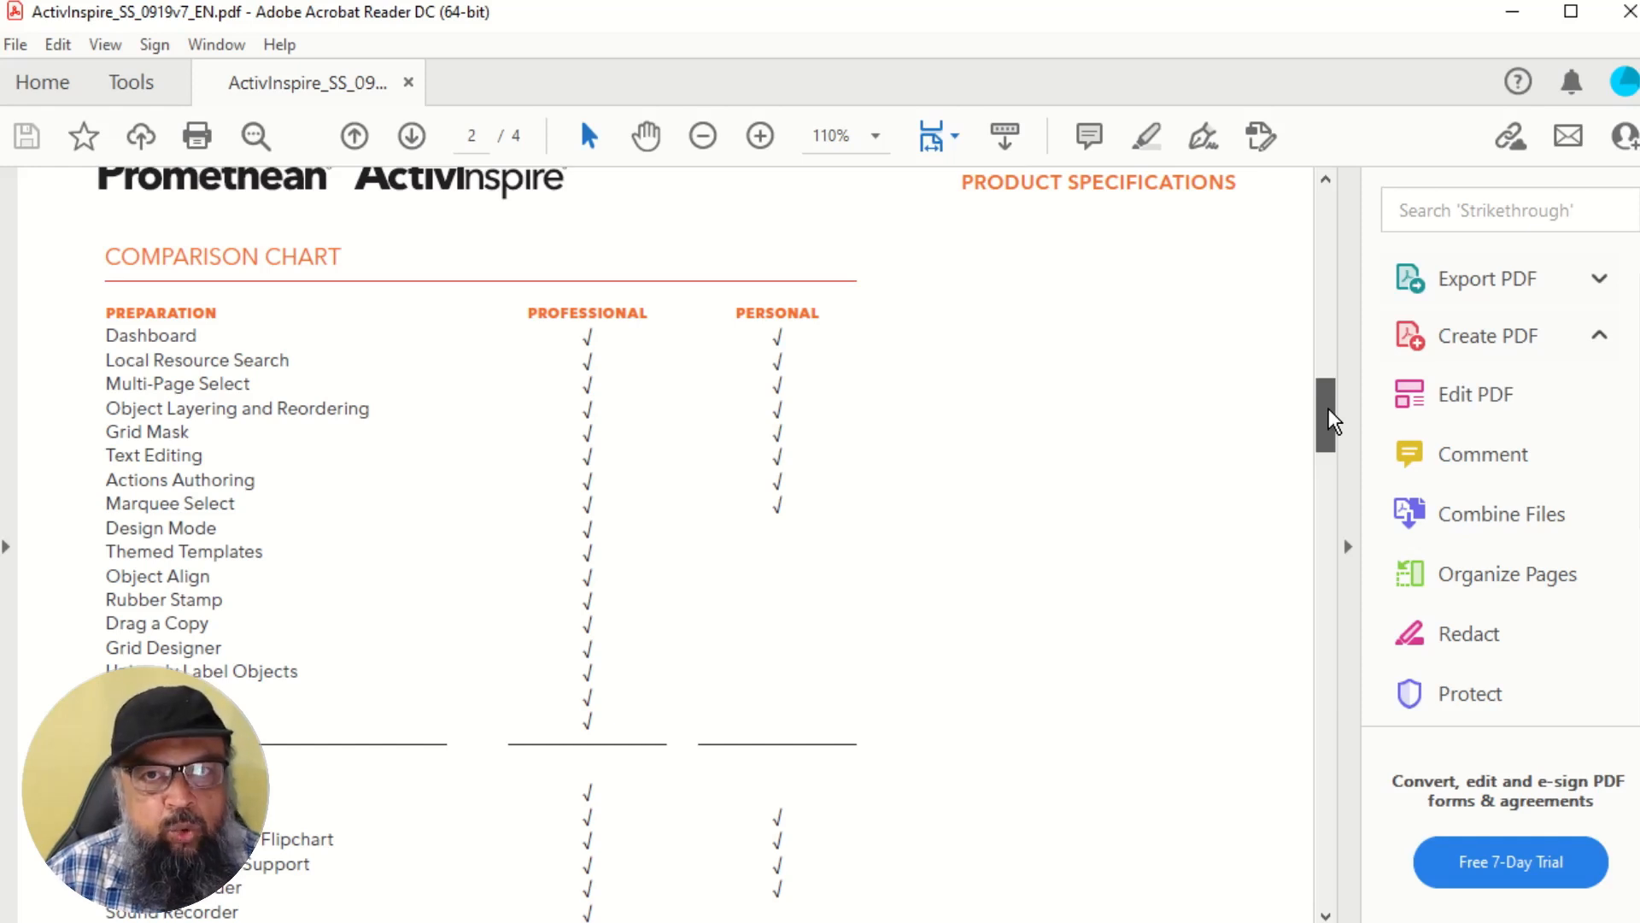
{"action": "scroll", "scroll_direction": "down", "scroll_amount": 3}
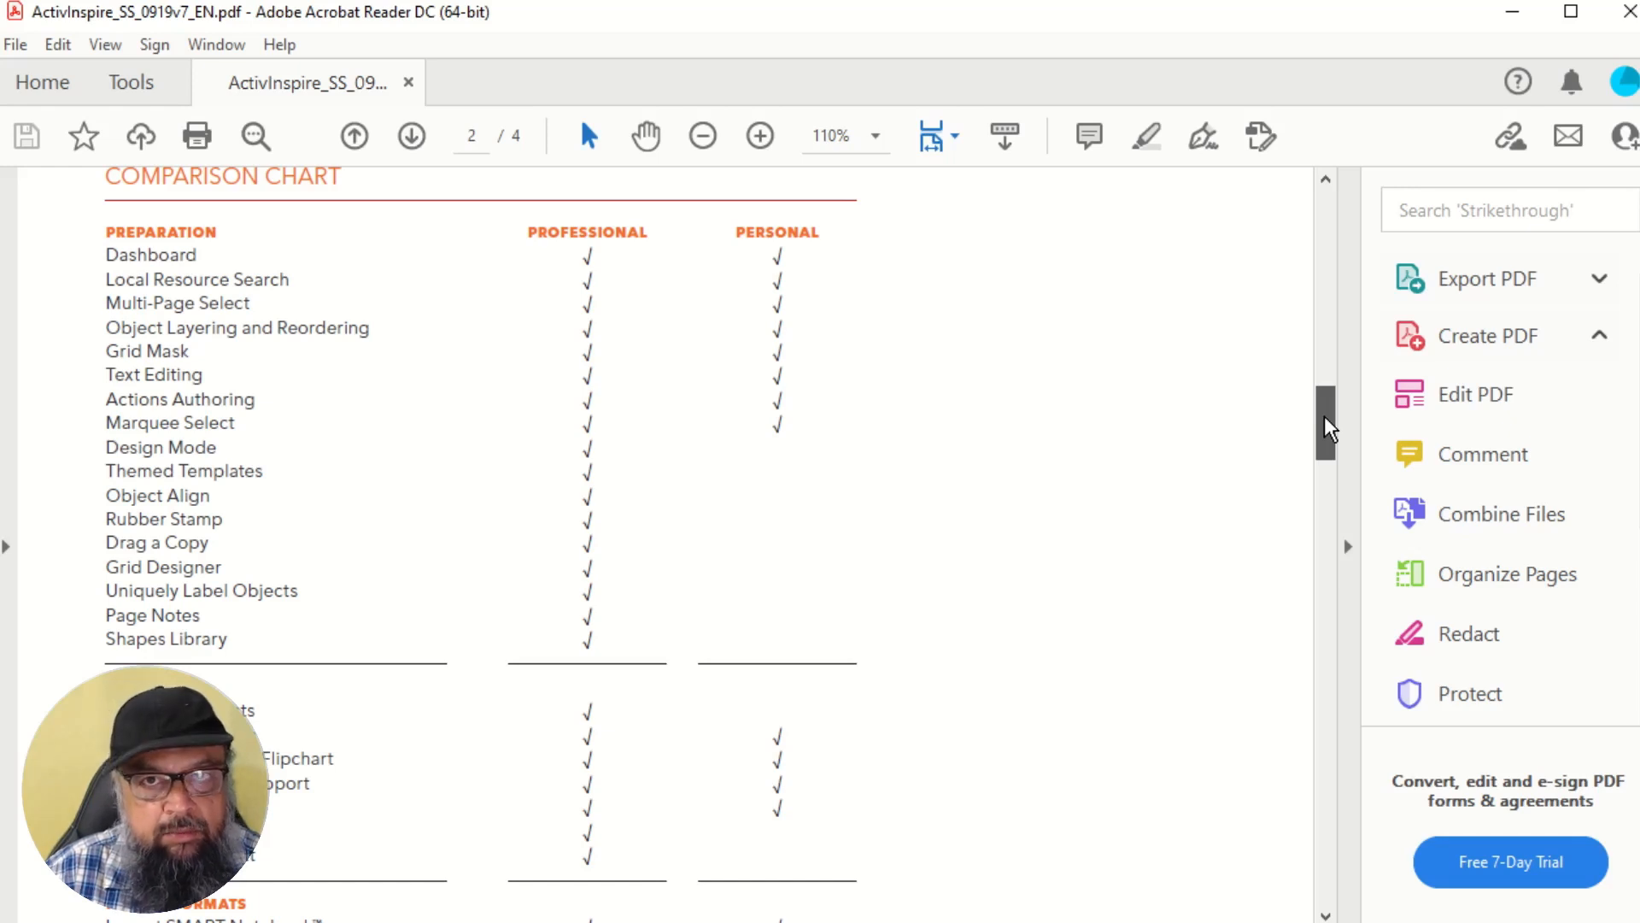
{"action": "mouse_move", "coordinate": [989, 407]}
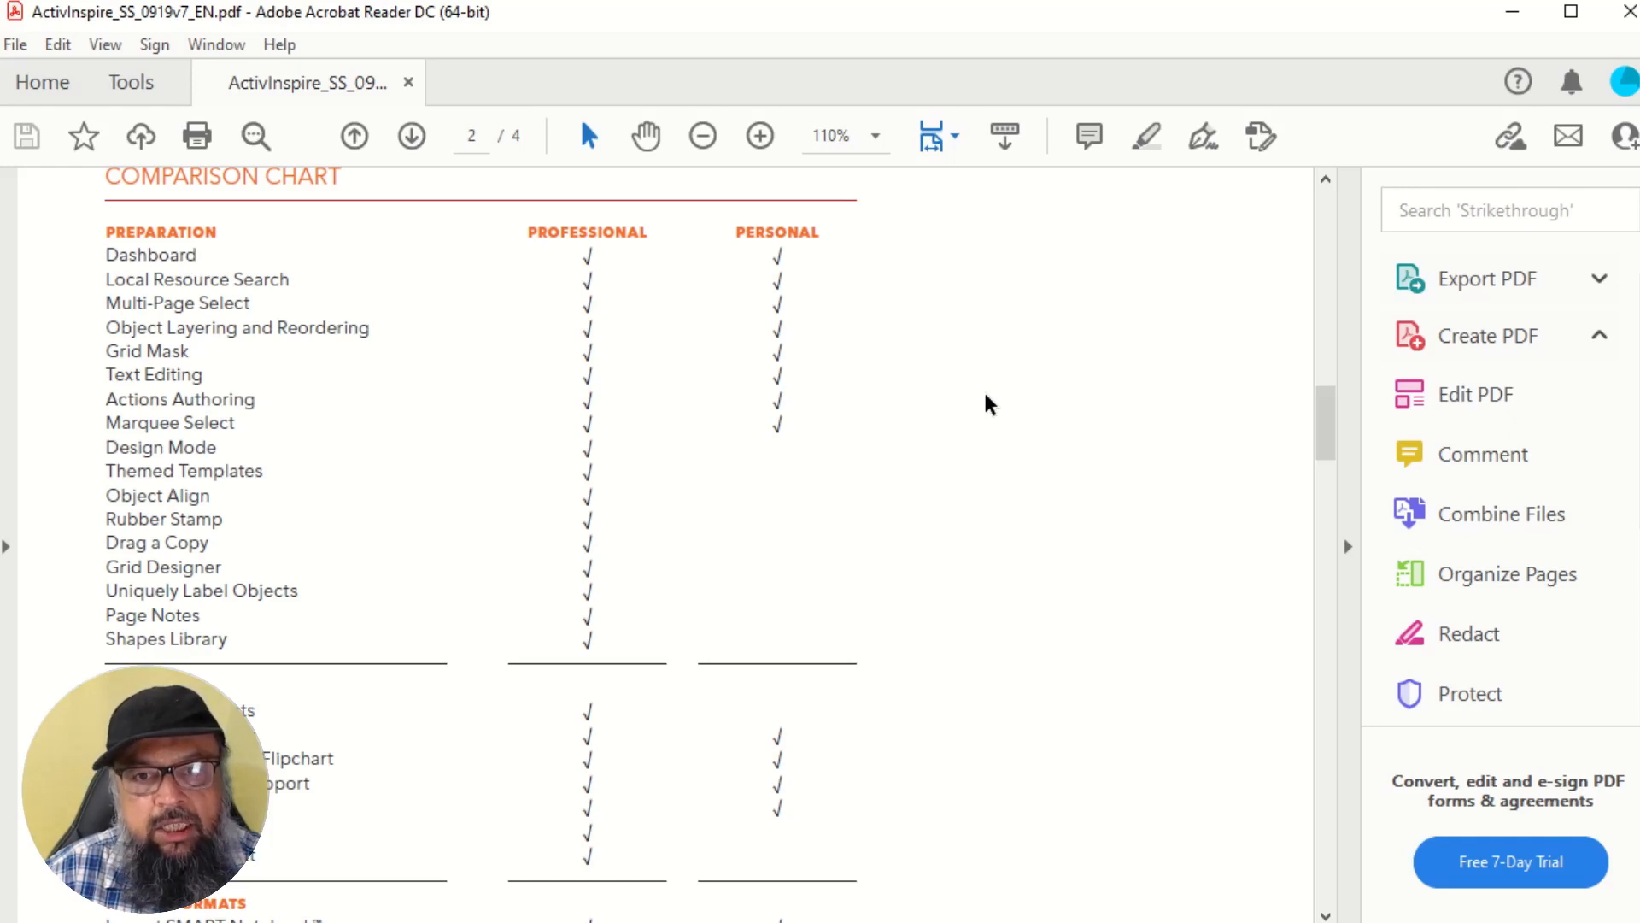
{"action": "scroll", "scroll_direction": "down", "scroll_amount": 3}
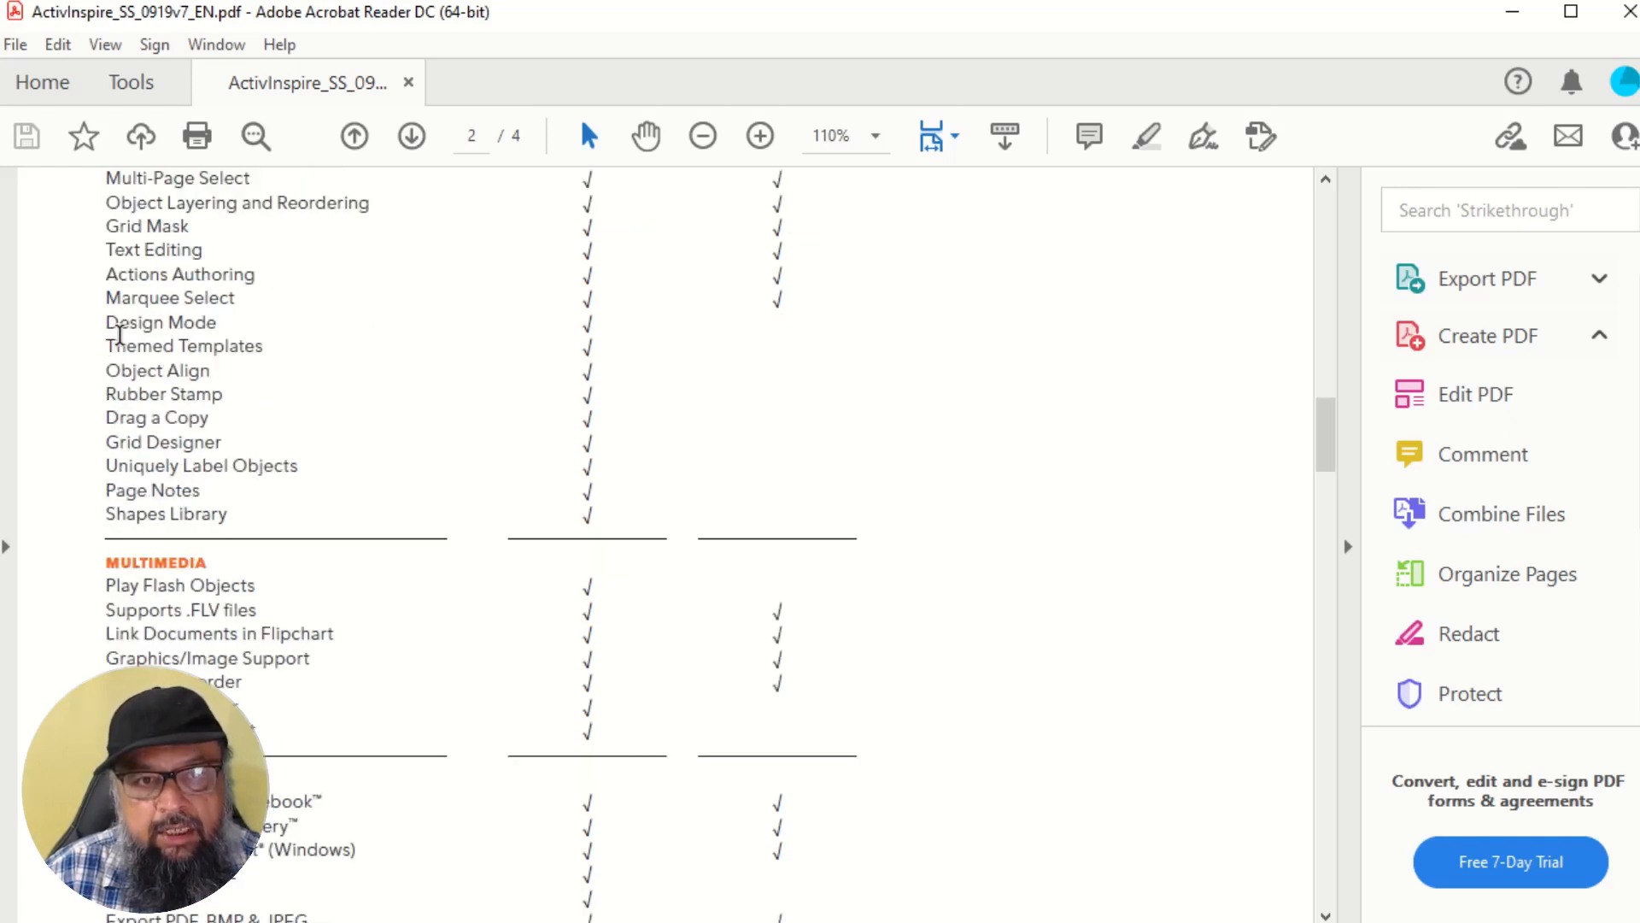
{"action": "double_click", "coordinate": [206, 298]}
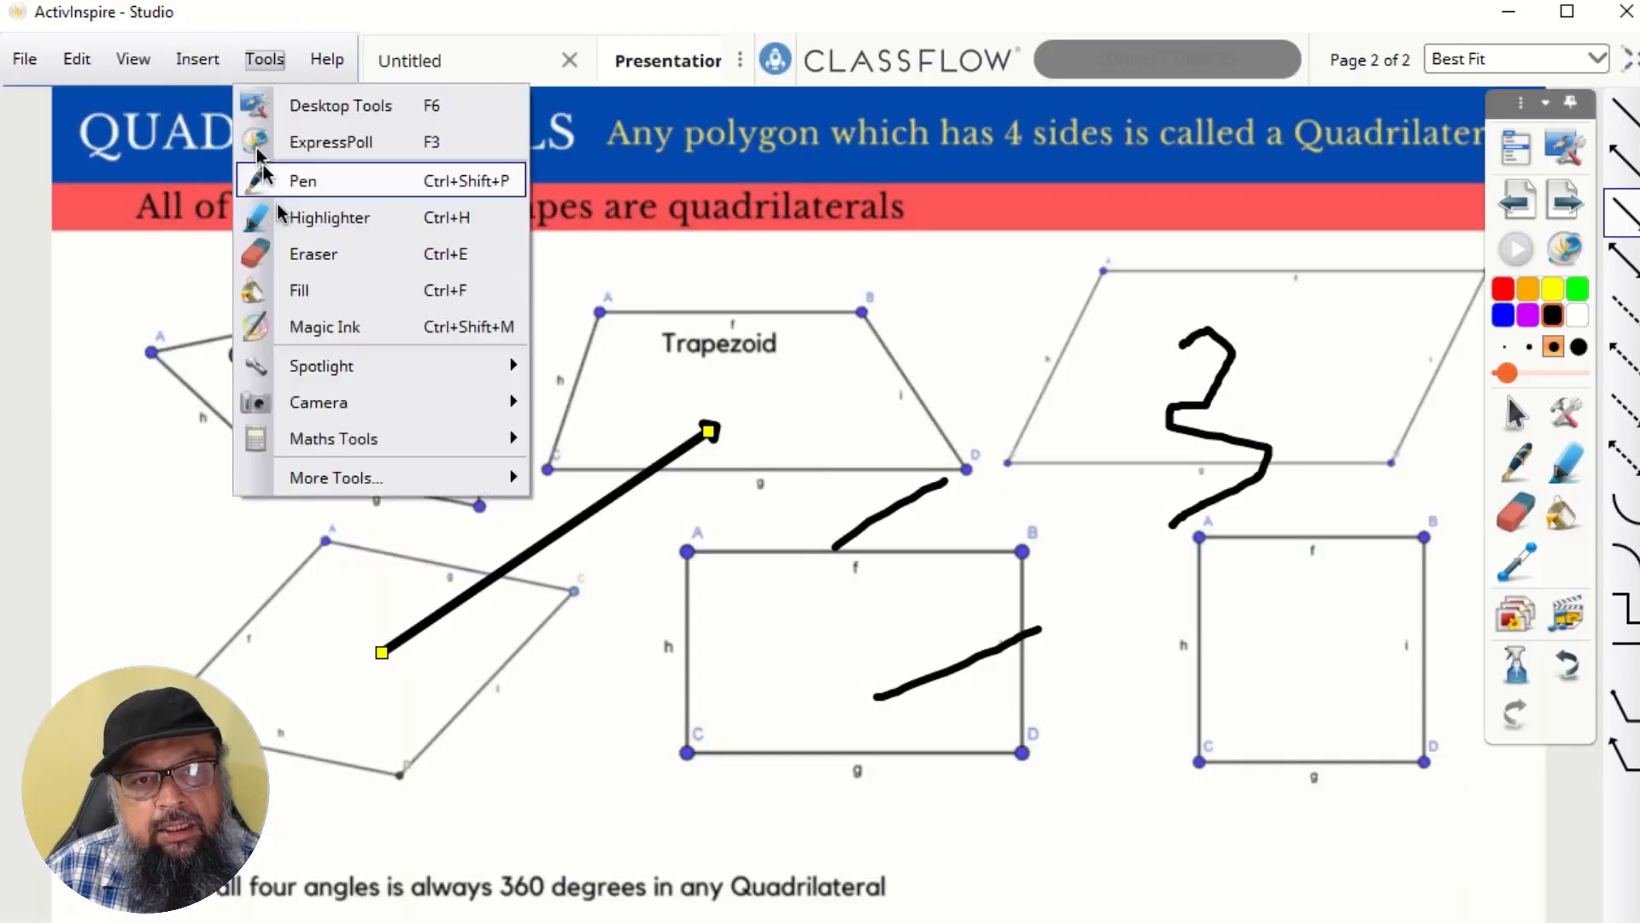
{"action": "mouse_move", "coordinate": [333, 439]}
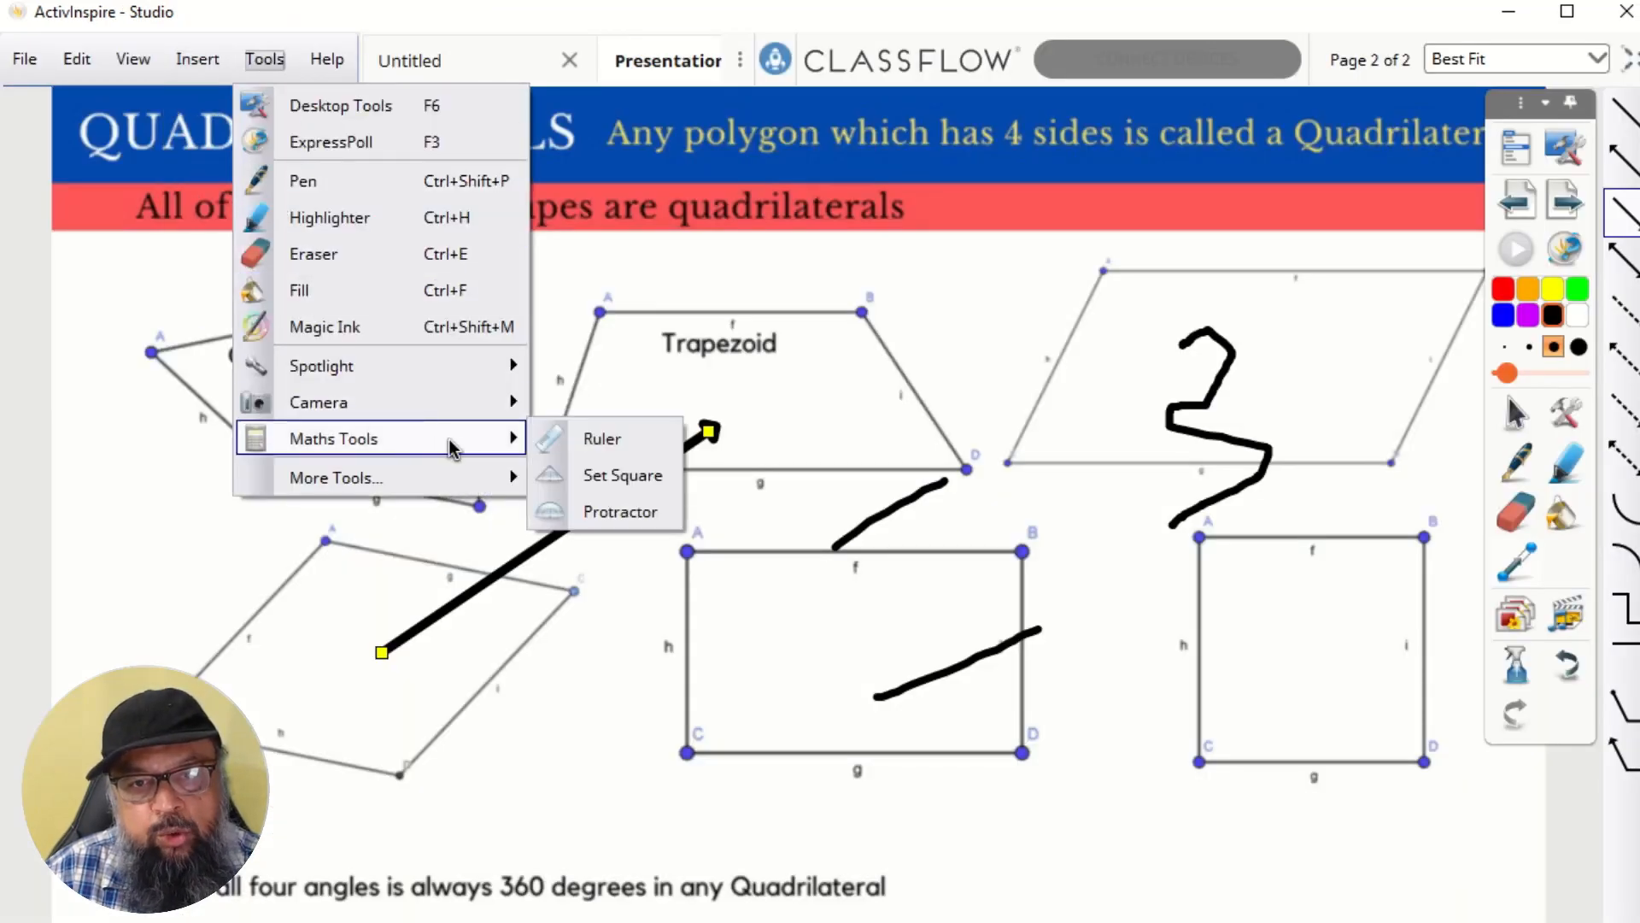
{"action": "mouse_move", "coordinate": [620, 511]}
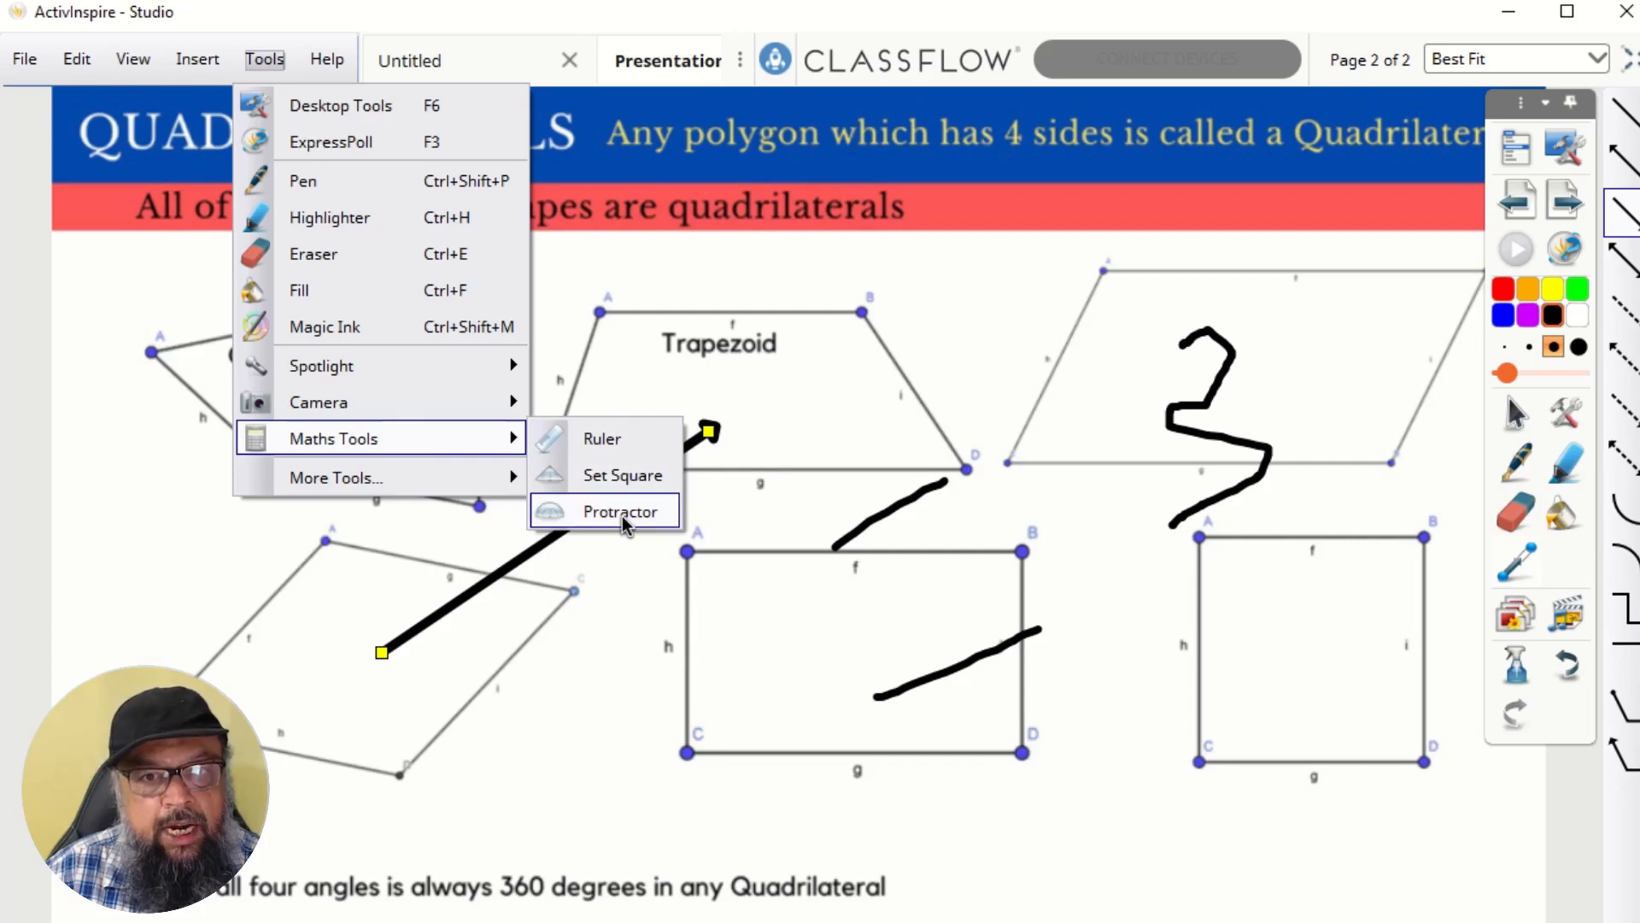
{"action": "mouse_move", "coordinate": [618, 511]}
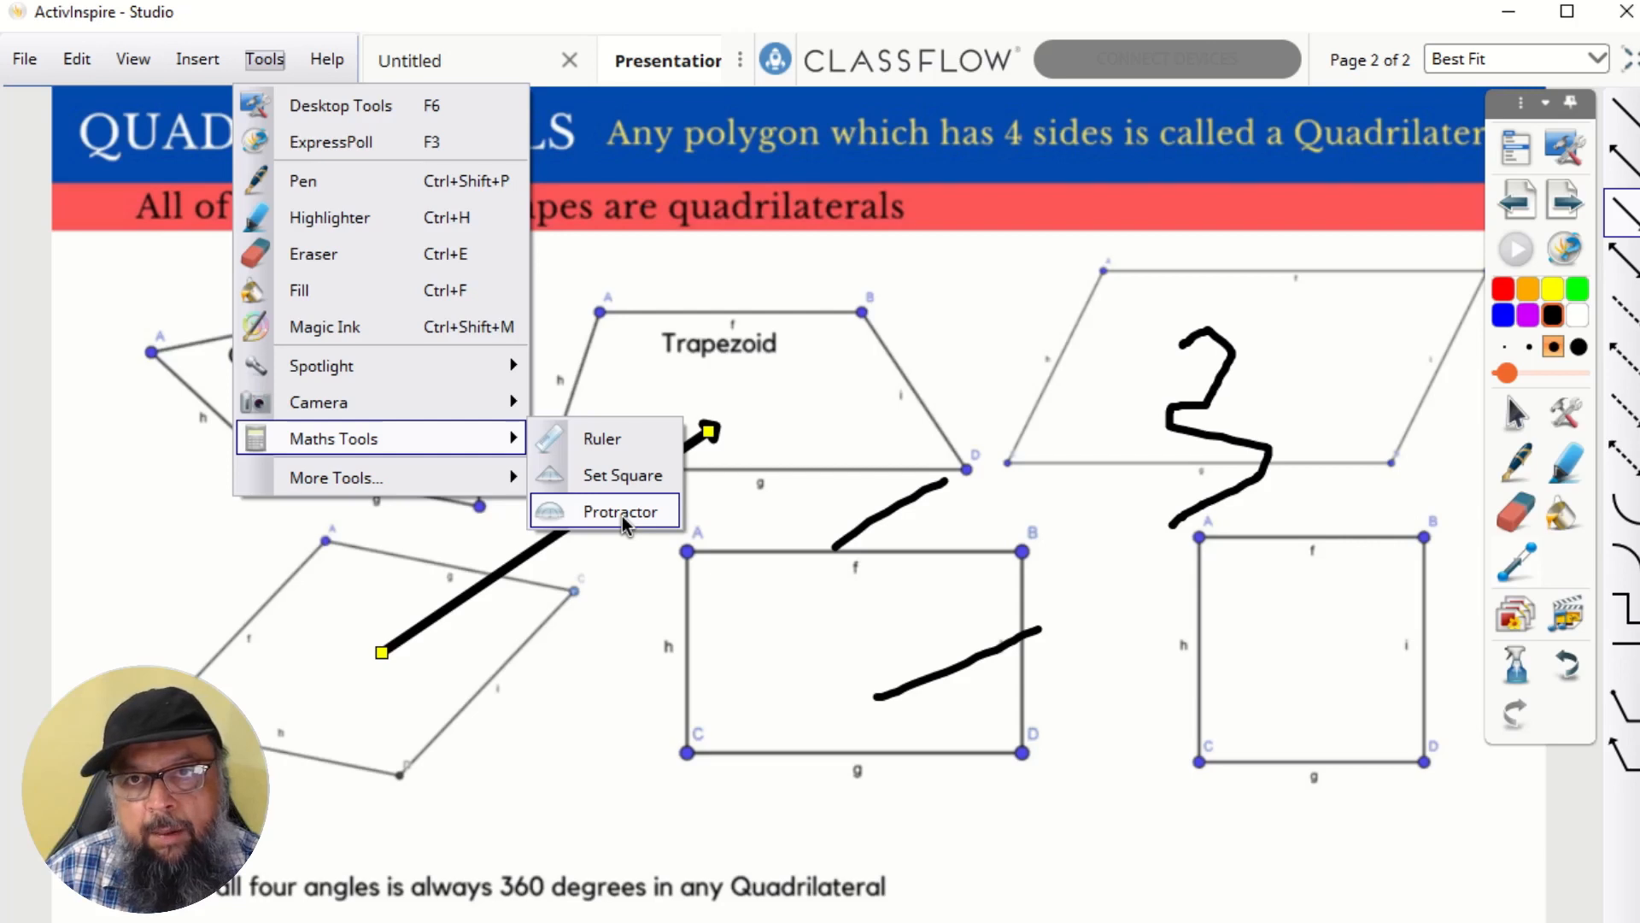
{"action": "mouse_move", "coordinate": [632, 506]}
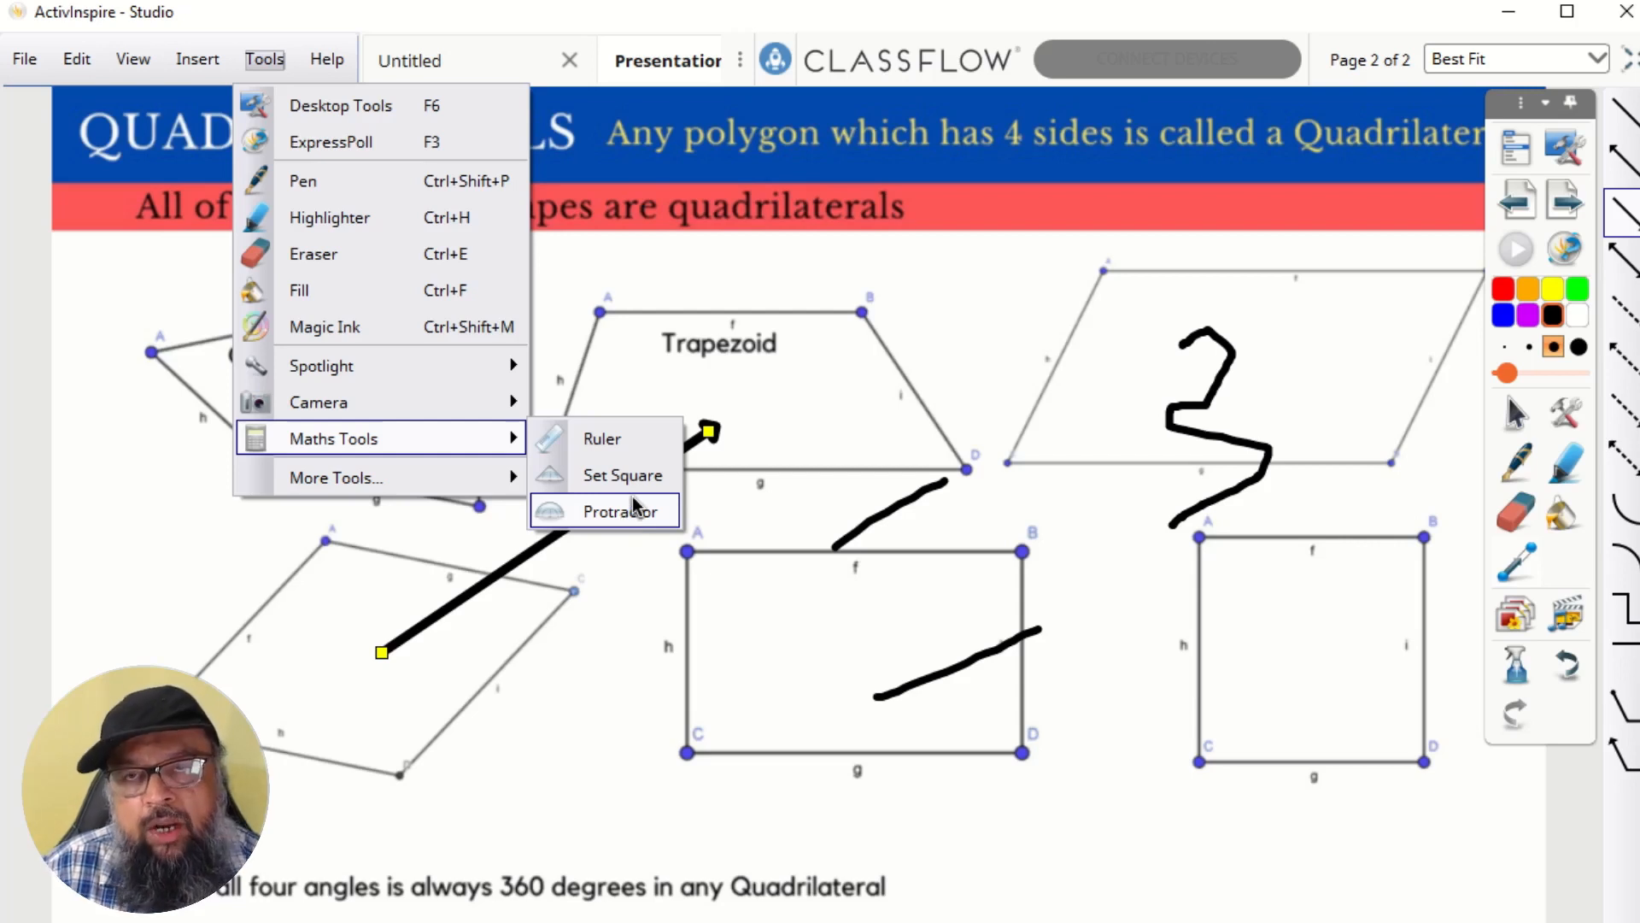